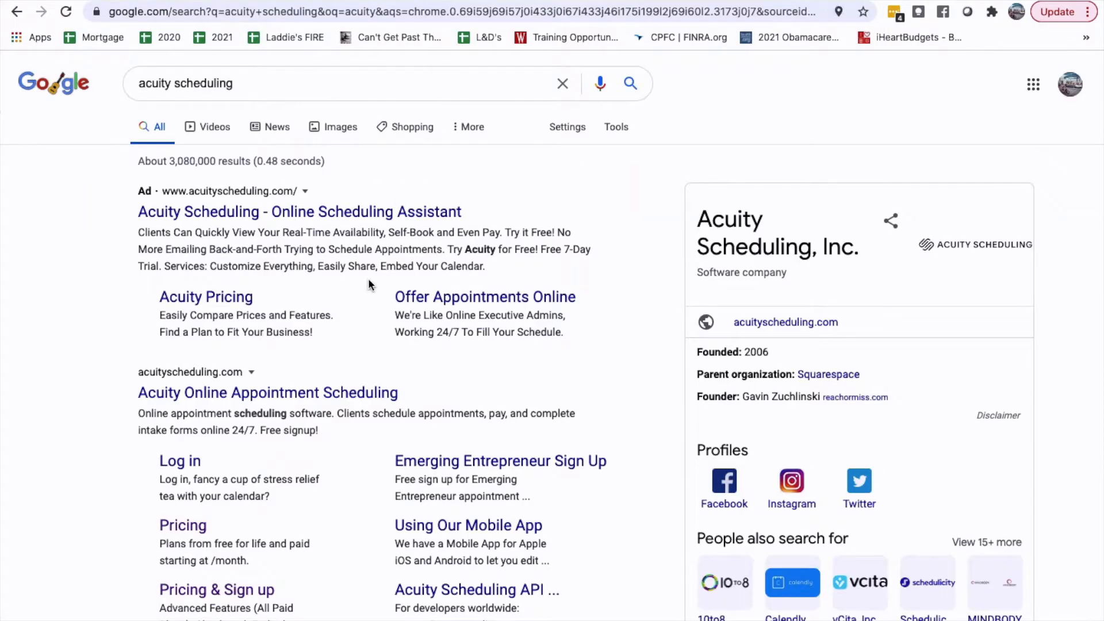
pyautogui.moveTo(215, 491)
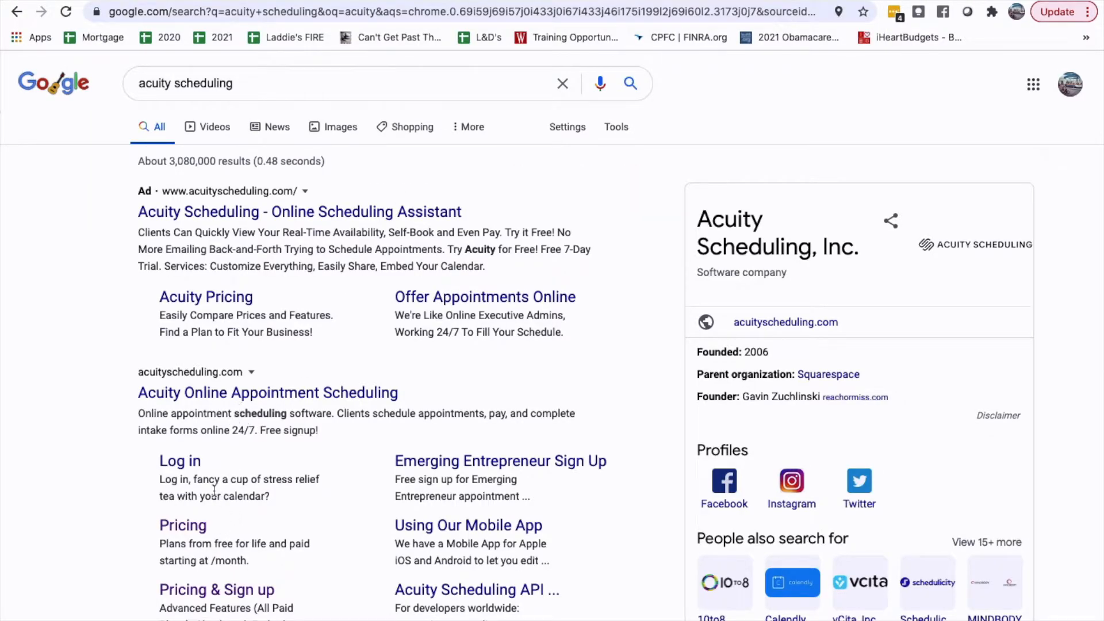
pyautogui.moveTo(268, 392)
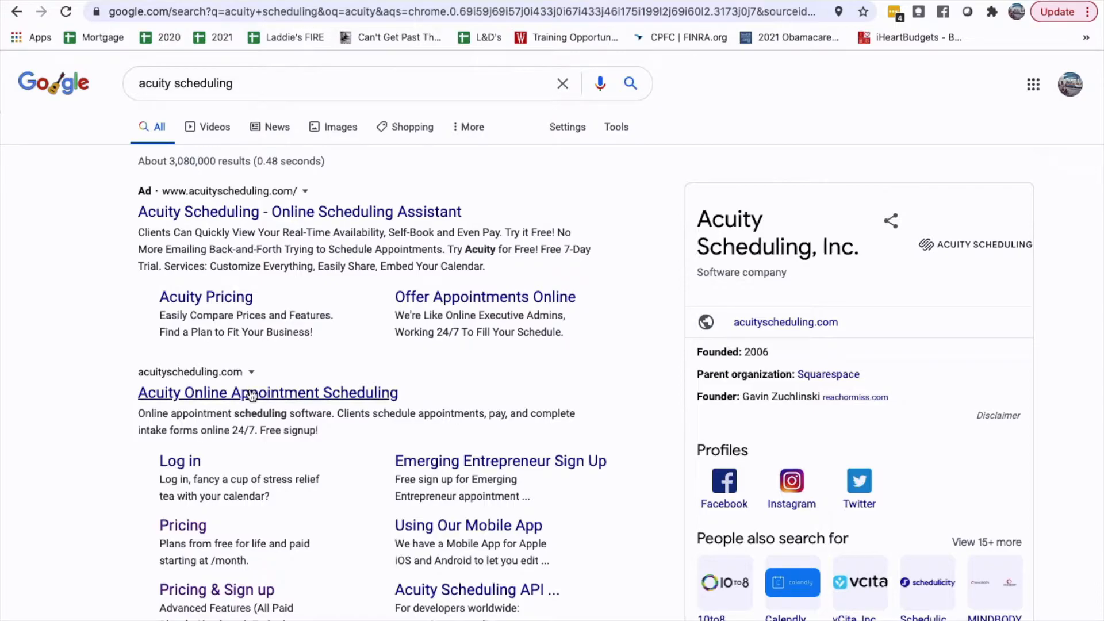
# Step: Go to the Acuity Scheduling website from the Google search results
pyautogui.click(268, 392)
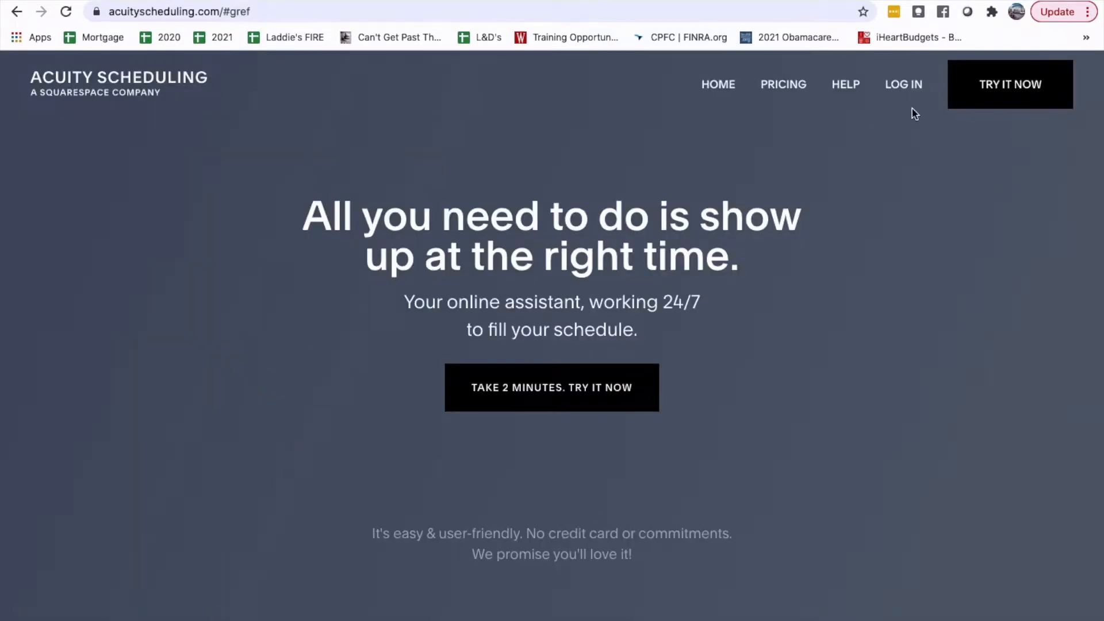
pyautogui.moveTo(904, 99)
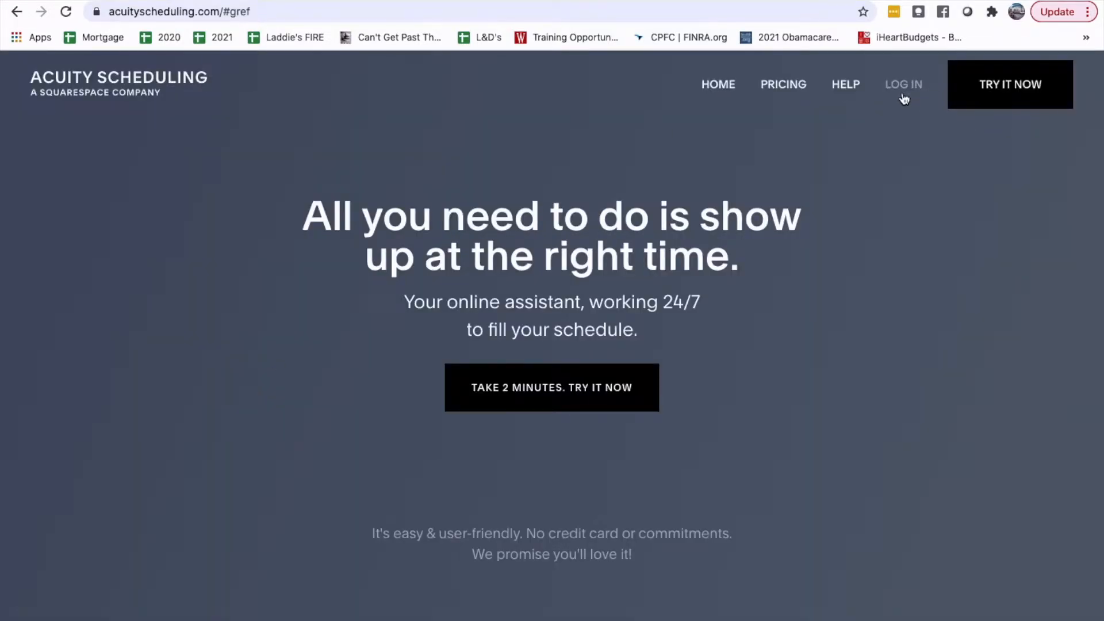
pyautogui.click(1010, 84)
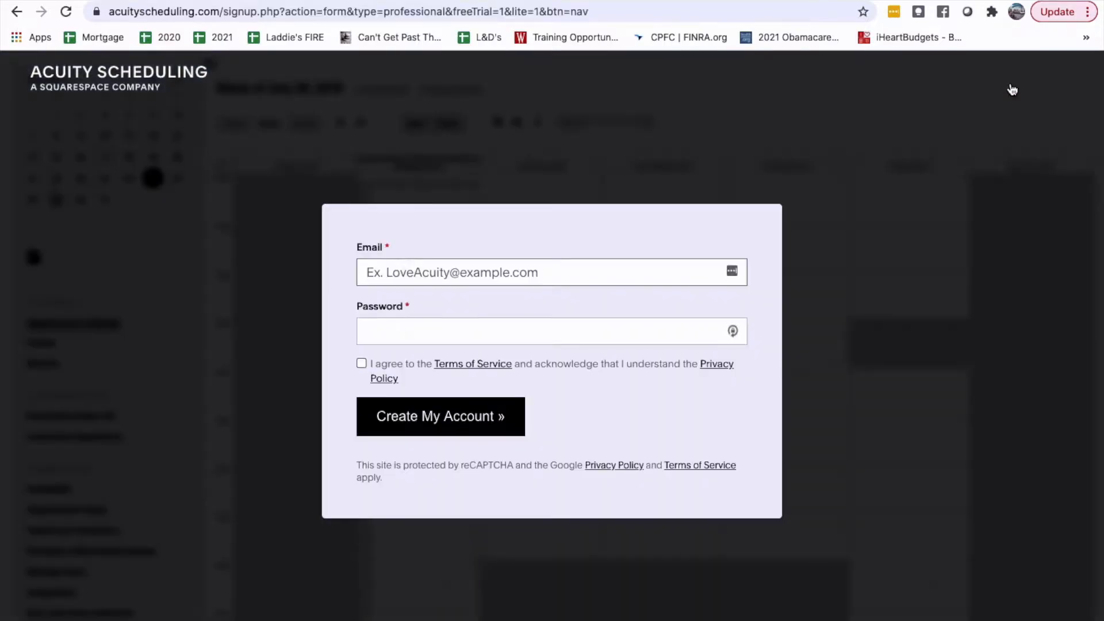
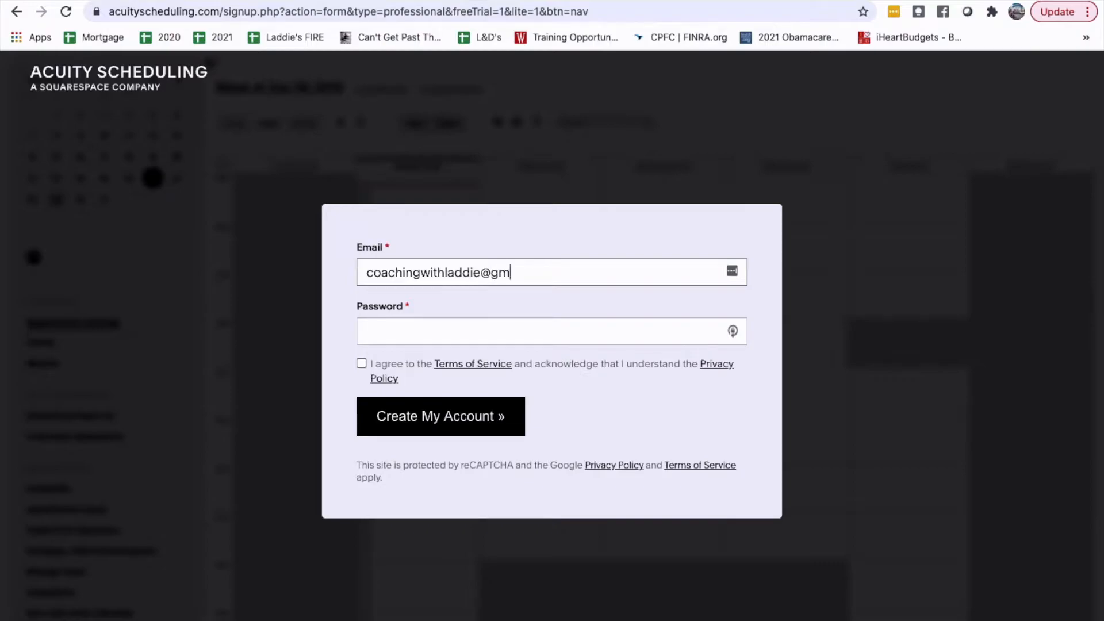
pyautogui.click(550, 330)
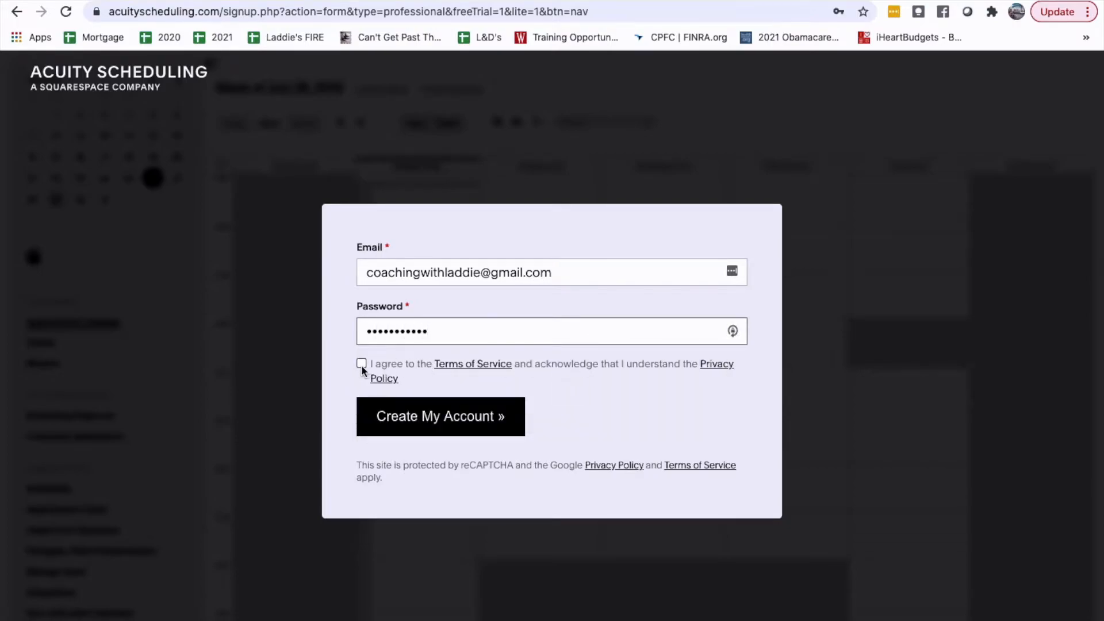
pyautogui.click(439, 416)
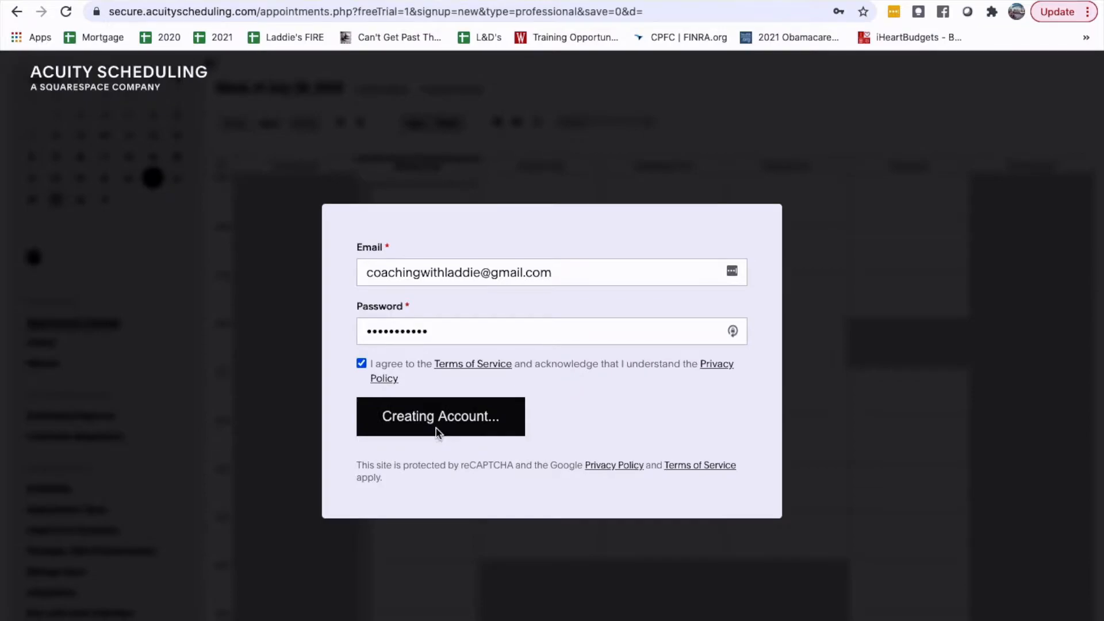
# Step: Create the account and enter the name 'Laddie' and business name starting 'Lad'
pyautogui.click(440, 416)
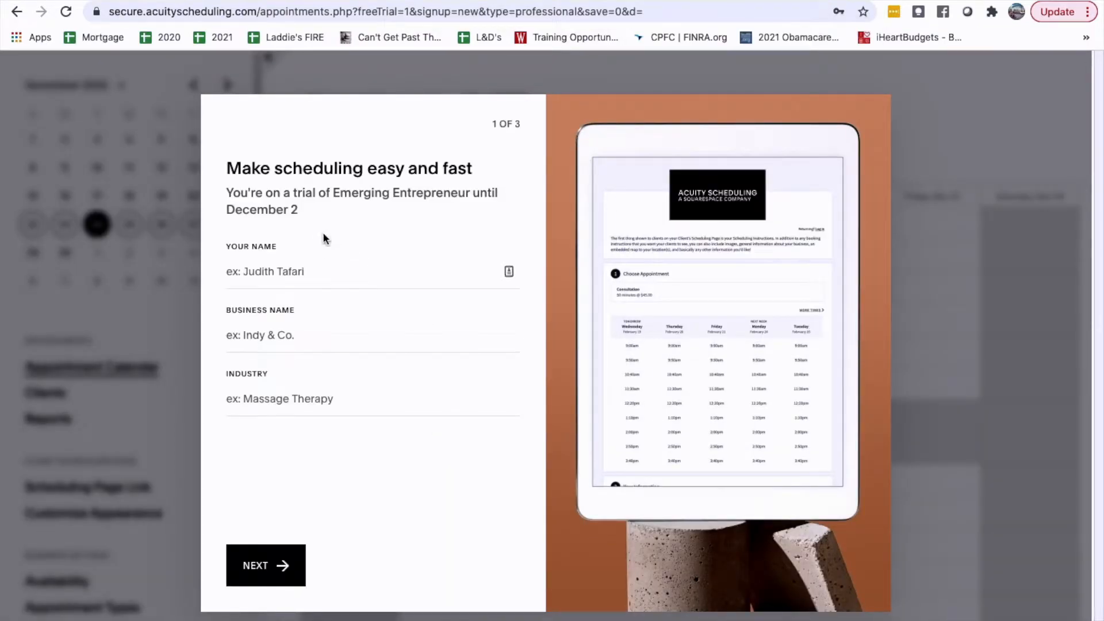
pyautogui.moveTo(426, 233)
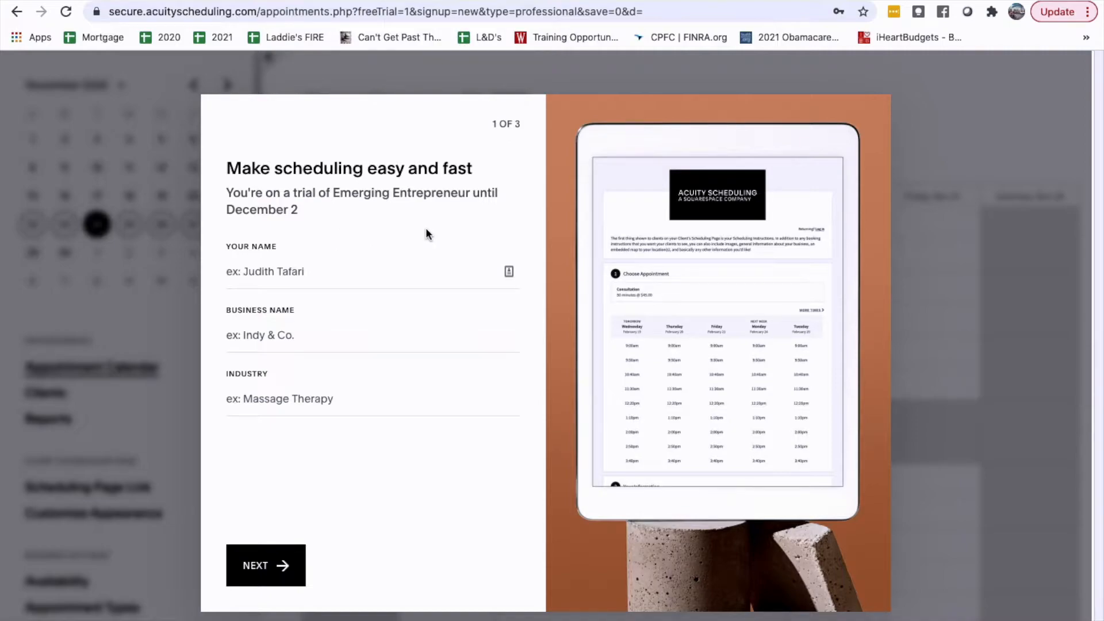
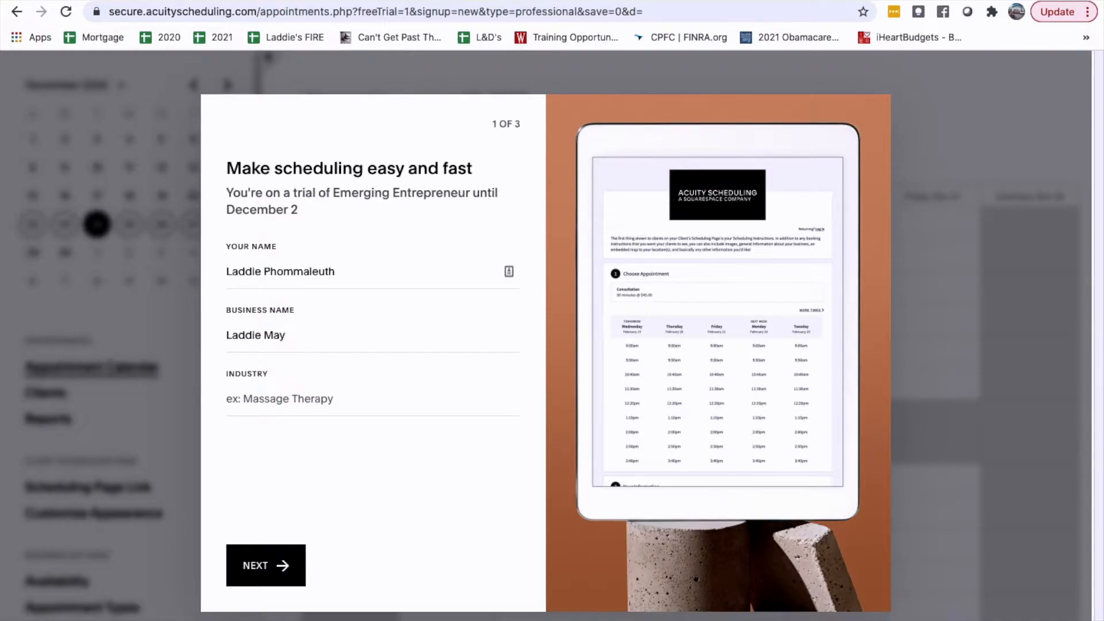
pyautogui.click(317, 334)
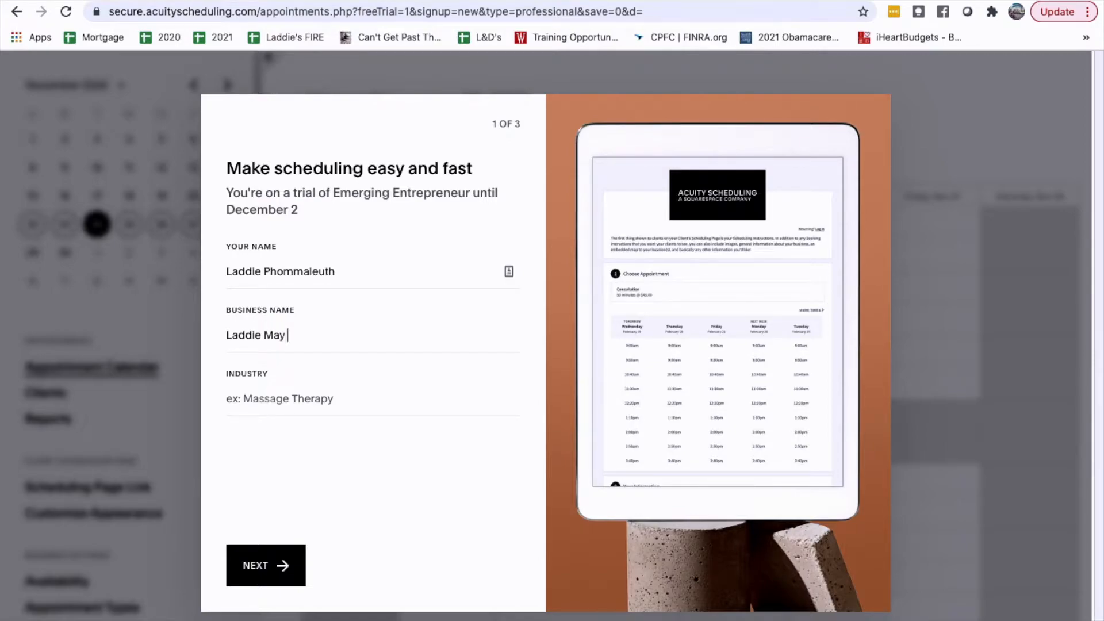
# Step: Choose Financial Services as the industry and continue to the appointment type step
pyautogui.write('Financial')
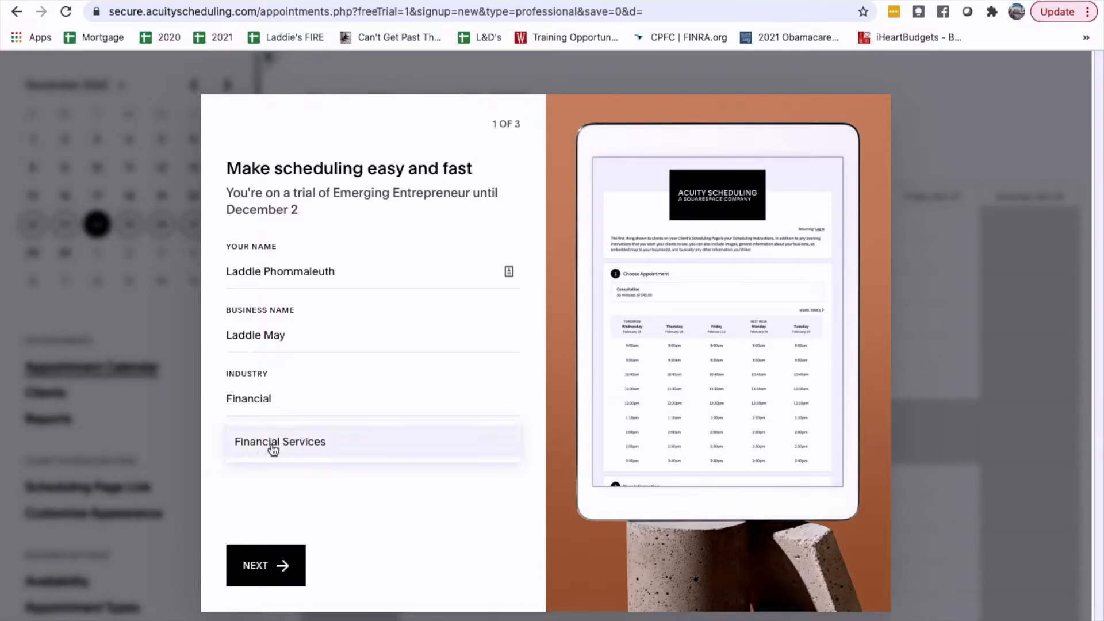
pyautogui.click(279, 441)
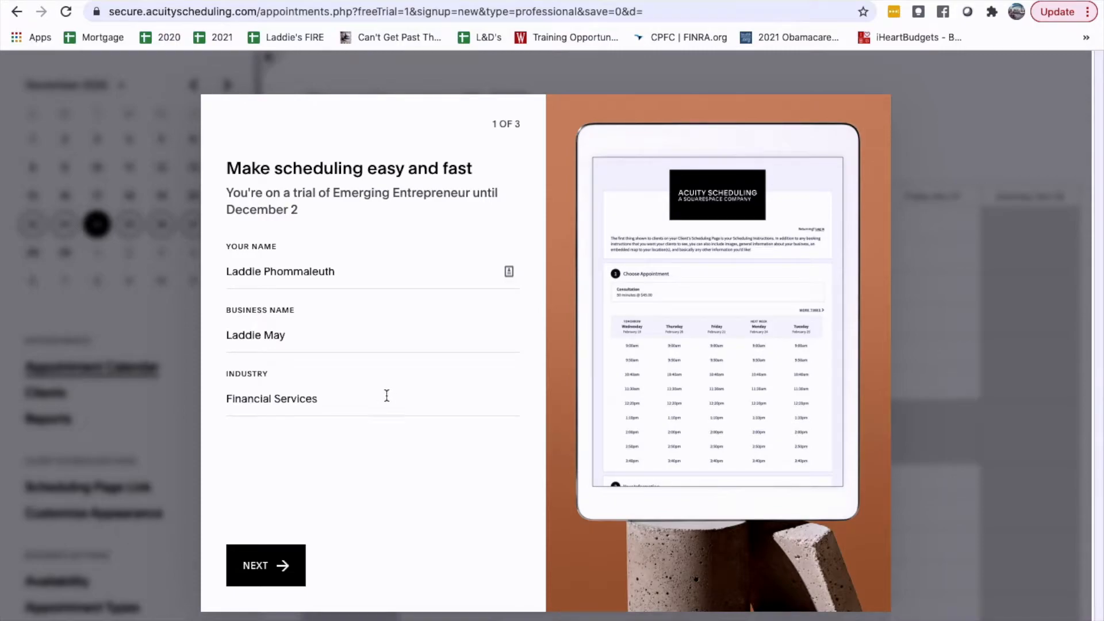
pyautogui.click(266, 566)
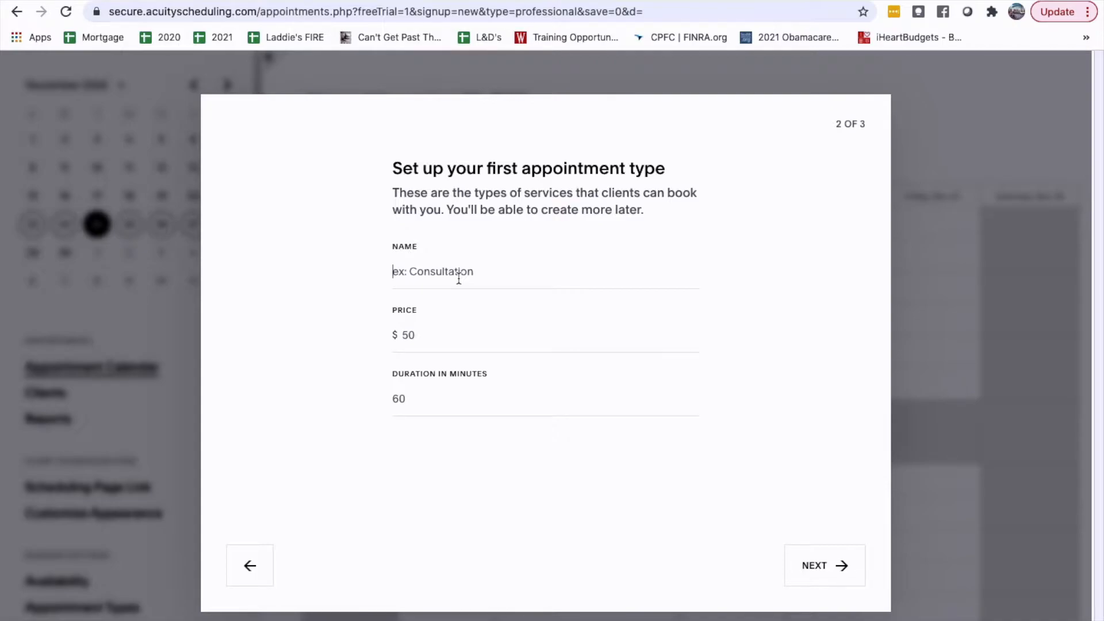
# Step: Create a Financial Coaching appointment type at $125 for 60 minutes and continue to availability
pyautogui.write('Financial Coaching')
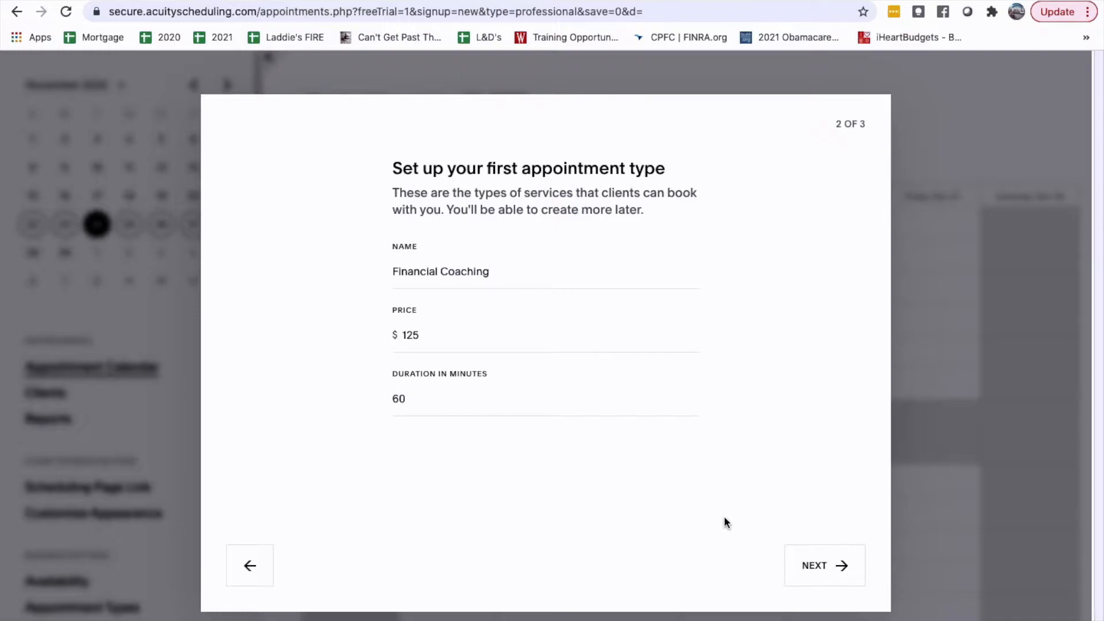
pyautogui.click(823, 565)
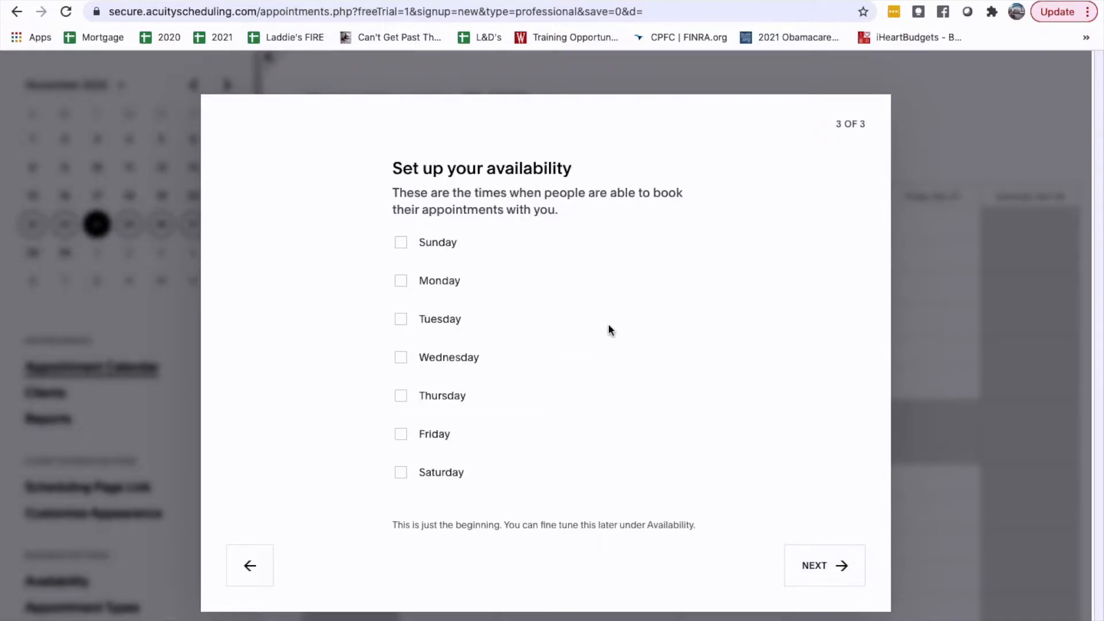
# Step: Mark all seven days of the week as available
pyautogui.click(400, 242)
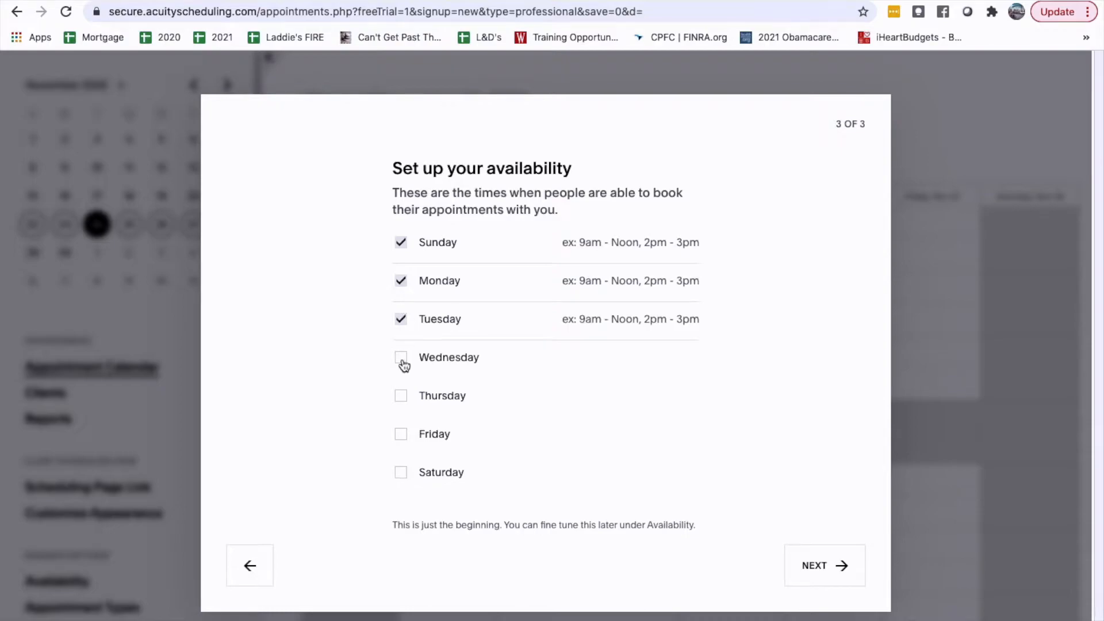
pyautogui.click(400, 356)
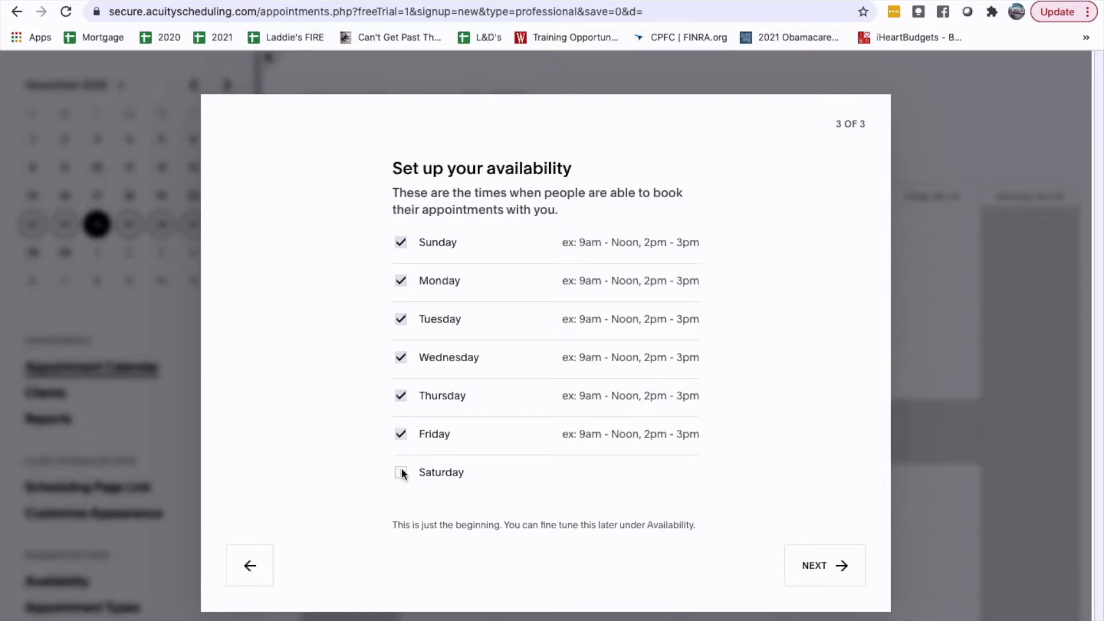
pyautogui.click(400, 471)
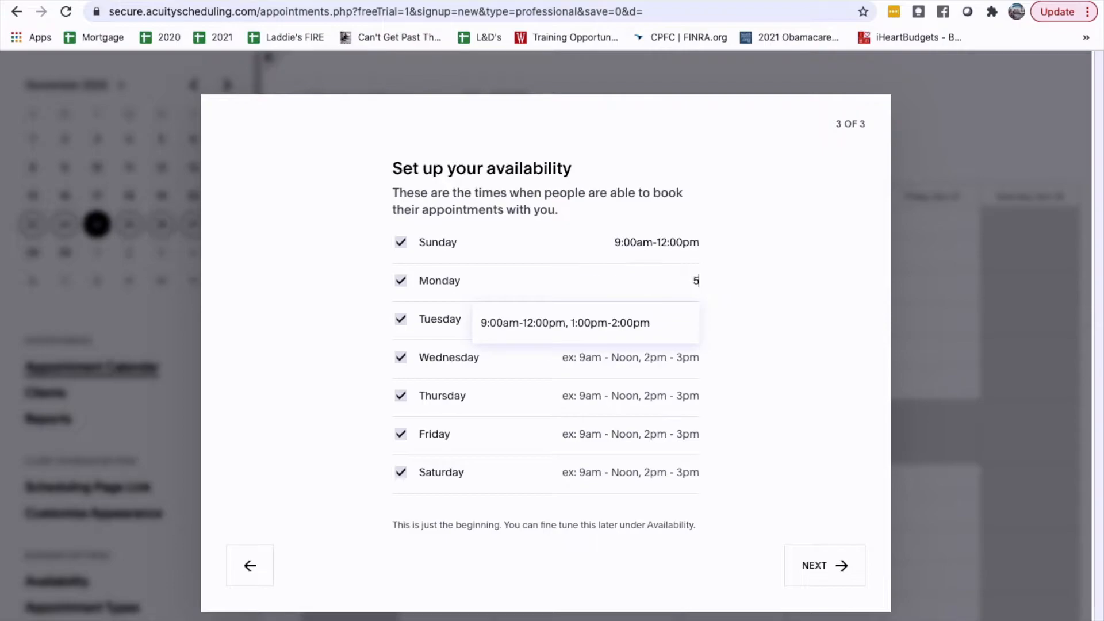
# Step: Set Sunday 9:00am-12:00pm and weekdays 5:30pm-9:30pm, then finish the setup wizard
pyautogui.write(':30-')
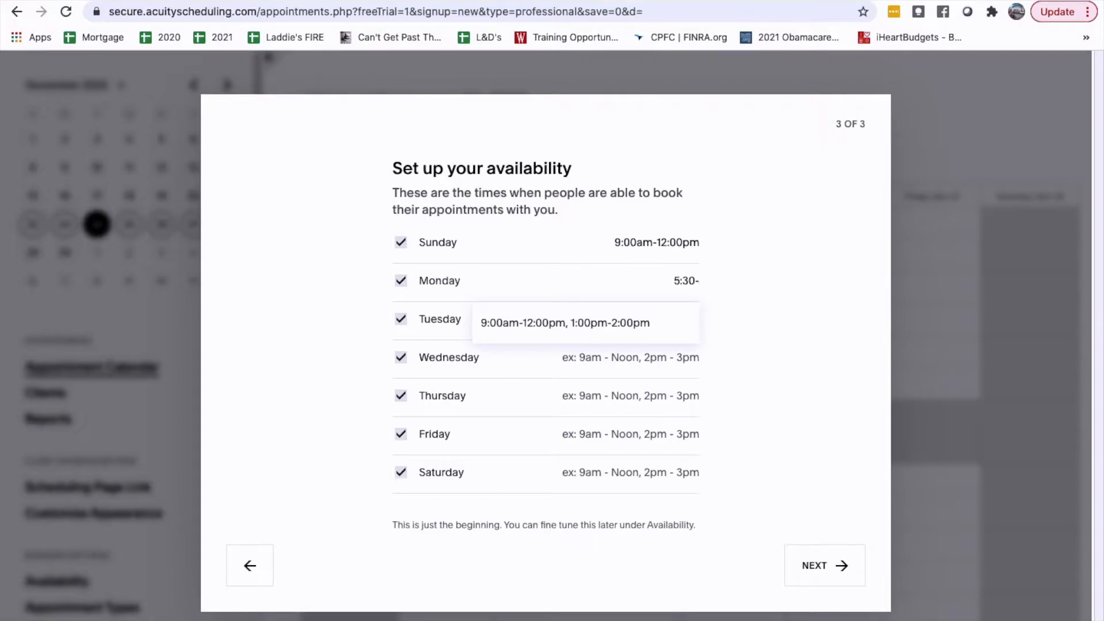
pyautogui.write('9:30pm')
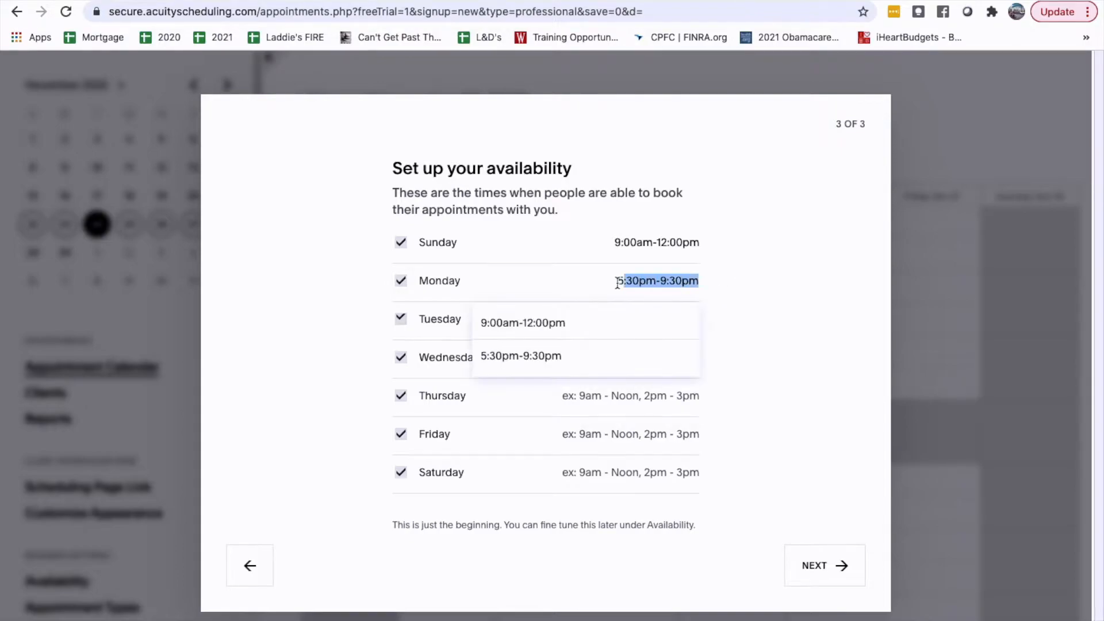
pyautogui.click(629, 319)
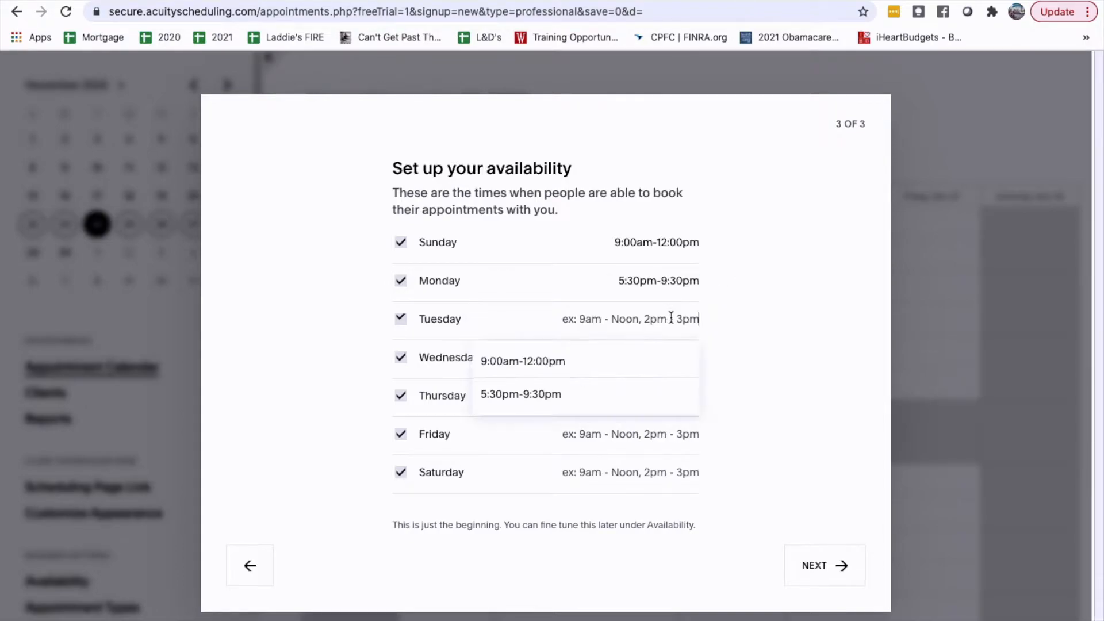
pyautogui.click(519, 394)
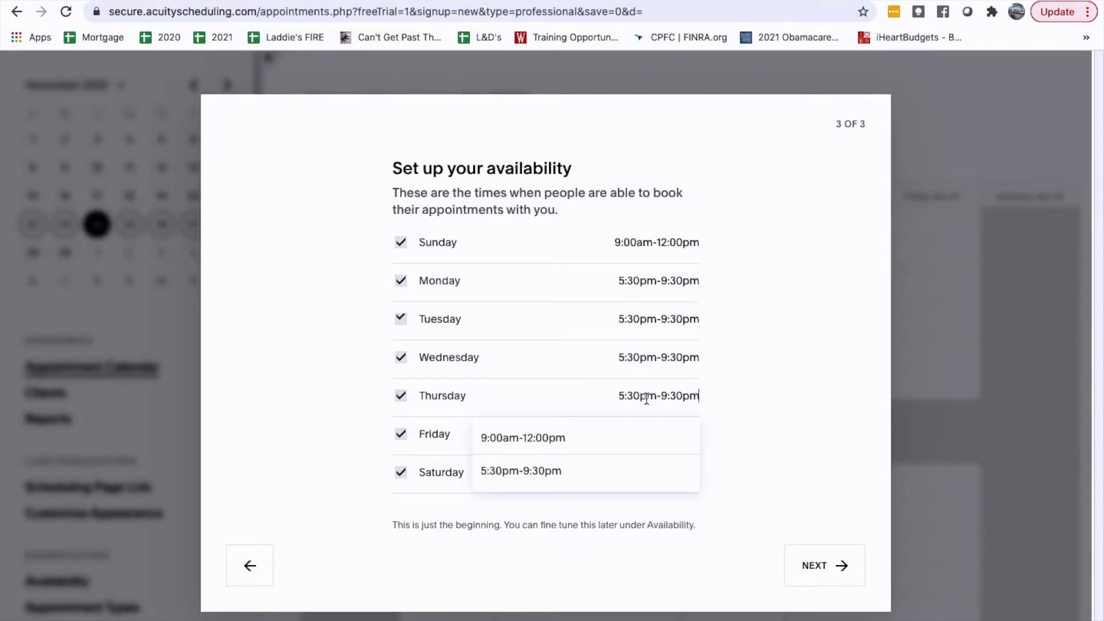
pyautogui.click(823, 565)
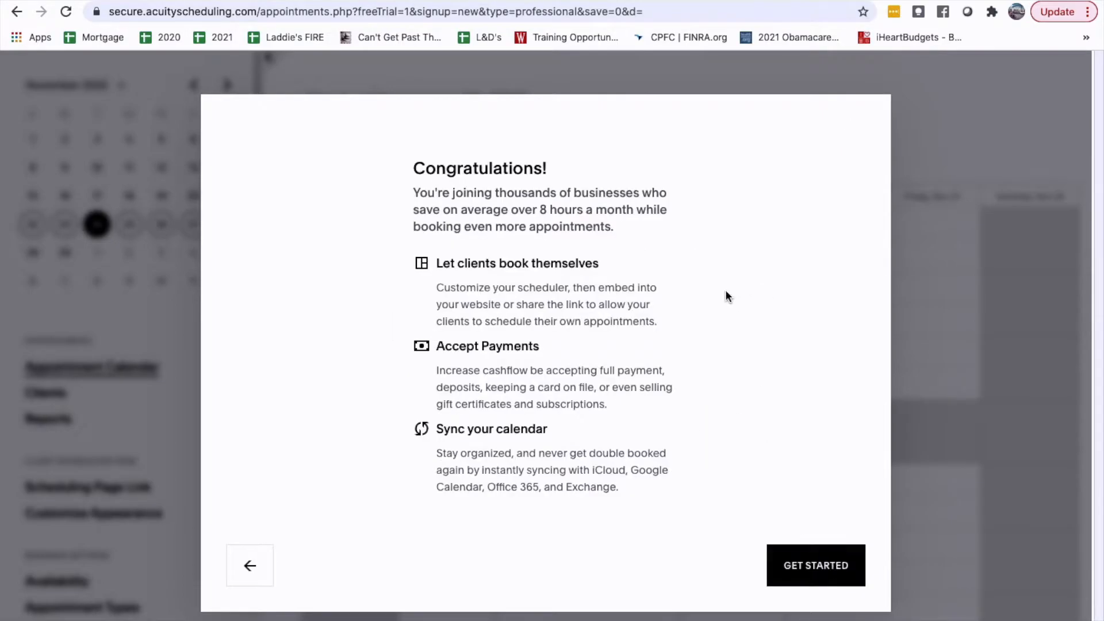
pyautogui.moveTo(720, 316)
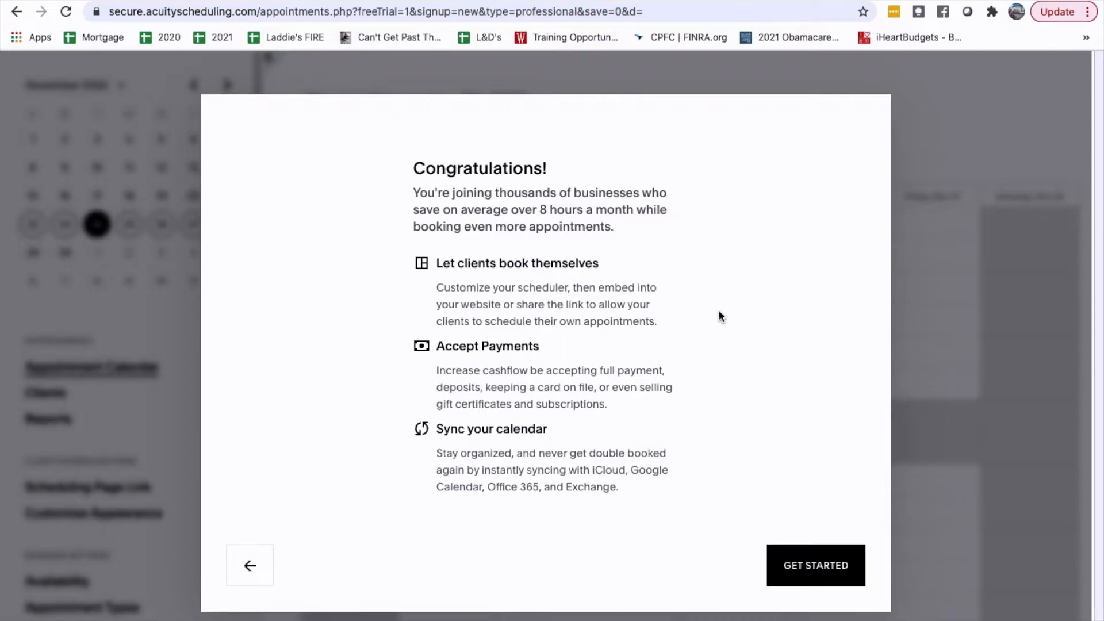
pyautogui.moveTo(726, 325)
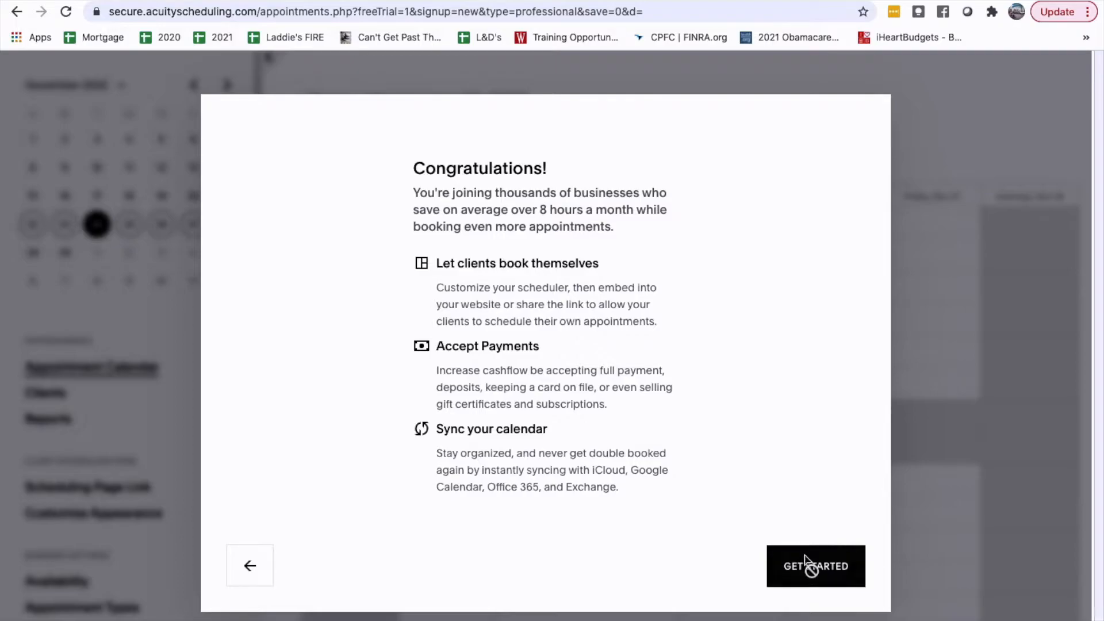
# Step: Leave the congratulations screen via Get Started and enter the account's Availability page
pyautogui.click(816, 566)
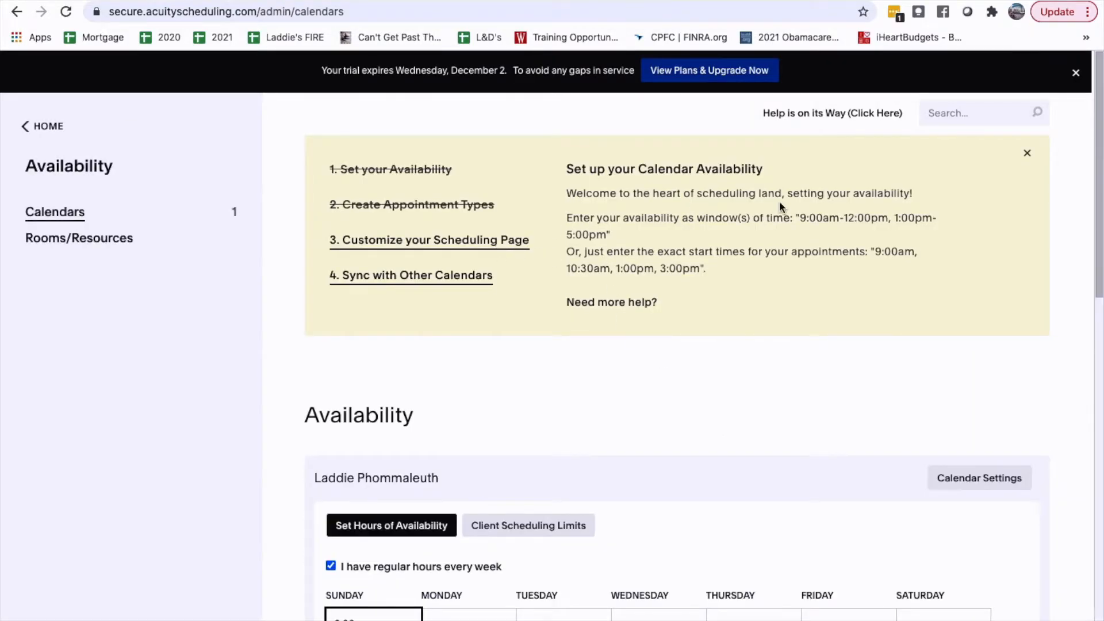
# Step: Review the weekly availability and the Client Scheduling Limits settings
pyautogui.click(1027, 153)
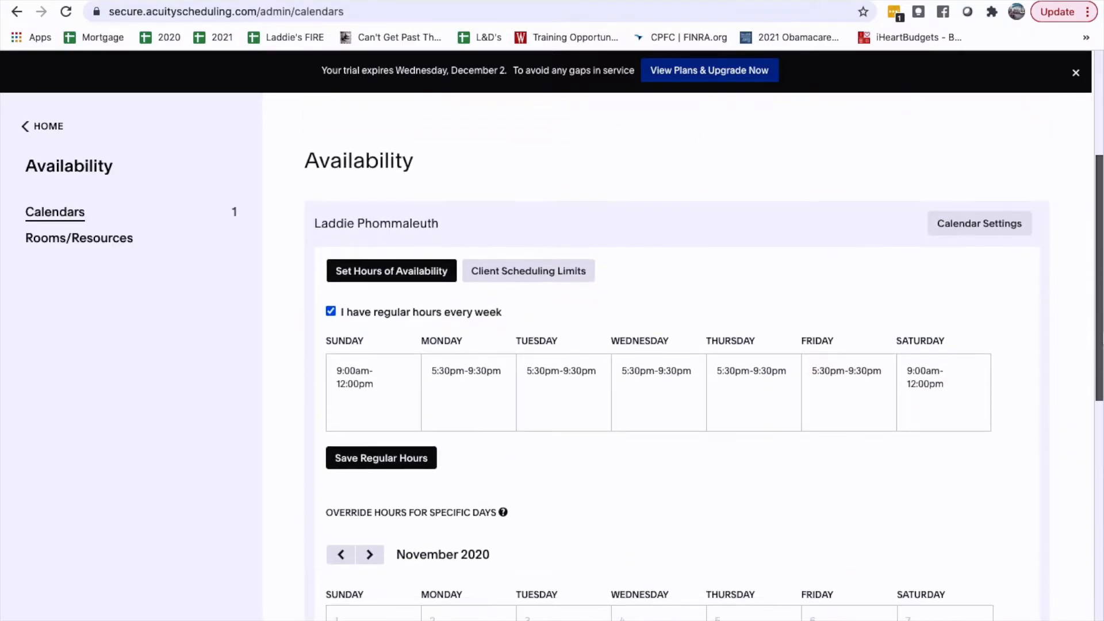
pyautogui.scroll(-3)
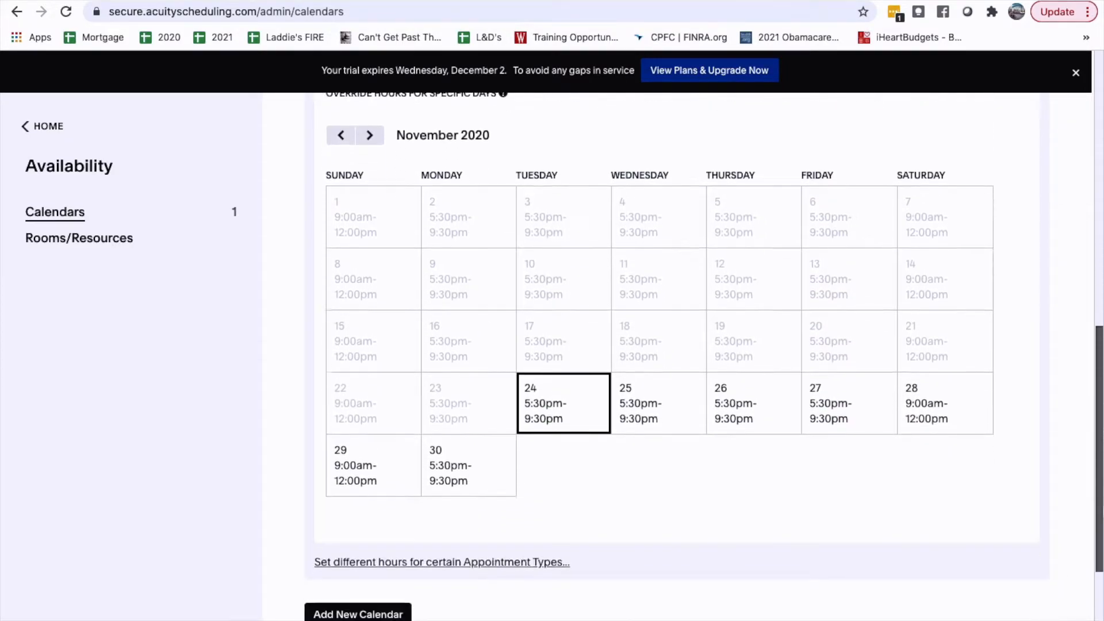
pyautogui.scroll(3)
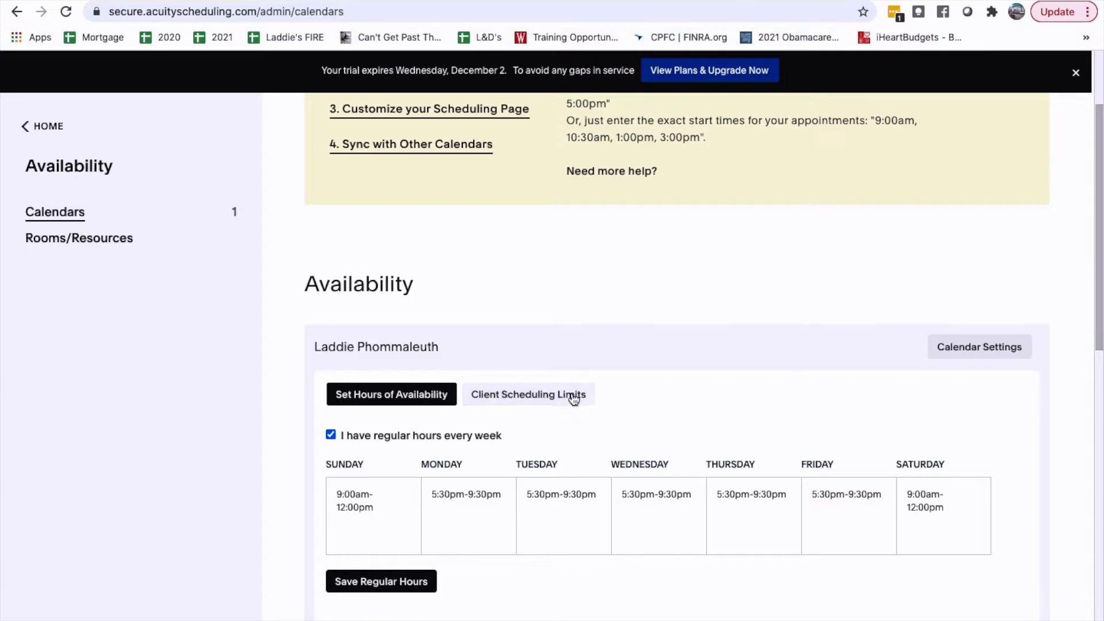
pyautogui.click(527, 394)
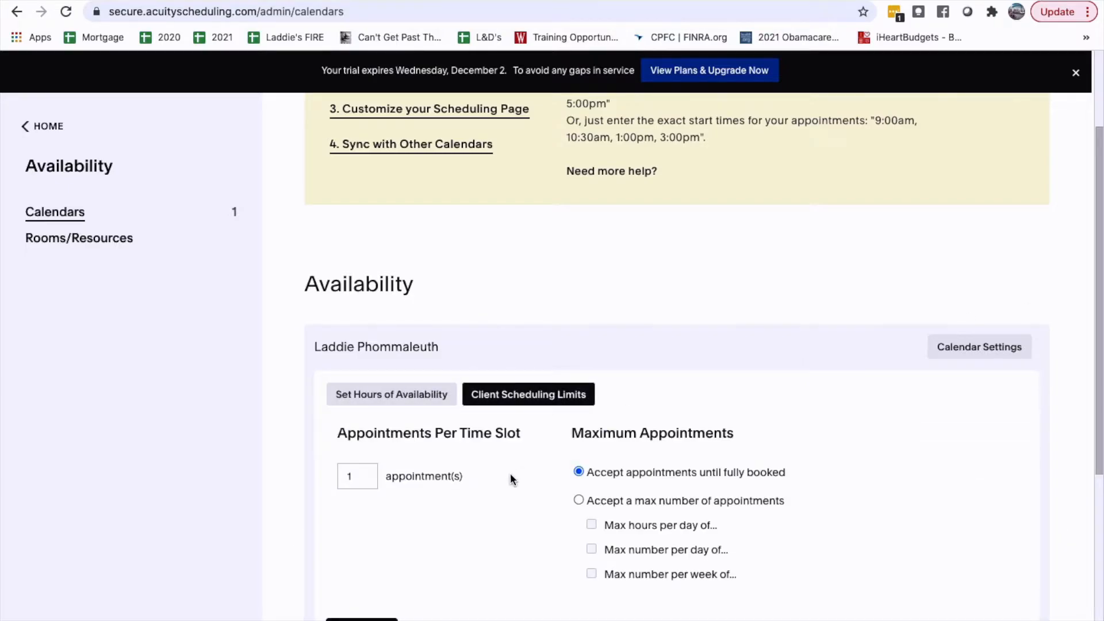
pyautogui.scroll(-3)
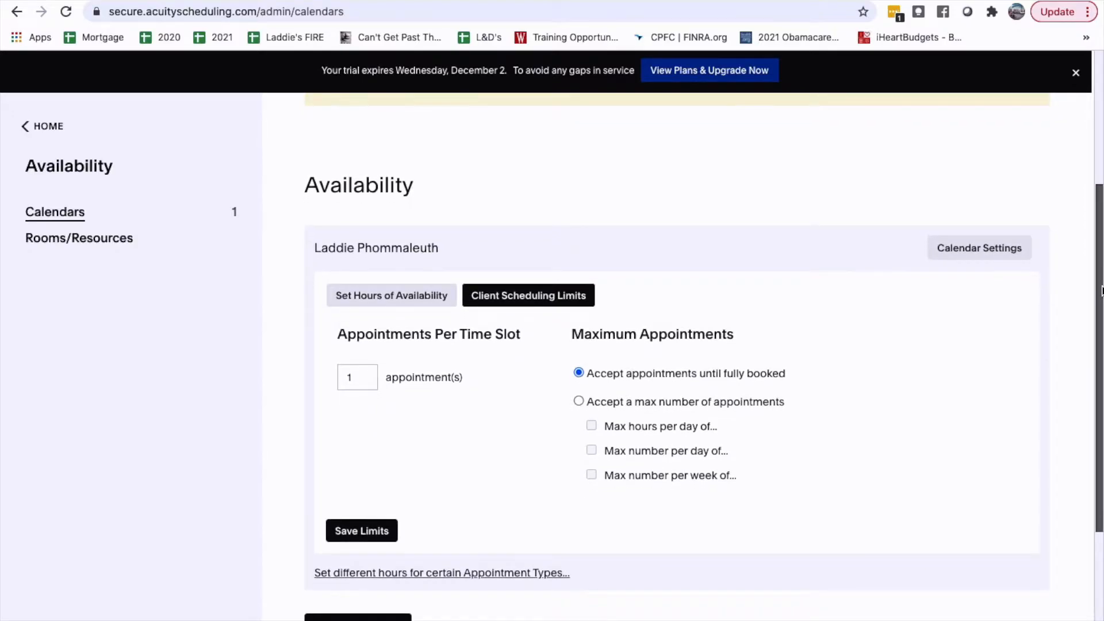
pyautogui.scroll(3)
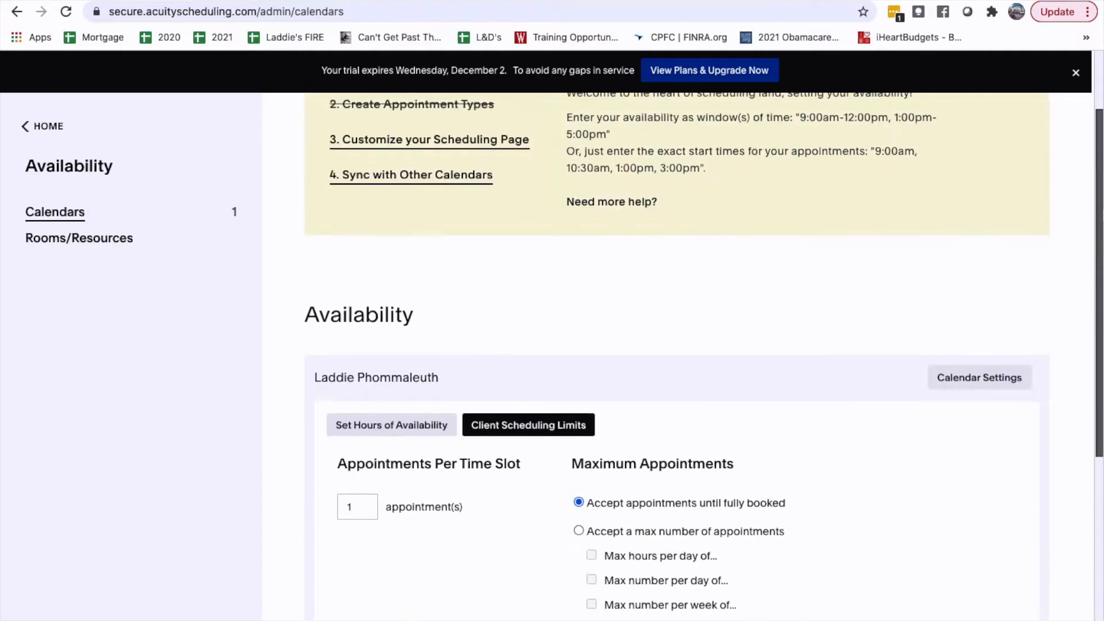
pyautogui.scroll(3)
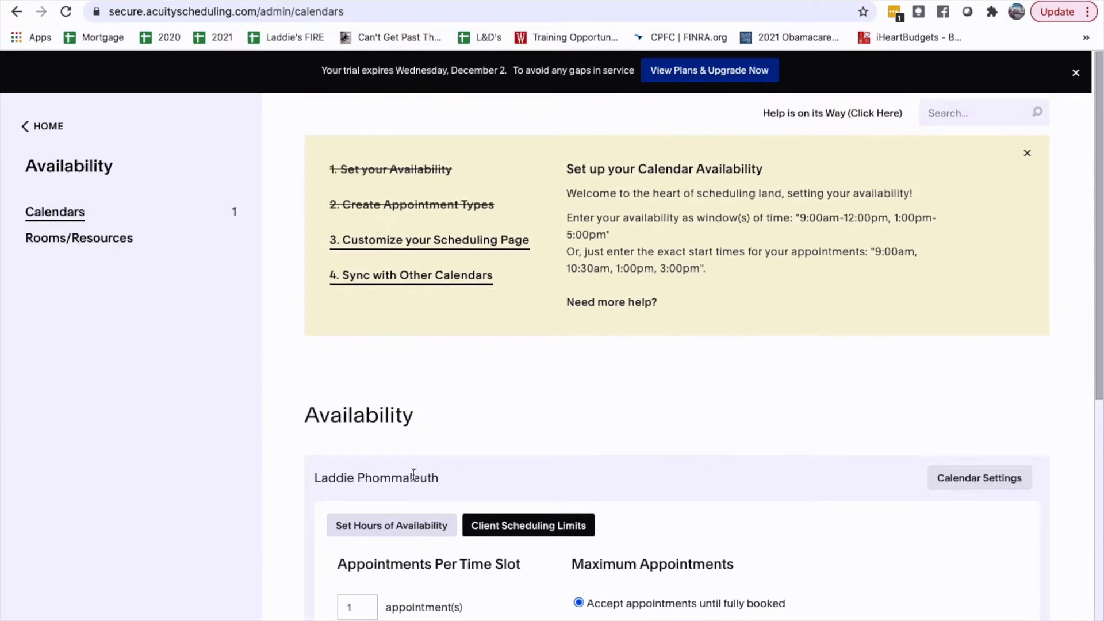
pyautogui.scroll(-3)
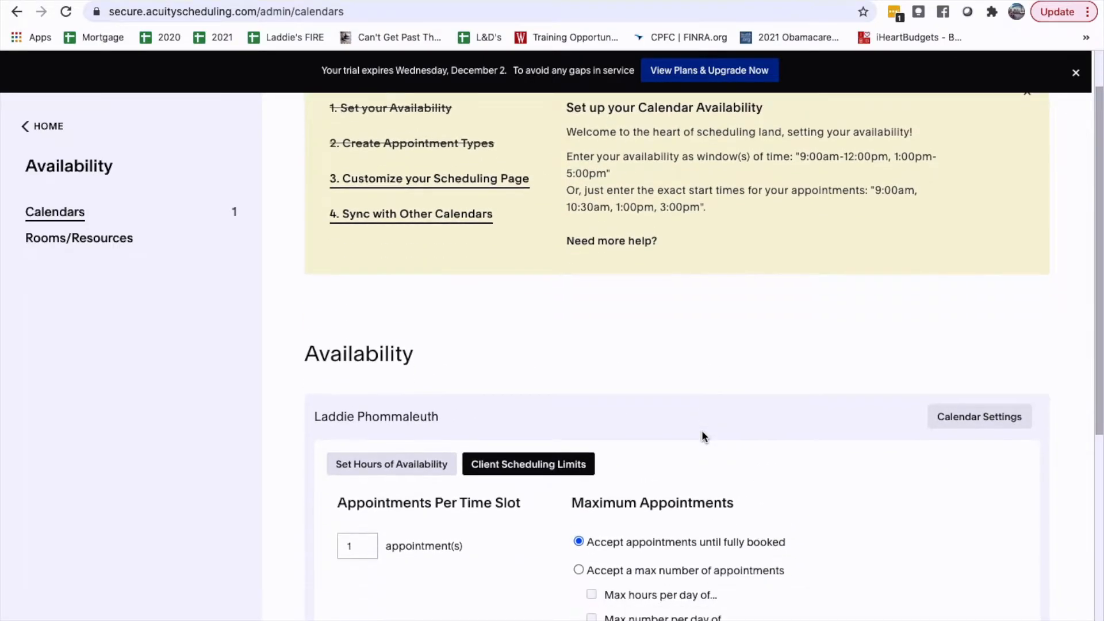
# Step: Return to the hours of availability, then go to the Sync with Other Calendars checklist step
pyautogui.click(391, 463)
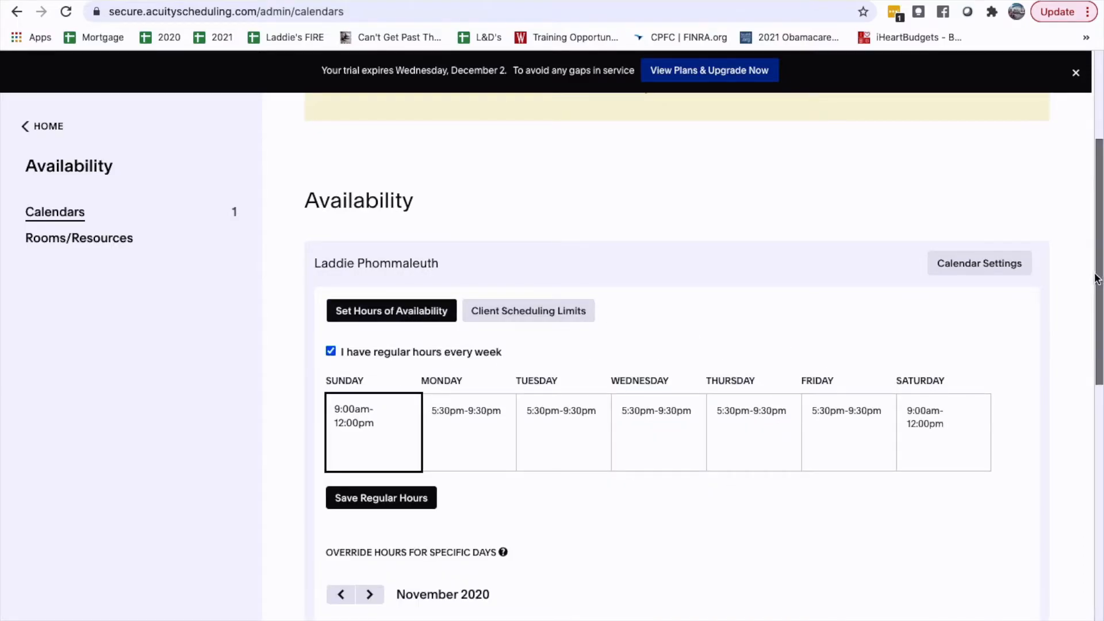
pyautogui.scroll(-3)
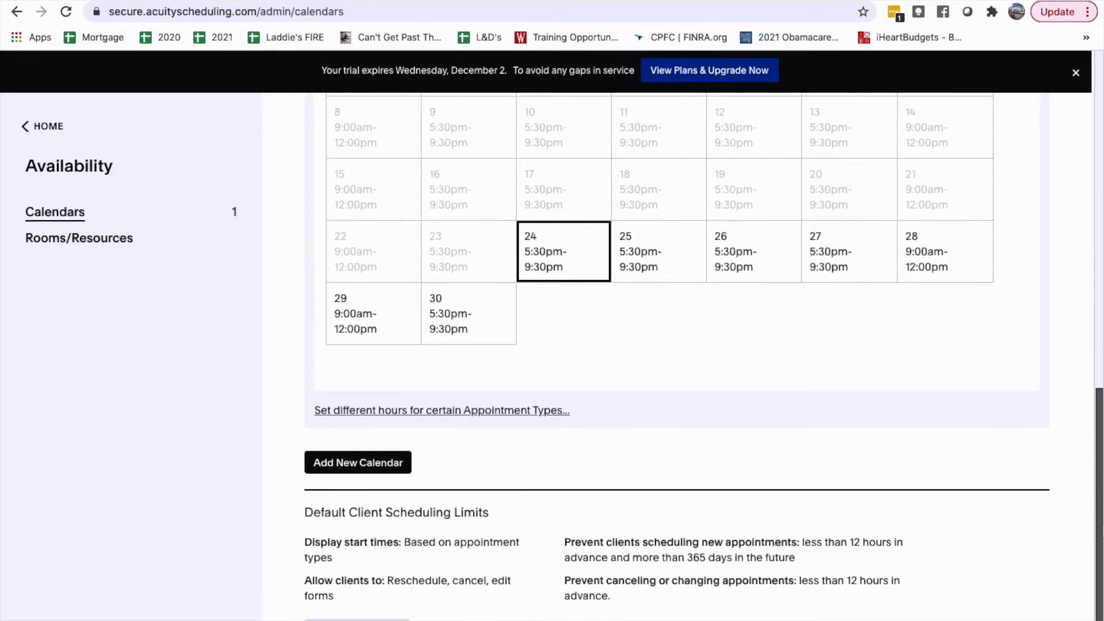
pyautogui.scroll(3)
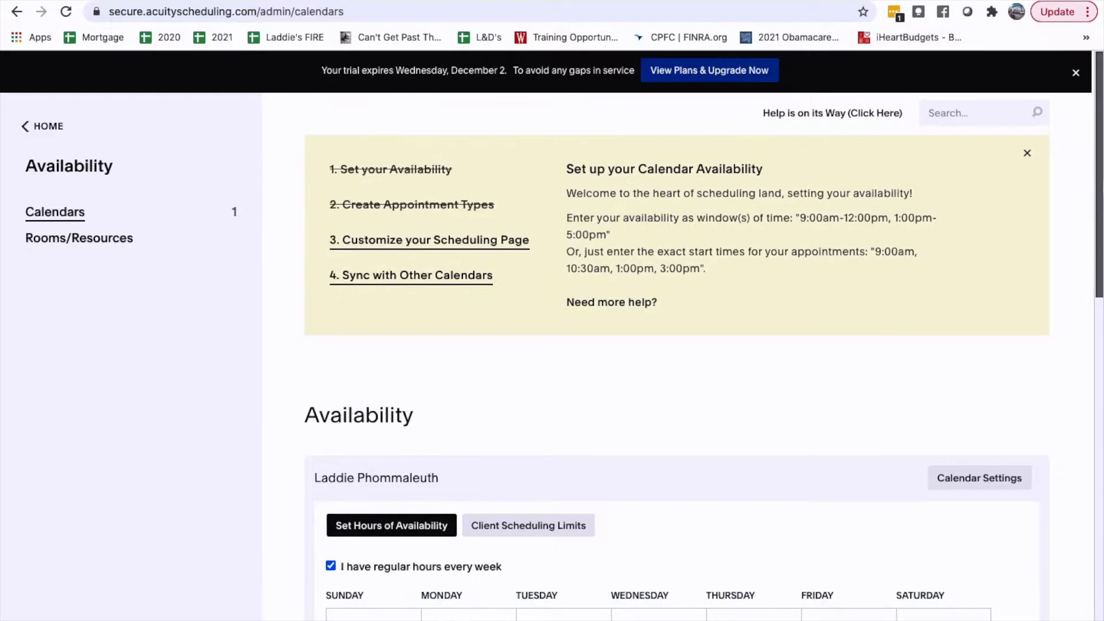
pyautogui.scroll(-3)
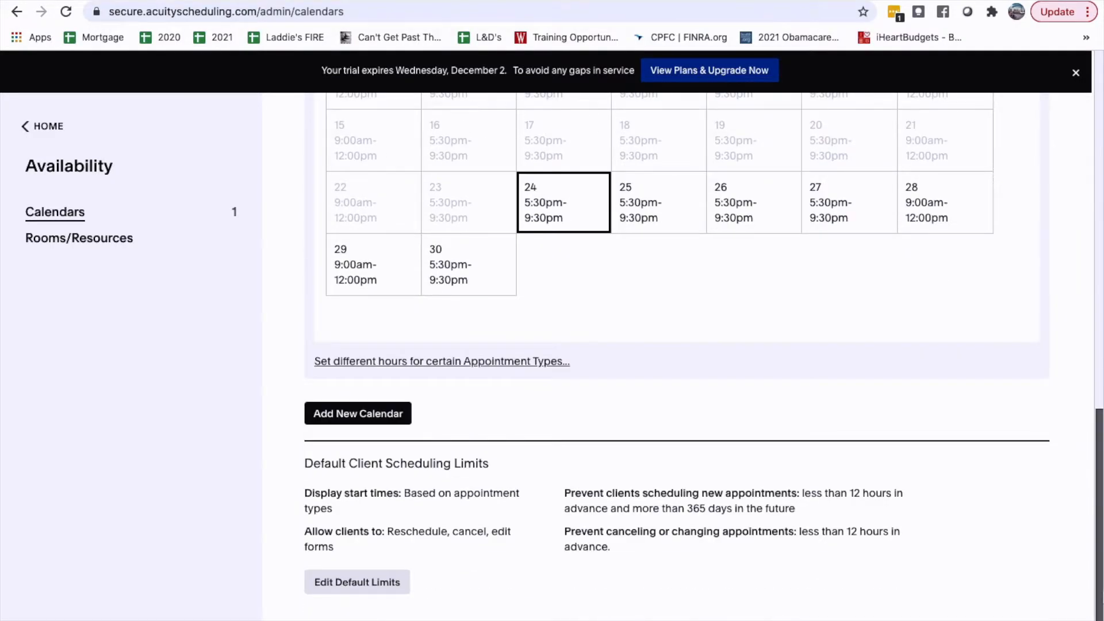
pyautogui.scroll(3)
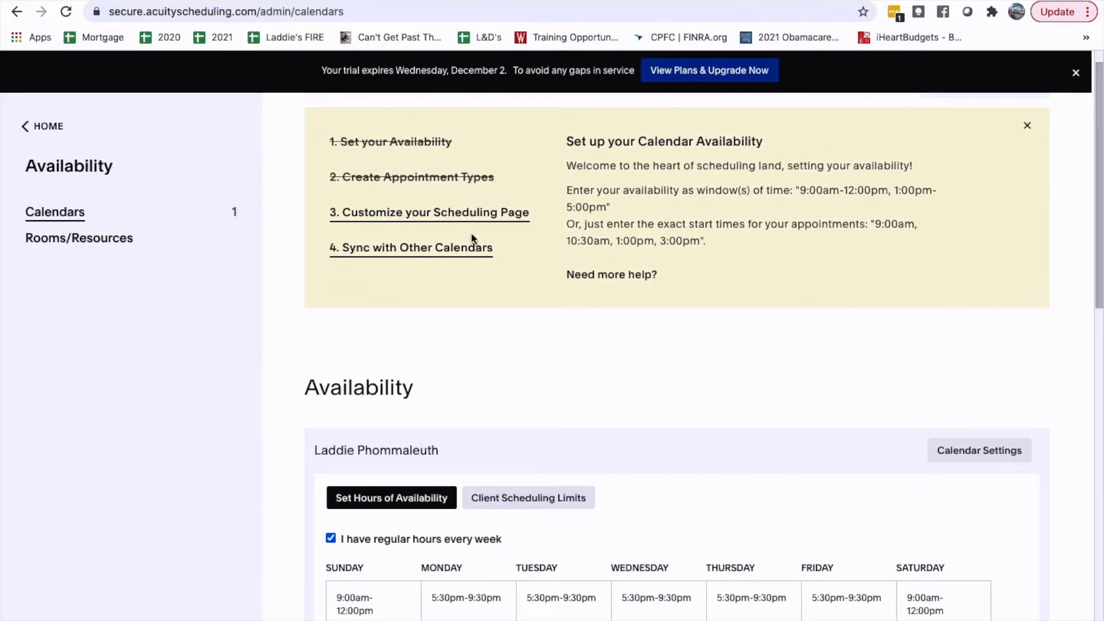
pyautogui.click(410, 248)
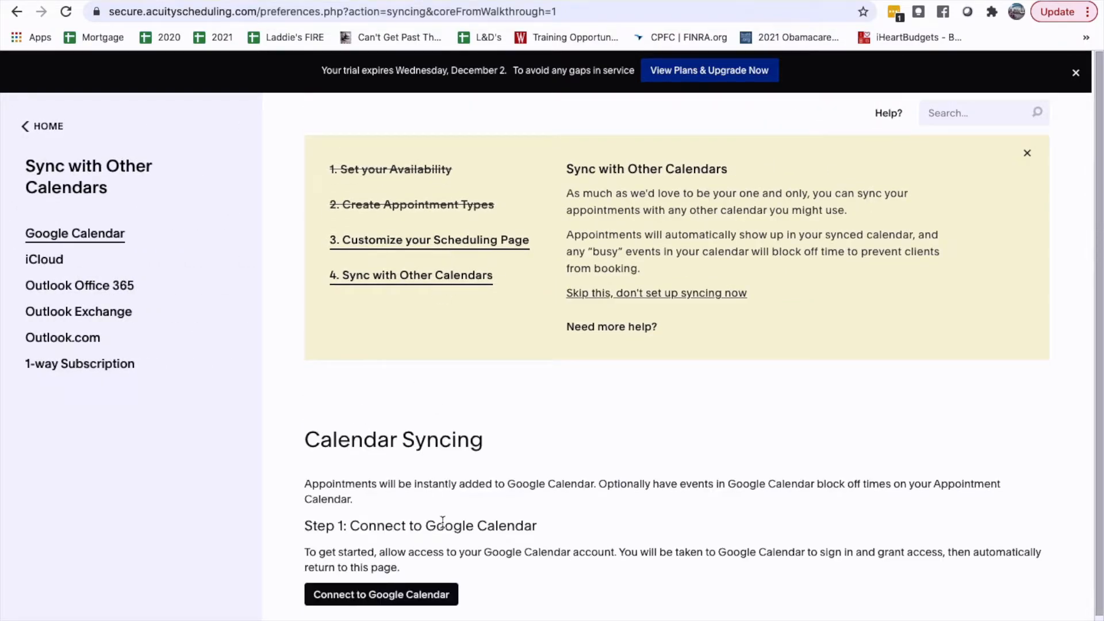
pyautogui.moveTo(412, 599)
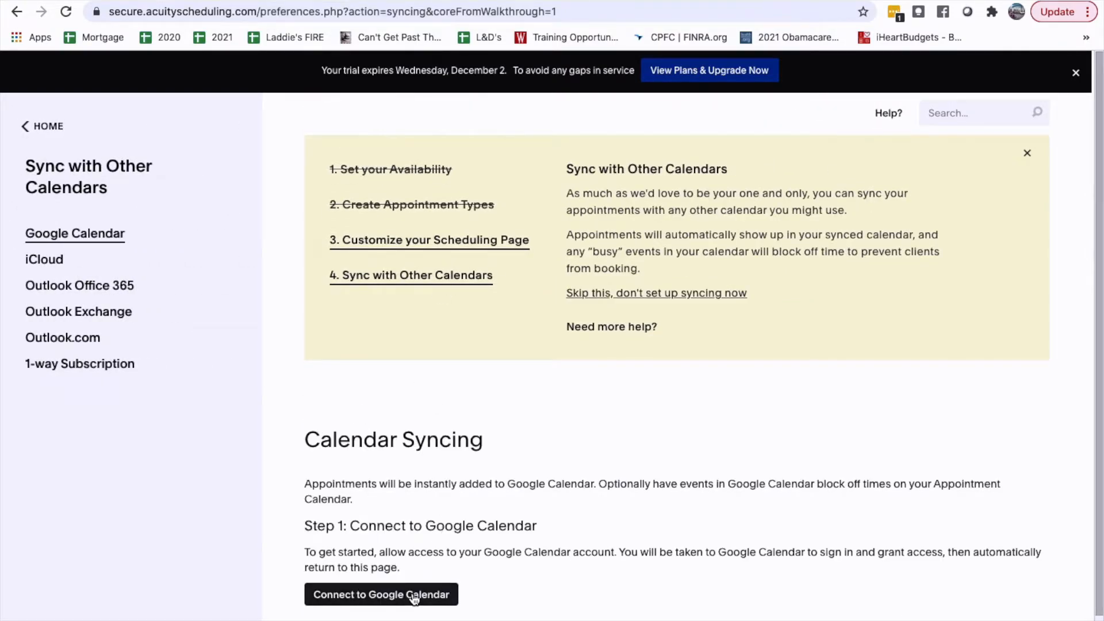
# Step: Connect Google Calendar by choosing the Google account and allowing Acuity access to its calendars
pyautogui.click(381, 595)
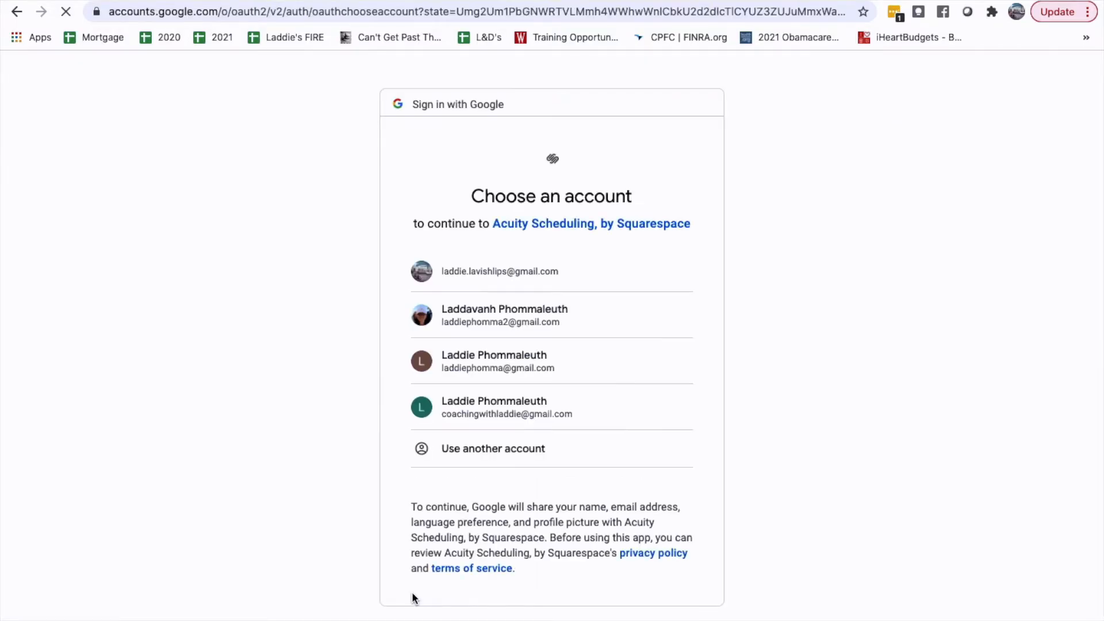
pyautogui.click(506, 407)
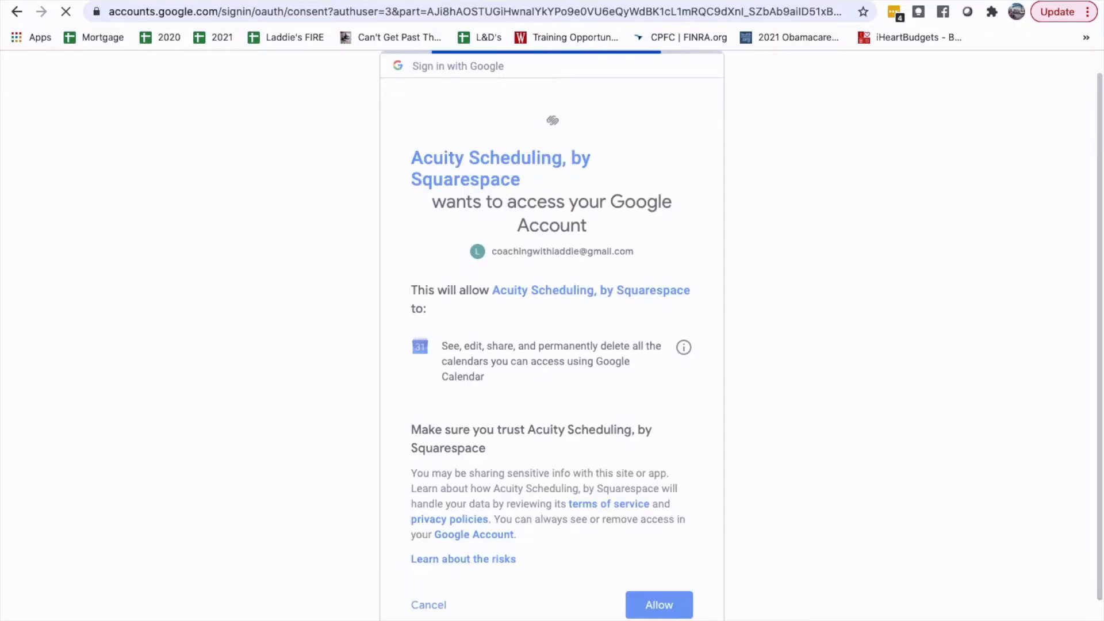
pyautogui.click(658, 604)
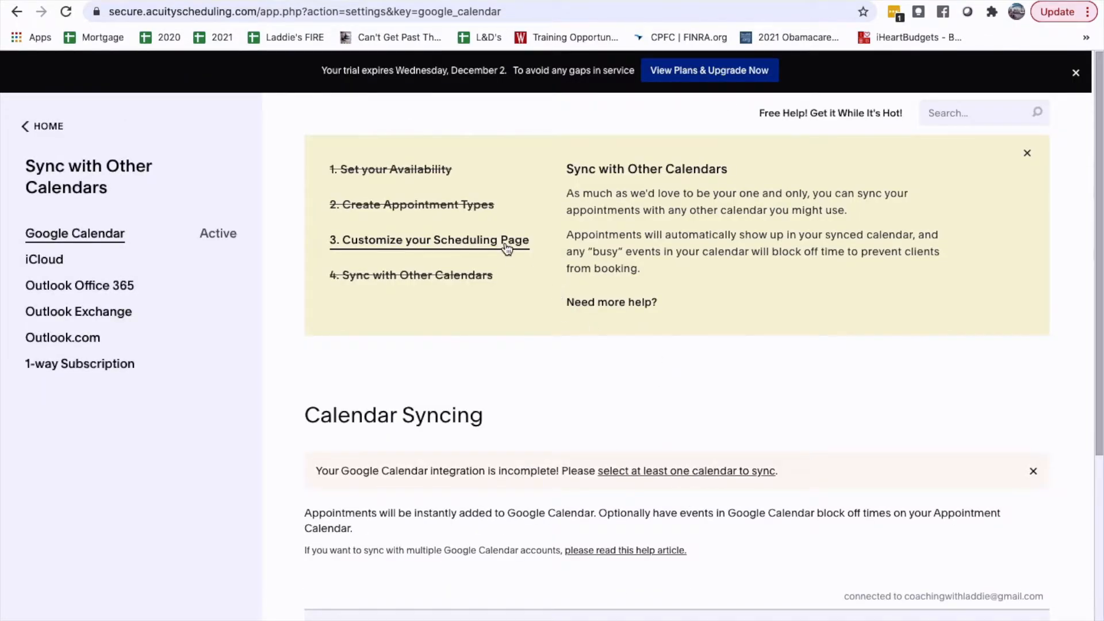
# Step: Change automatic calendar reminders from 15 to 60 minutes before appointments and save the sync settings
pyautogui.click(1027, 153)
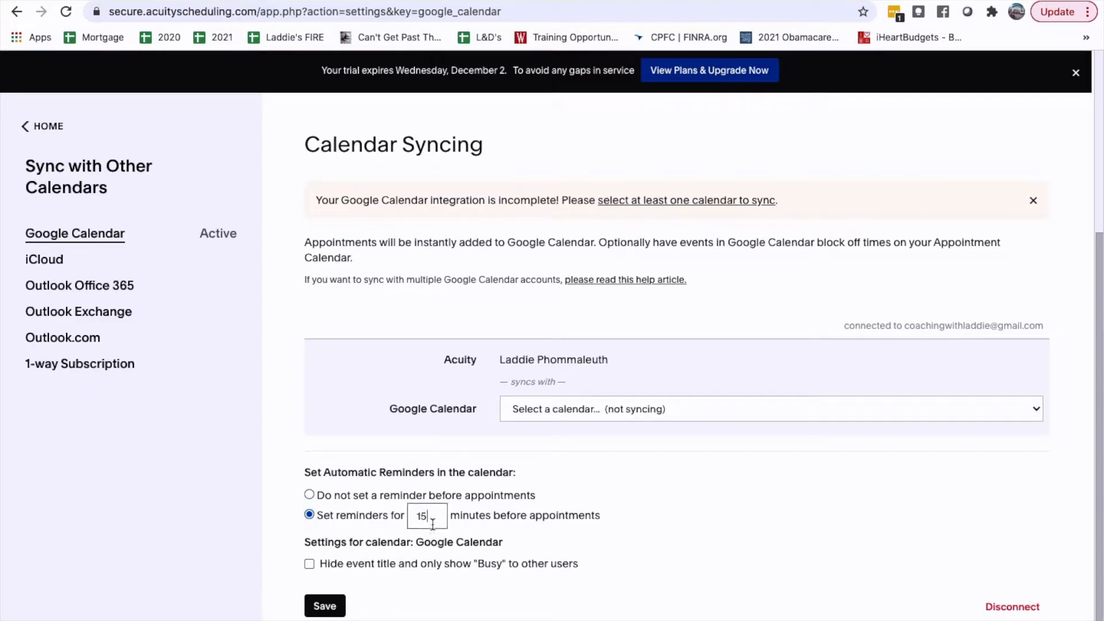
pyautogui.press('Backspace')
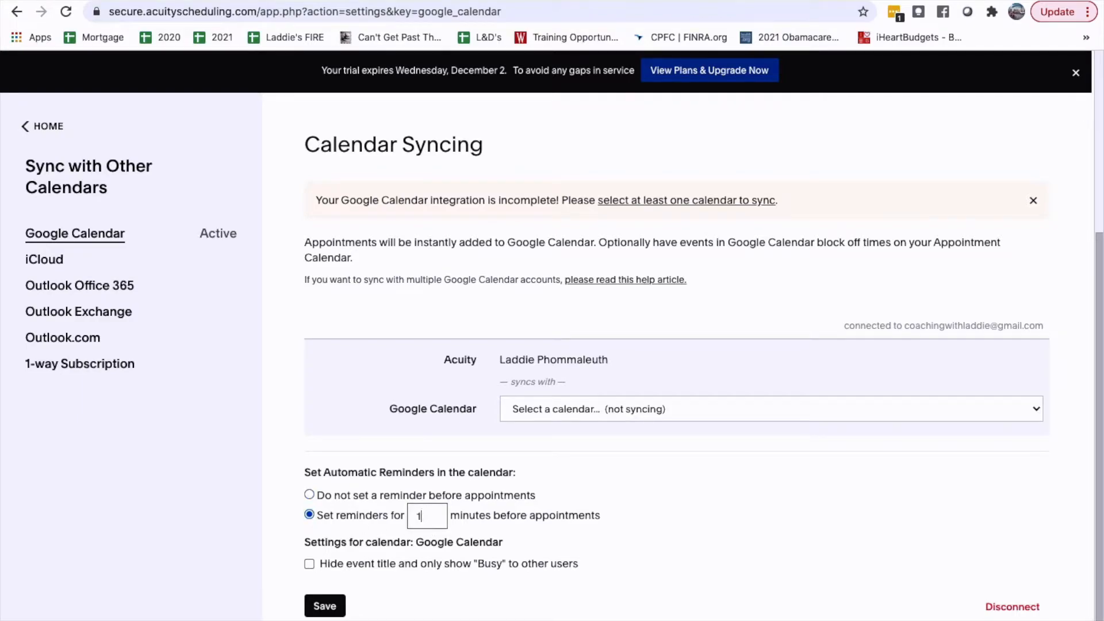
pyautogui.write('5')
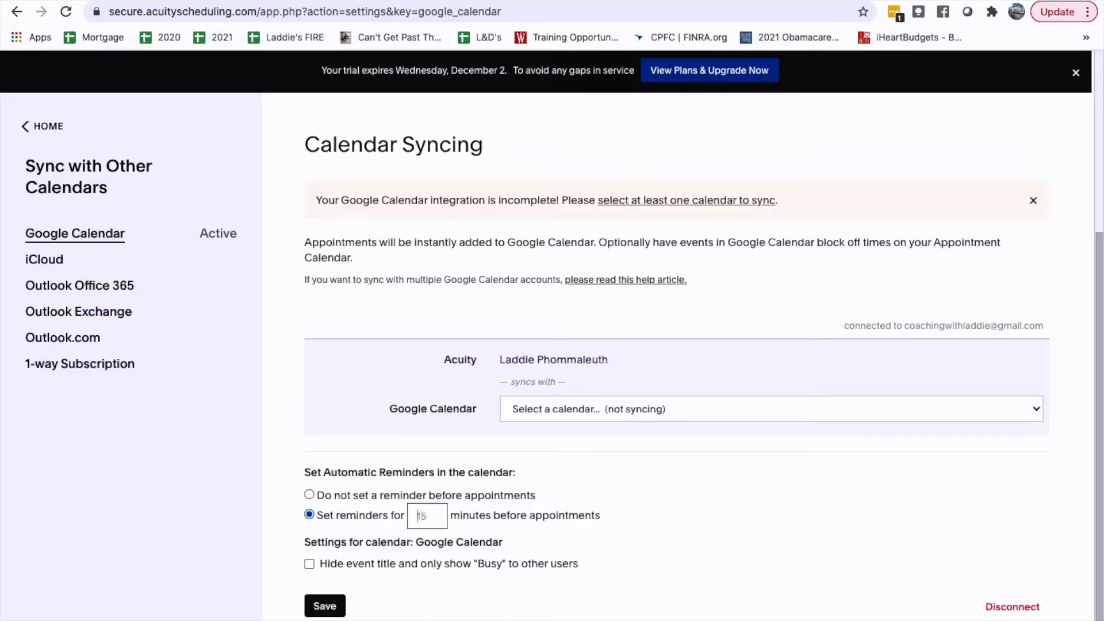
pyautogui.write('60')
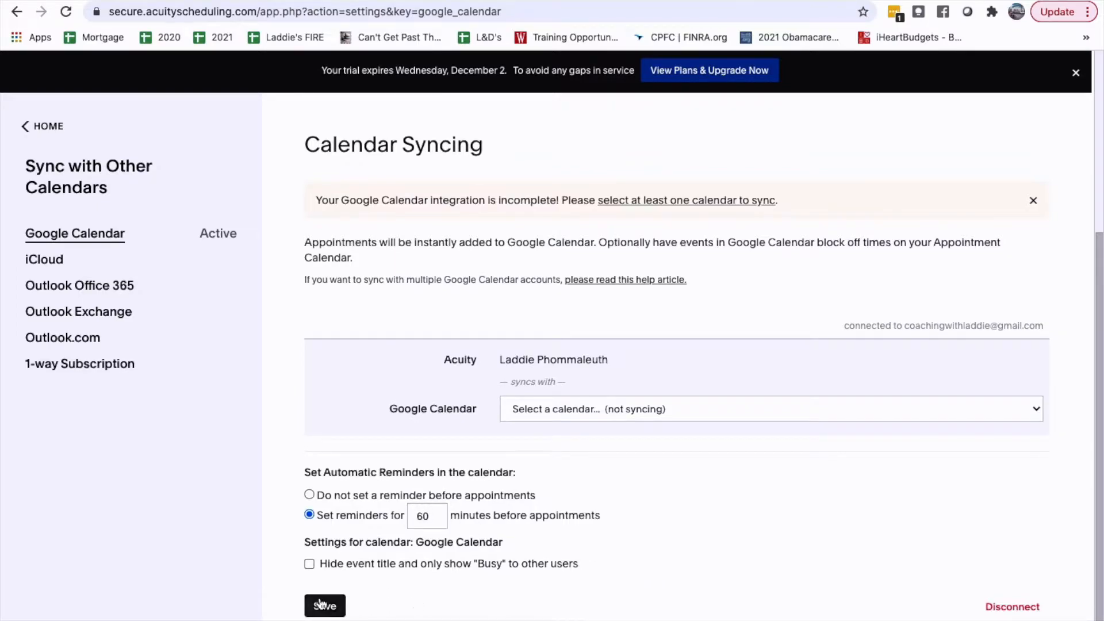
pyautogui.click(324, 606)
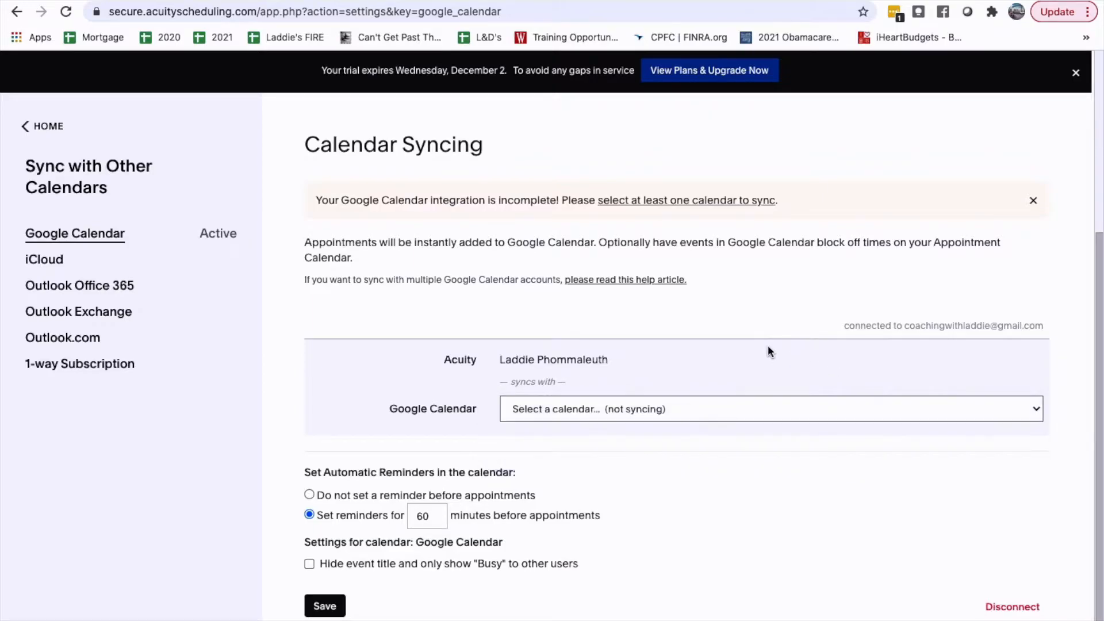
pyautogui.moveTo(324, 606)
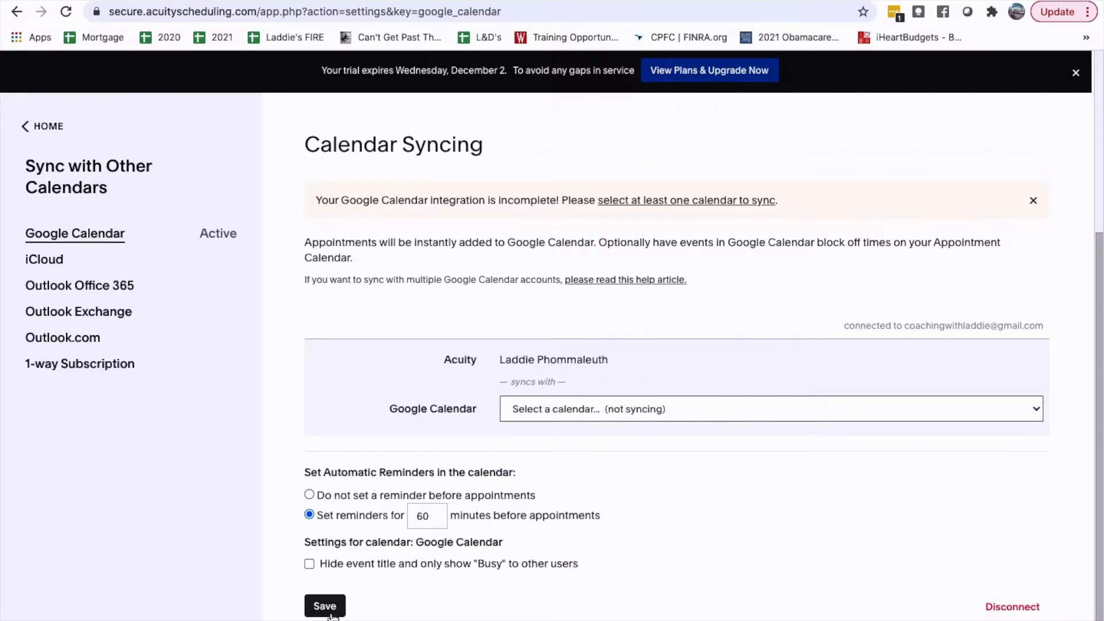
pyautogui.click(324, 606)
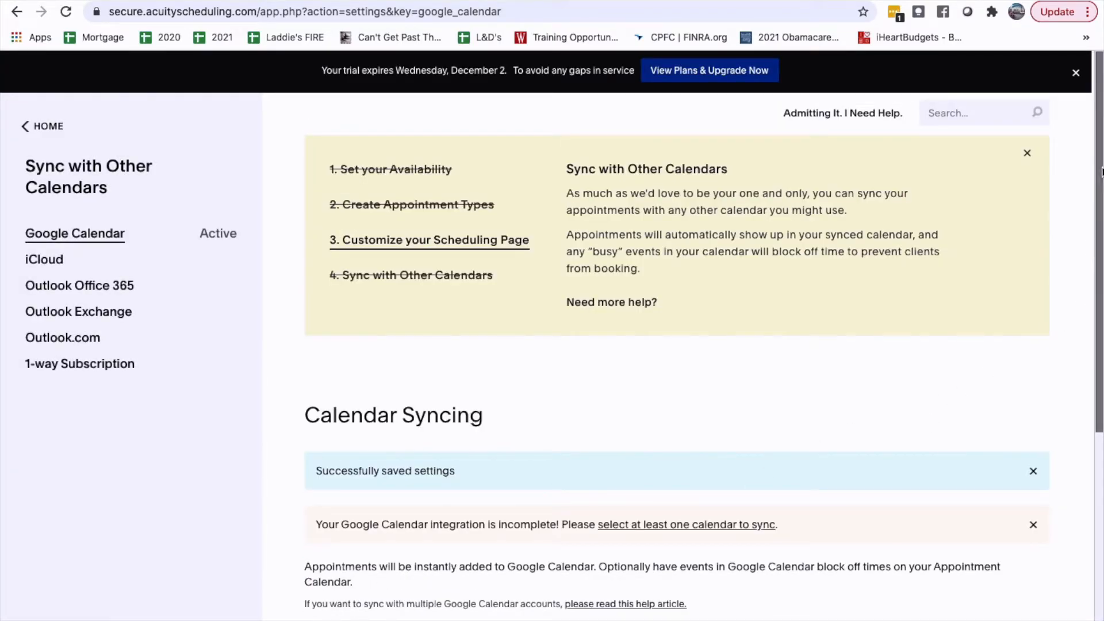
pyautogui.scroll(-3)
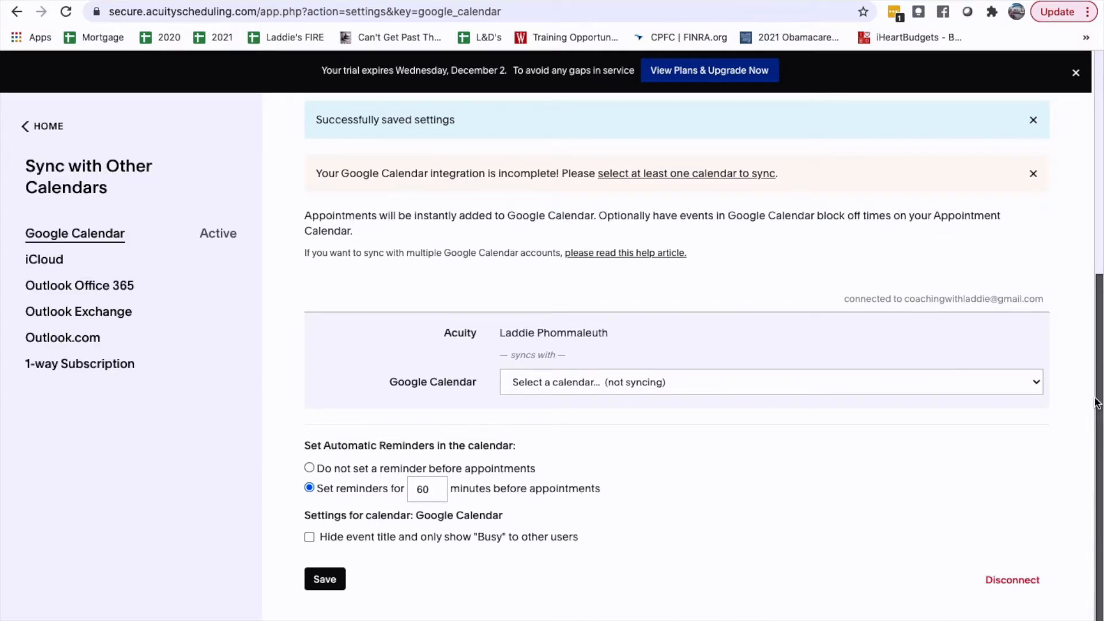
pyautogui.scroll(3)
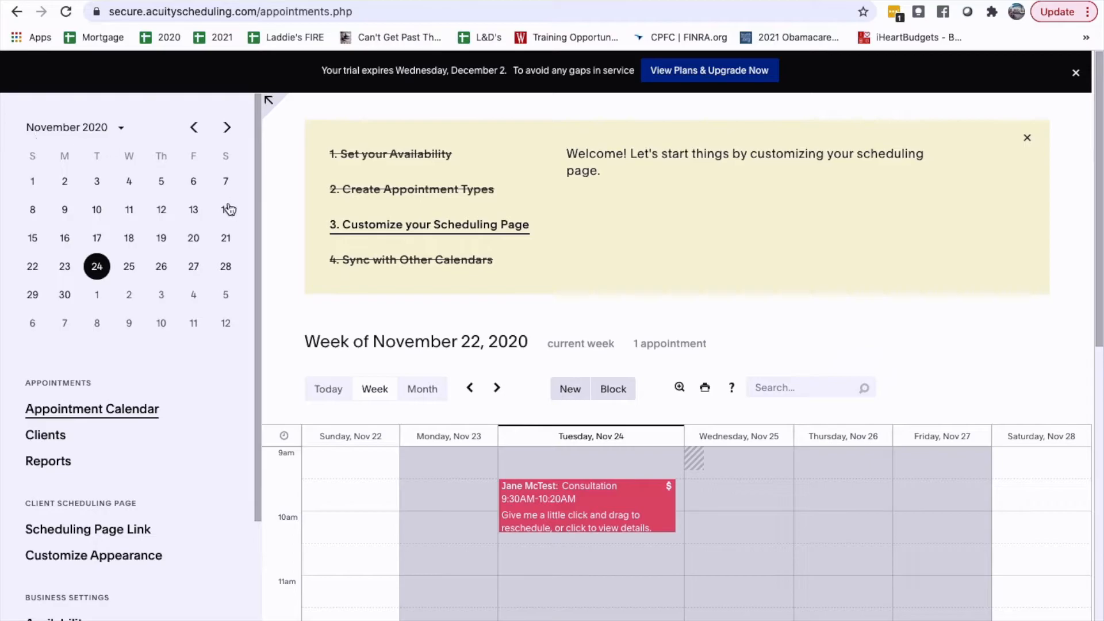
pyautogui.moveTo(102, 527)
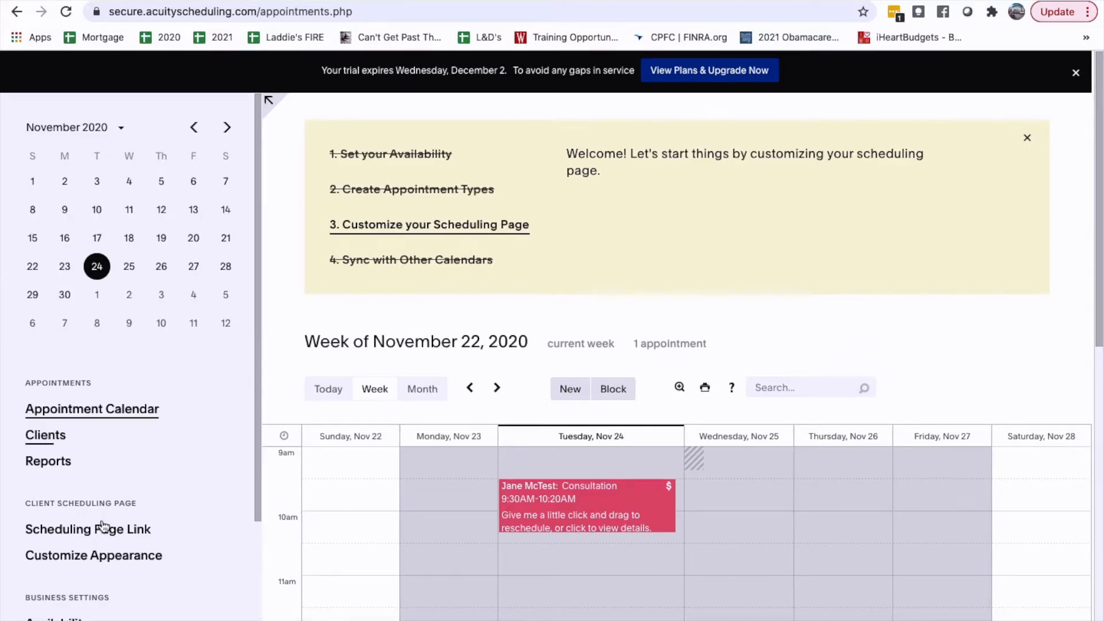
# Step: View the Scheduling Page Link settings with the general link and direct-link embedding options
pyautogui.click(88, 529)
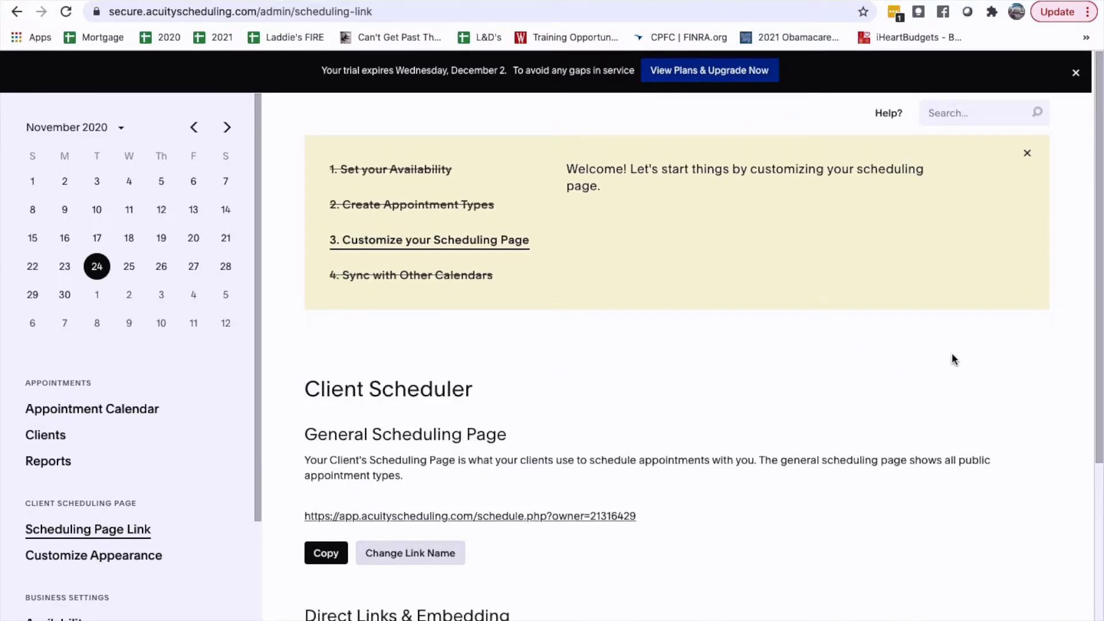
pyautogui.click(1028, 153)
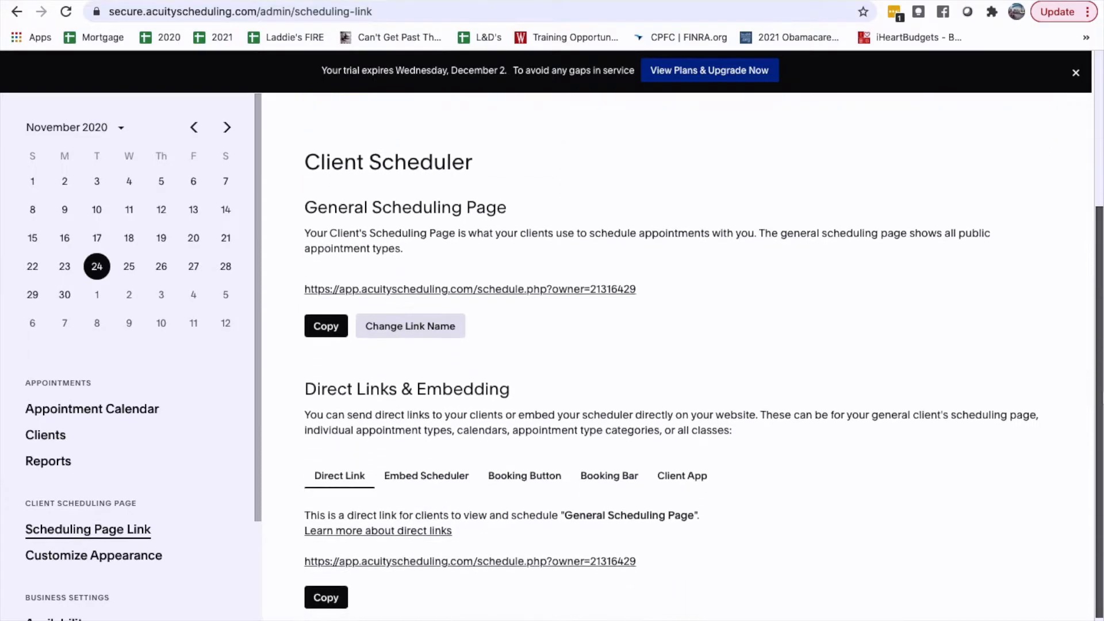
pyautogui.scroll(3)
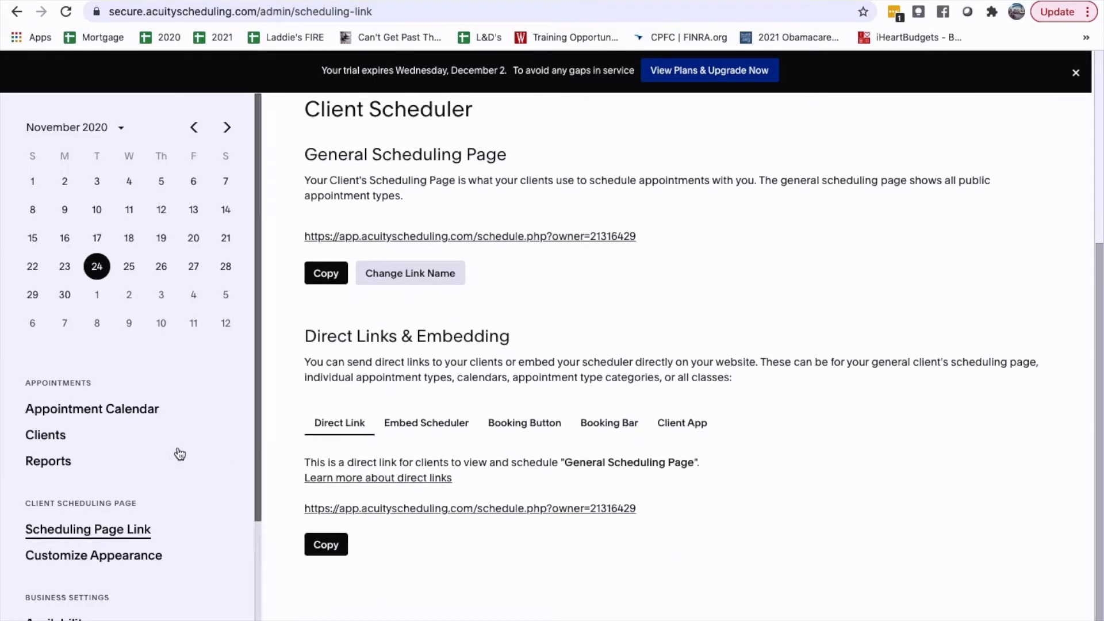
pyautogui.scroll(-3)
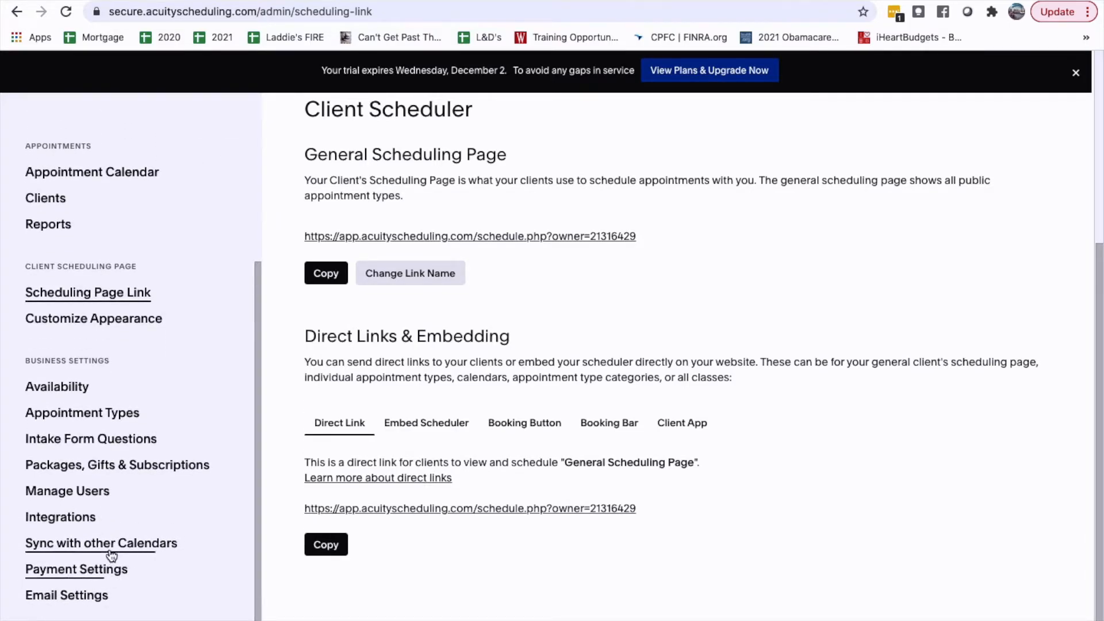
# Step: From Integrations, begin Zoom setup under Video Conferencing and choose Connect to Zoom
pyautogui.click(60, 517)
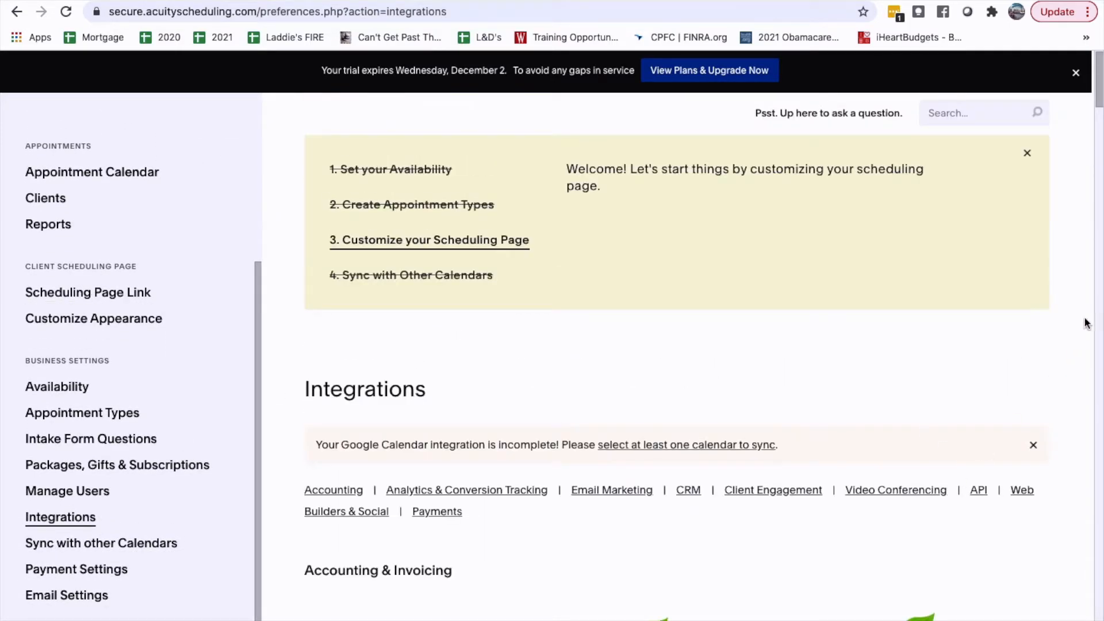
pyautogui.scroll(-3)
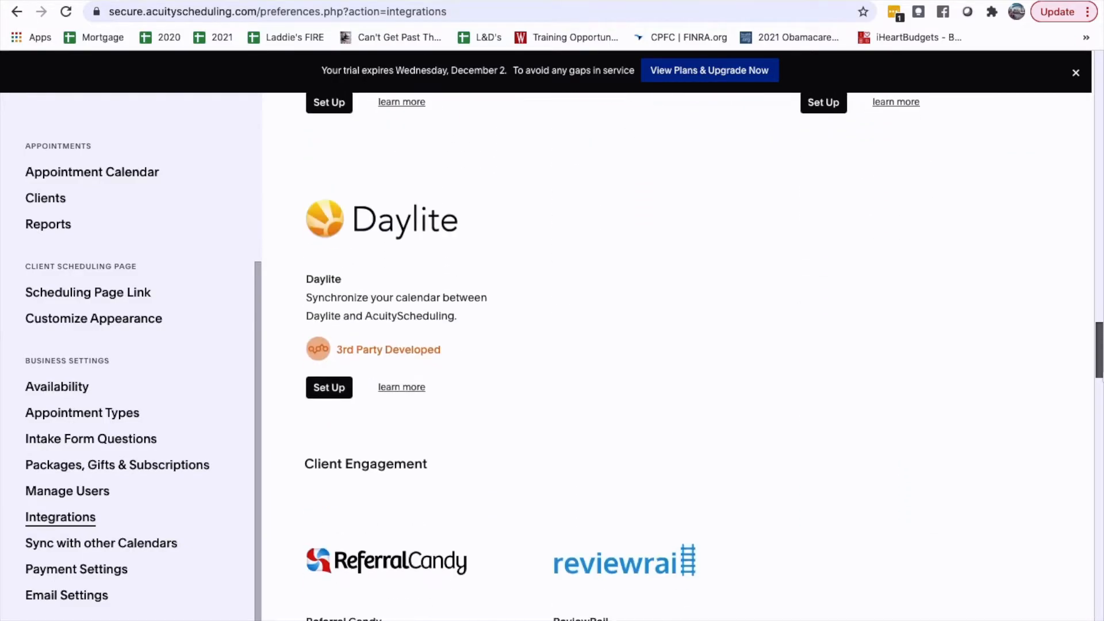
pyautogui.scroll(3)
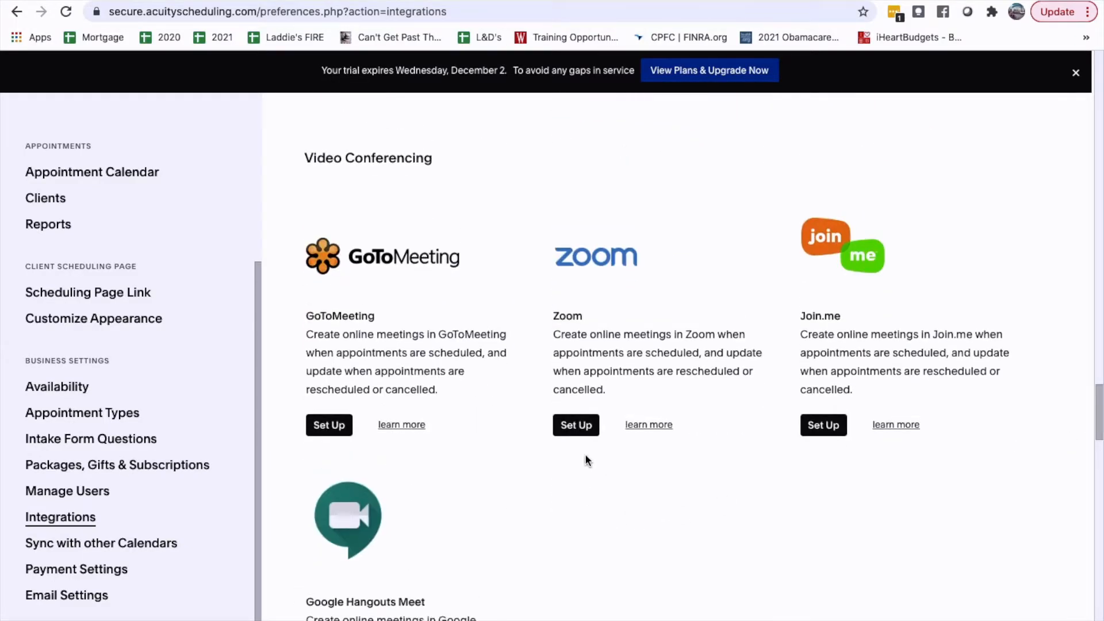
pyautogui.click(575, 425)
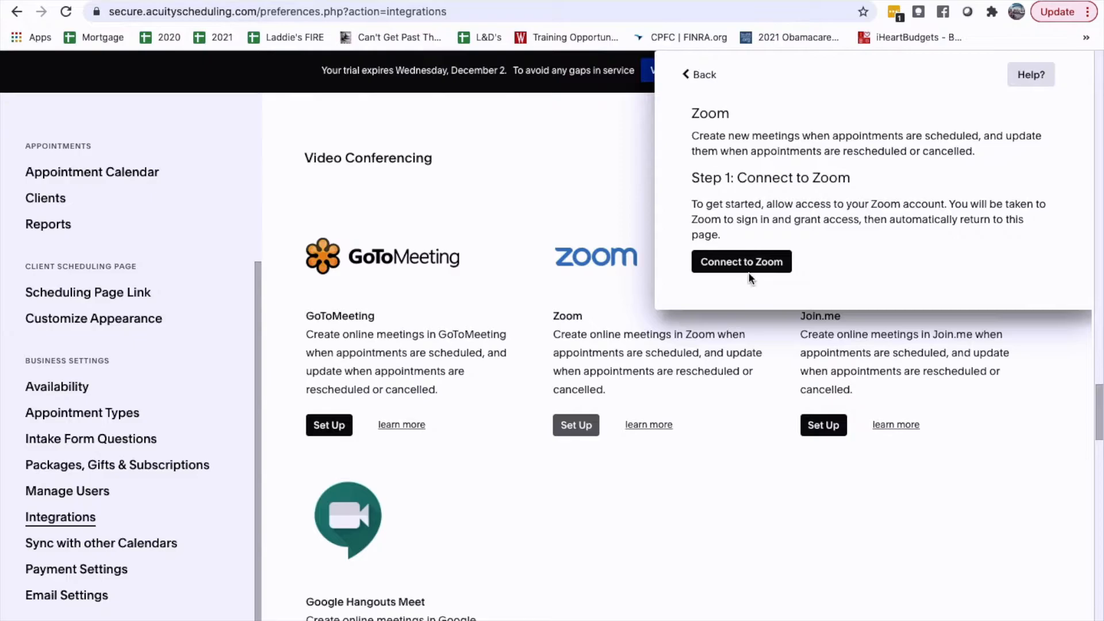
pyautogui.click(741, 261)
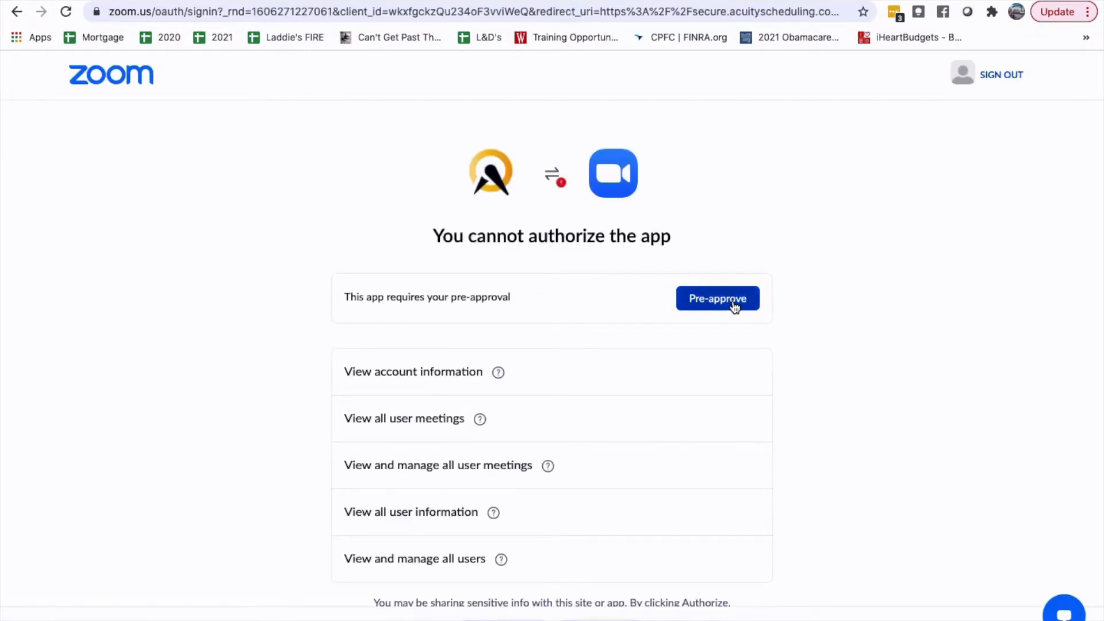
# Step: Pre-approve and authorize Acuity Scheduling's access on the Zoom authorization page
pyautogui.click(716, 298)
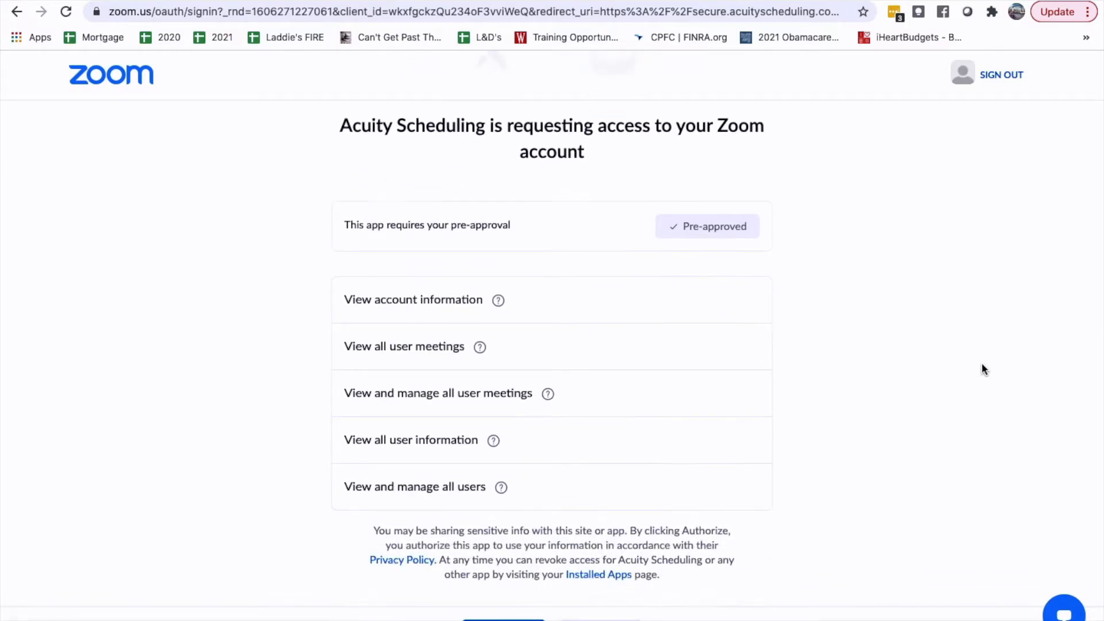
pyautogui.scroll(-3)
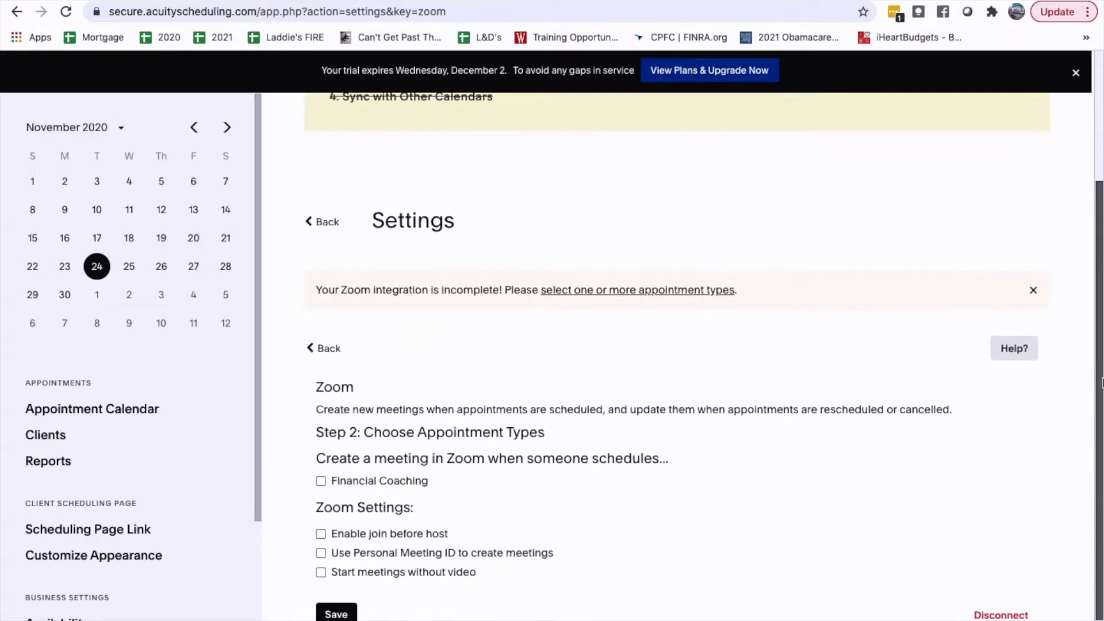
# Step: Enable Zoom meetings for Financial Coaching using the Personal Meeting ID and save
pyautogui.scroll(-3)
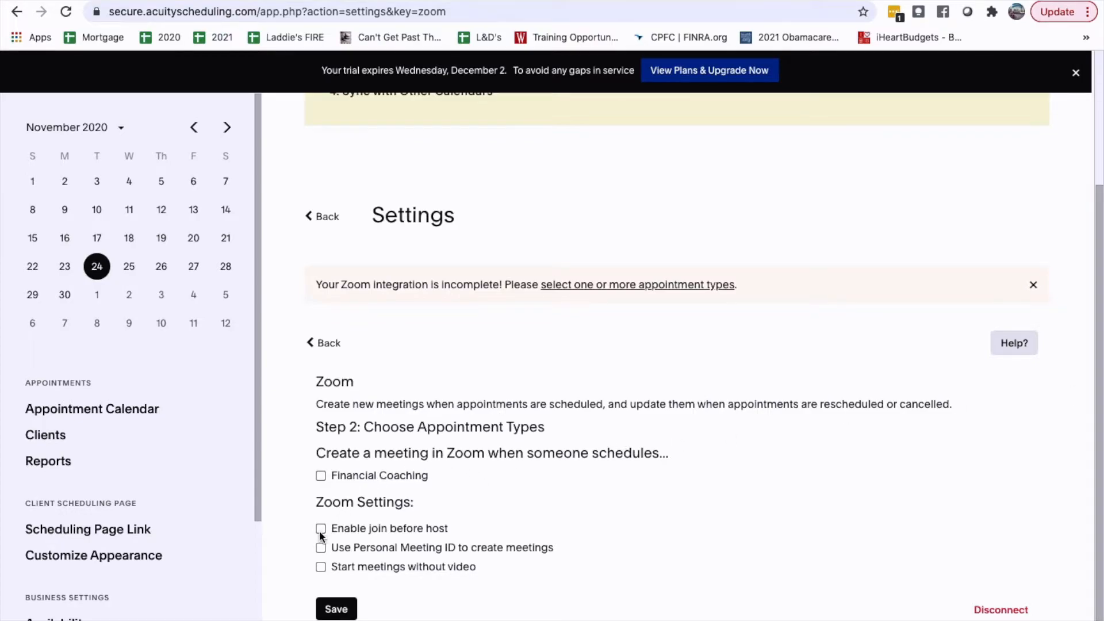
pyautogui.moveTo(321, 560)
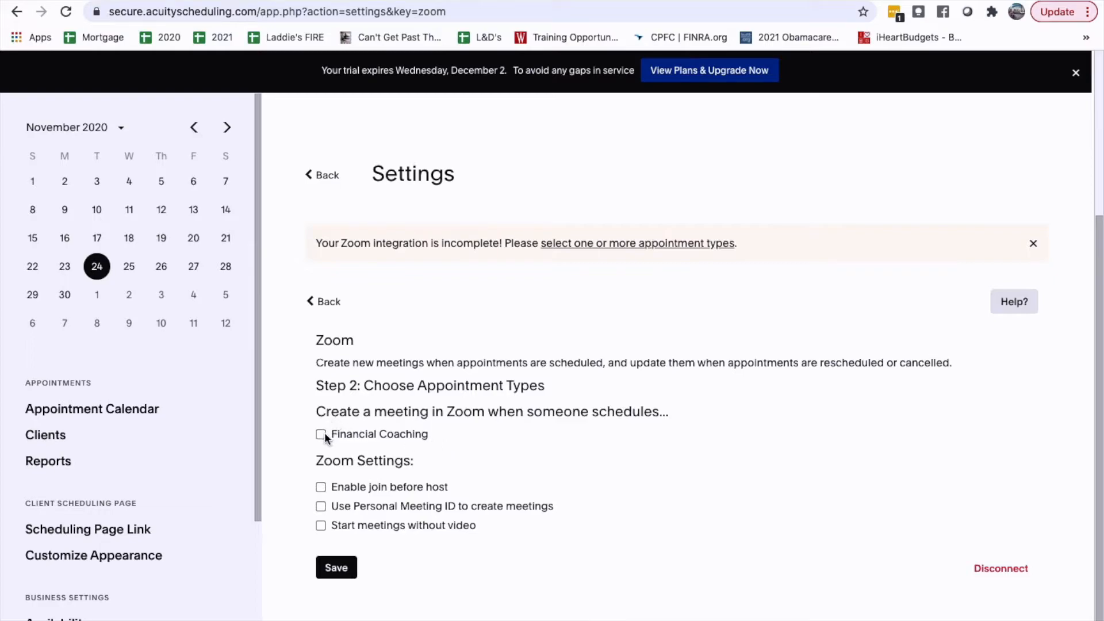
pyautogui.click(321, 434)
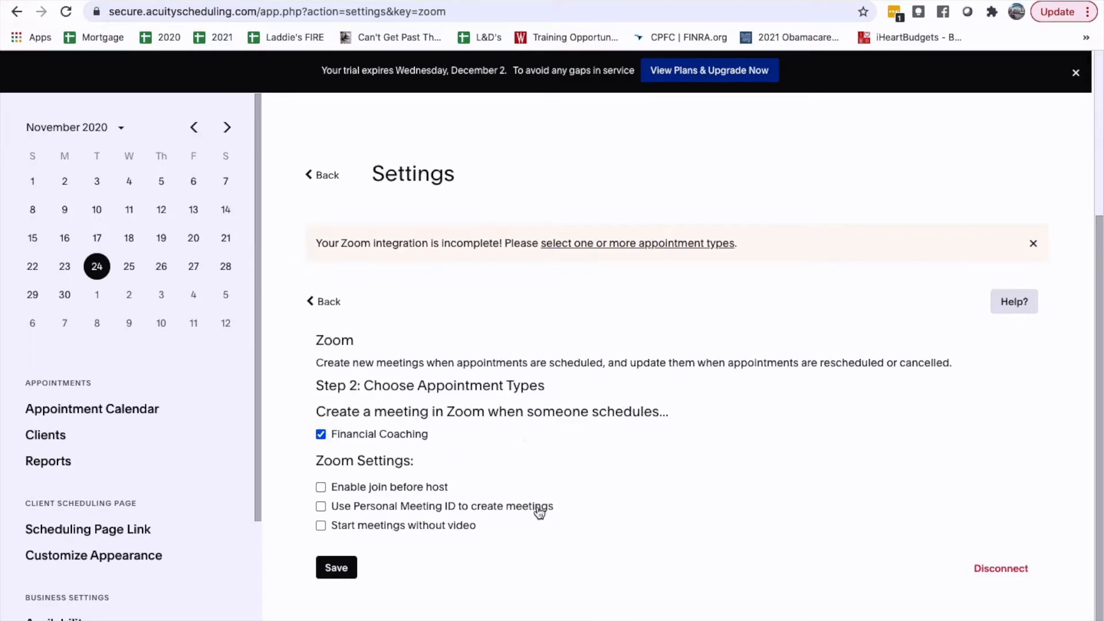
pyautogui.moveTo(422, 498)
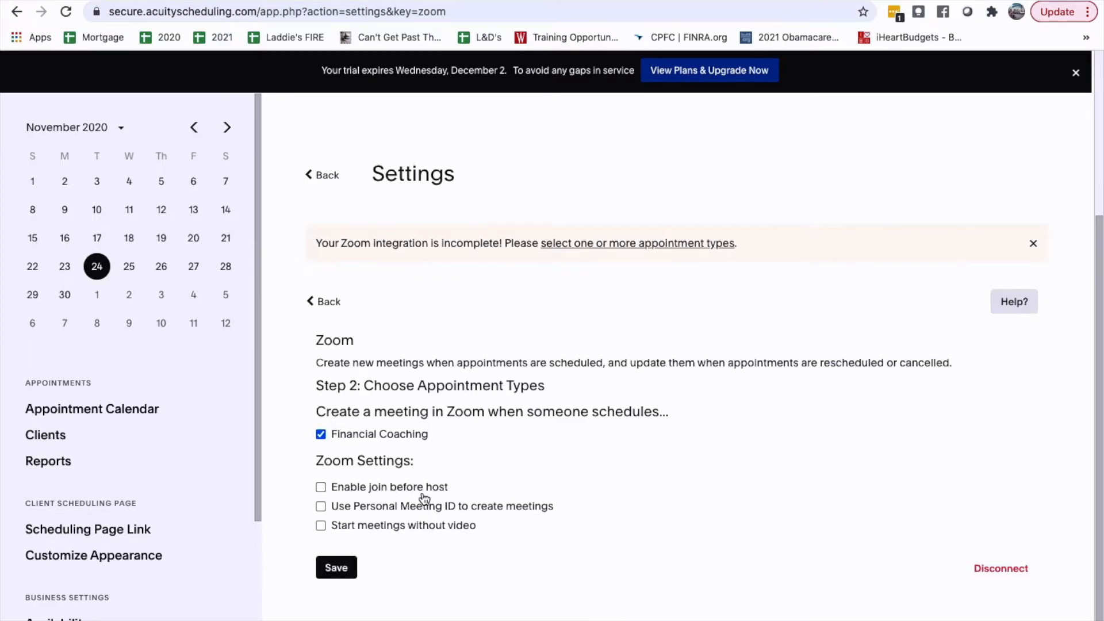
pyautogui.moveTo(389, 524)
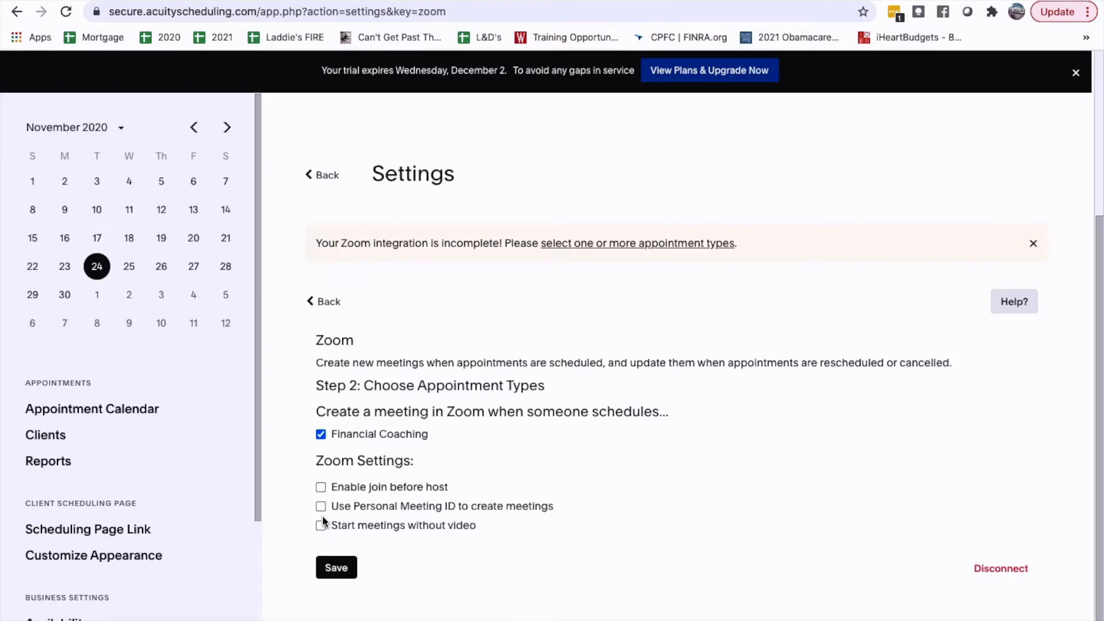
pyautogui.click(321, 506)
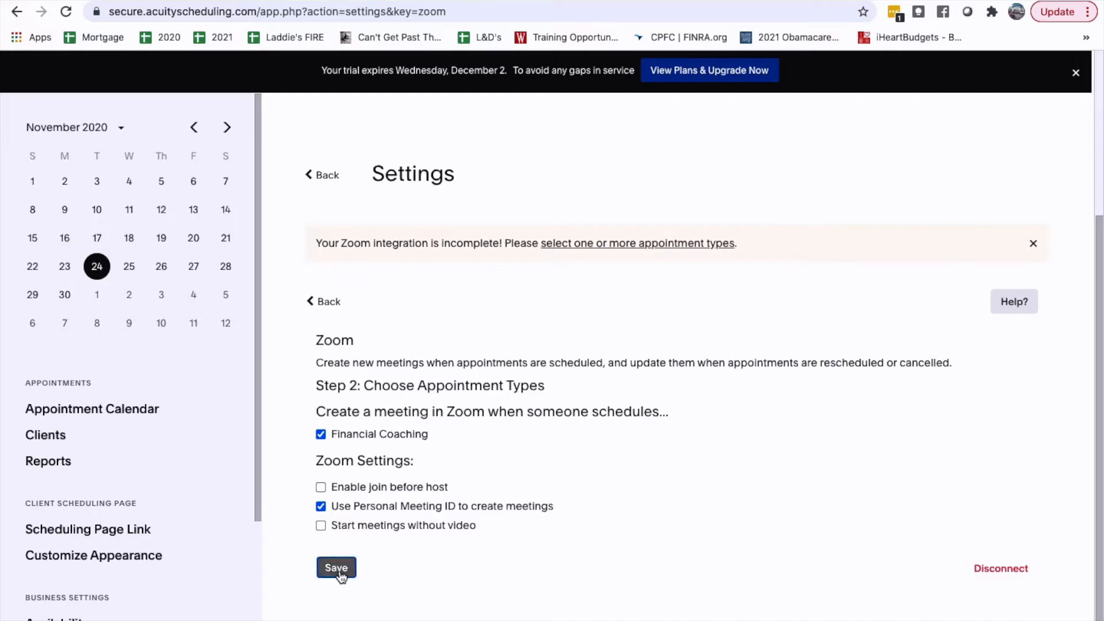
pyautogui.click(336, 567)
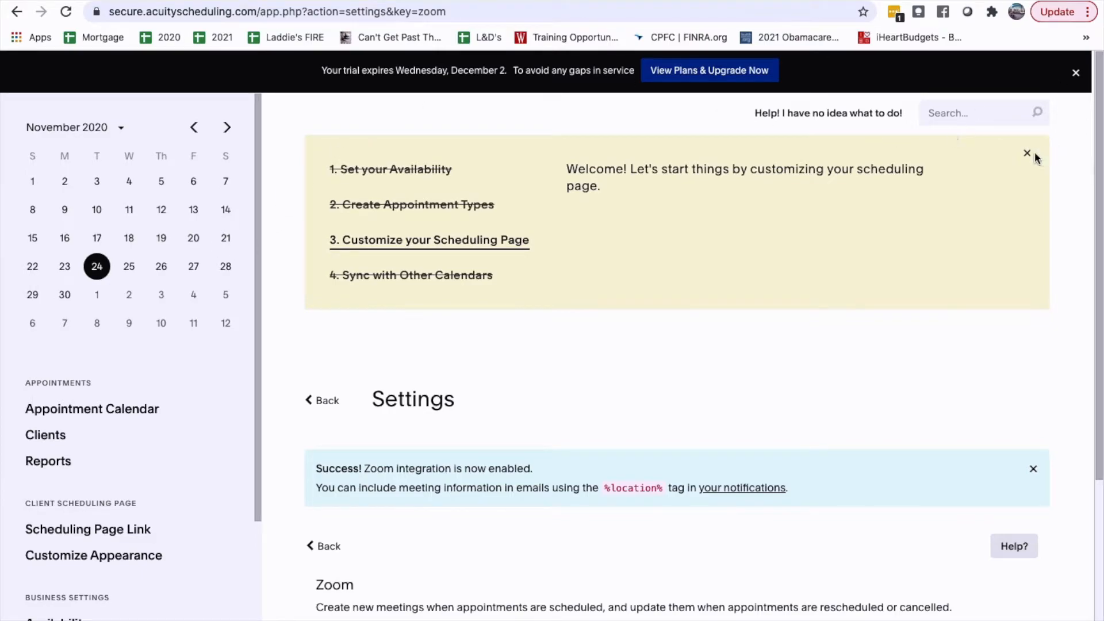
pyautogui.scroll(-3)
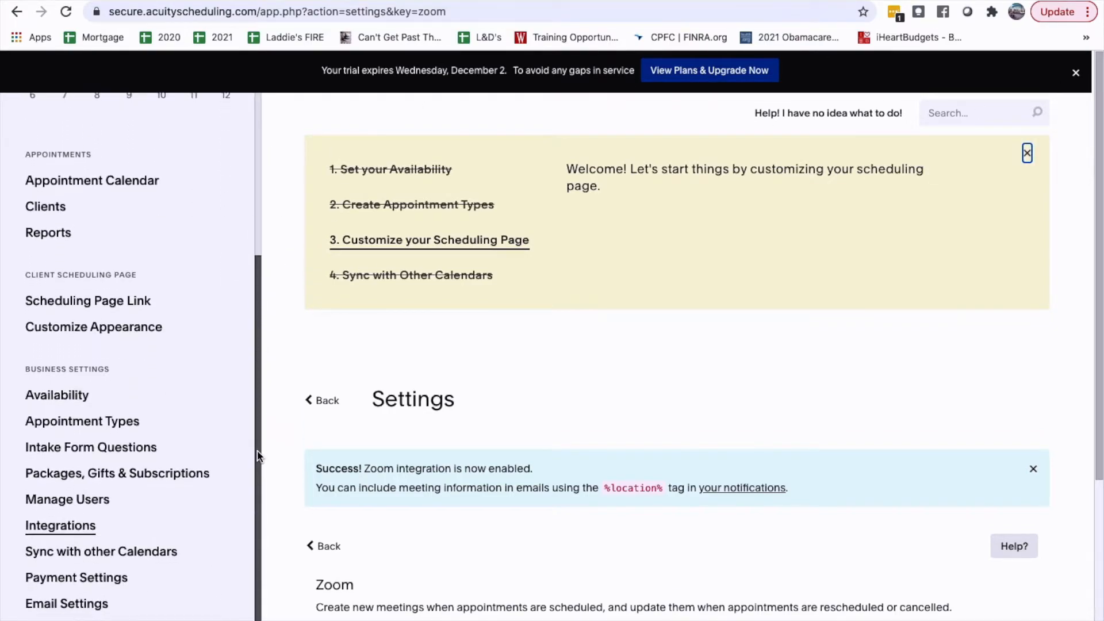
pyautogui.scroll(-3)
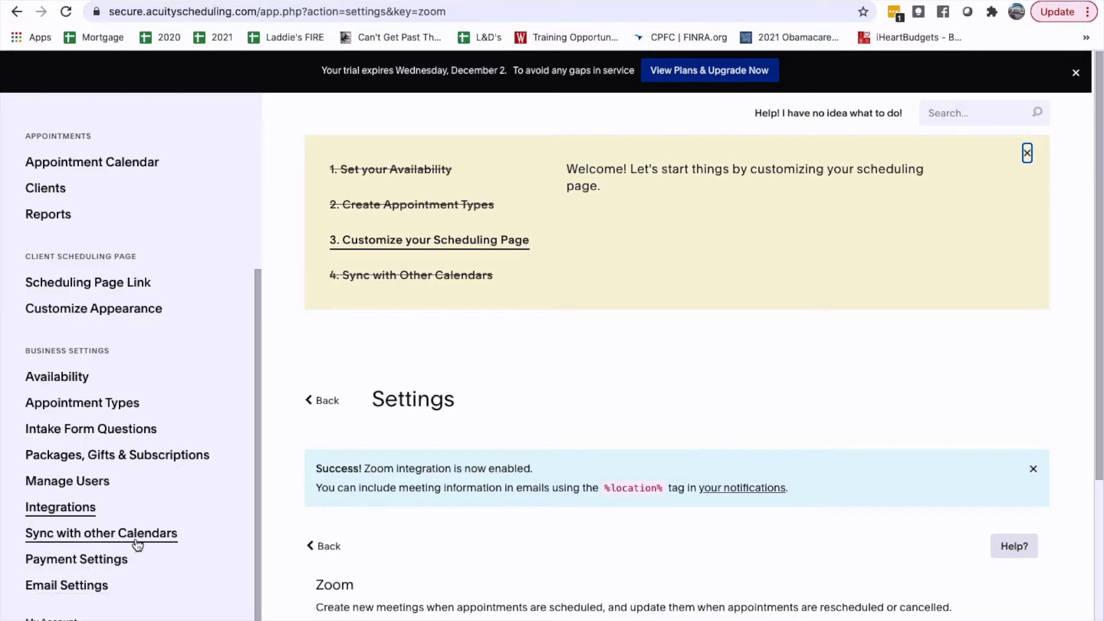
# Step: In Payment Settings choose PayPal as processor and keep Require full payment at booking
pyautogui.click(76, 559)
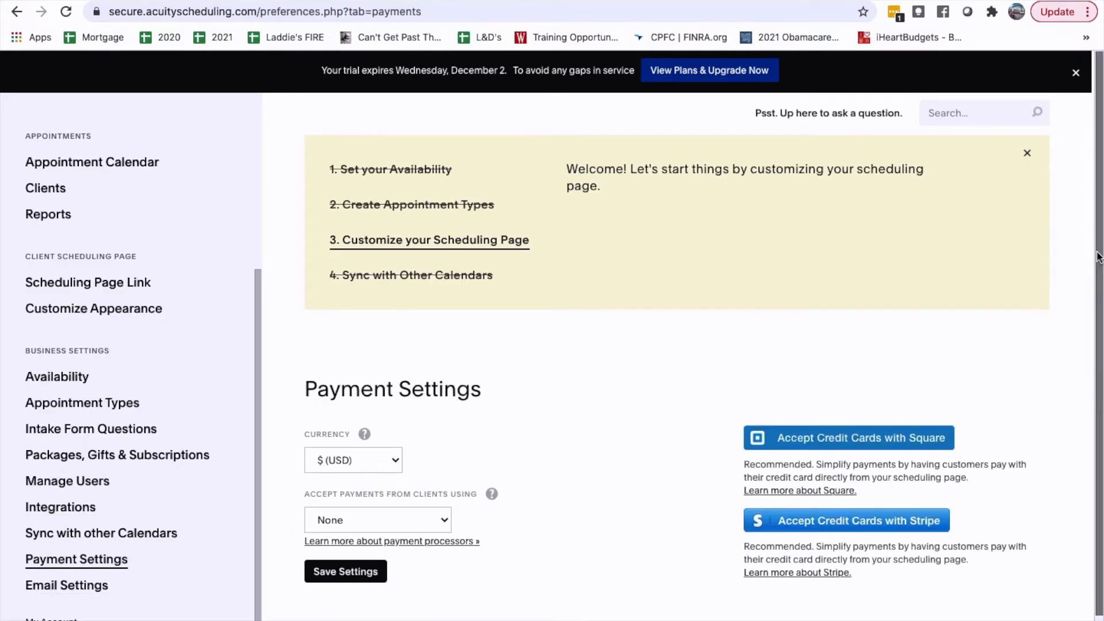
pyautogui.scroll(-3)
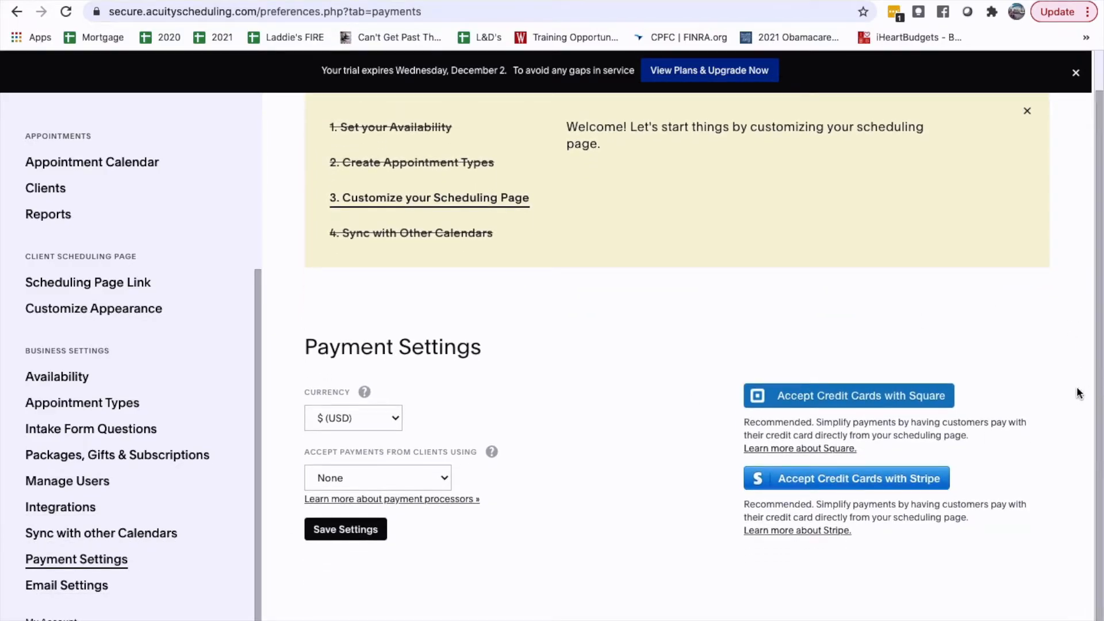
pyautogui.moveTo(887, 409)
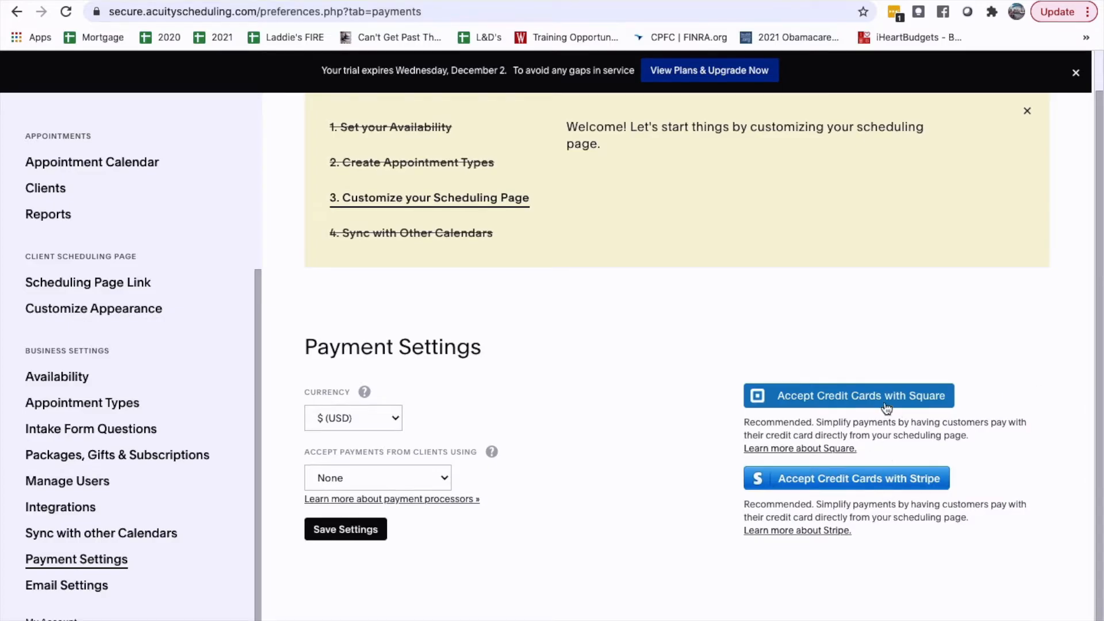
pyautogui.click(377, 477)
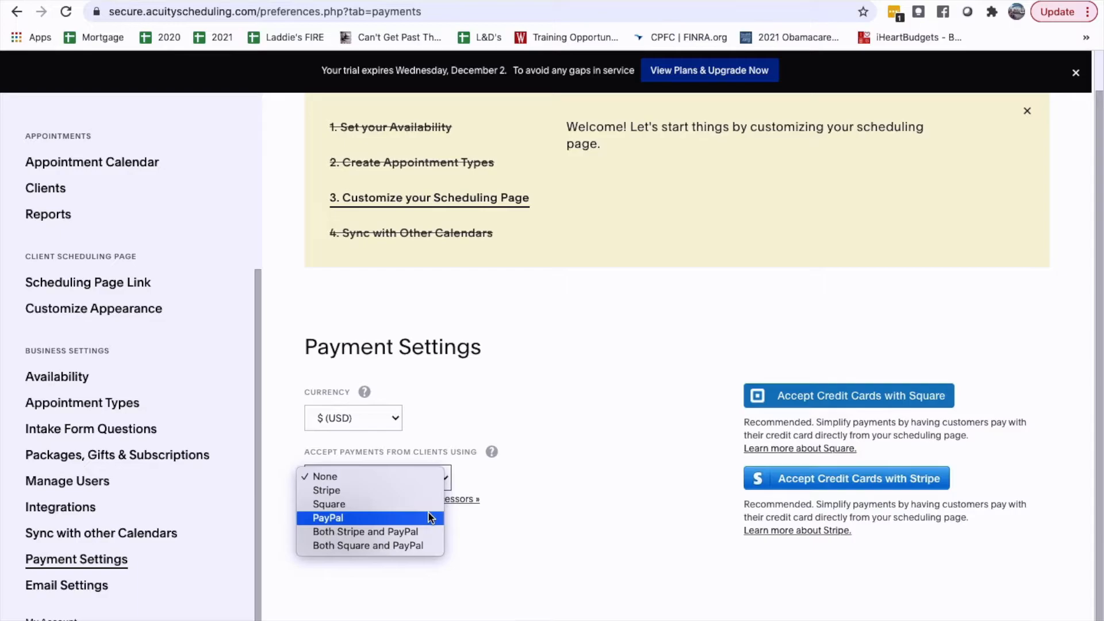
pyautogui.click(328, 518)
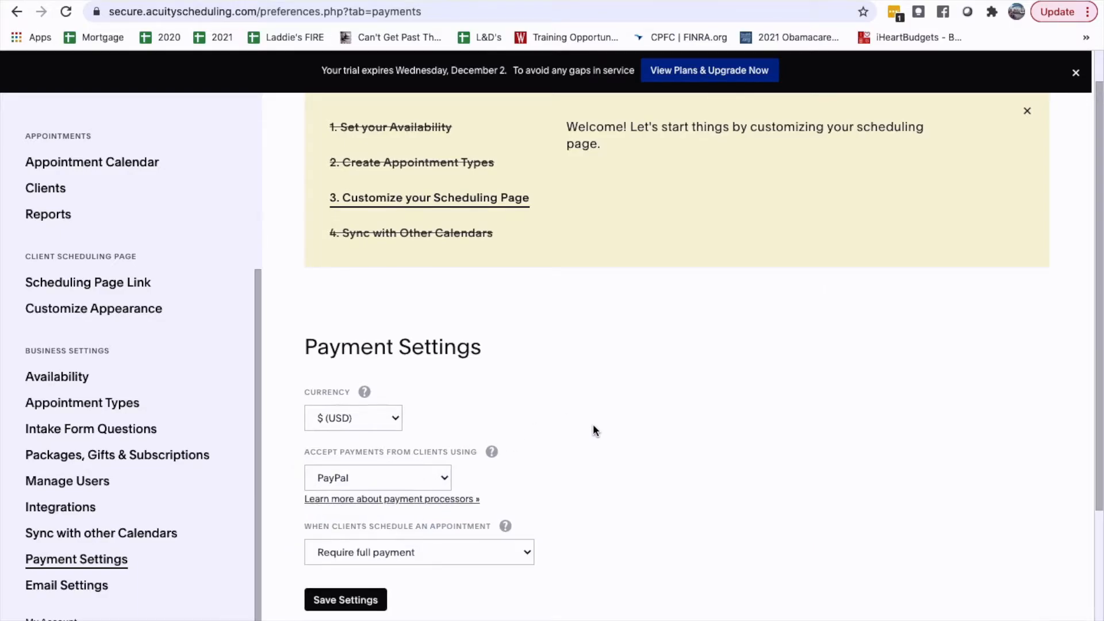
pyautogui.click(419, 552)
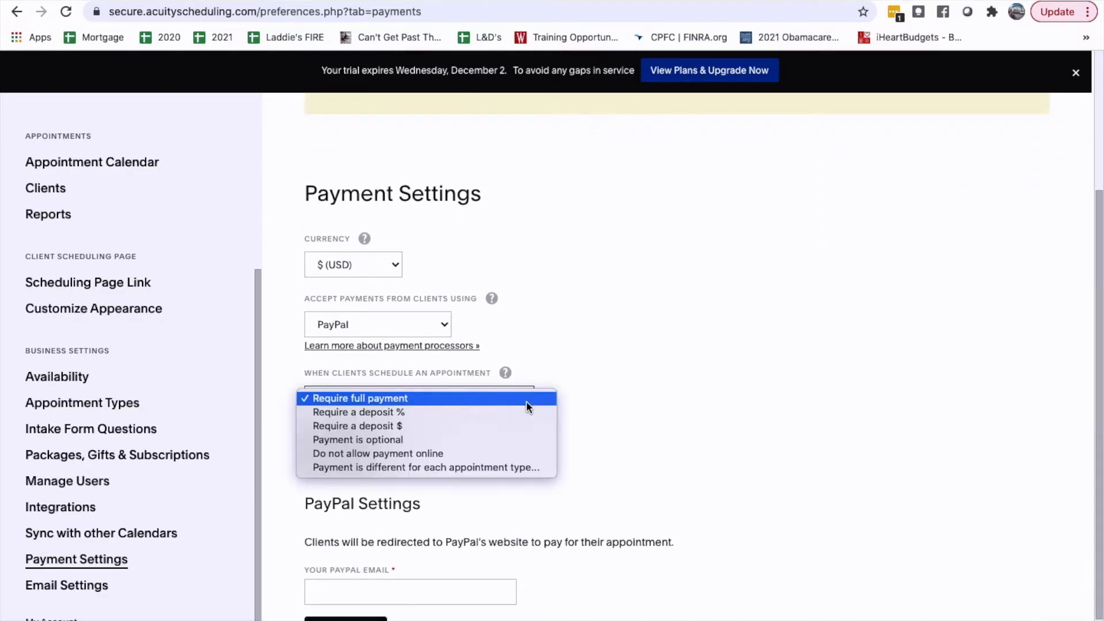
pyautogui.moveTo(531, 434)
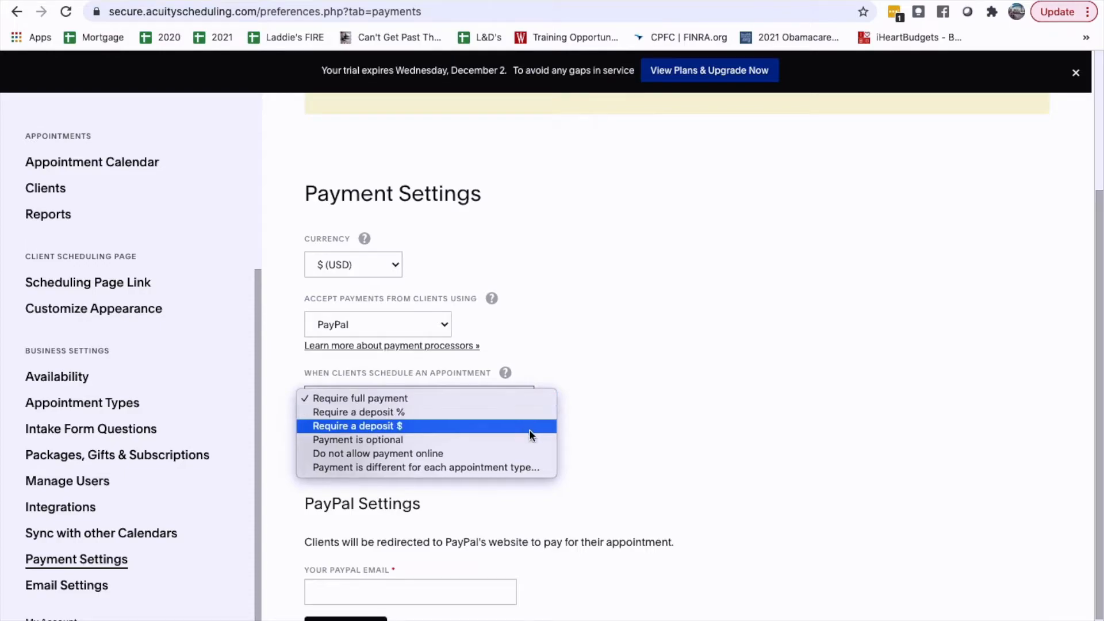
pyautogui.moveTo(525, 454)
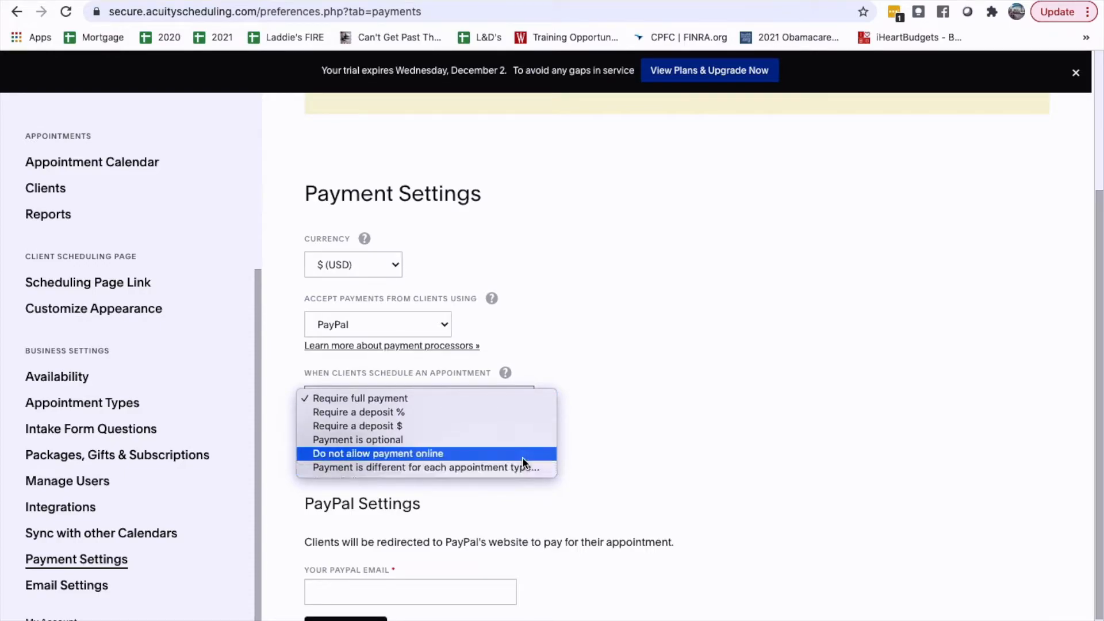
pyautogui.moveTo(524, 412)
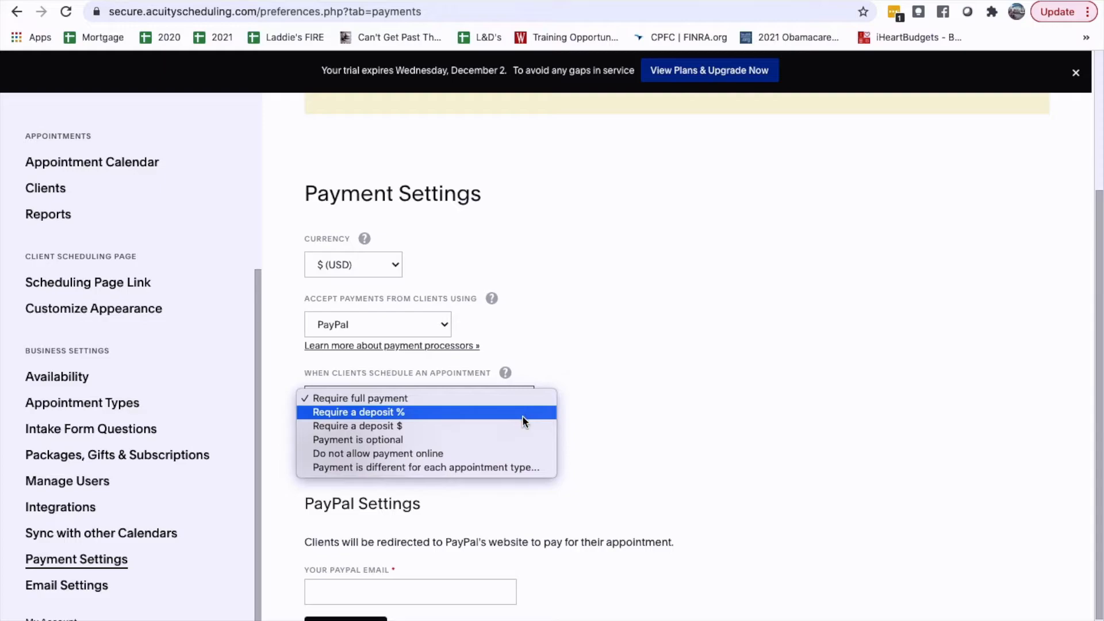
pyautogui.click(360, 398)
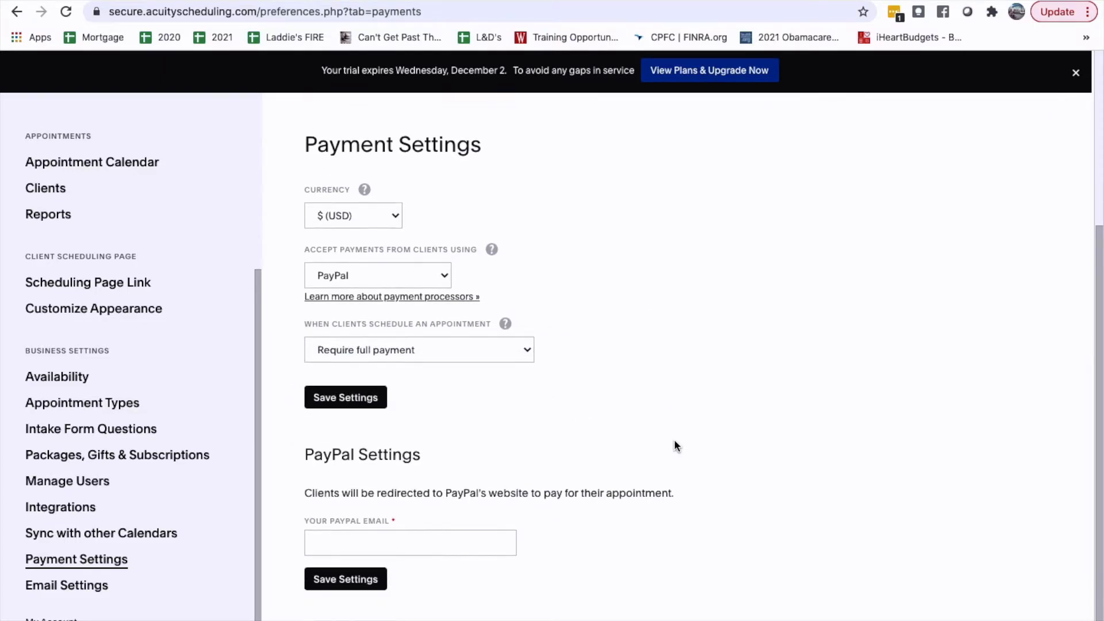
# Step: Keep PayPal, set payment to differ by appointment type, with Financial Coaching requiring full payment
pyautogui.scroll(3)
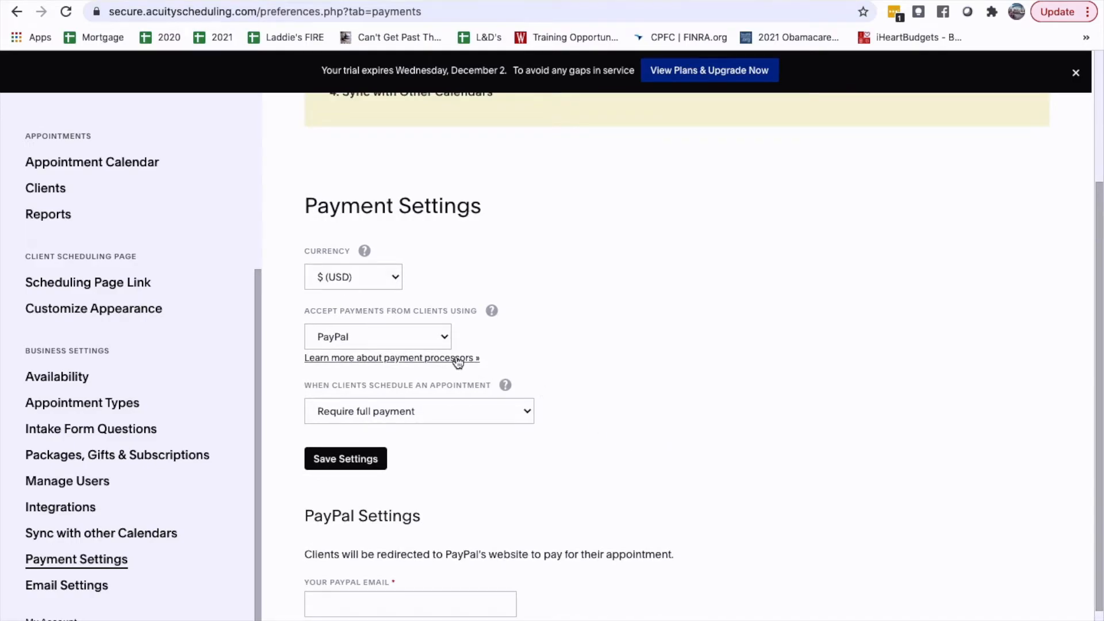
pyautogui.click(377, 336)
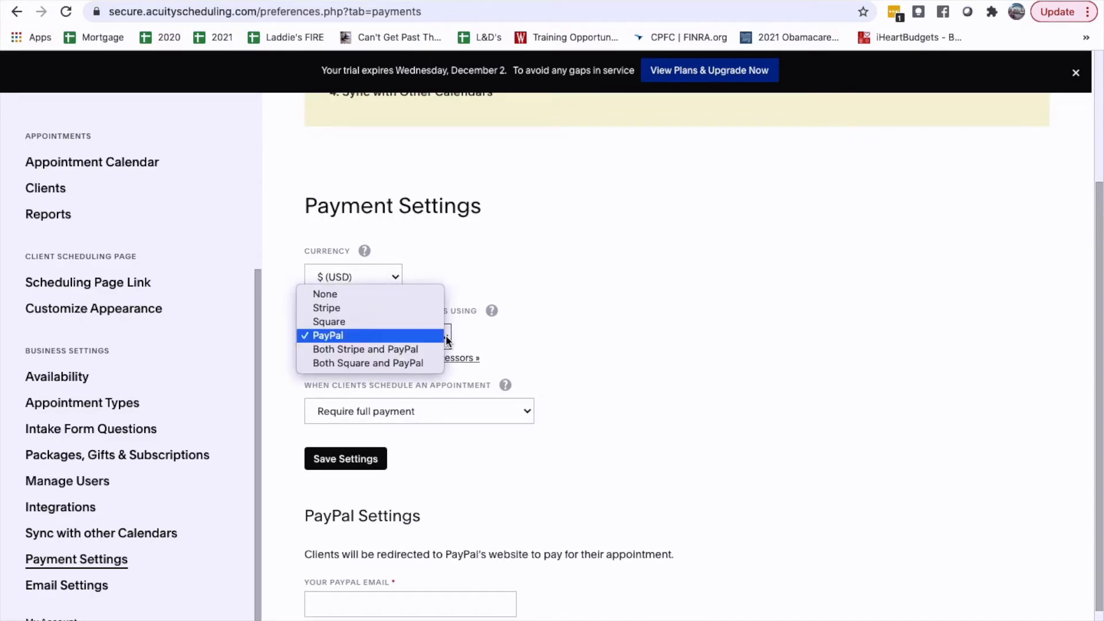
pyautogui.moveTo(365, 350)
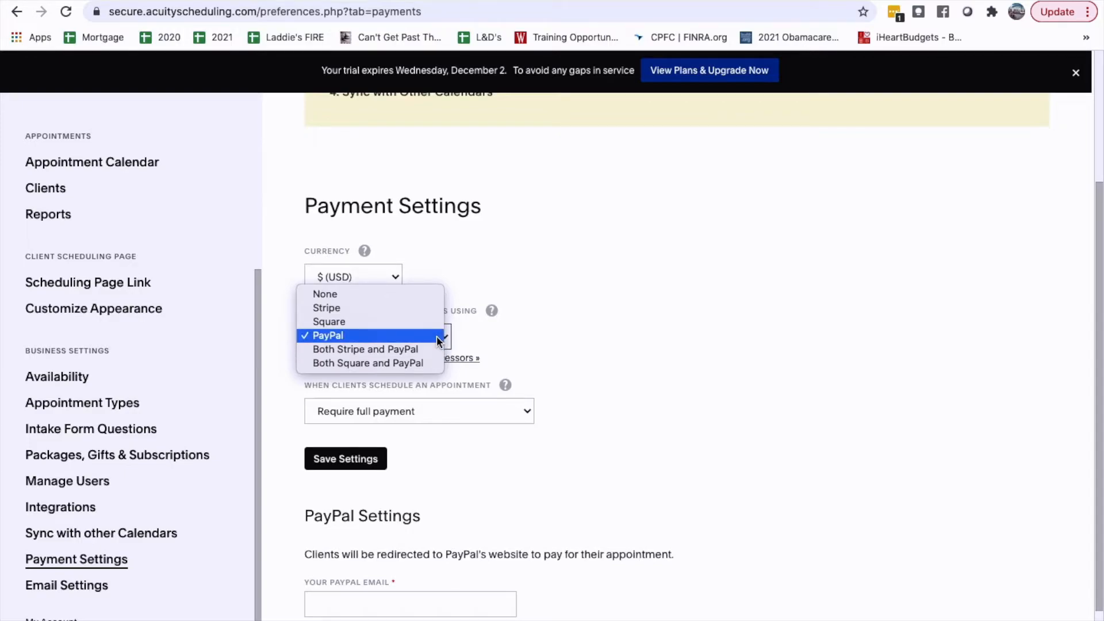
pyautogui.click(328, 334)
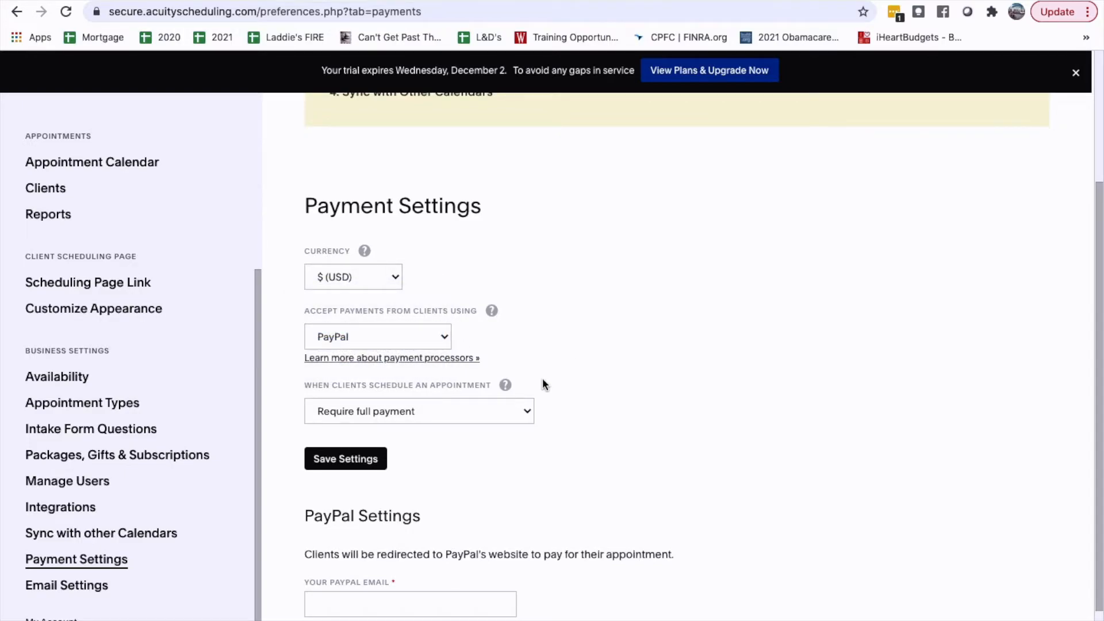
pyautogui.click(419, 412)
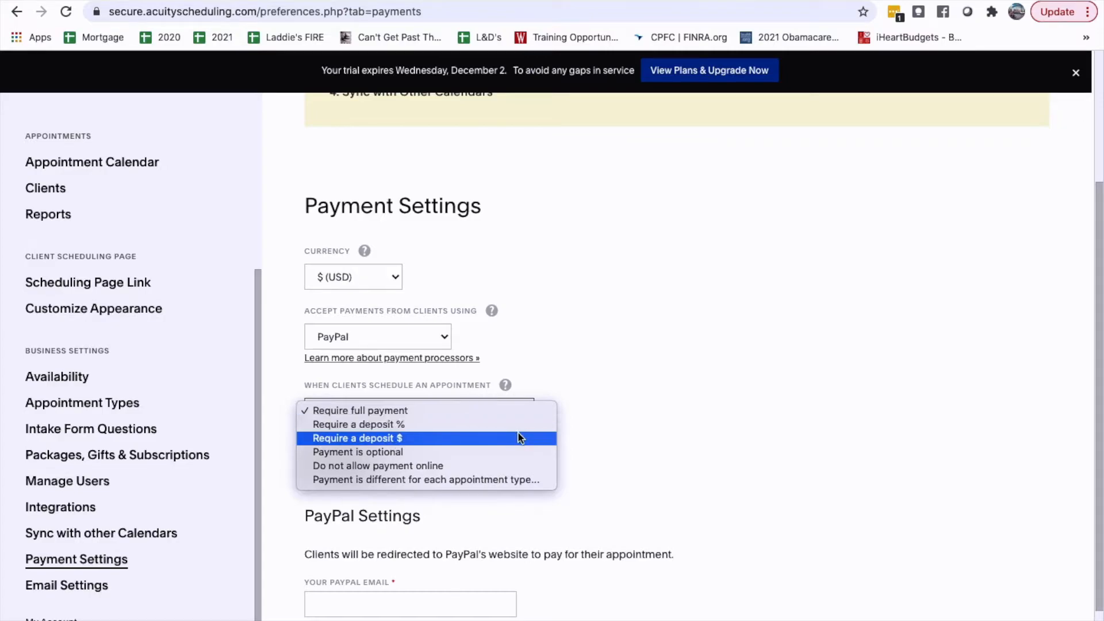
pyautogui.click(377, 337)
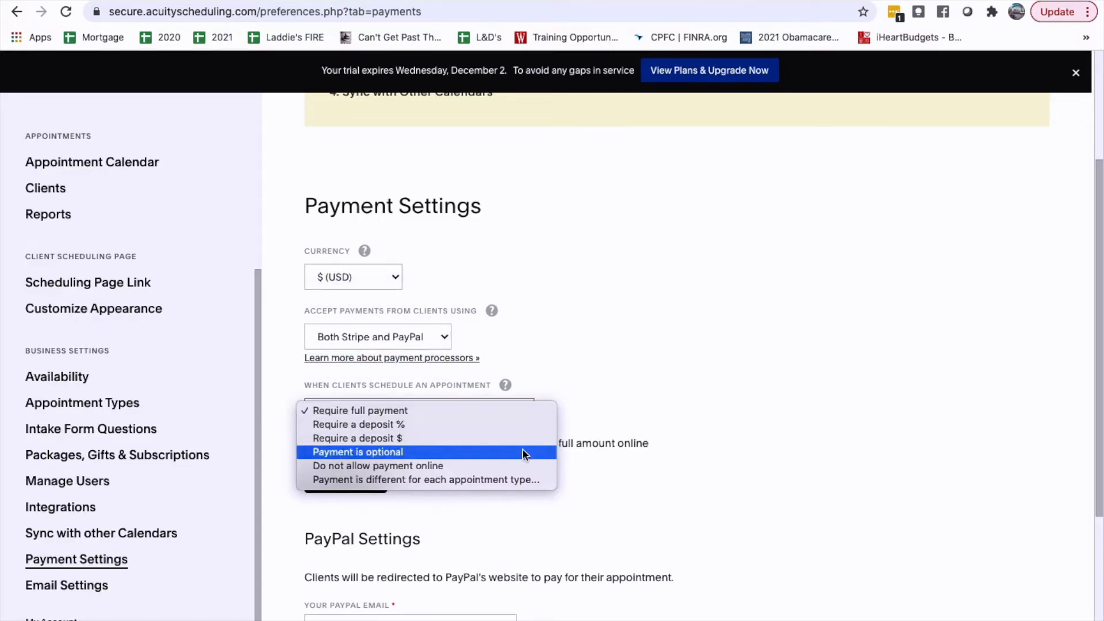
pyautogui.moveTo(512, 410)
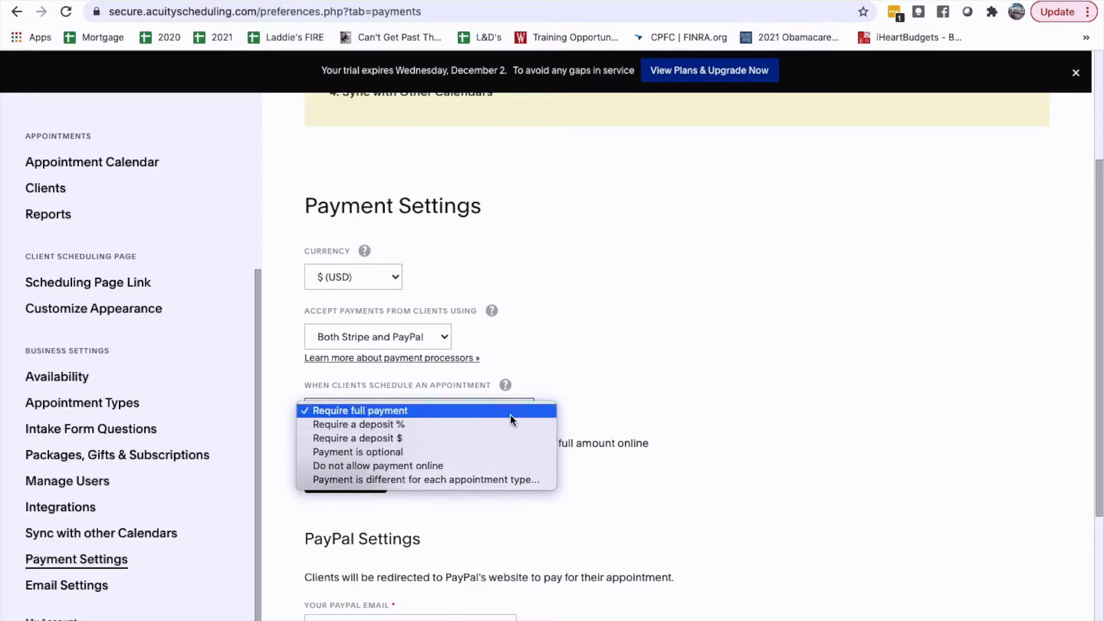
pyautogui.moveTo(580, 388)
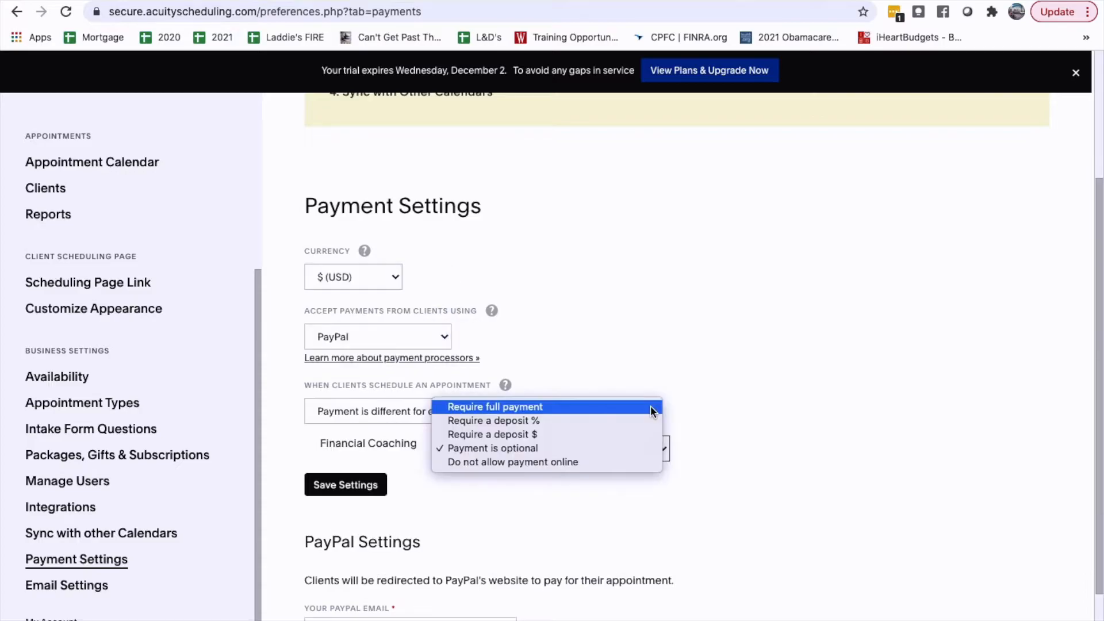
pyautogui.click(495, 406)
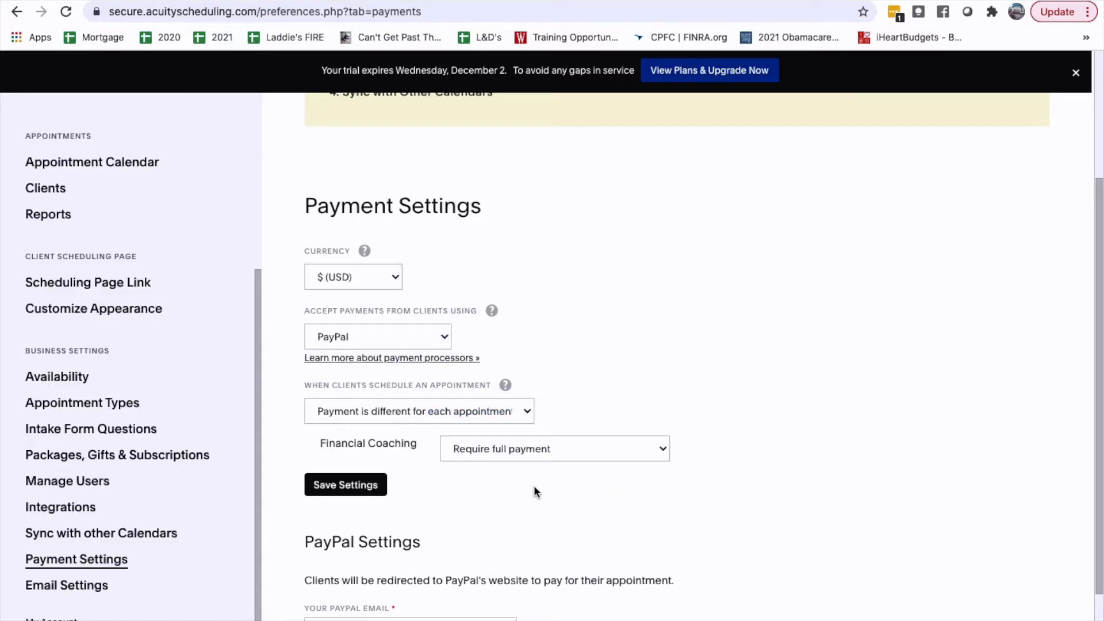
pyautogui.scroll(-3)
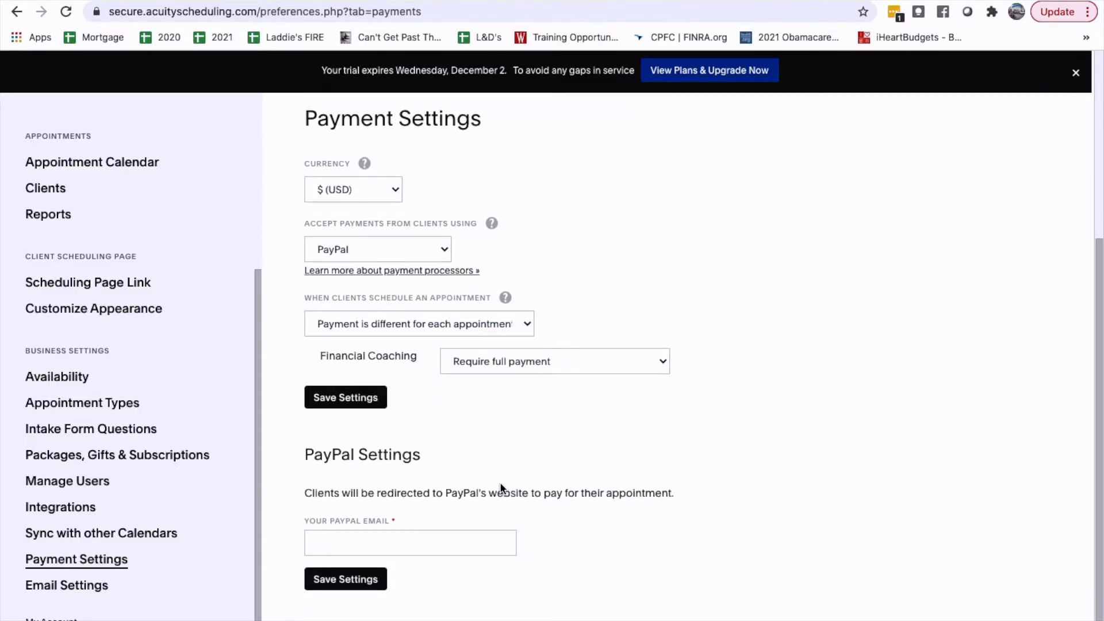
pyautogui.moveTo(845, 73)
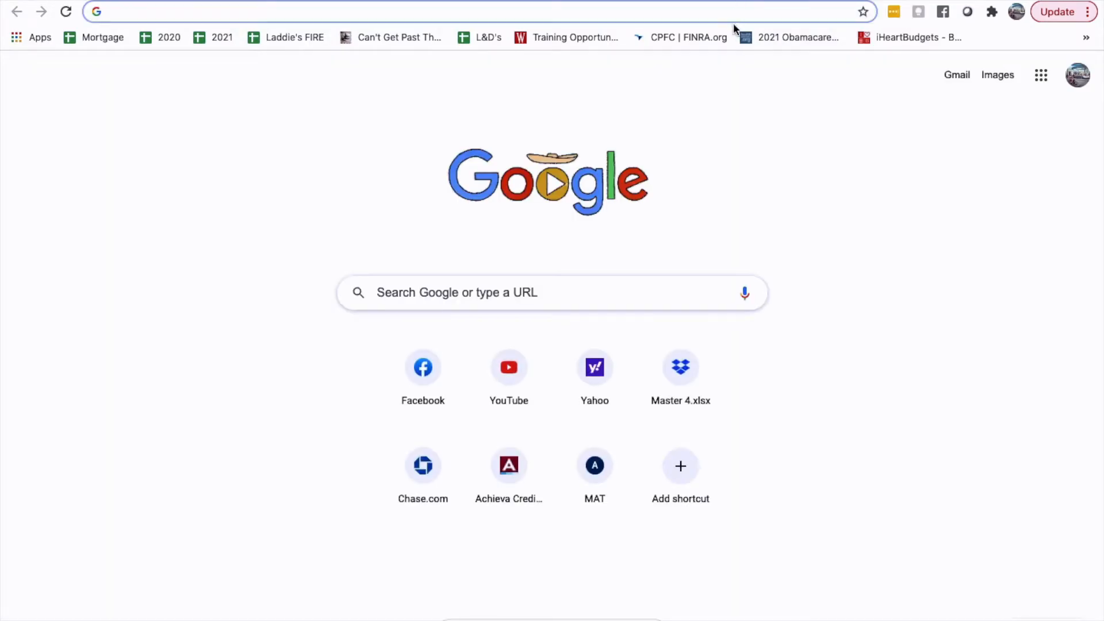
# Step: Go to paypal.com and start signing up for a Business account
pyautogui.write('paypal.com/us/home')
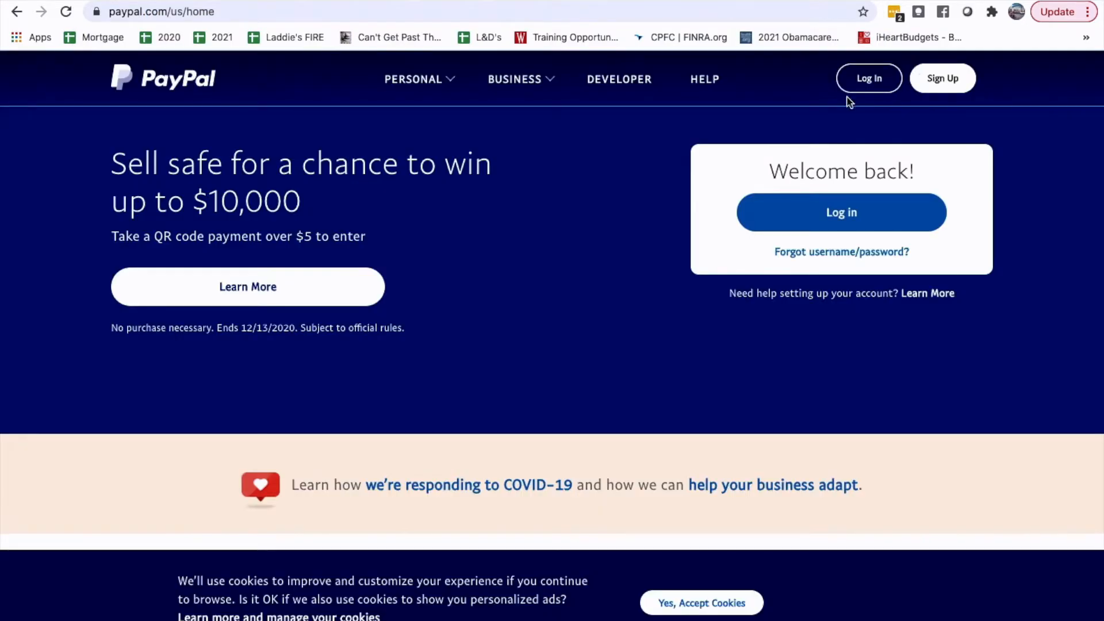
pyautogui.click(942, 78)
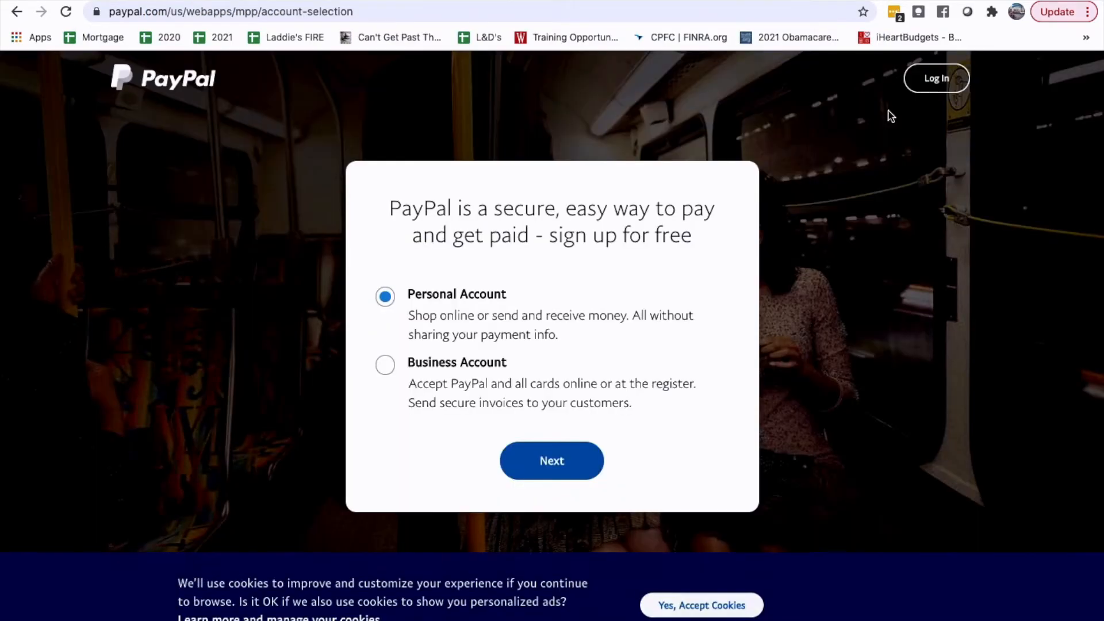
pyautogui.moveTo(385, 371)
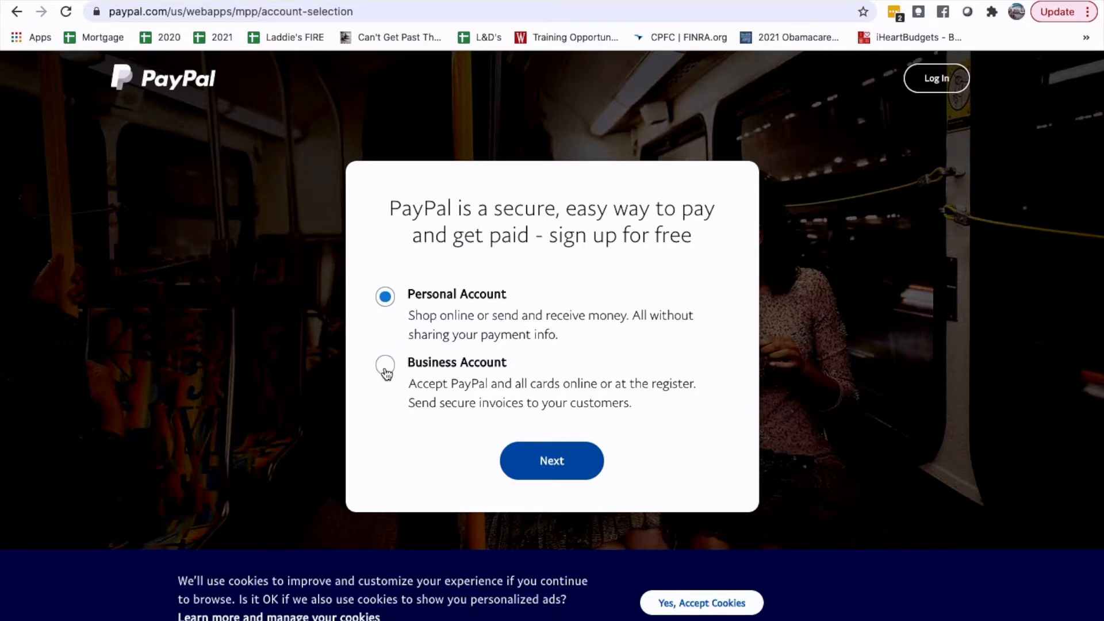
pyautogui.click(385, 367)
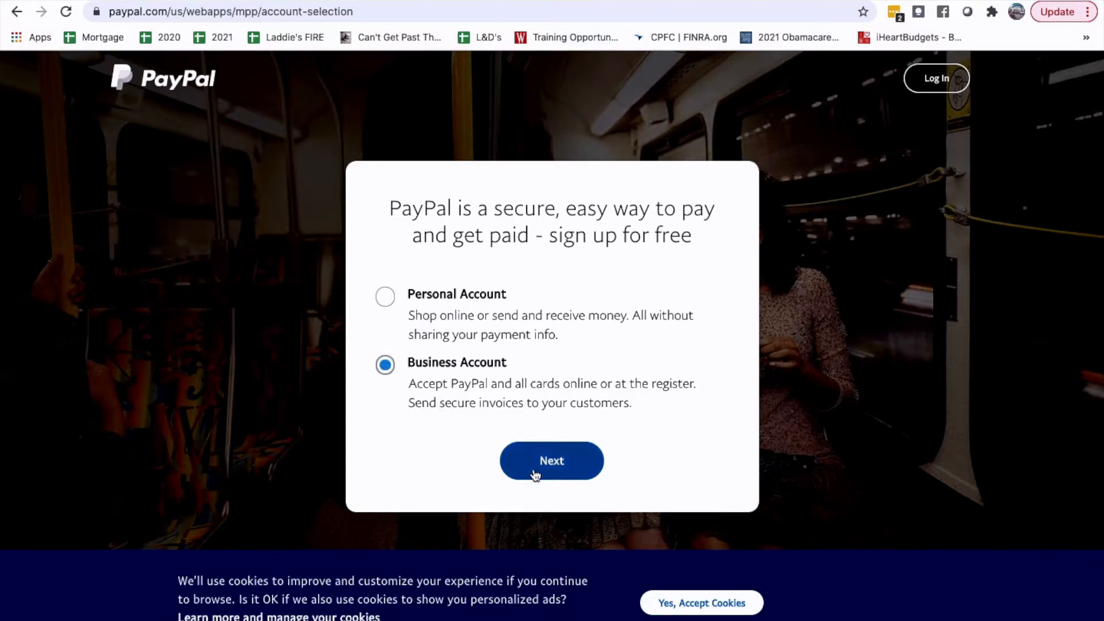
pyautogui.click(551, 460)
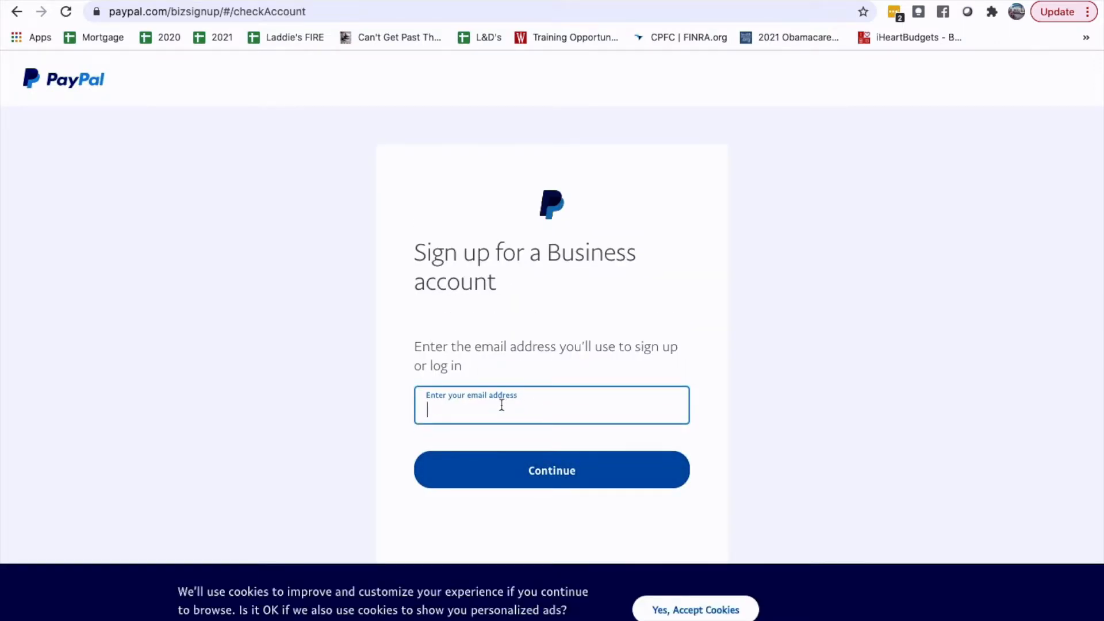
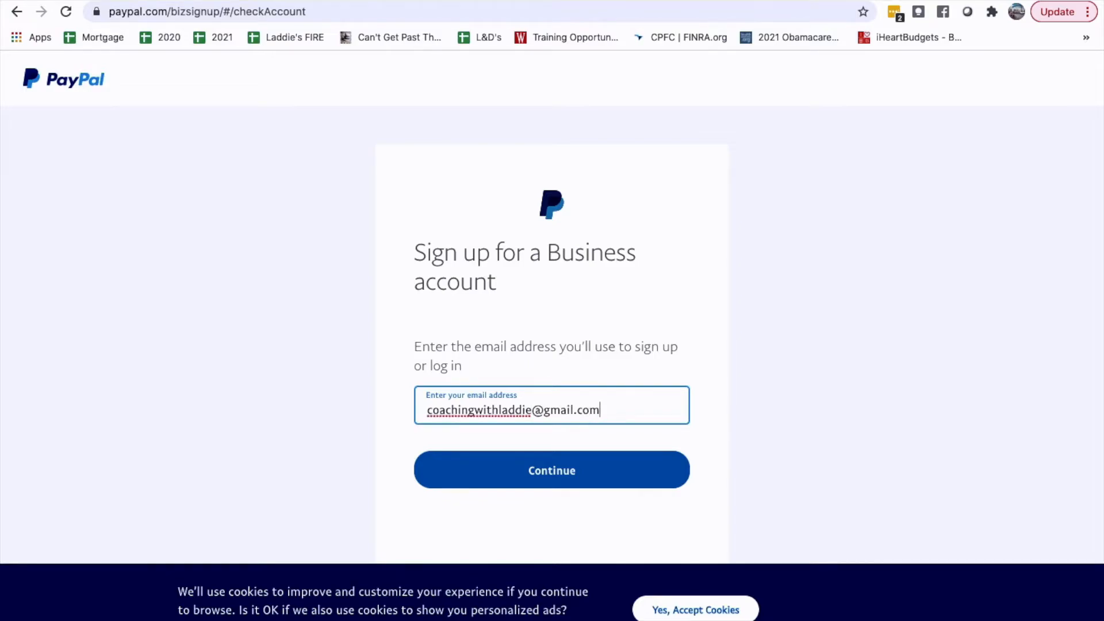
pyautogui.click(551, 469)
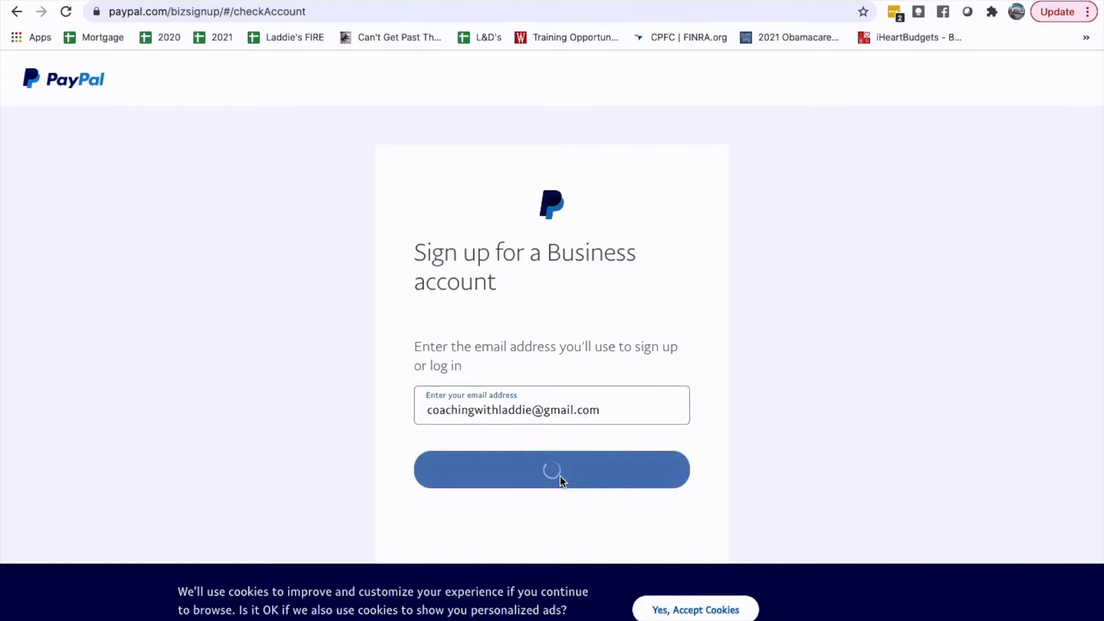
pyautogui.click(551, 470)
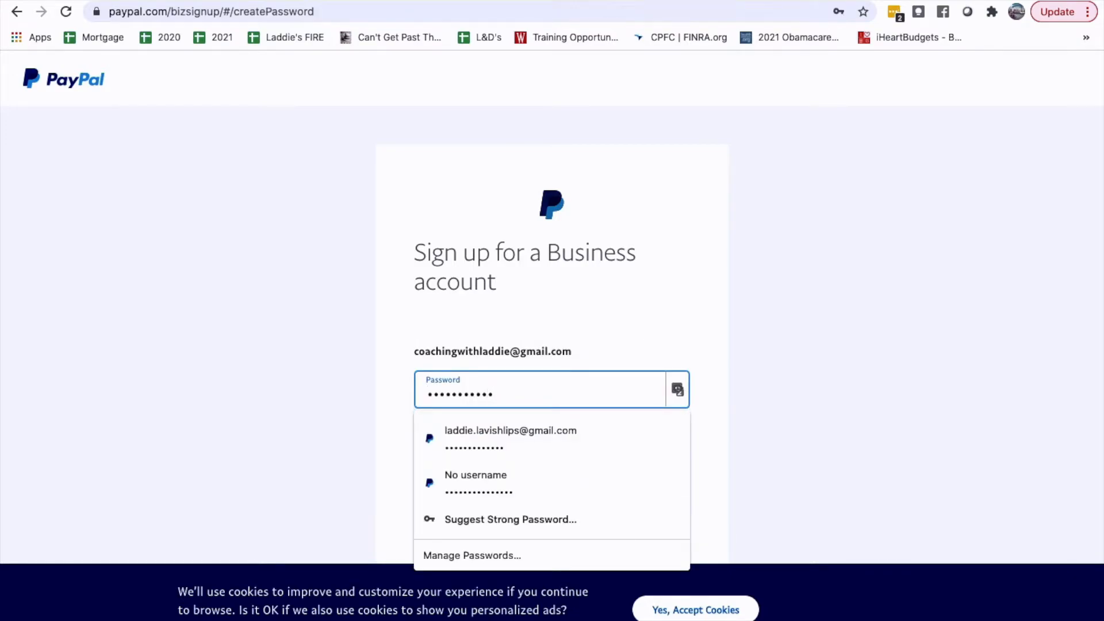
pyautogui.write('••••')
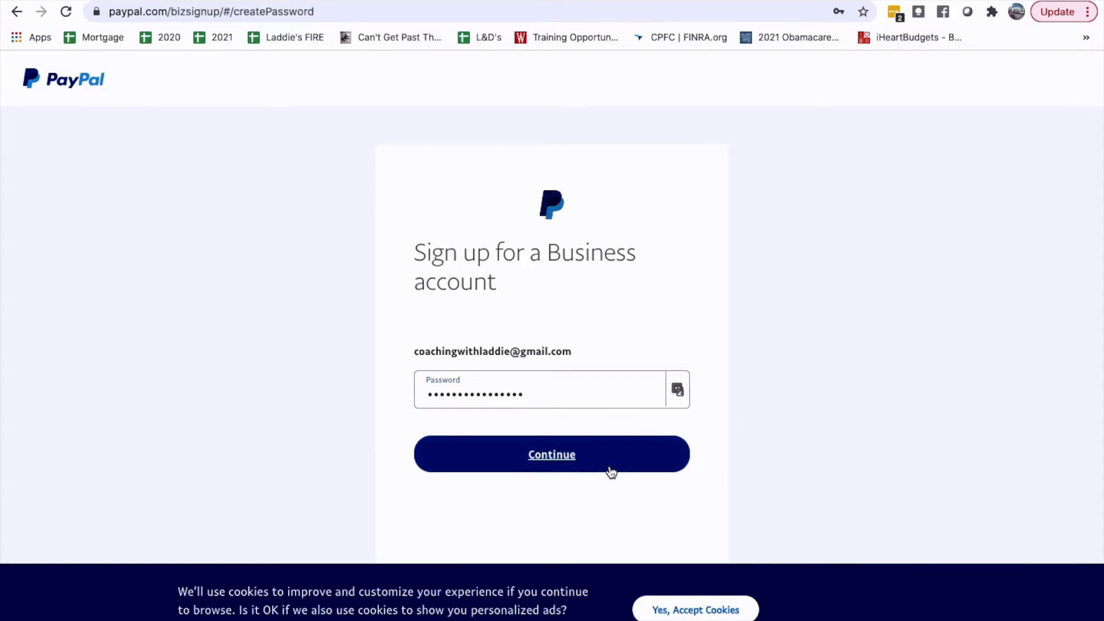
pyautogui.click(551, 454)
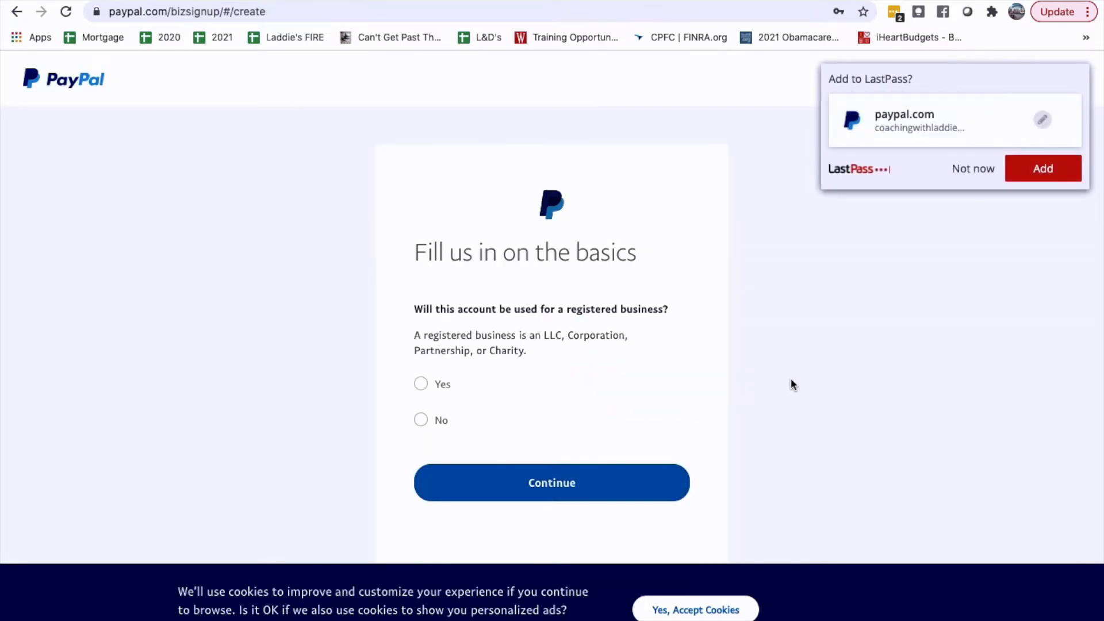
pyautogui.click(421, 420)
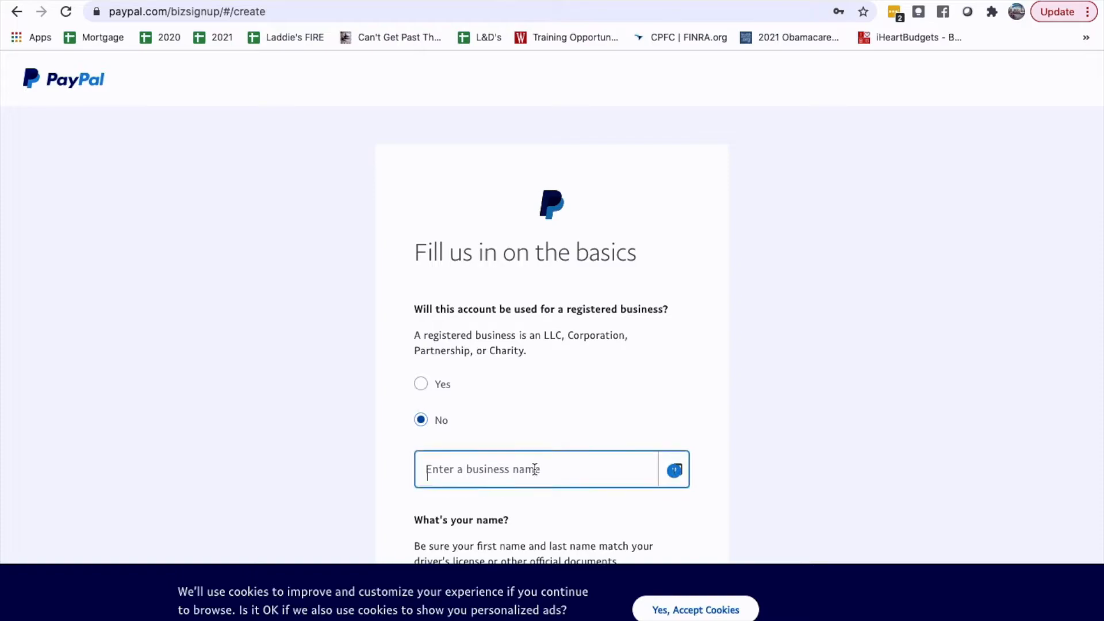
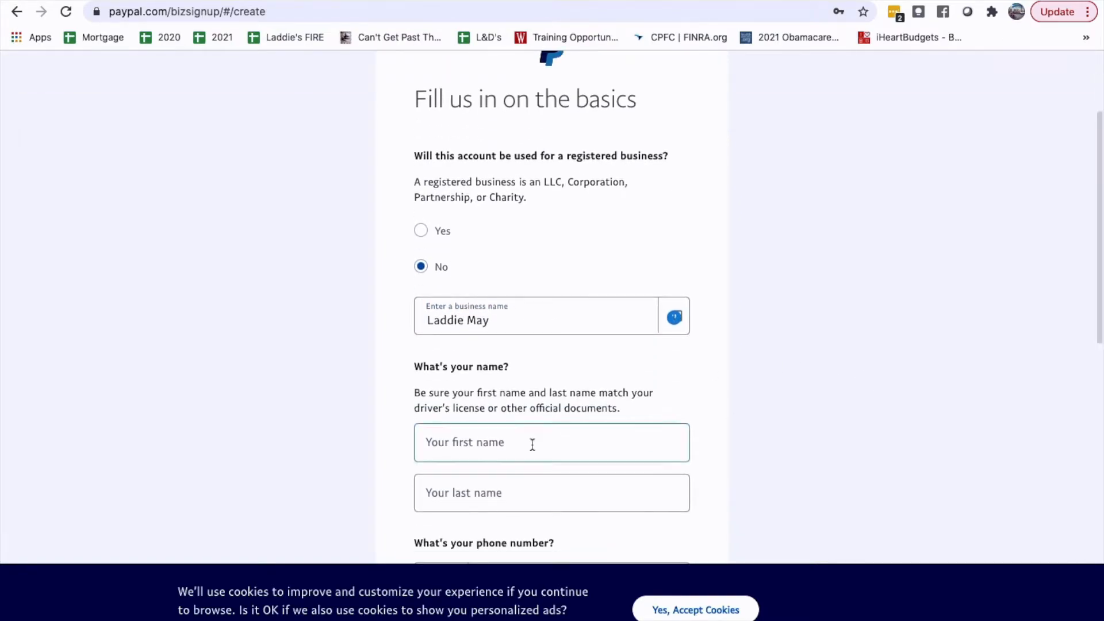
pyautogui.write('Laddi')
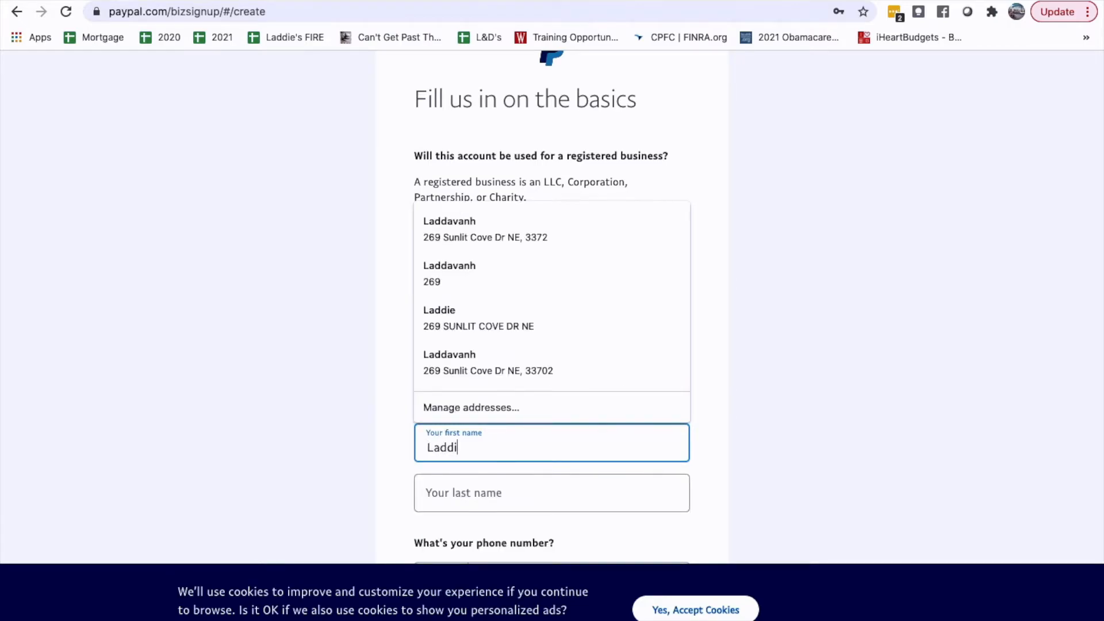
pyautogui.scroll(-3)
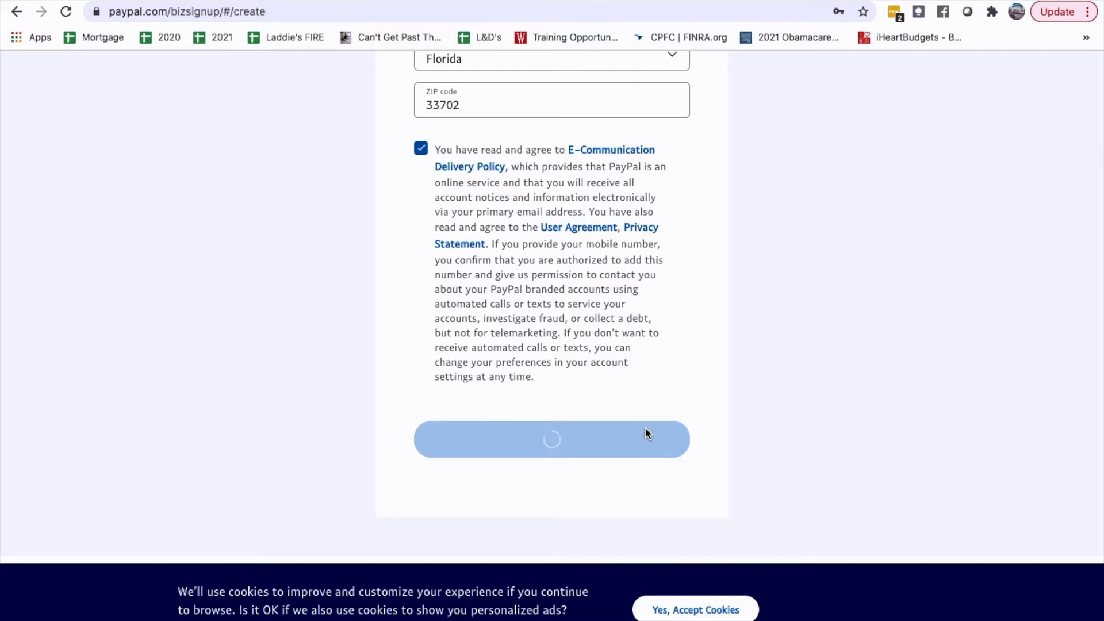
pyautogui.click(550, 438)
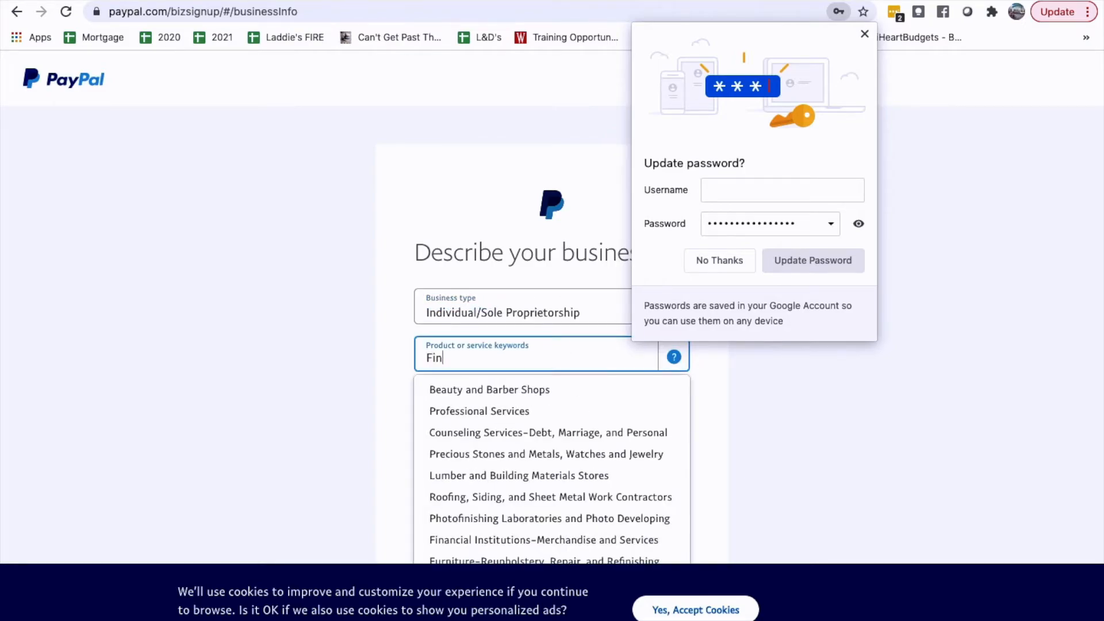
# Step: Describe the business as Counseling Services with up to $4,999 monthly sales and reach the dashboard
pyautogui.write('ancial coaching')
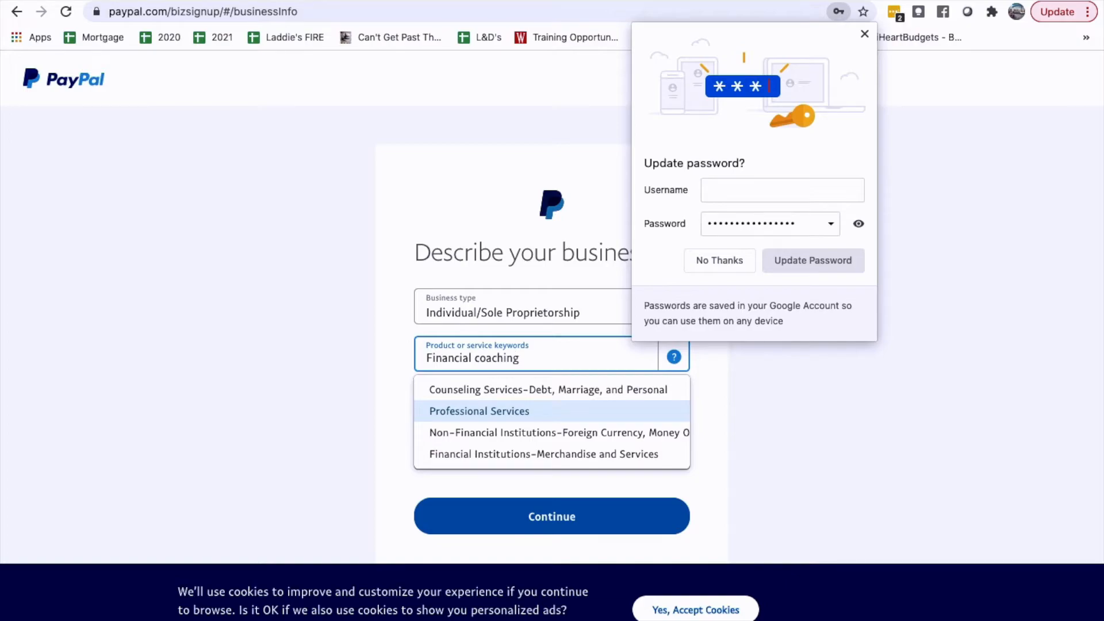
pyautogui.click(548, 390)
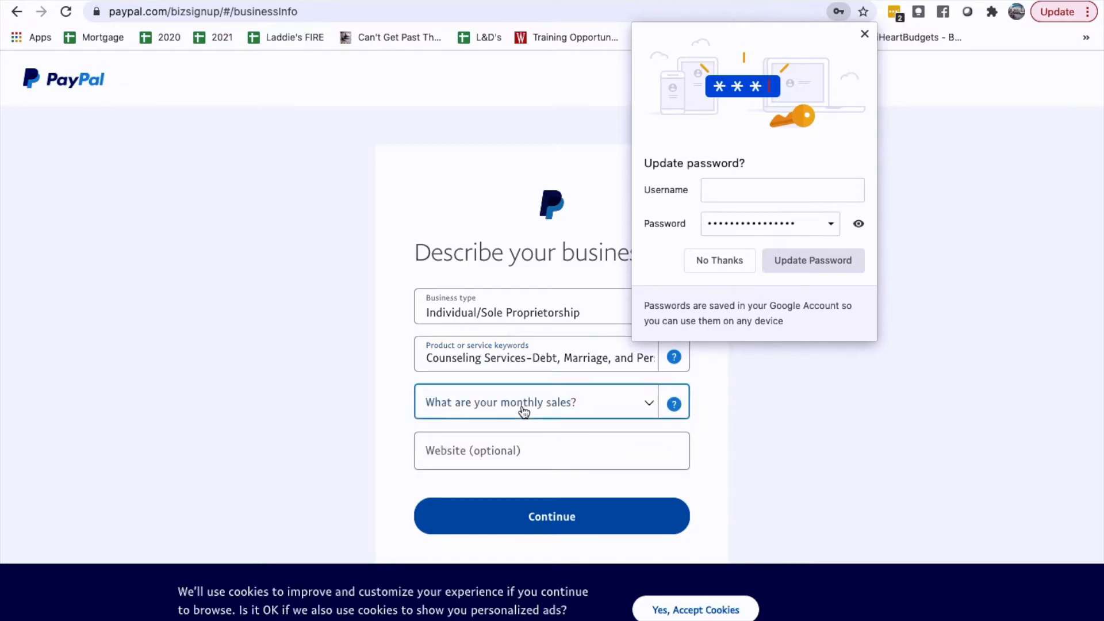
pyautogui.click(535, 402)
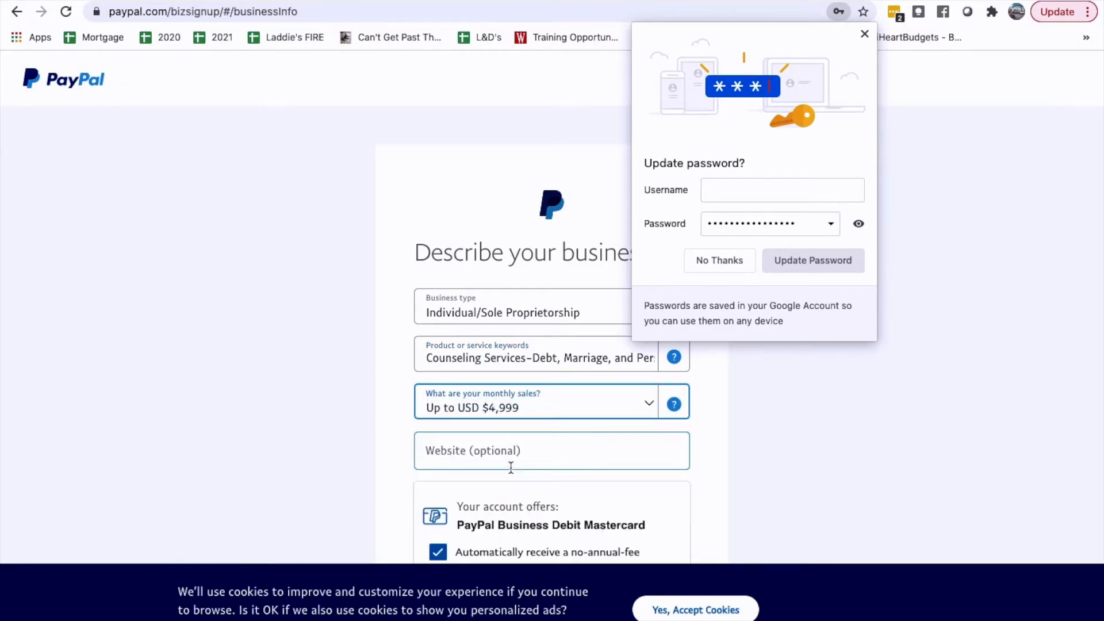
pyautogui.scroll(-3)
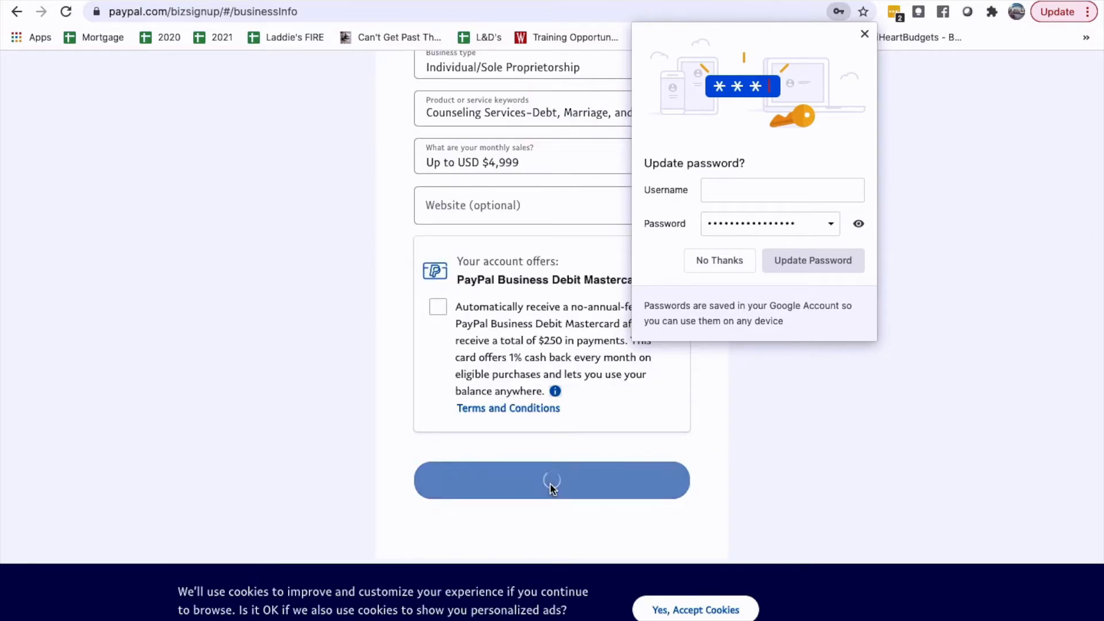
pyautogui.click(553, 481)
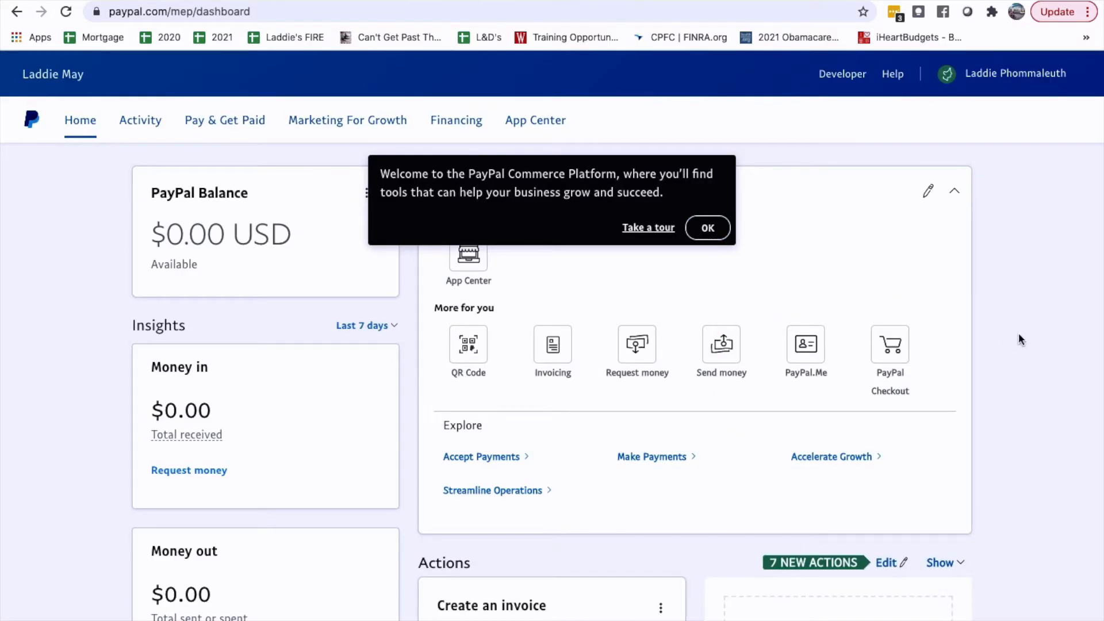
pyautogui.click(708, 227)
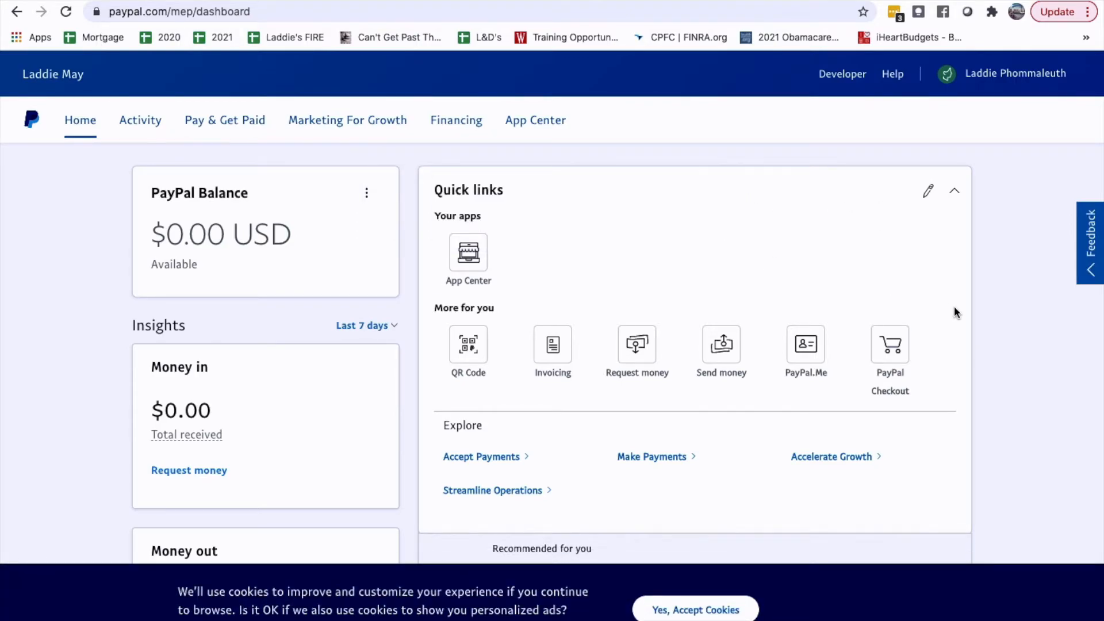
pyautogui.scroll(-3)
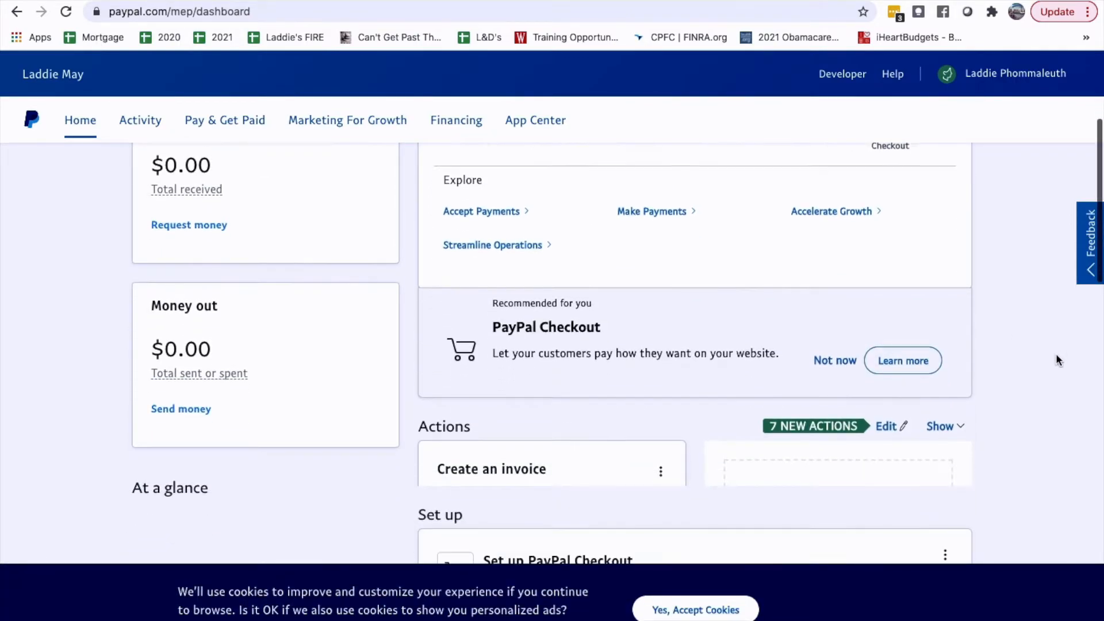
pyautogui.scroll(3)
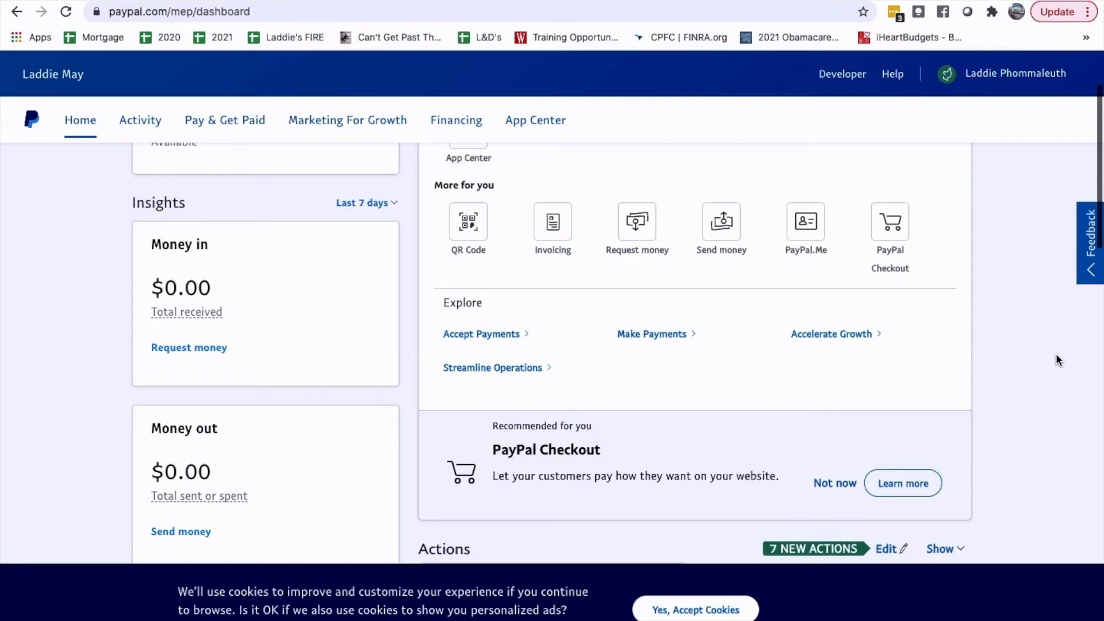
pyautogui.scroll(3)
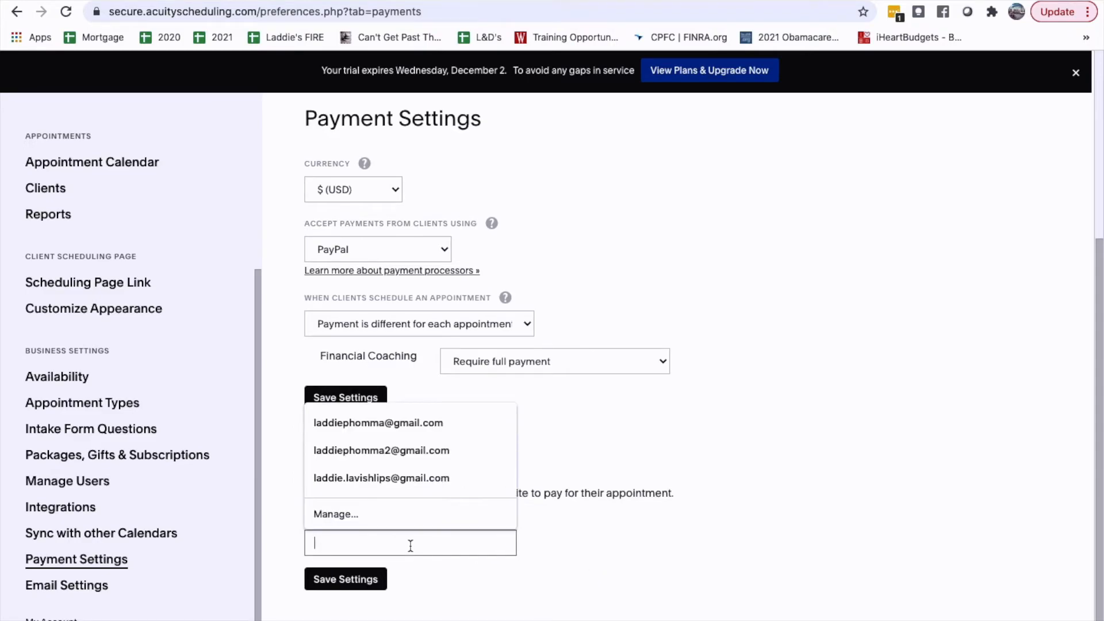
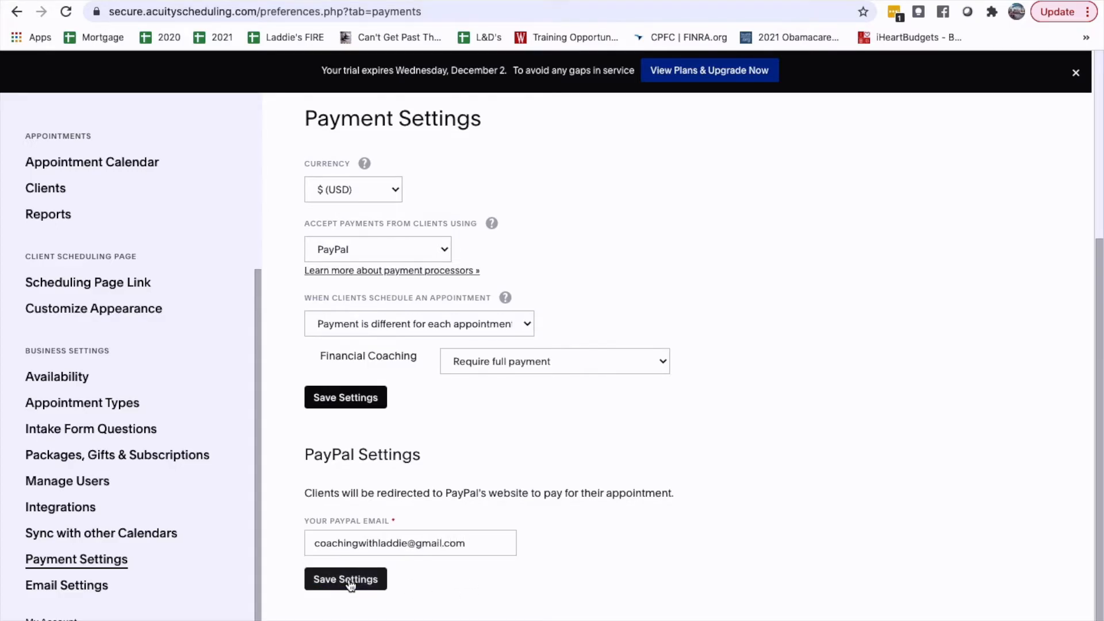
pyautogui.click(345, 579)
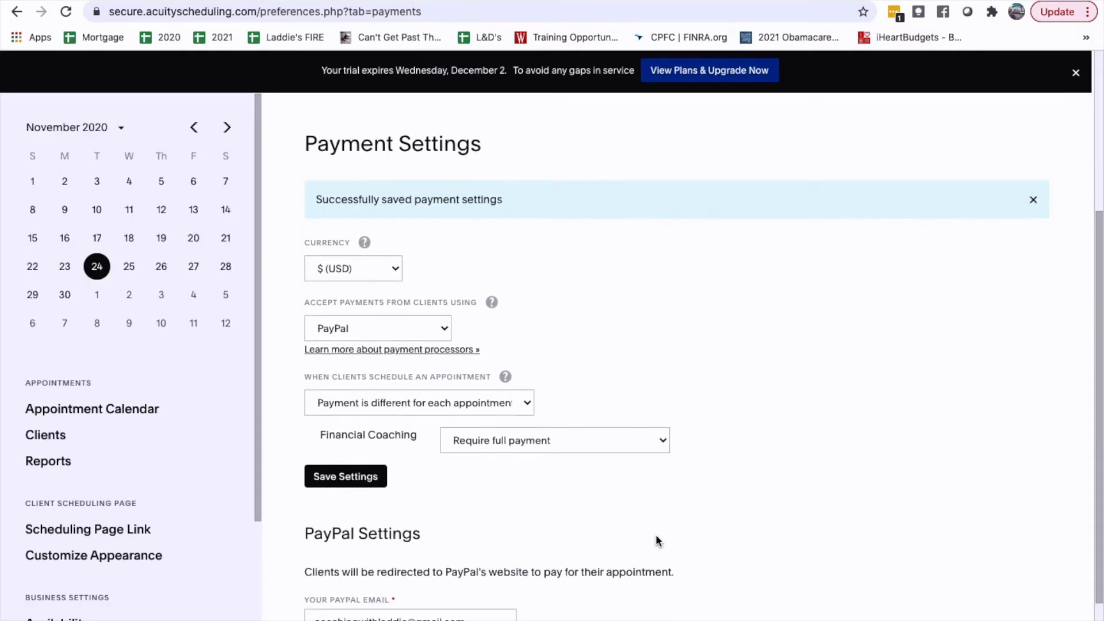
pyautogui.scroll(-3)
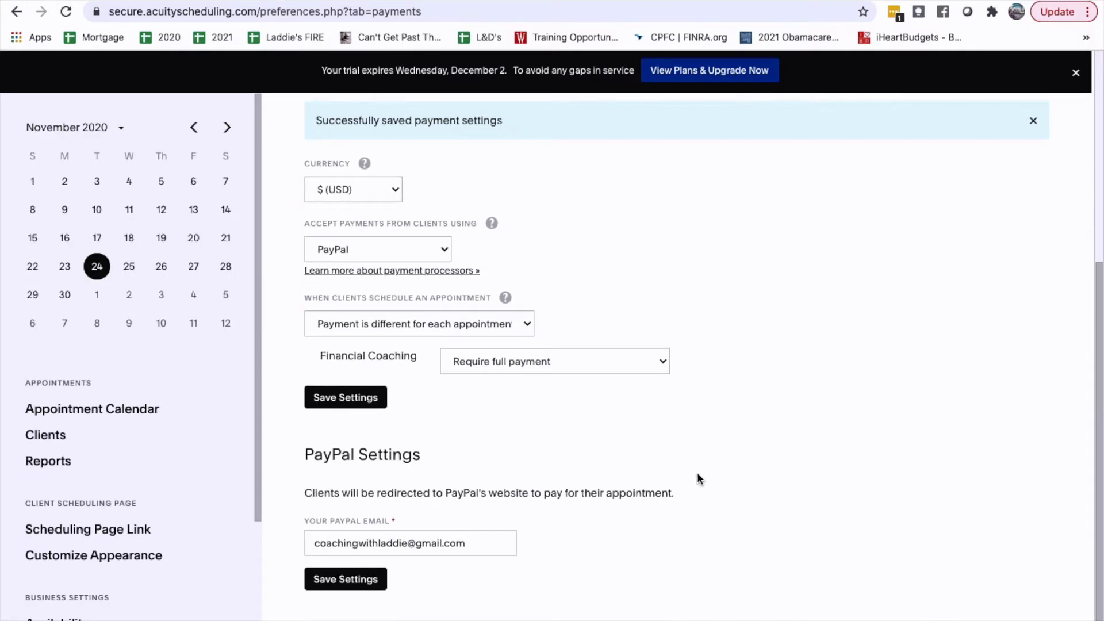
pyautogui.scroll(-3)
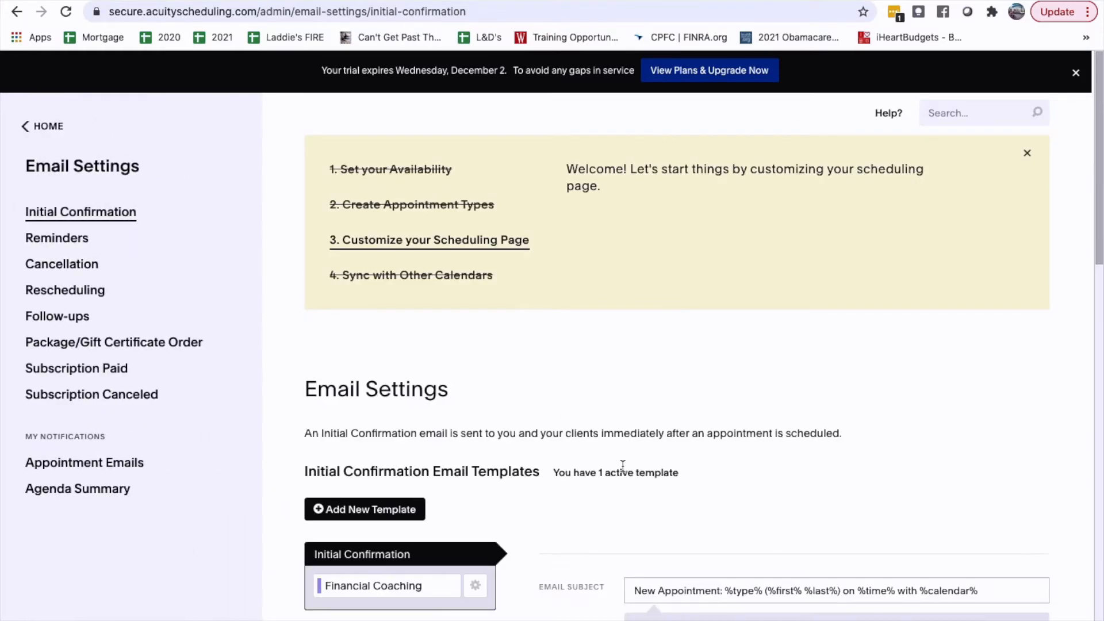
# Step: Review the Email Settings page and the Reminders email settings
pyautogui.scroll(-3)
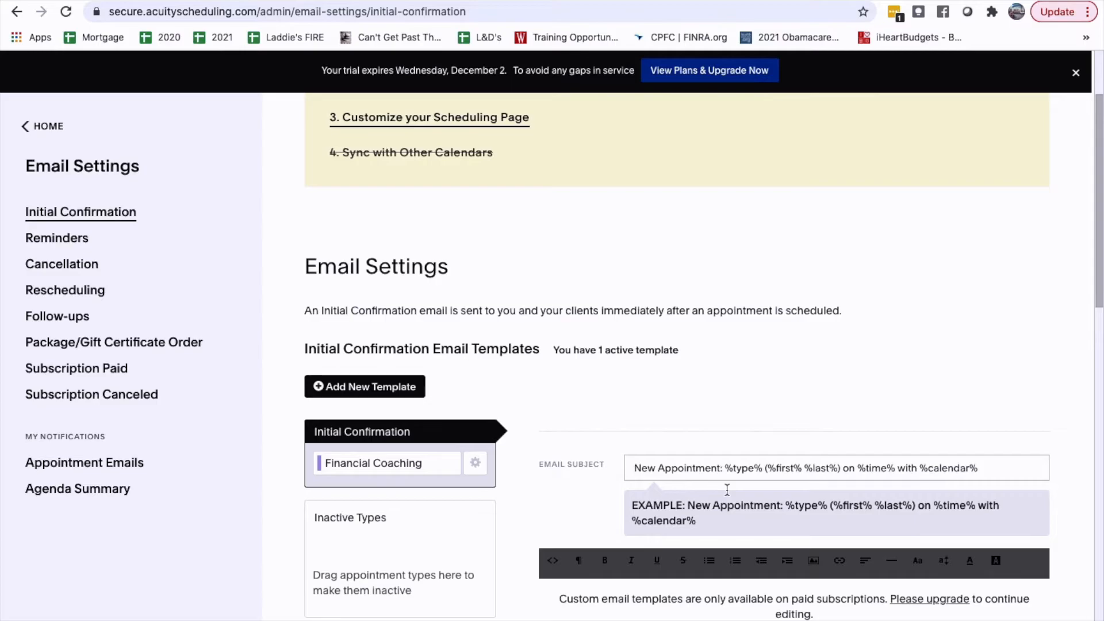
pyautogui.scroll(-3)
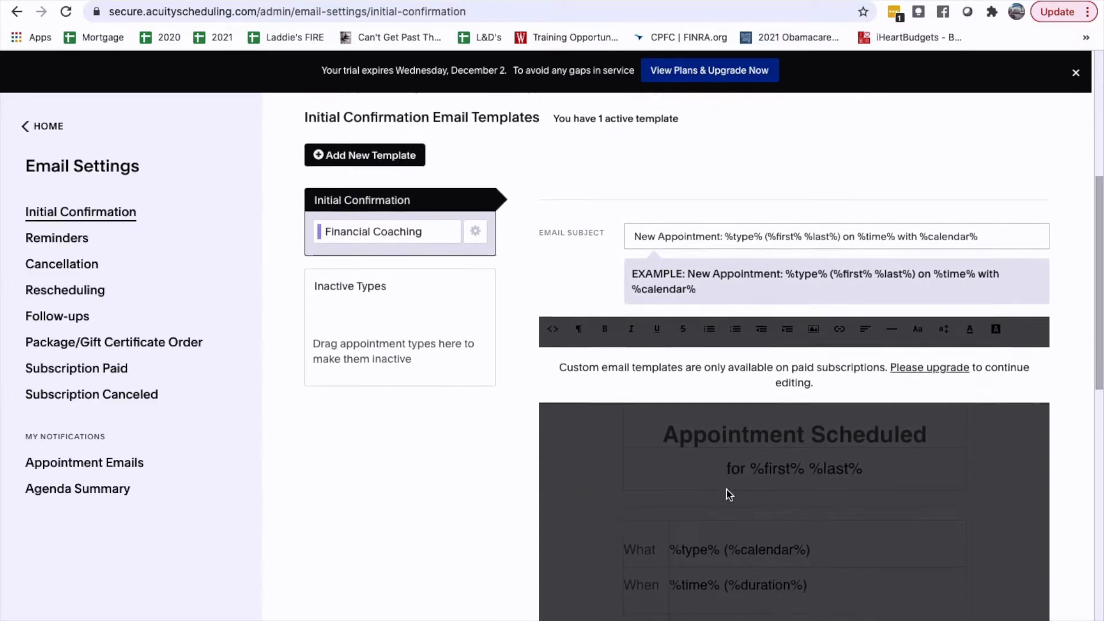
pyautogui.scroll(-3)
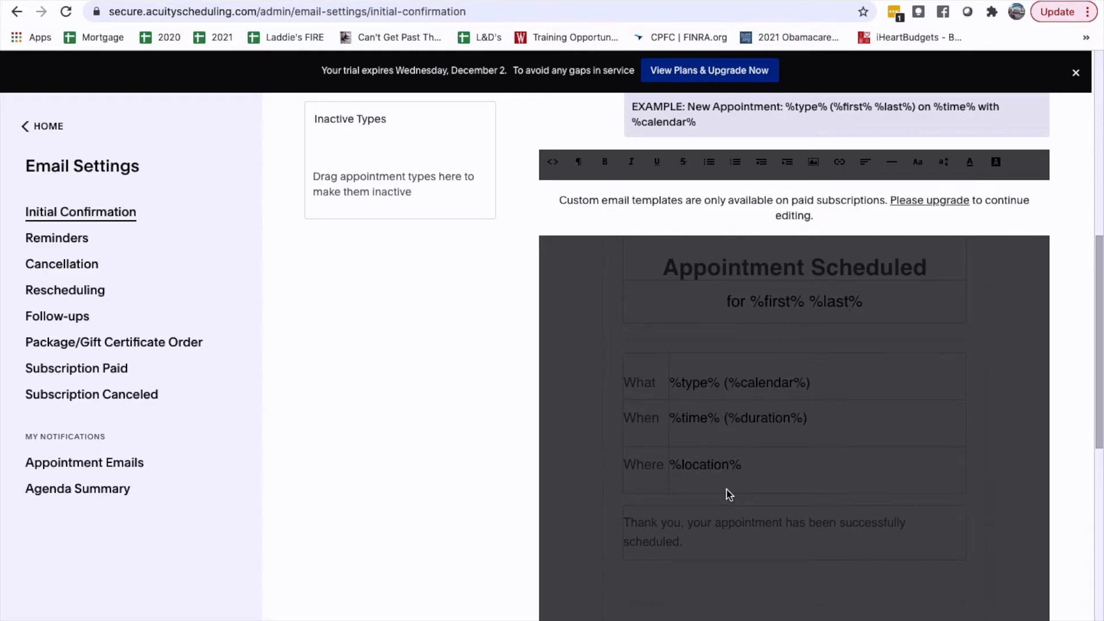
pyautogui.scroll(-3)
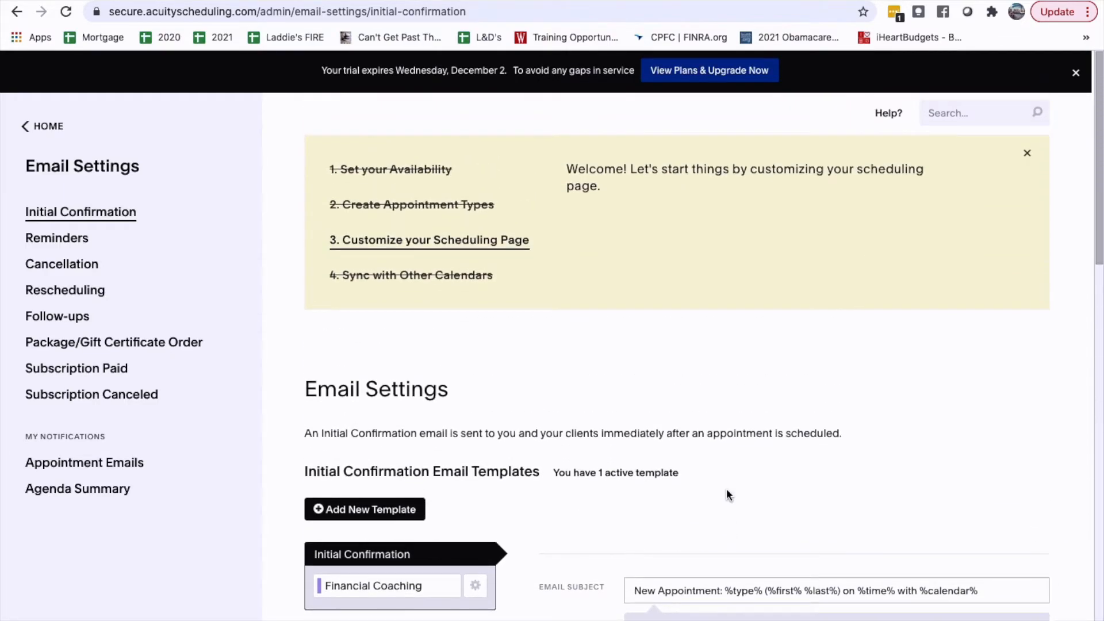
pyautogui.click(56, 238)
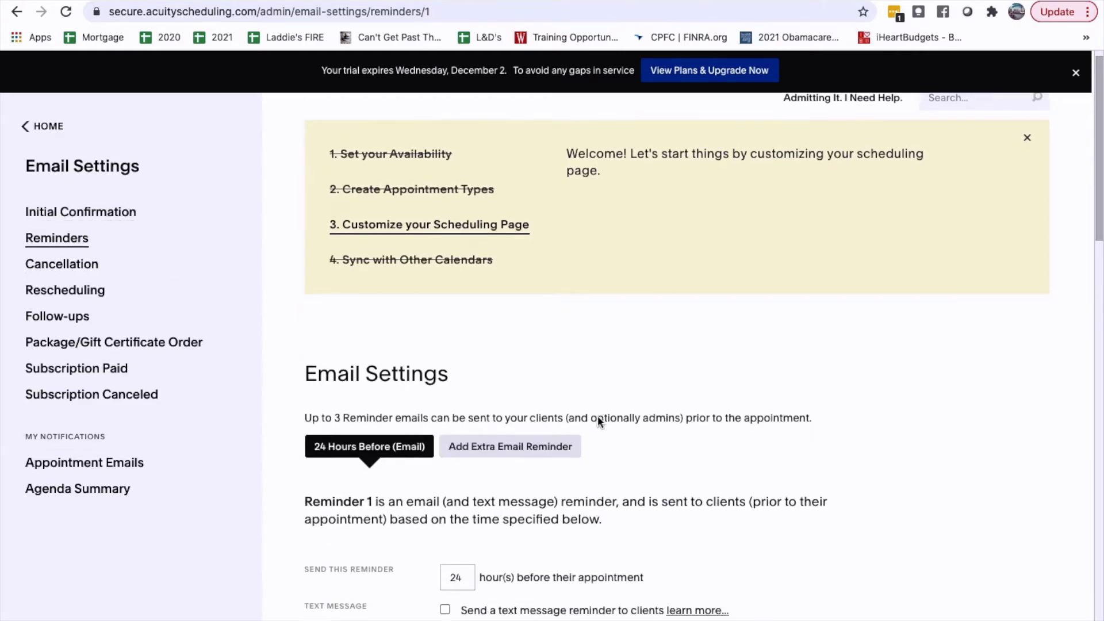
pyautogui.scroll(-3)
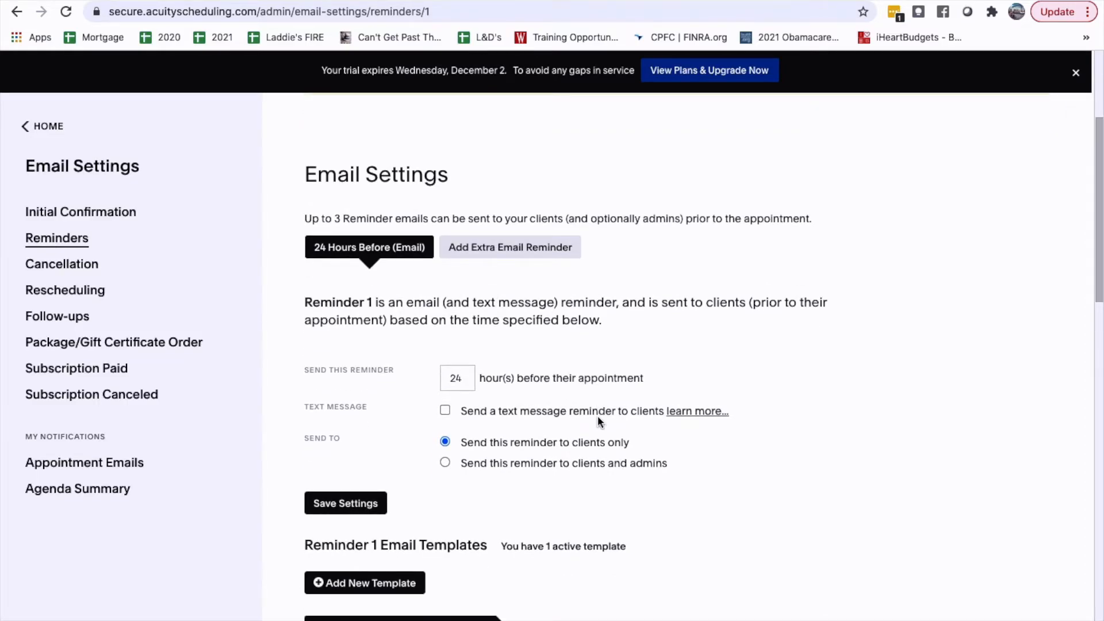
pyautogui.scroll(-3)
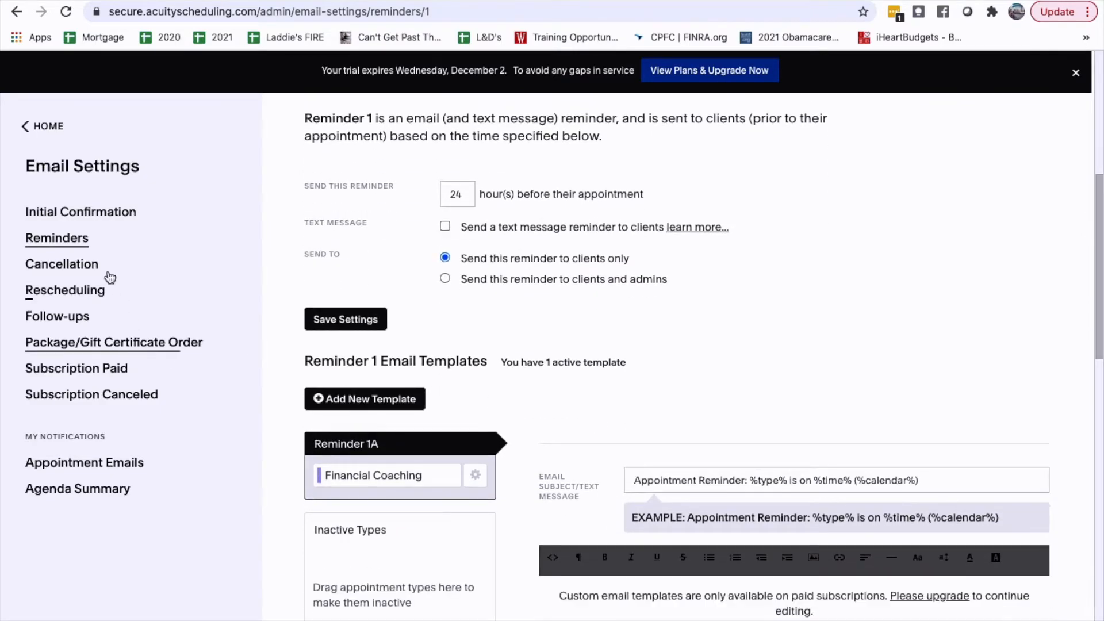
# Step: Review the Cancellation, Follow-ups and Subscription Paid emails, then return Home to the calendar
pyautogui.click(61, 264)
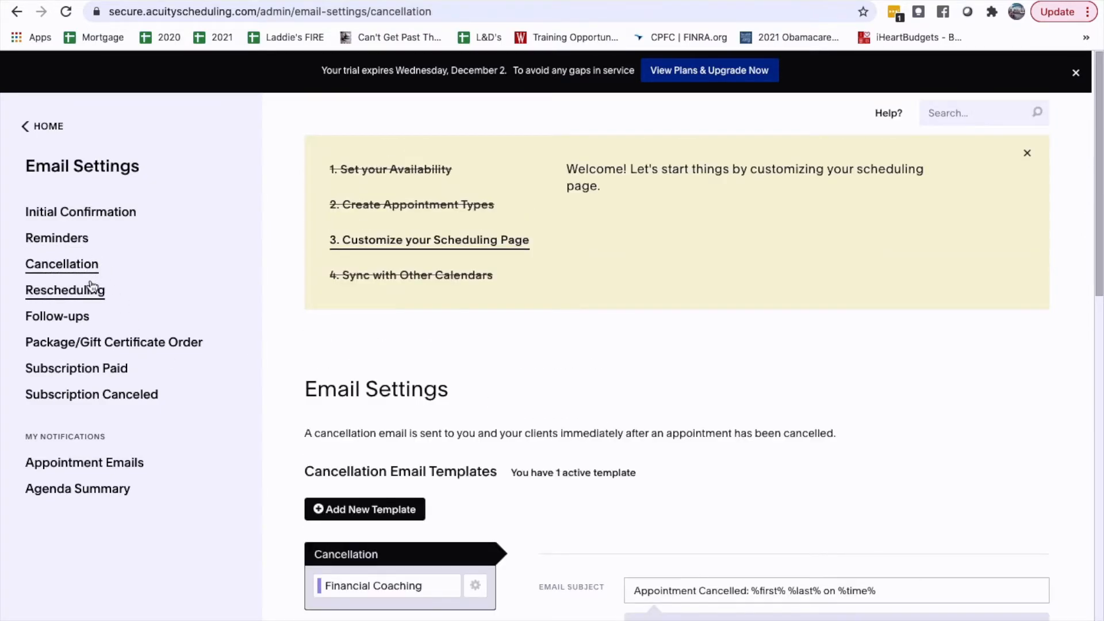
pyautogui.click(58, 315)
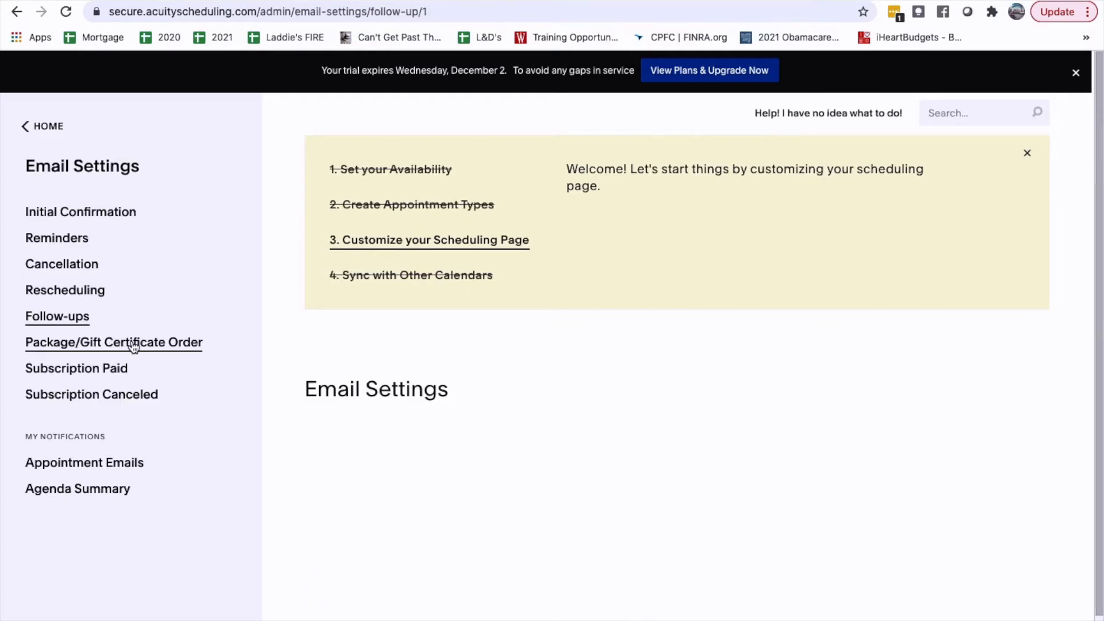
pyautogui.click(76, 368)
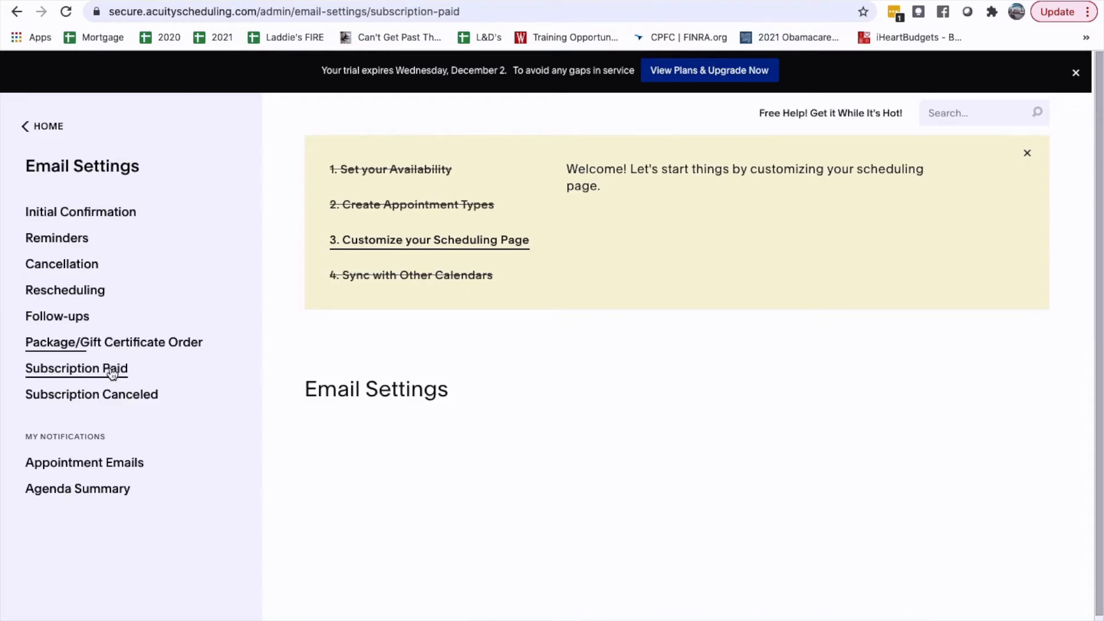
pyautogui.click(75, 368)
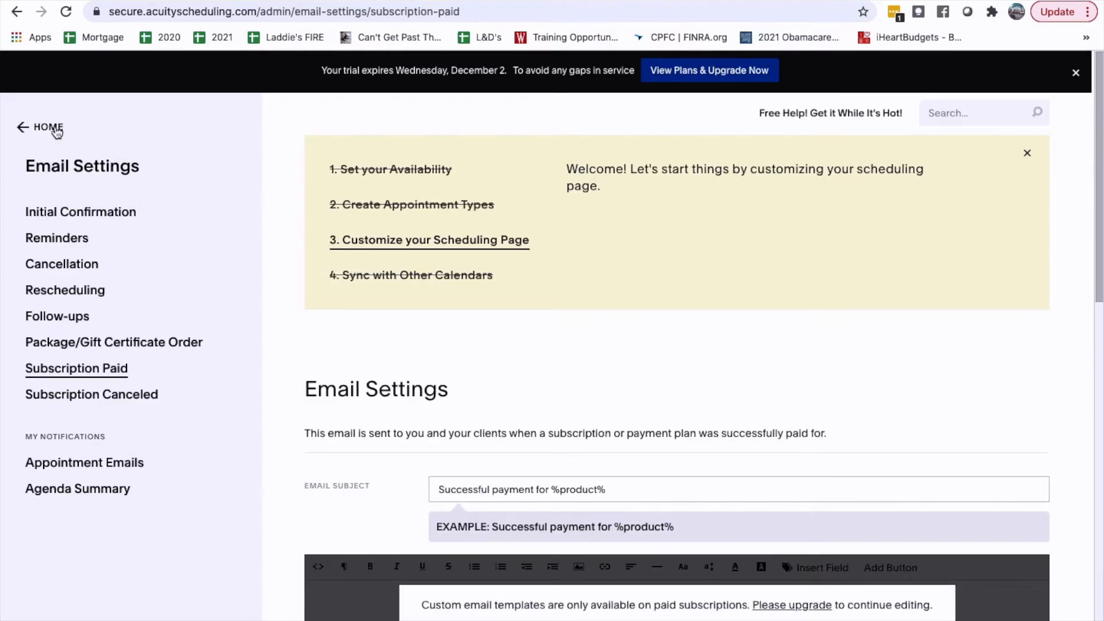
pyautogui.click(47, 126)
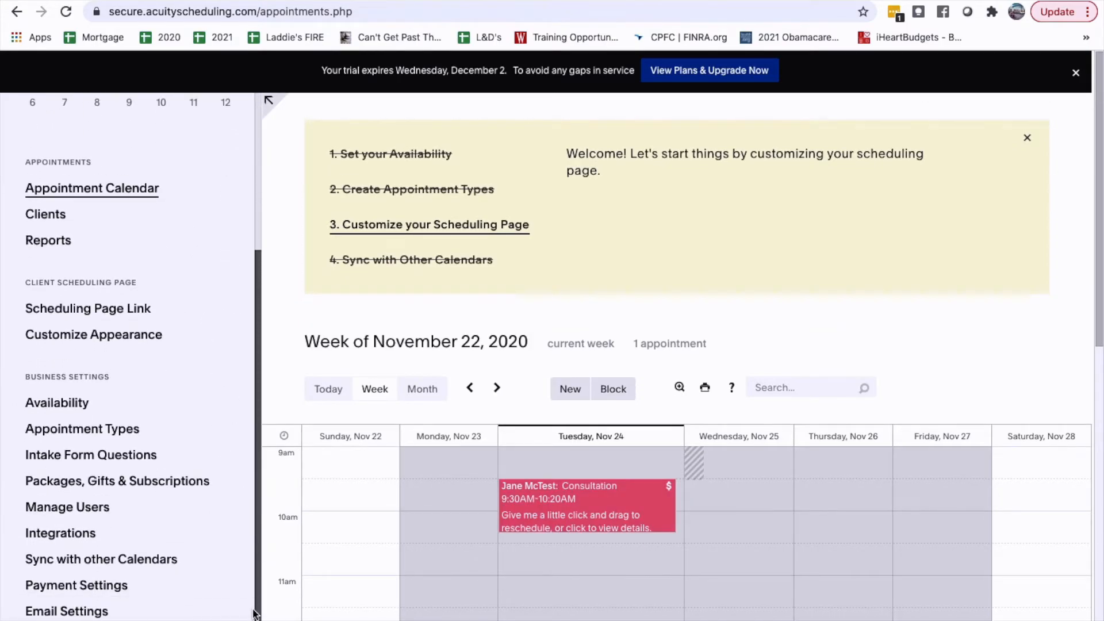
# Step: Browse the Integrations catalog with Zoom enabled, then go back to the PayPal Payment Settings
pyautogui.click(60, 507)
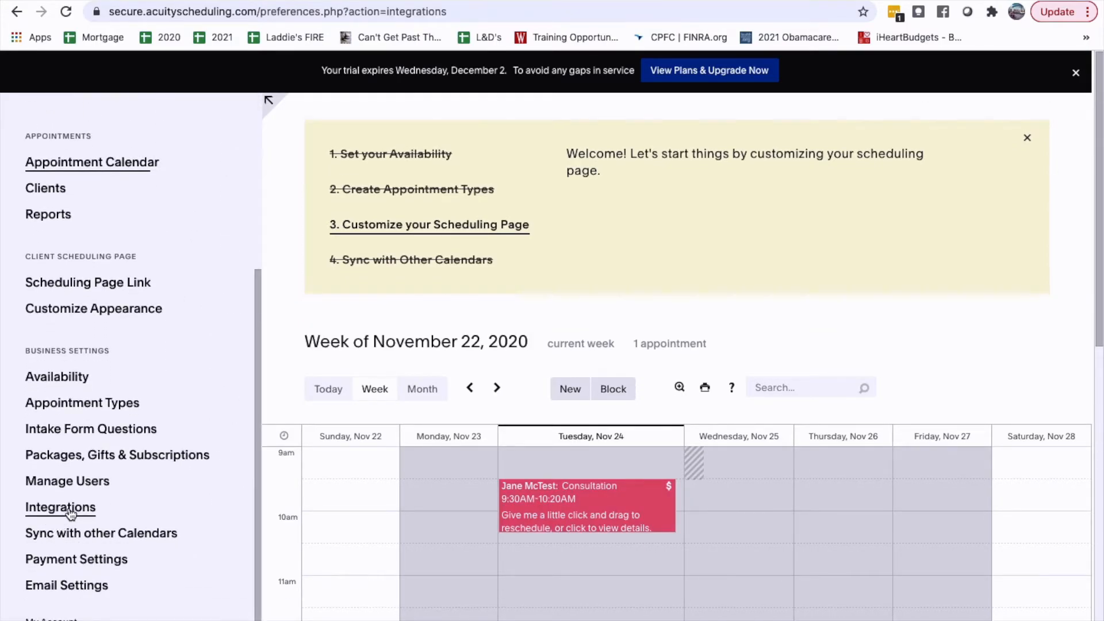
pyautogui.click(60, 508)
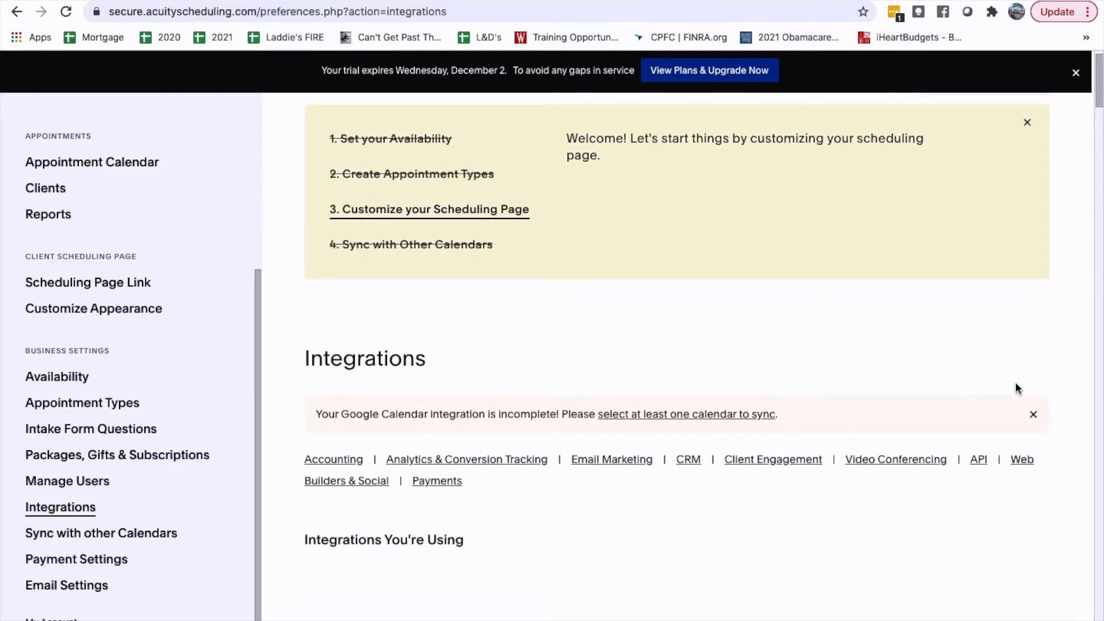
pyautogui.scroll(-3)
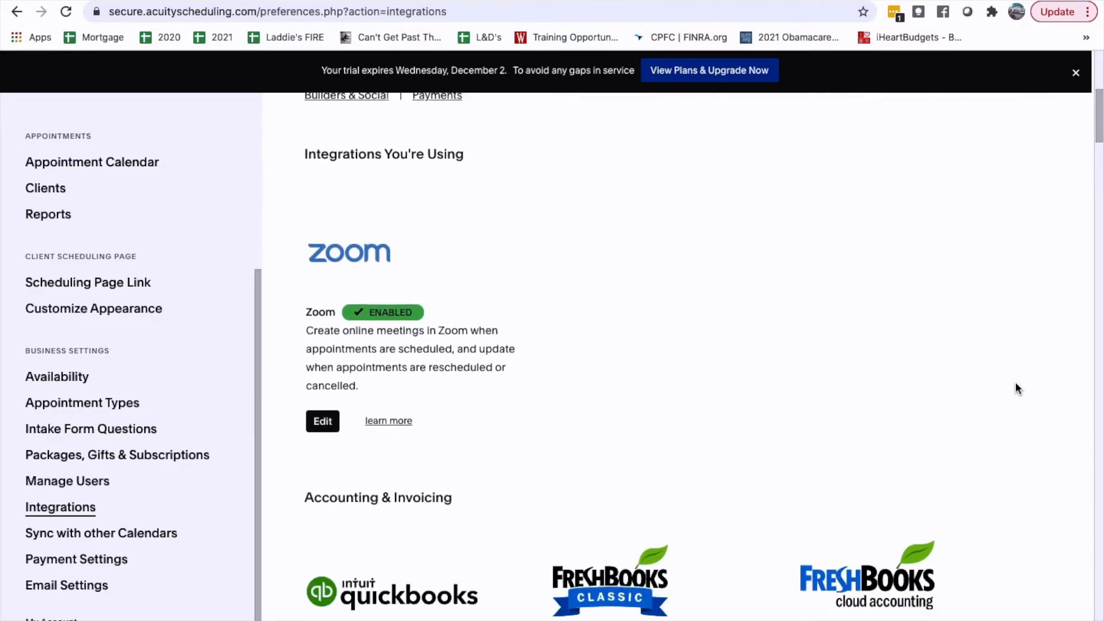
pyautogui.scroll(-3)
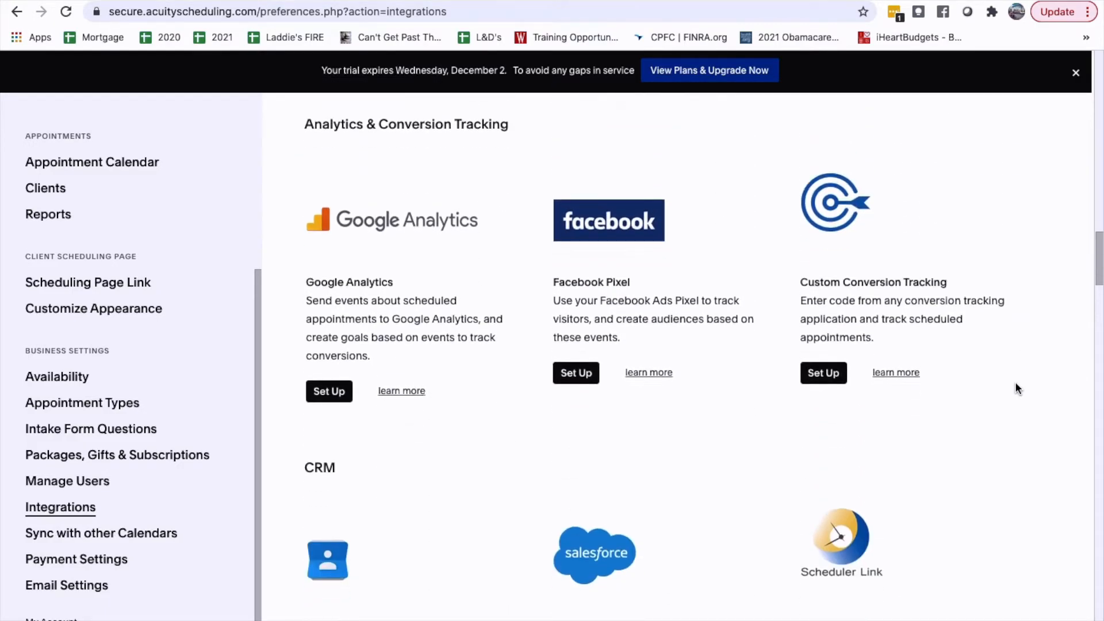
pyautogui.scroll(-3)
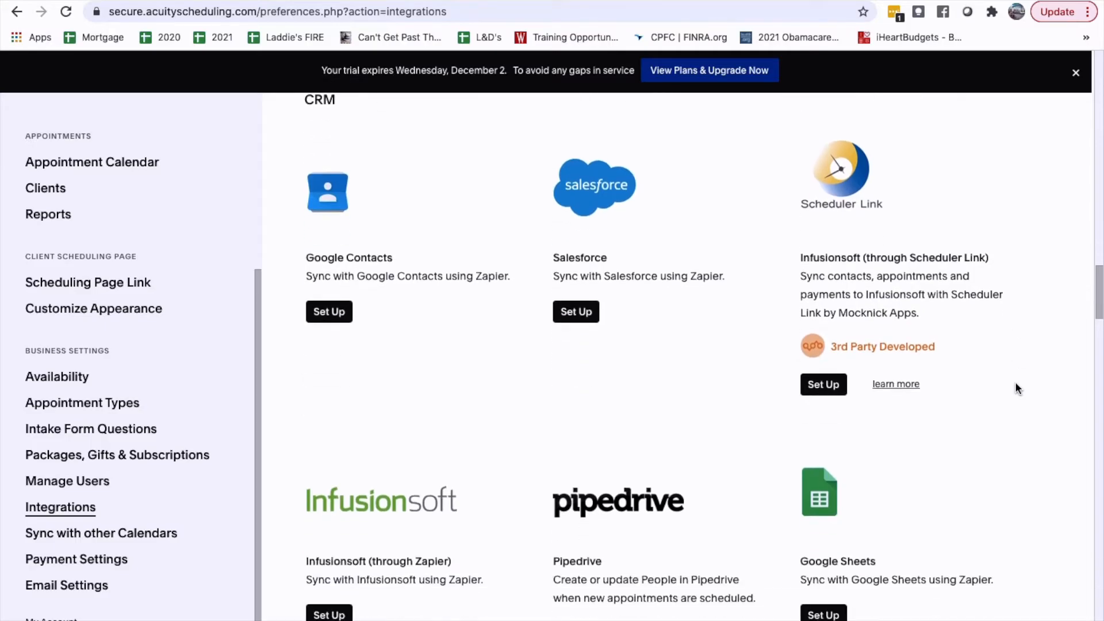
pyautogui.scroll(-3)
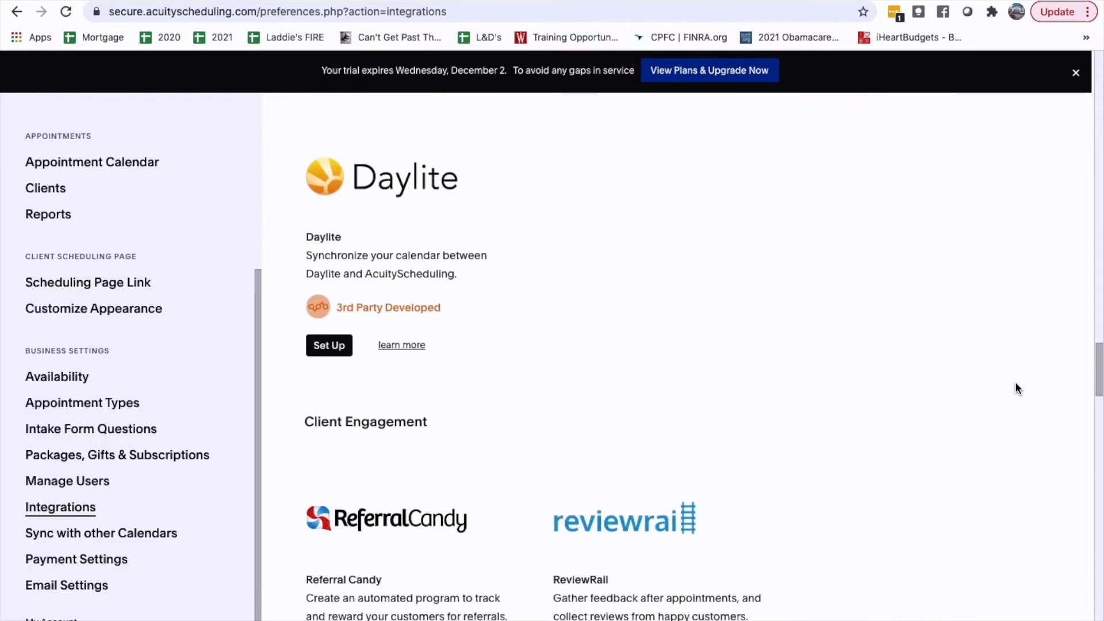
pyautogui.scroll(-3)
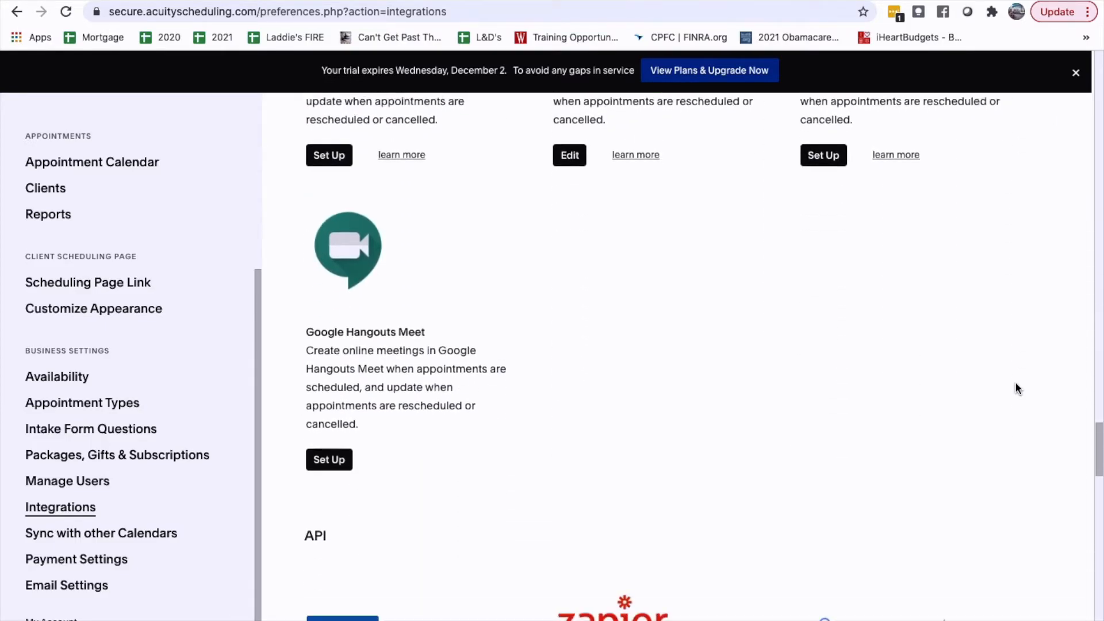
pyautogui.scroll(-3)
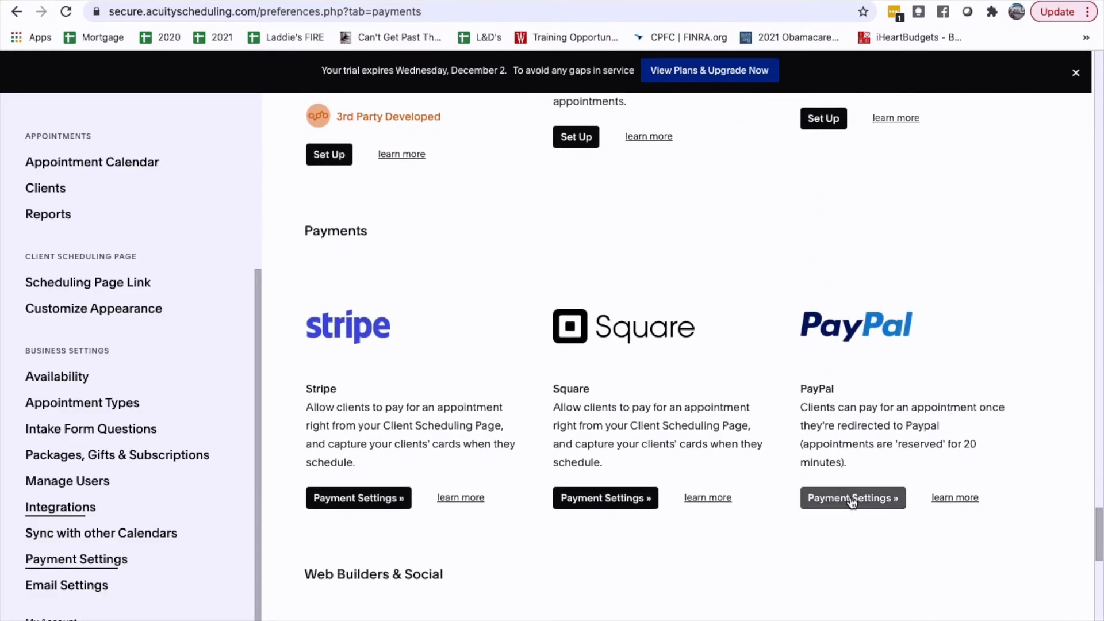
pyautogui.click(853, 498)
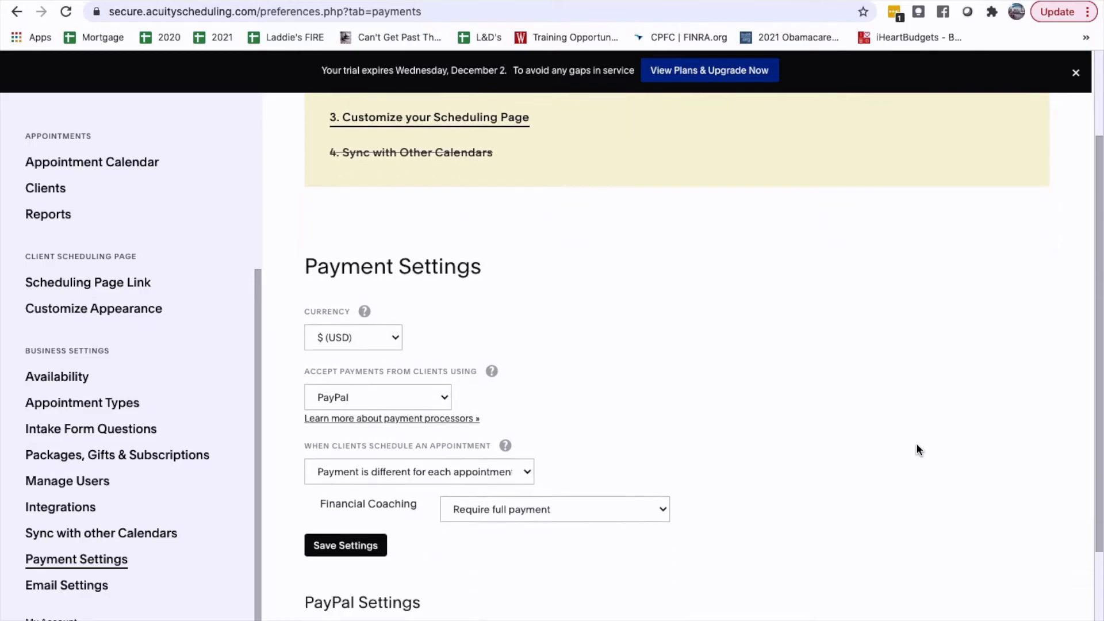
# Step: Save the payment settings again and go to Intake Form Questions, which lists no forms yet
pyautogui.scroll(-3)
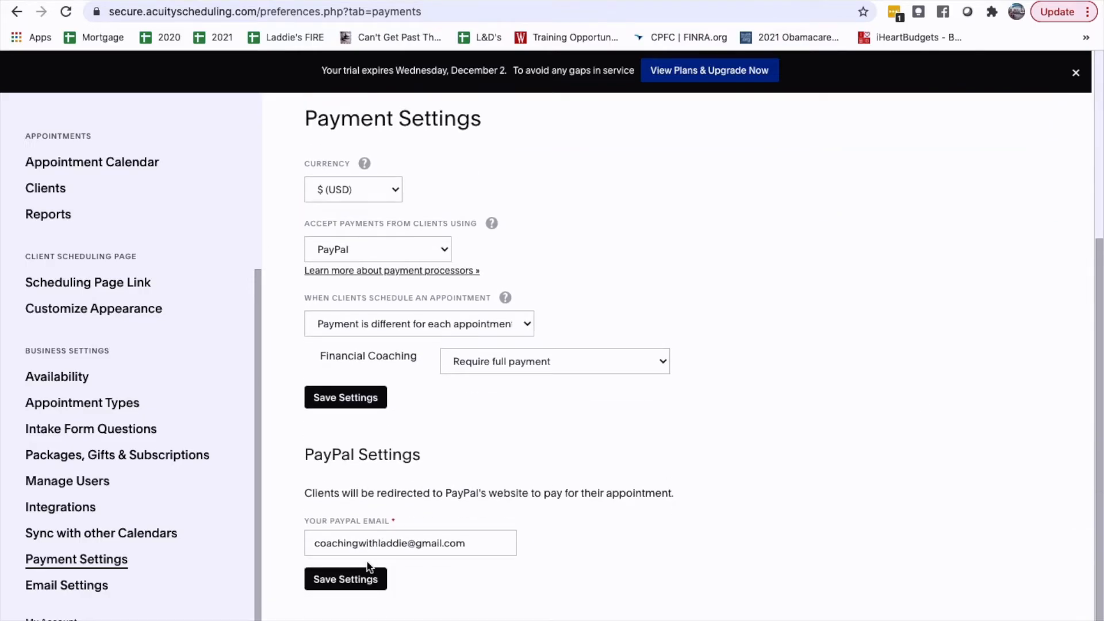
pyautogui.click(345, 579)
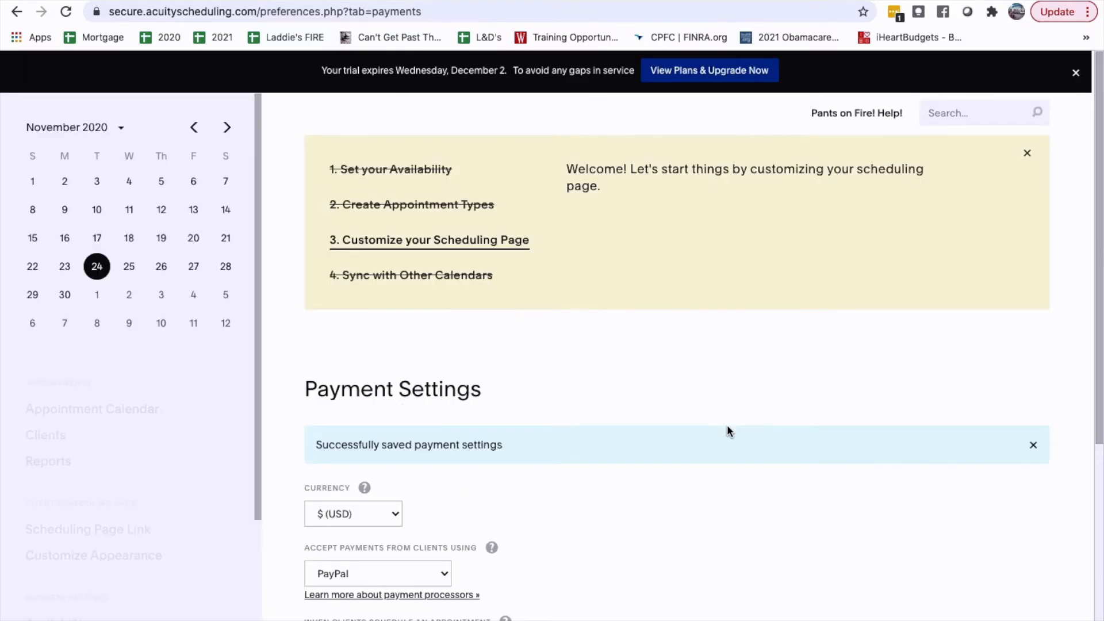
pyautogui.scroll(-3)
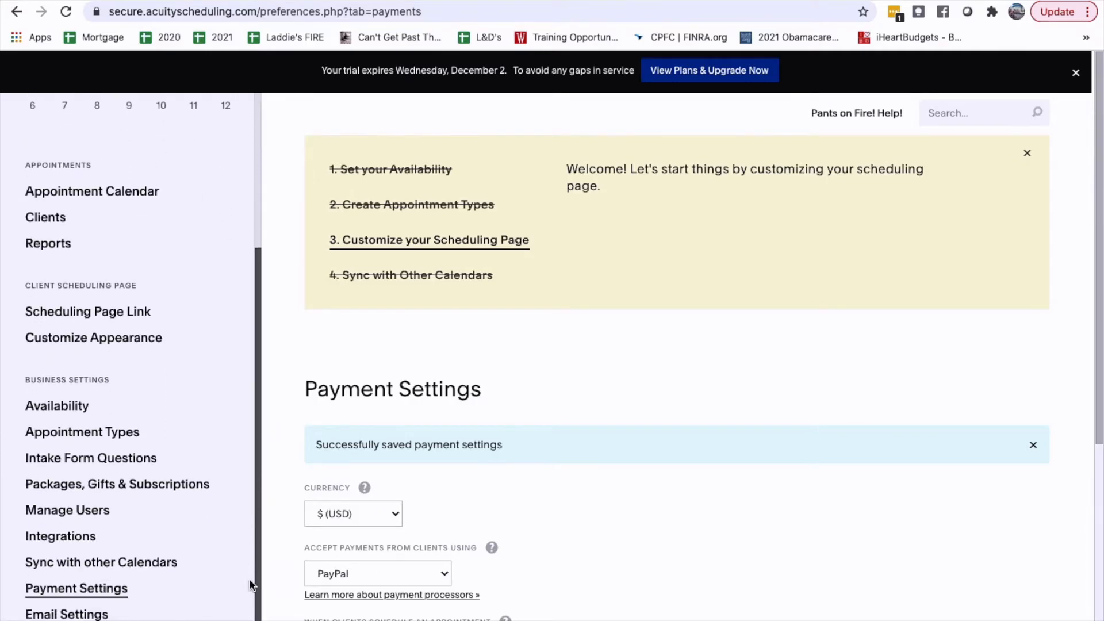
pyautogui.scroll(3)
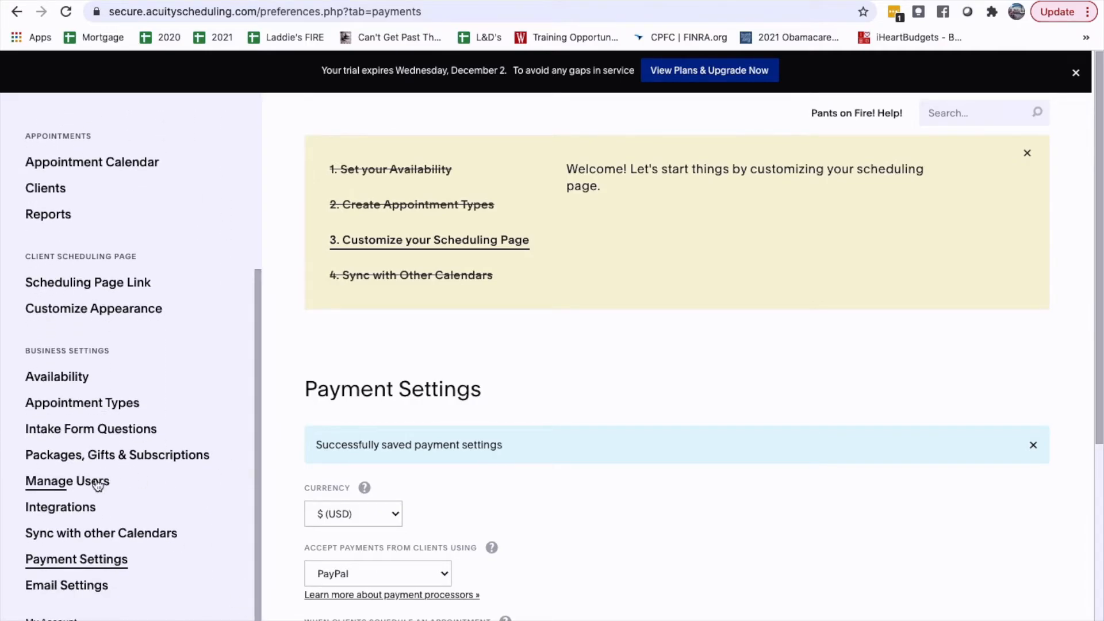
pyautogui.click(90, 429)
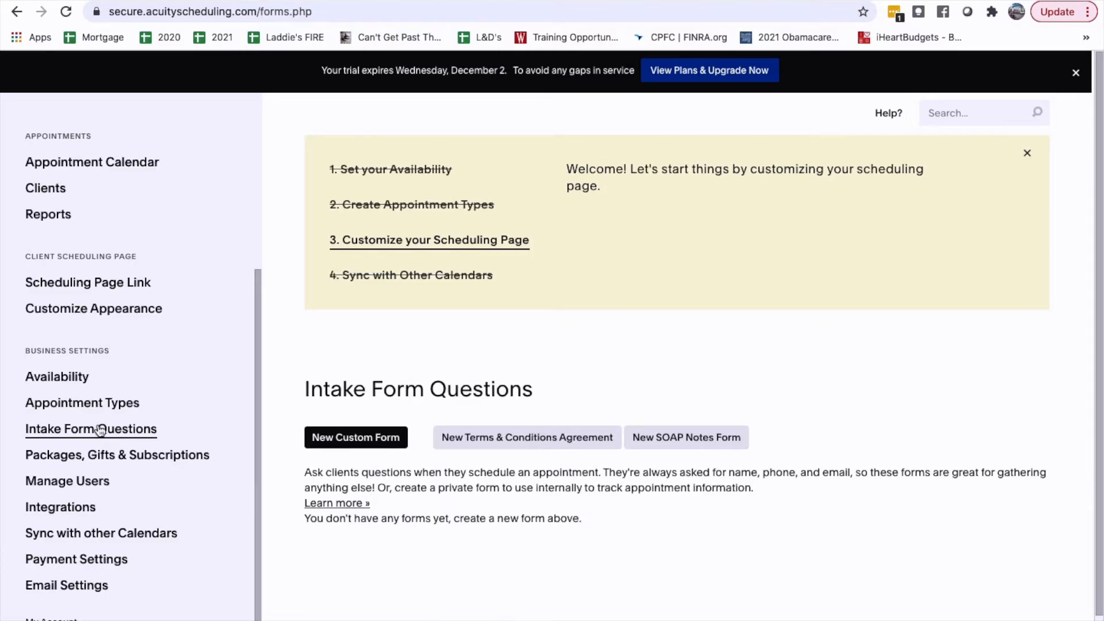
pyautogui.moveTo(355, 437)
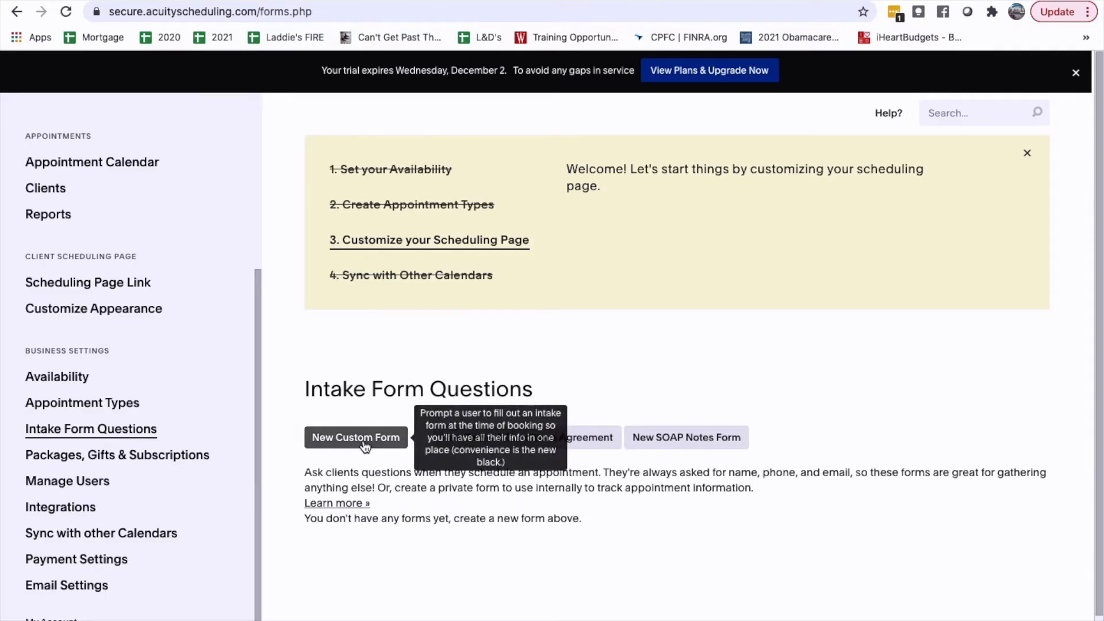
# Step: Start a New Custom Form named Discovery Session and add a first question
pyautogui.click(356, 437)
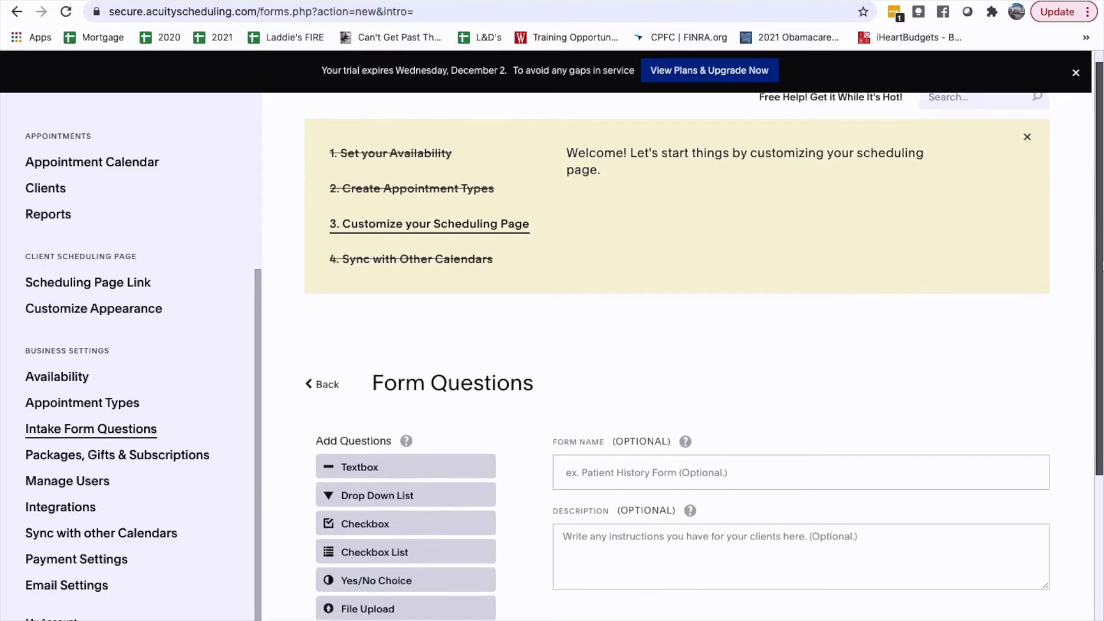
pyautogui.click(1028, 137)
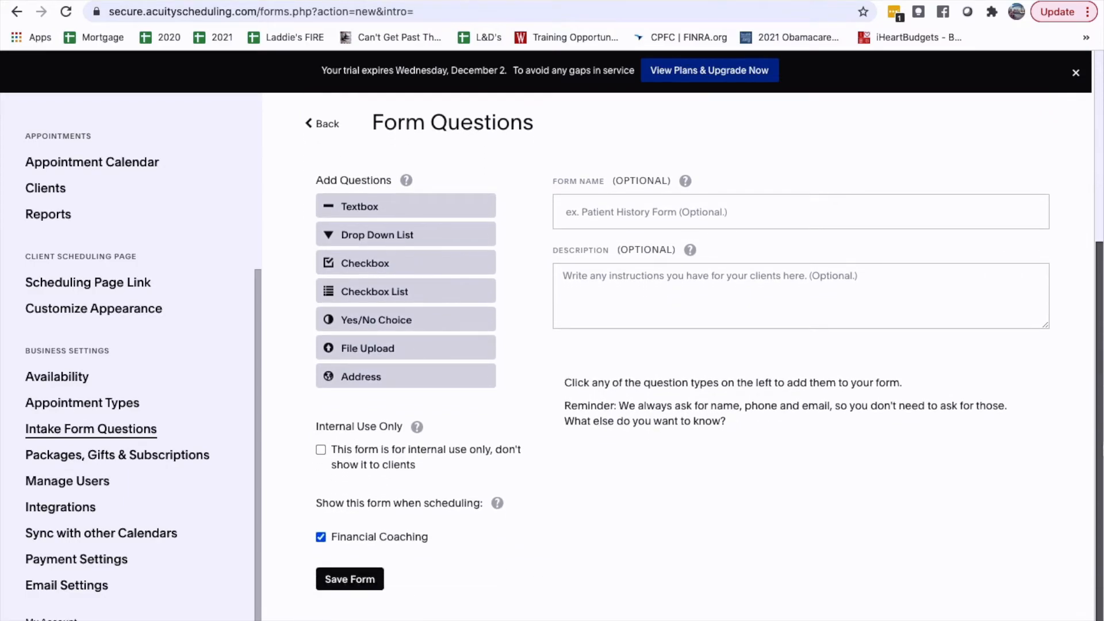
pyautogui.scroll(-3)
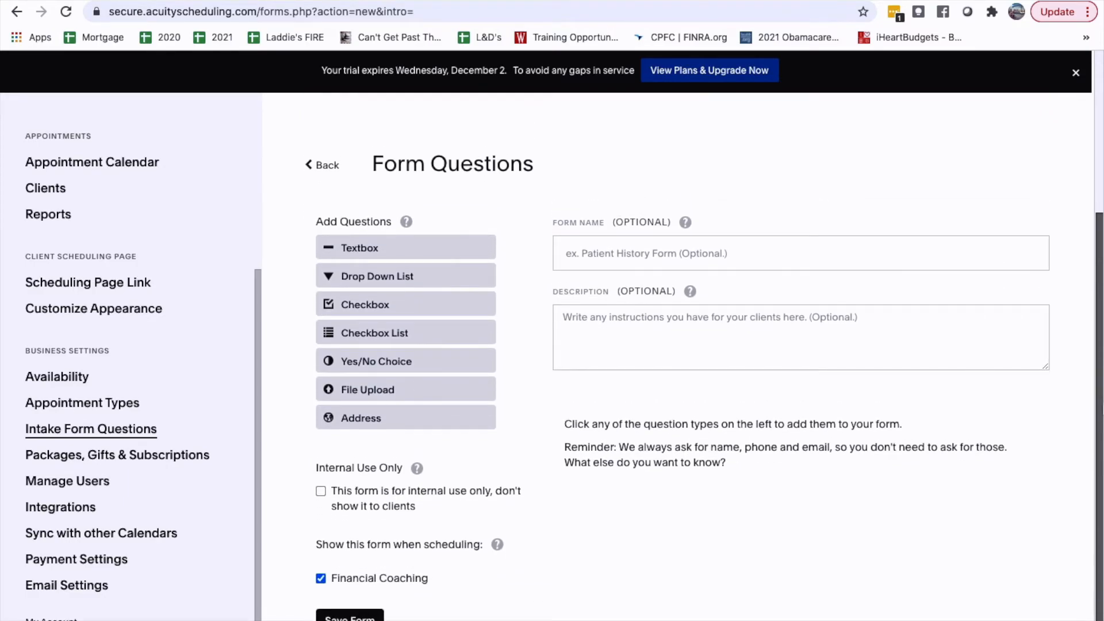
pyautogui.scroll(3)
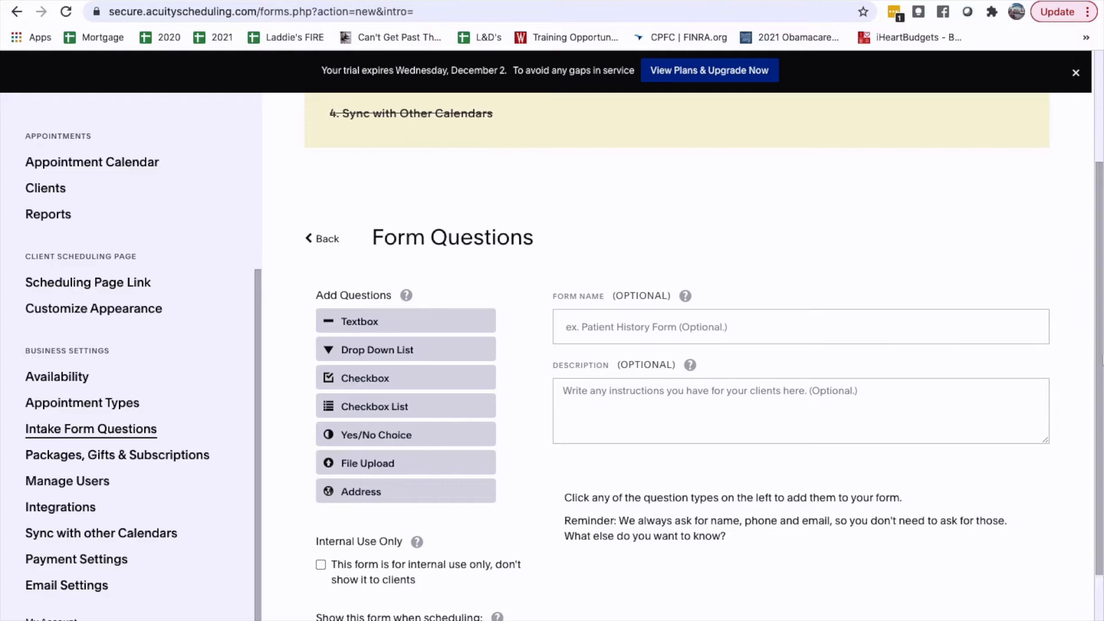
pyautogui.click(594, 327)
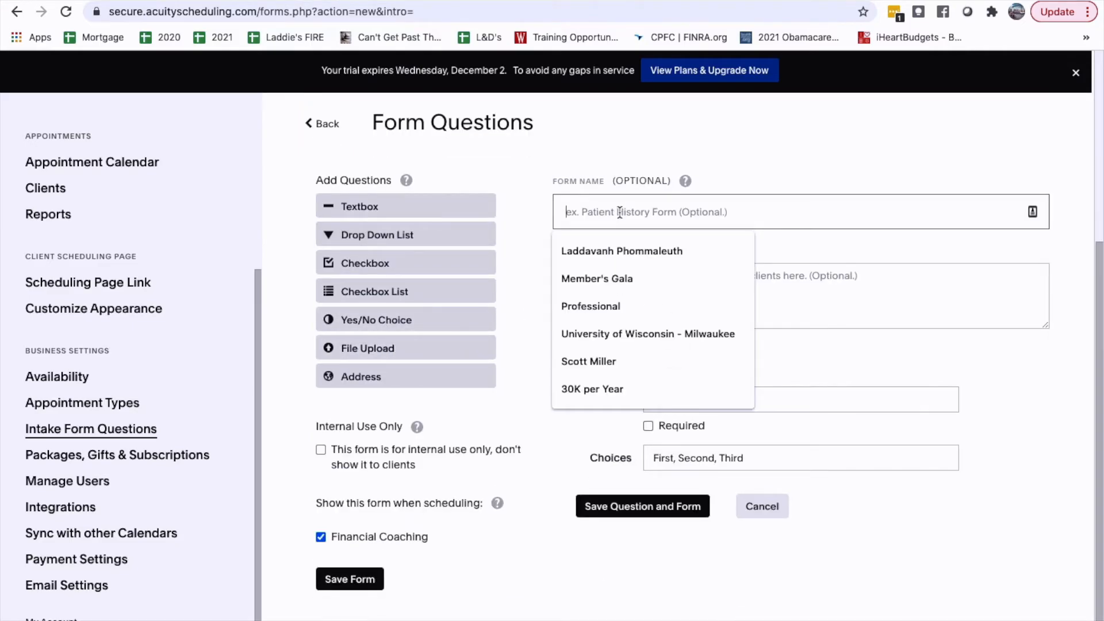
pyautogui.write('Discovery Ses')
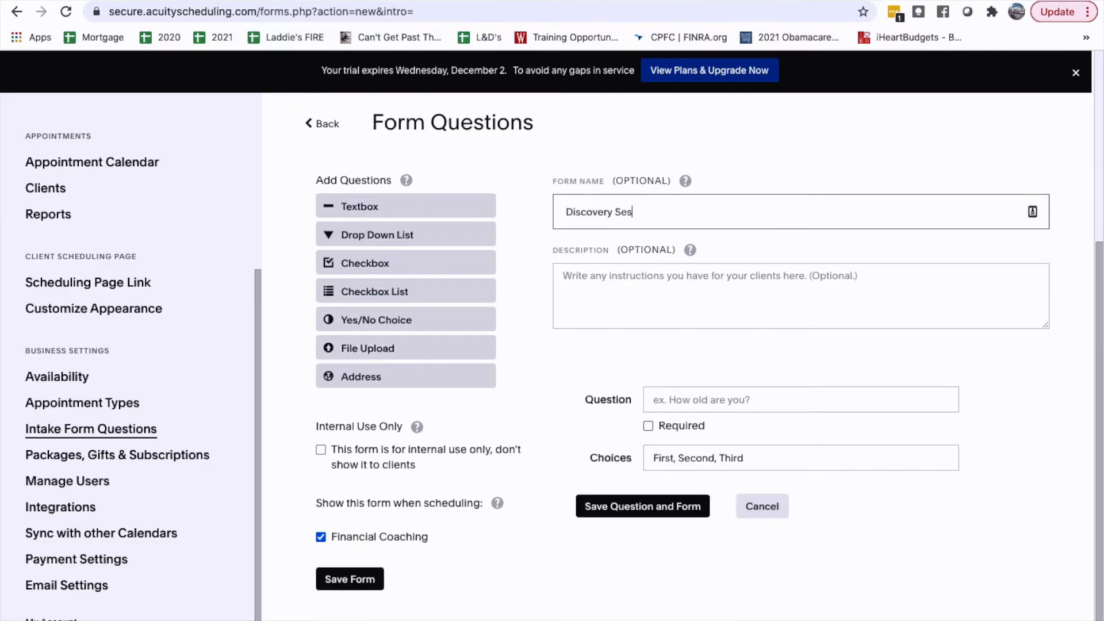
# Step: Describe the form as 'Tell me more about why you want to get Coaching' and draft 'What do you plan on achieving after this discovery session'
pyautogui.write('Tell me')
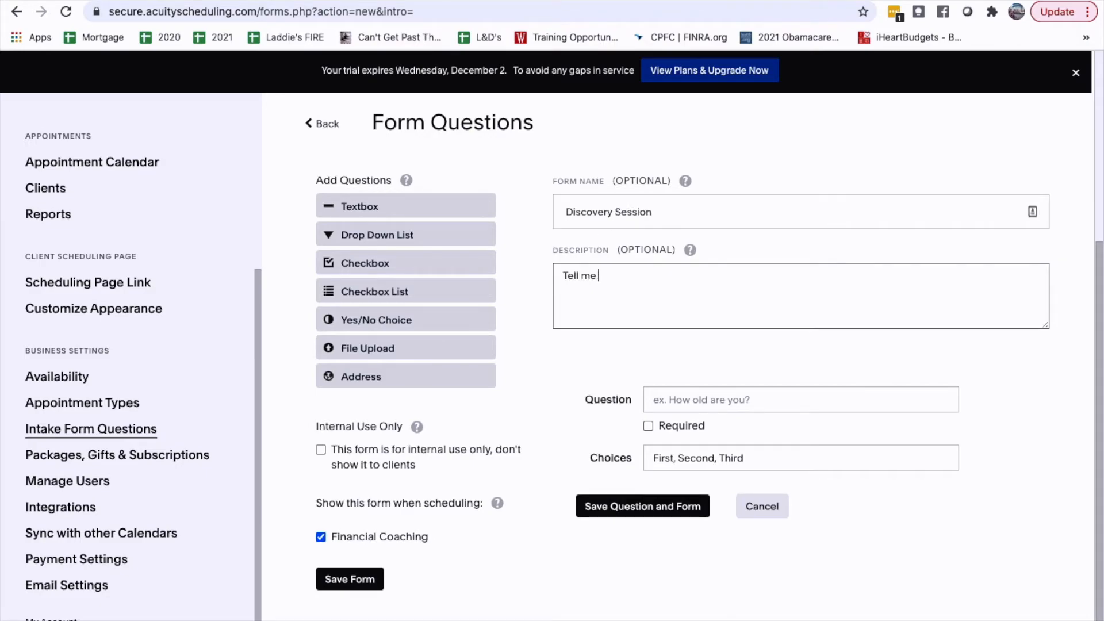
pyautogui.write('more about why you')
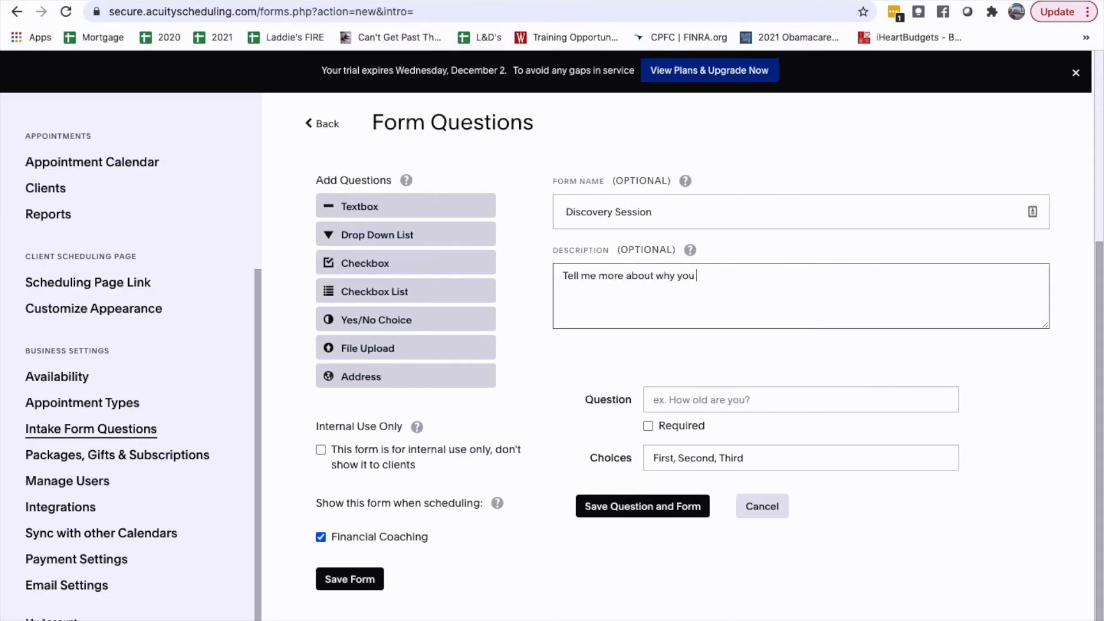
pyautogui.write('want to get C')
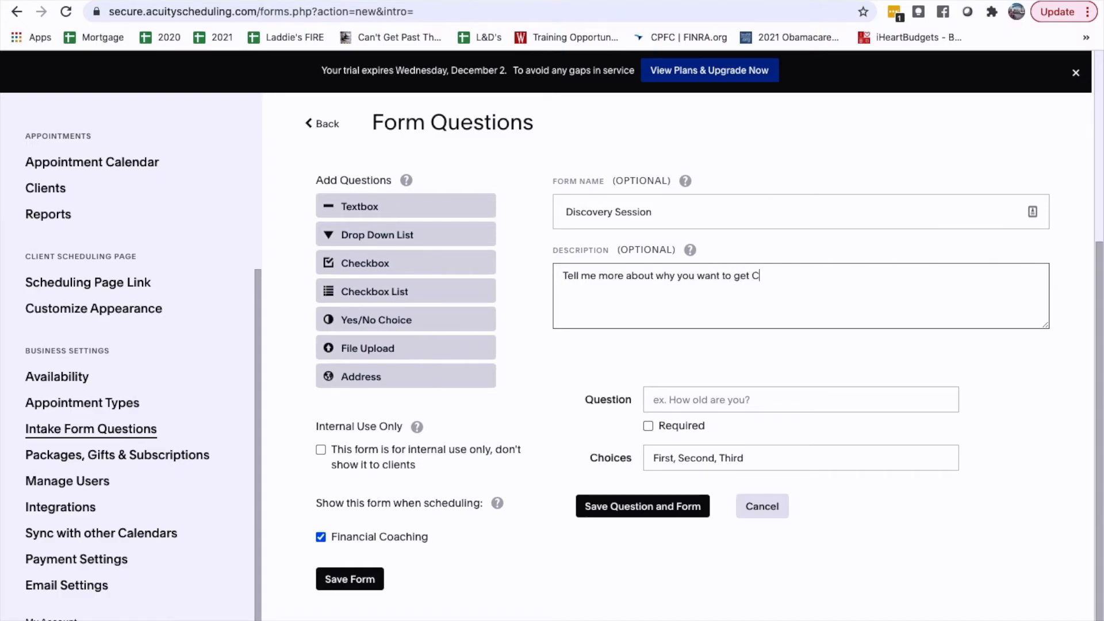
pyautogui.write('oaching')
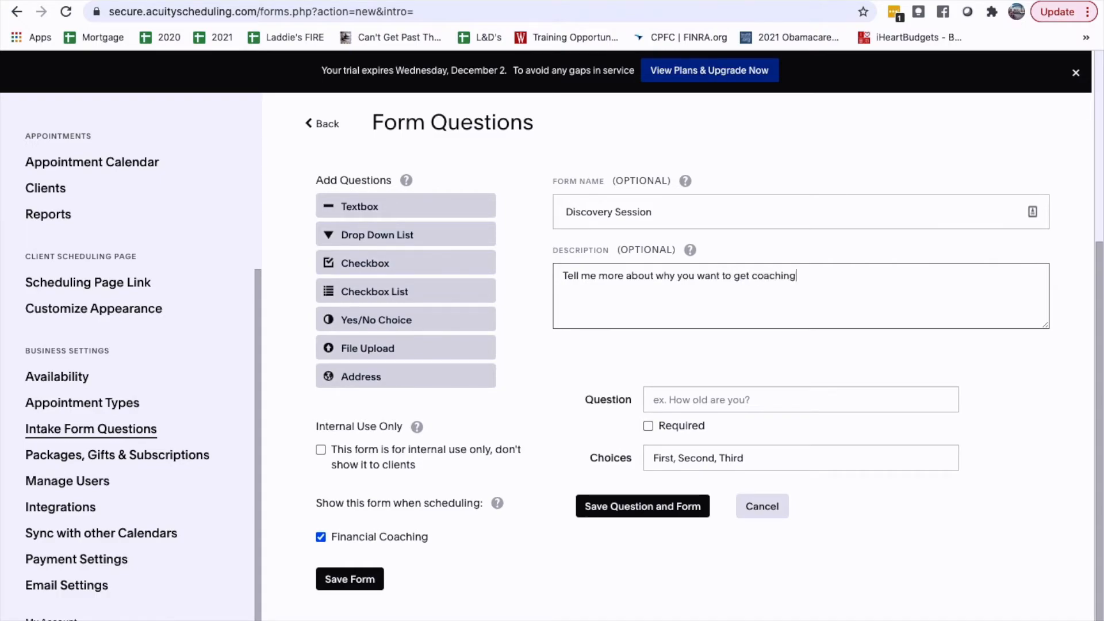
pyautogui.write('Ho')
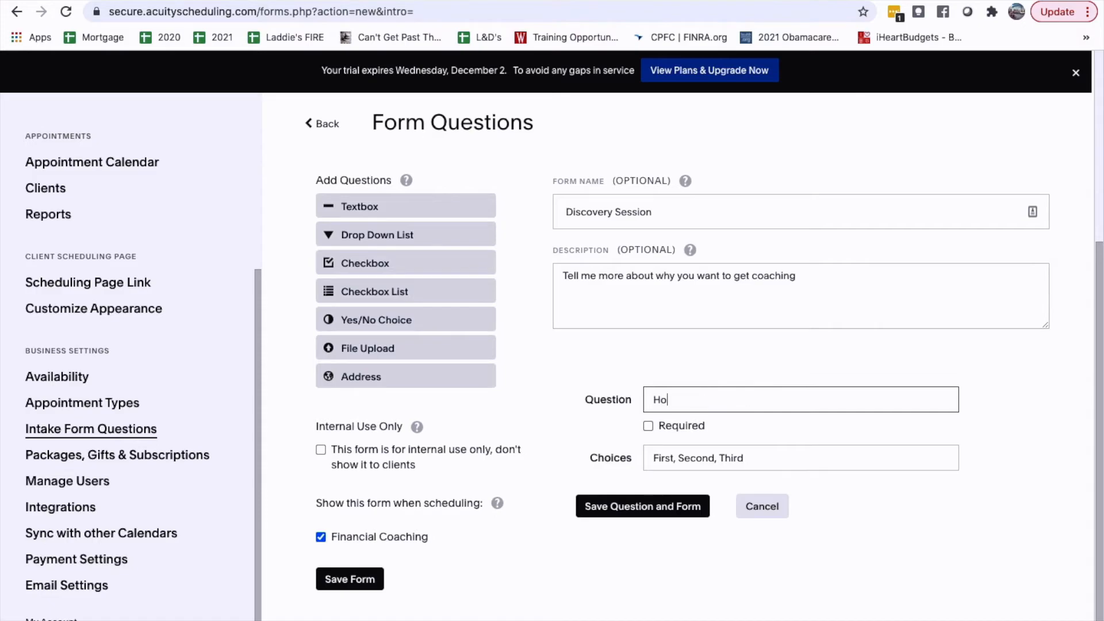
pyautogui.write('What do you plan')
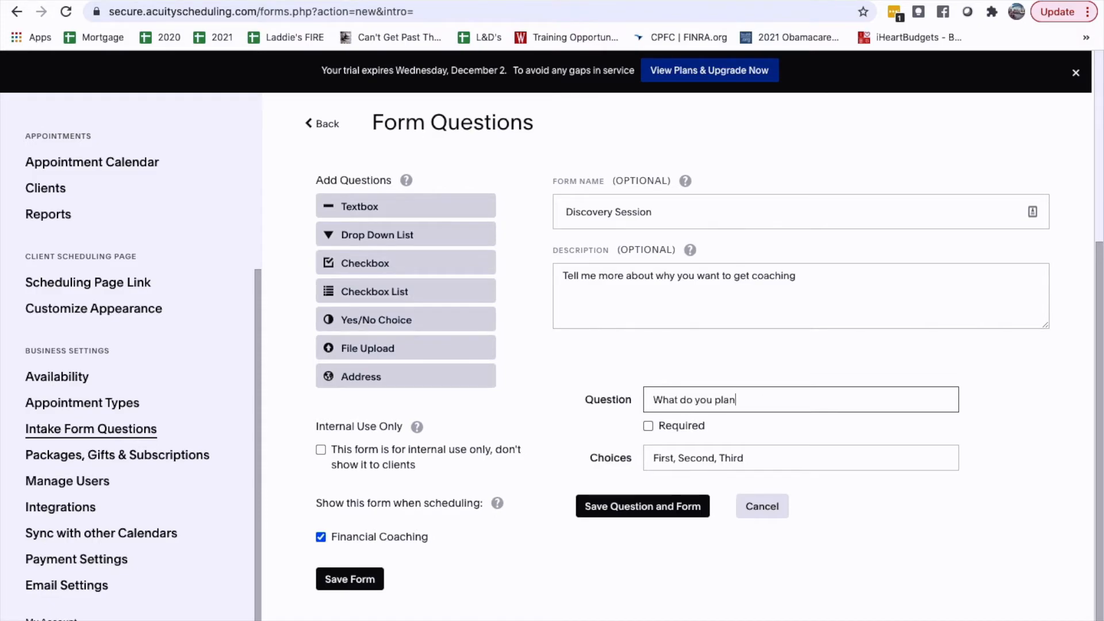
pyautogui.write('on achieving after o')
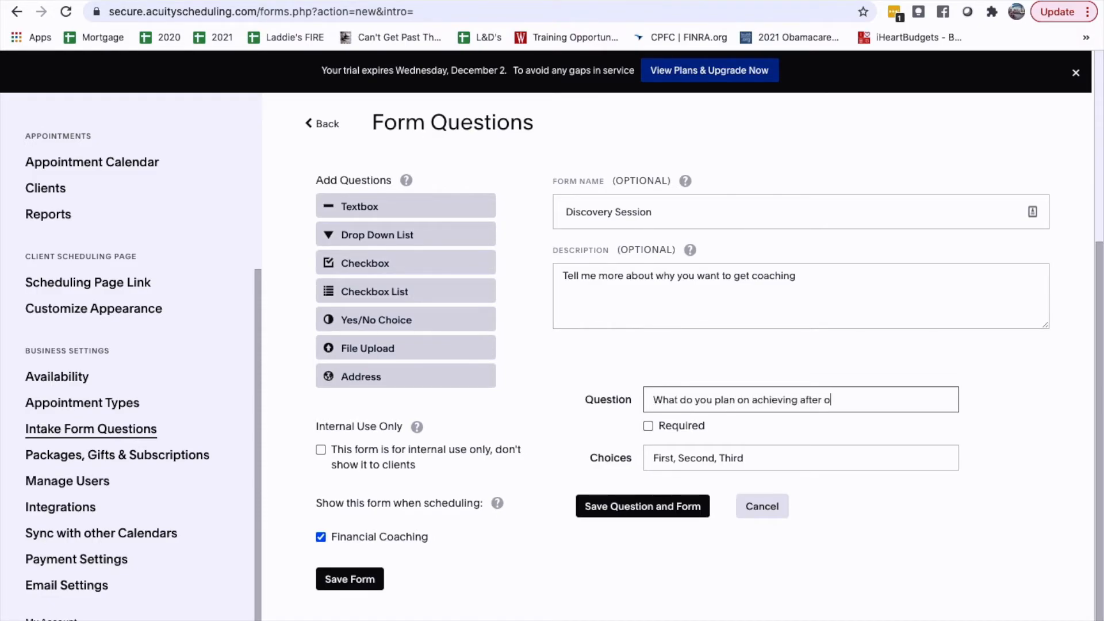
pyautogui.write('t')
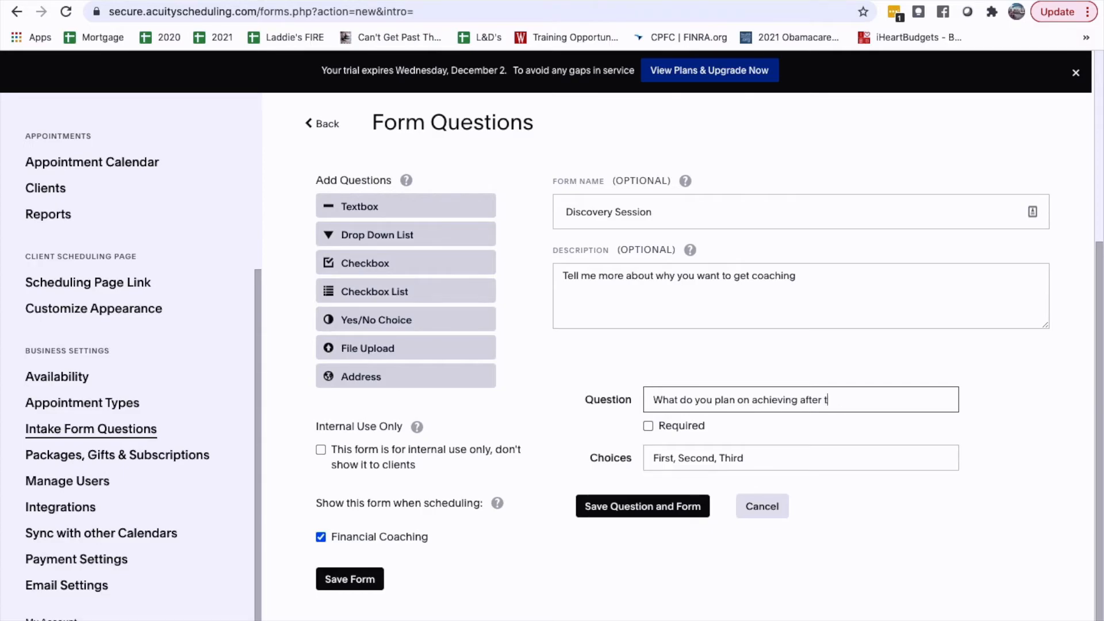
pyautogui.write('his discovery ess')
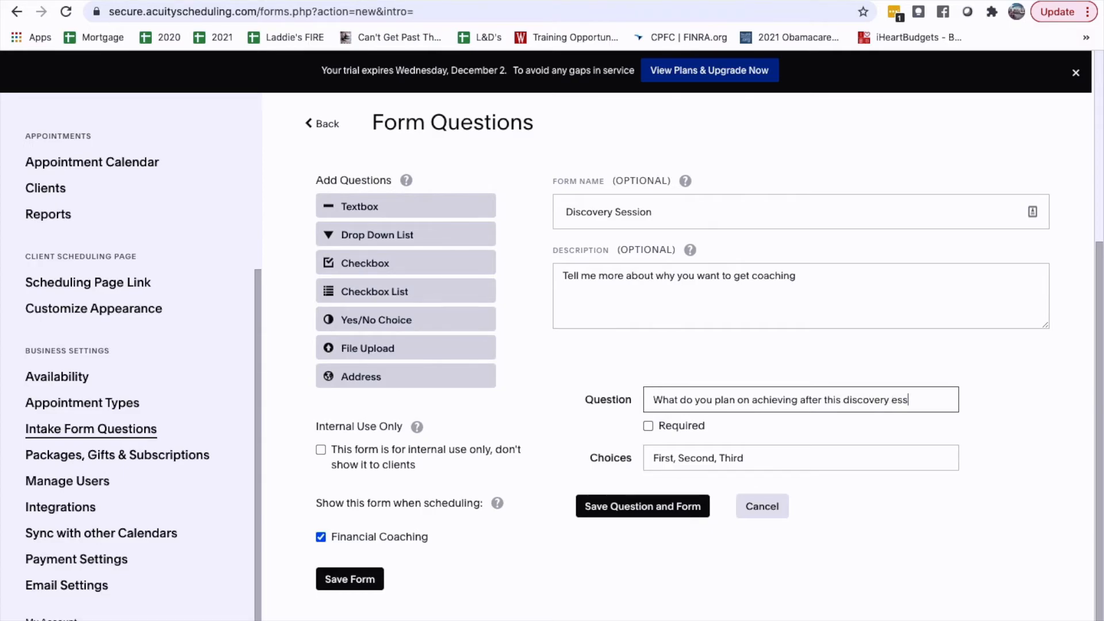
pyautogui.write('ion?')
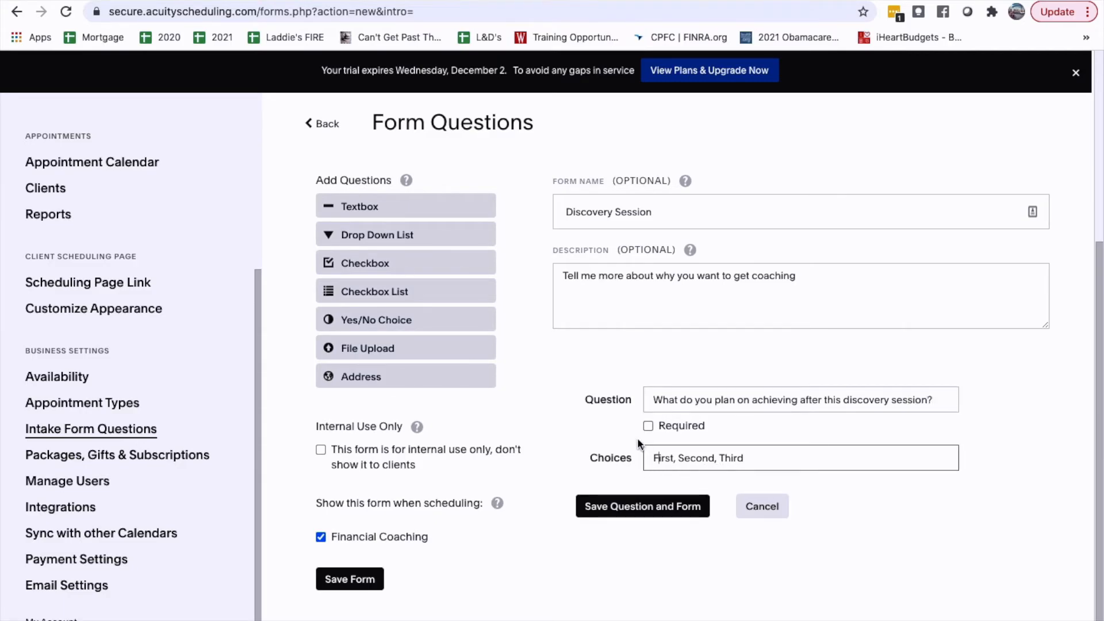
pyautogui.click(647, 425)
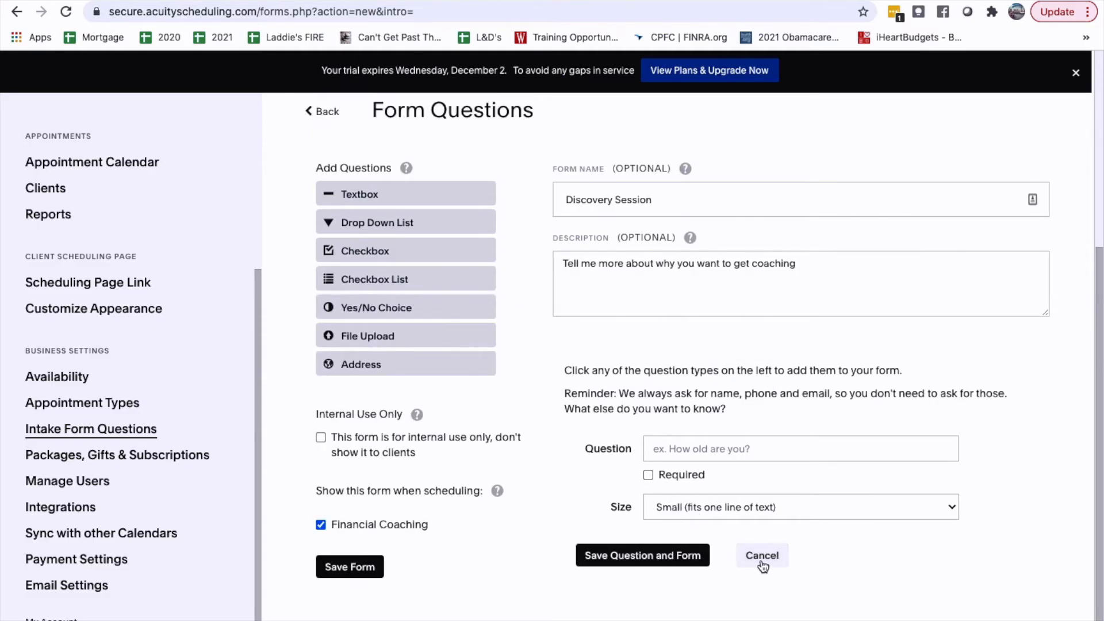
# Step: Discard the empty question, set the description to 'What do you want to learn?' and add 'How did you hear about me?'
pyautogui.click(762, 555)
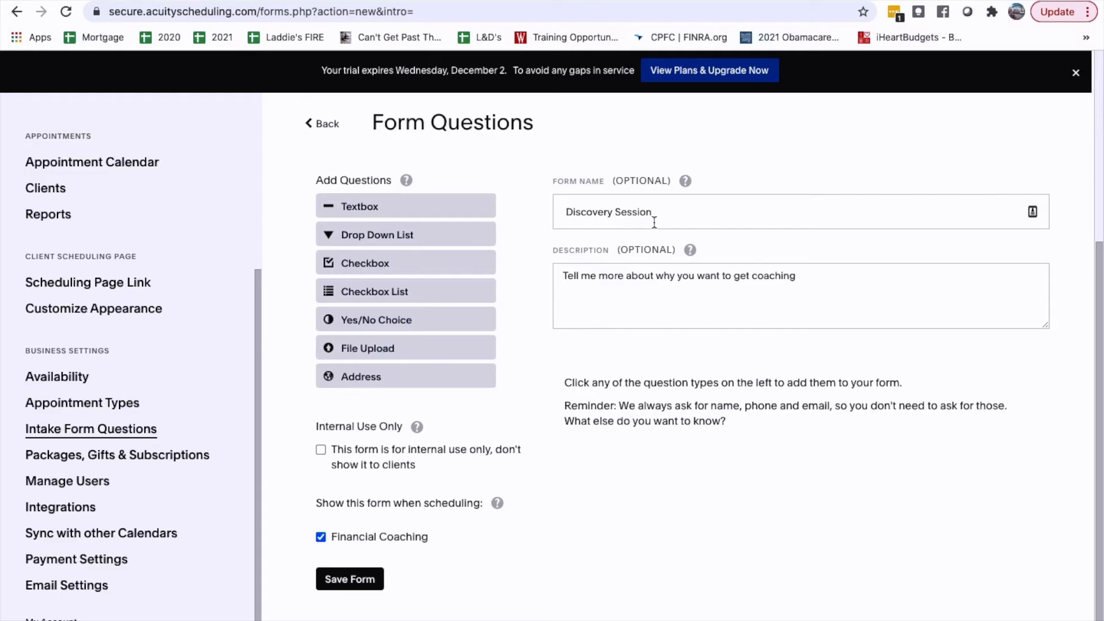
pyautogui.moveTo(667, 242)
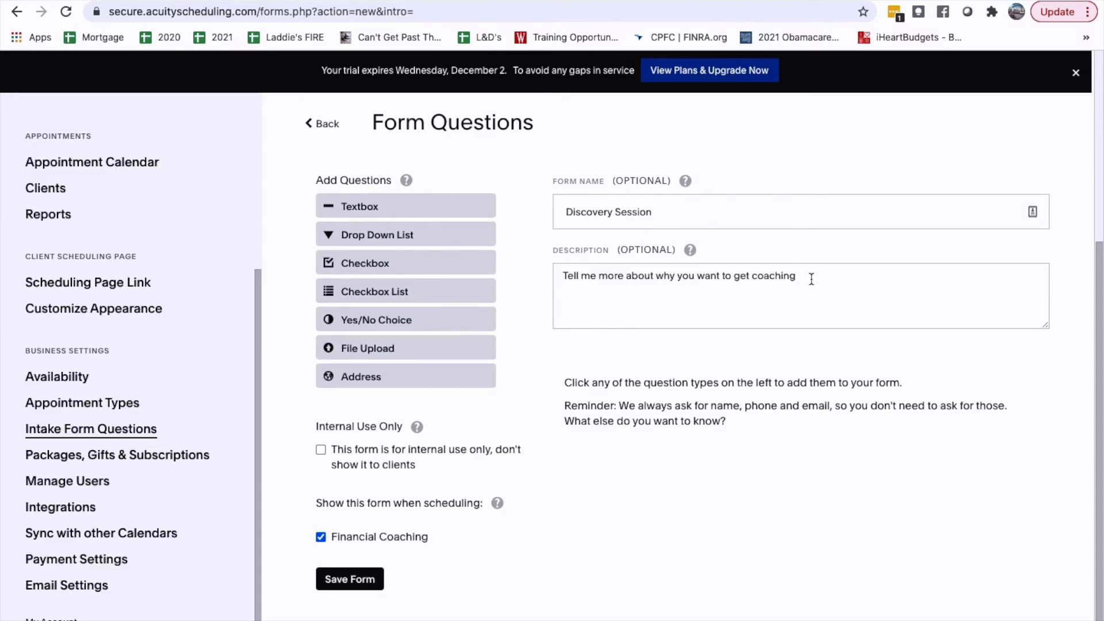
pyautogui.write('What do you want to')
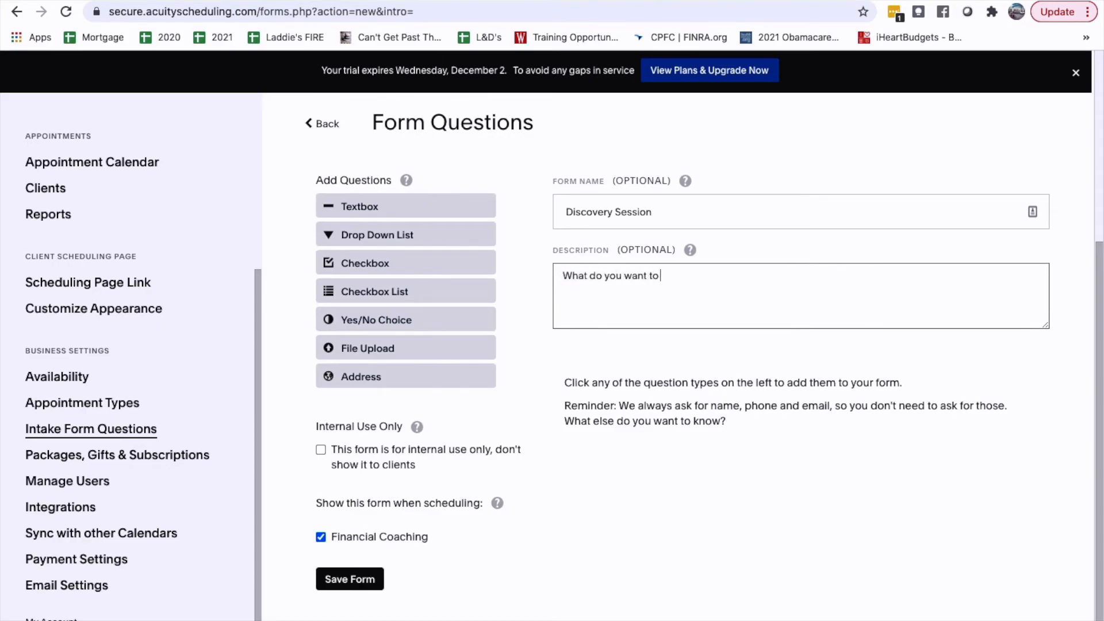
pyautogui.write('learn?')
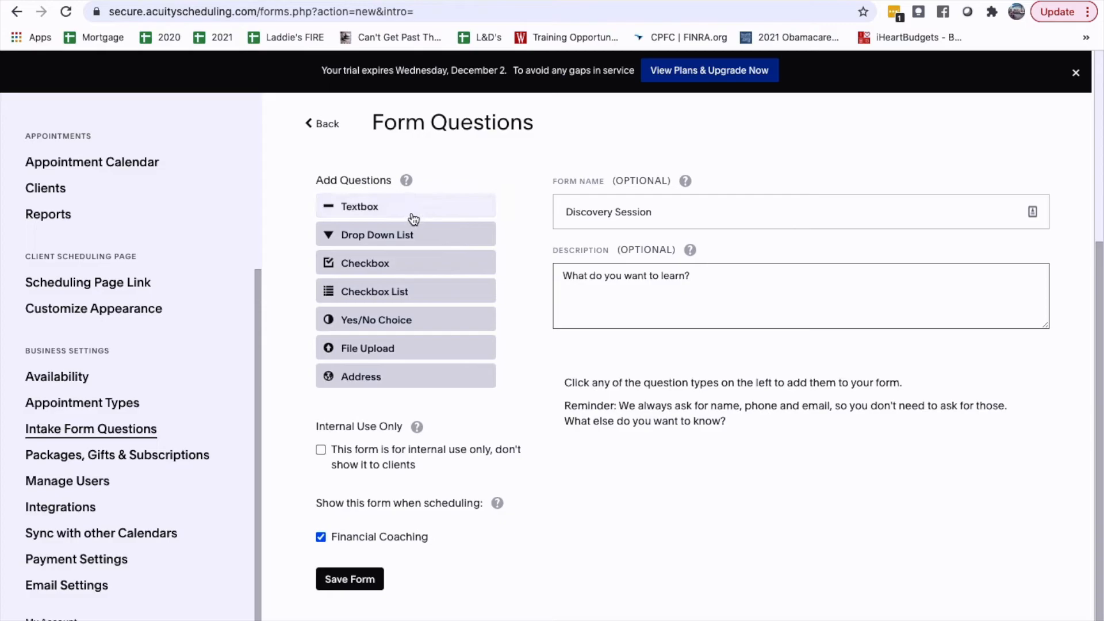
pyautogui.moveTo(397, 376)
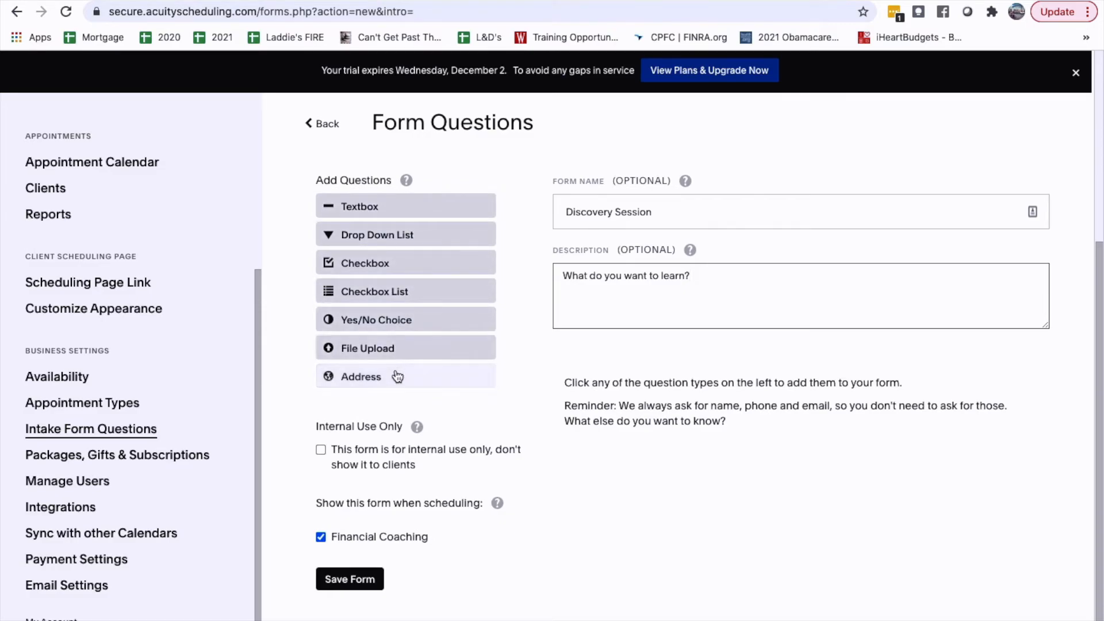
pyautogui.moveTo(403, 302)
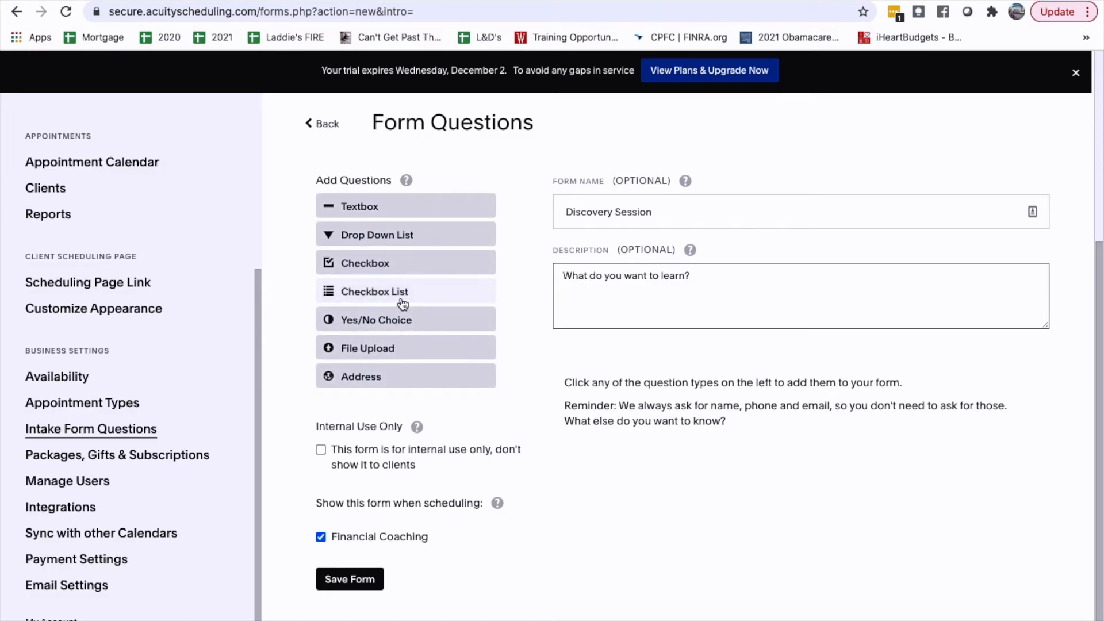
pyautogui.moveTo(405, 234)
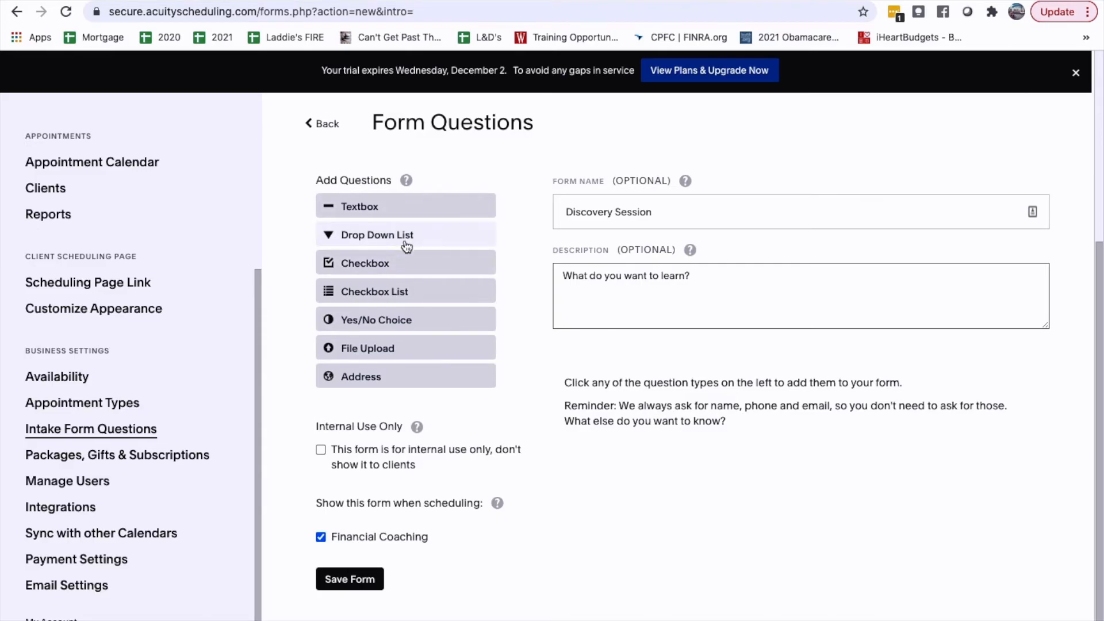
pyautogui.moveTo(384, 265)
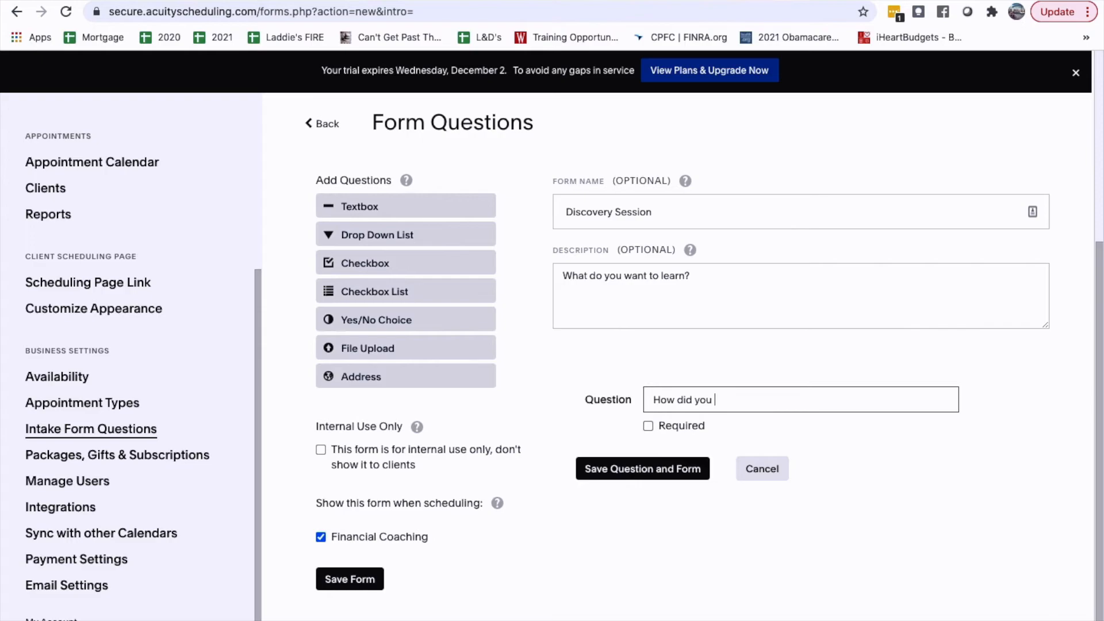
pyautogui.write('hear about me?')
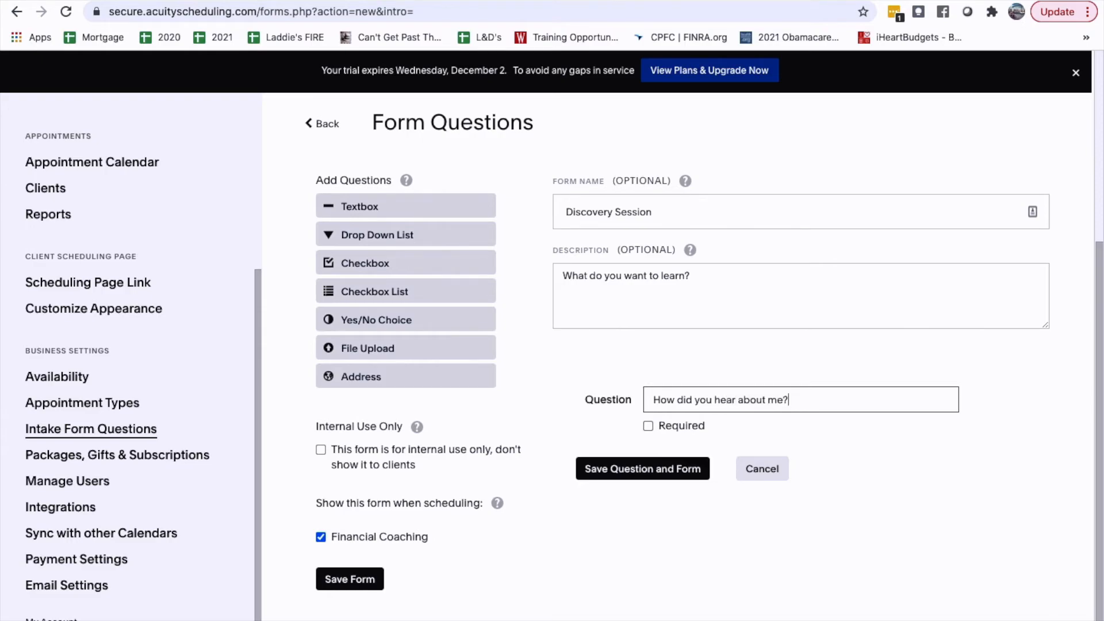
pyautogui.moveTo(446, 318)
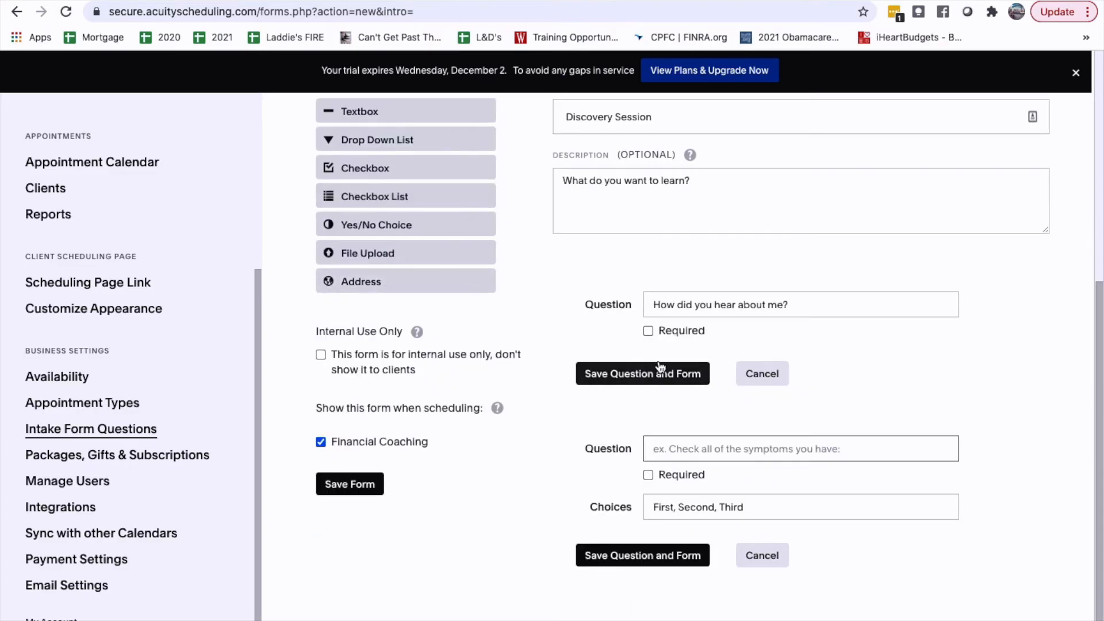
pyautogui.moveTo(652, 340)
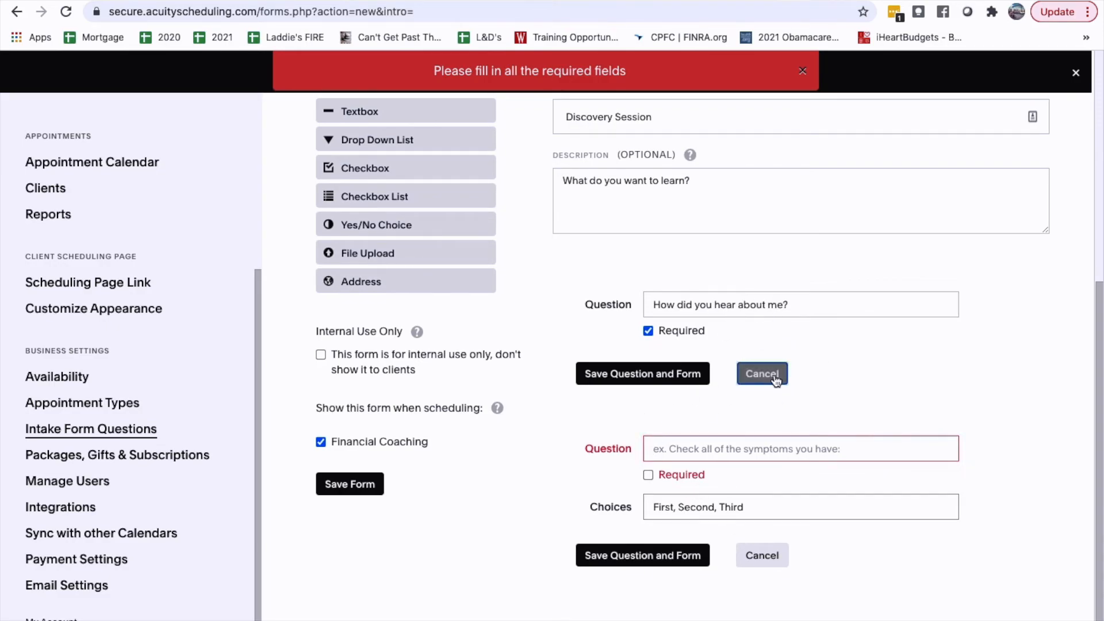
# Step: Use the suggested 'How did you hear about me?' question with choices FB, Instagram, Friends, Website and save the form
pyautogui.click(761, 372)
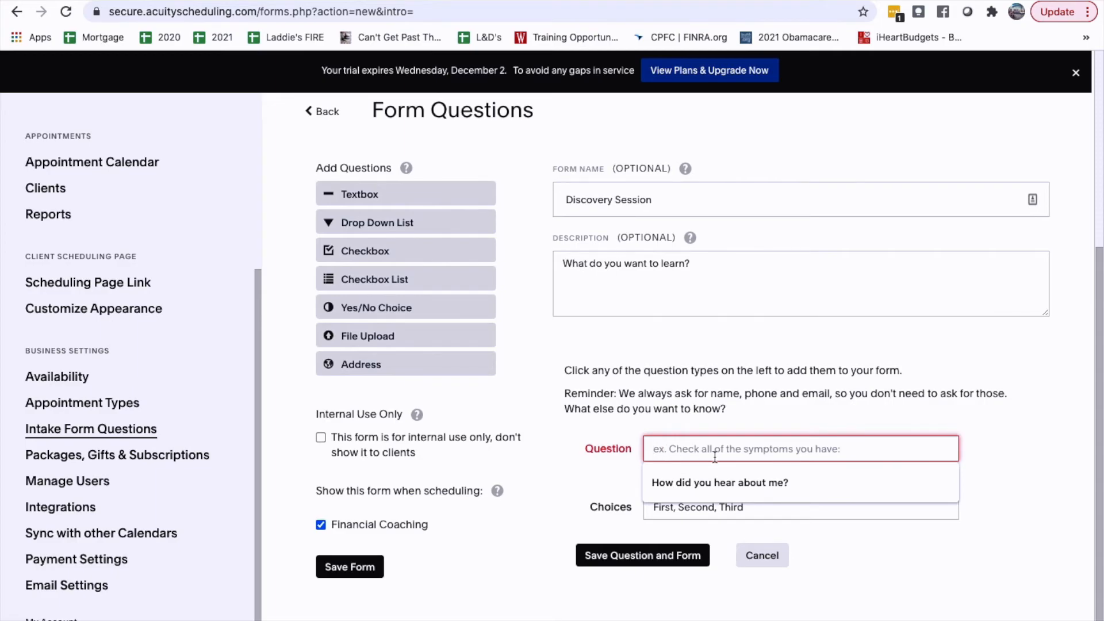
pyautogui.click(719, 482)
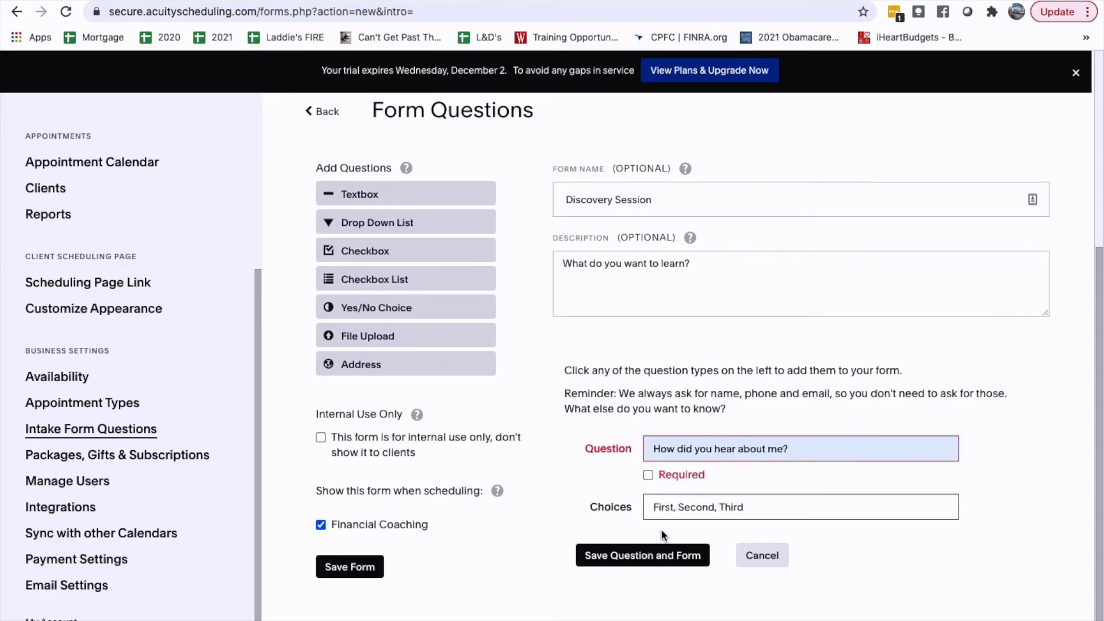
pyautogui.write('FB,')
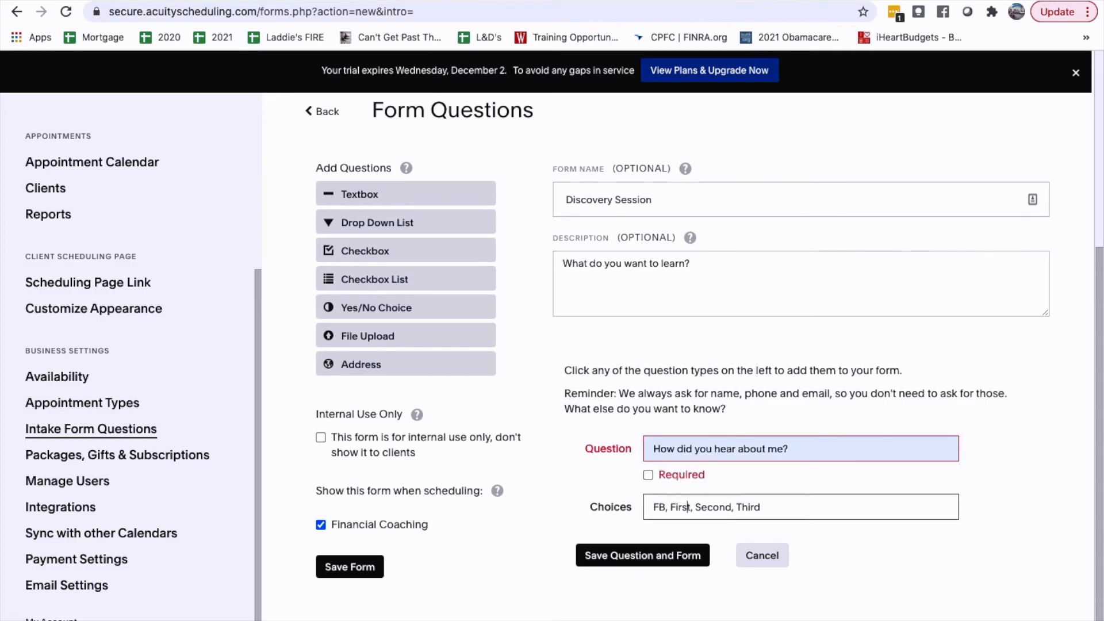
pyautogui.write('In')
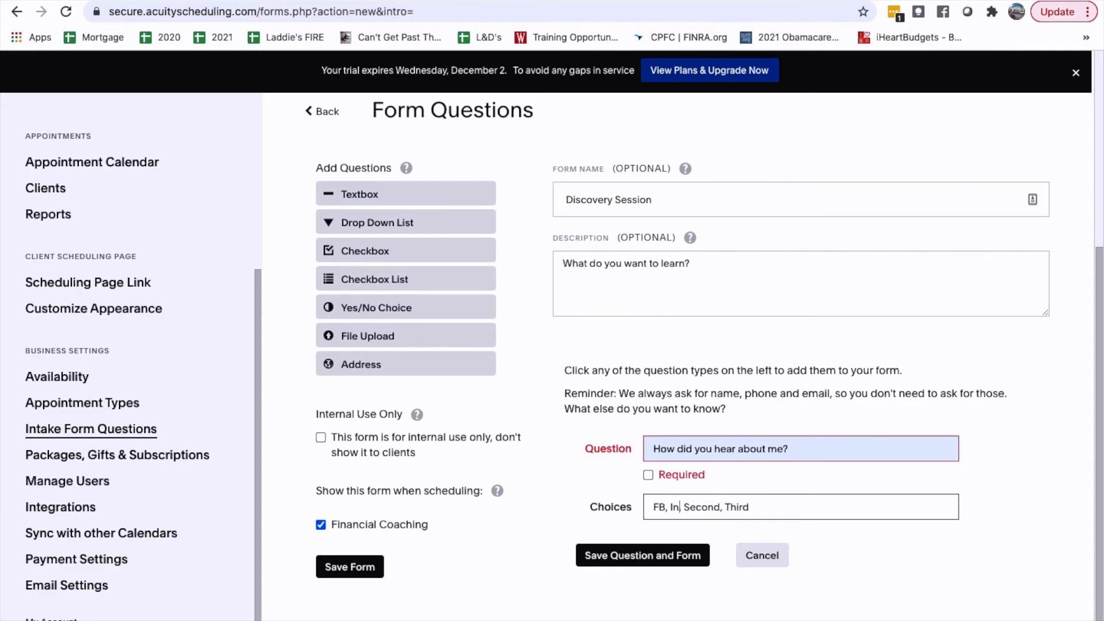
pyautogui.write('stagra')
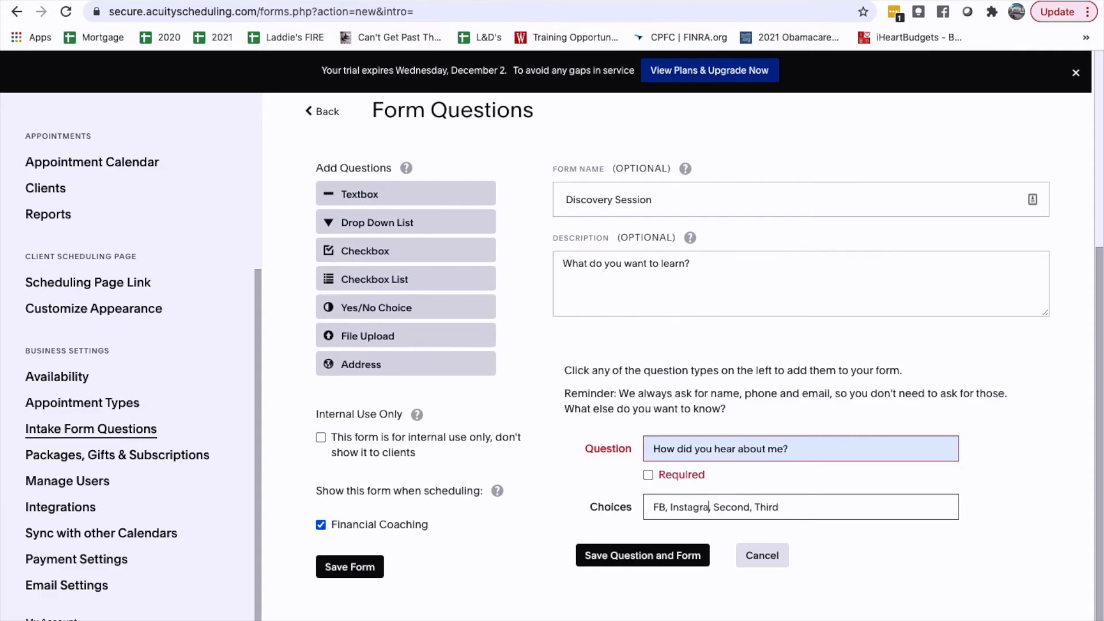
pyautogui.write('Se')
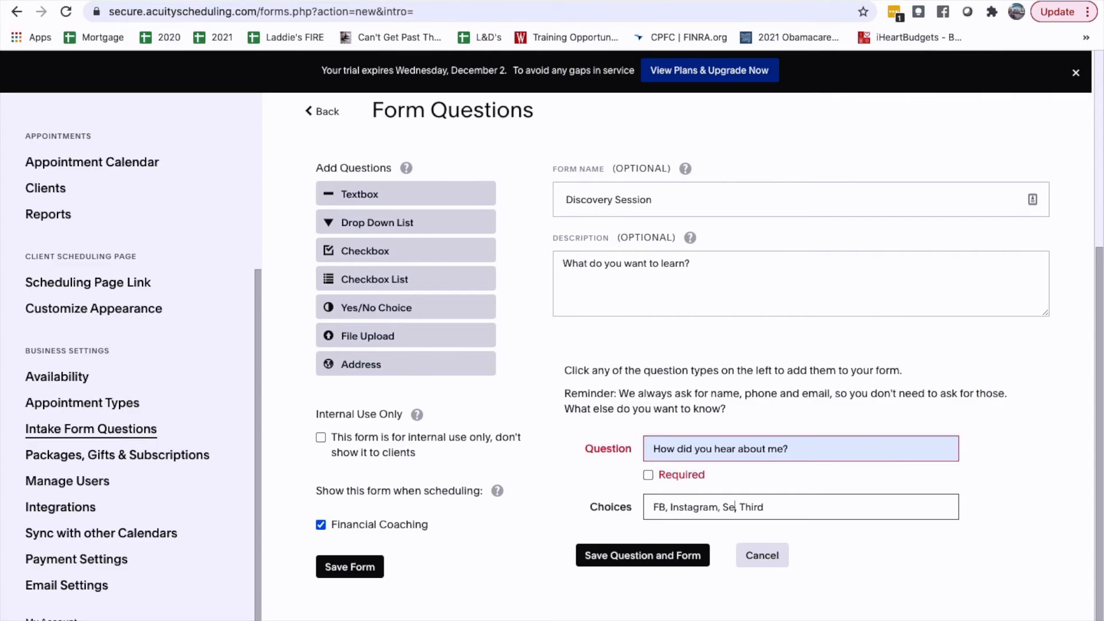
pyautogui.write('Friends')
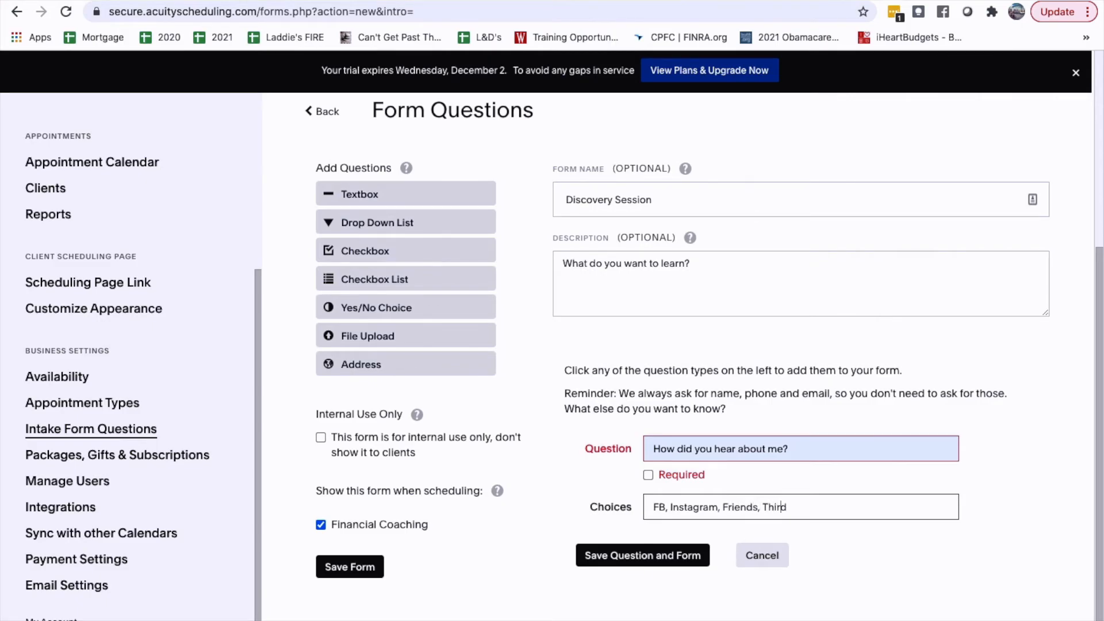
pyautogui.write('Website')
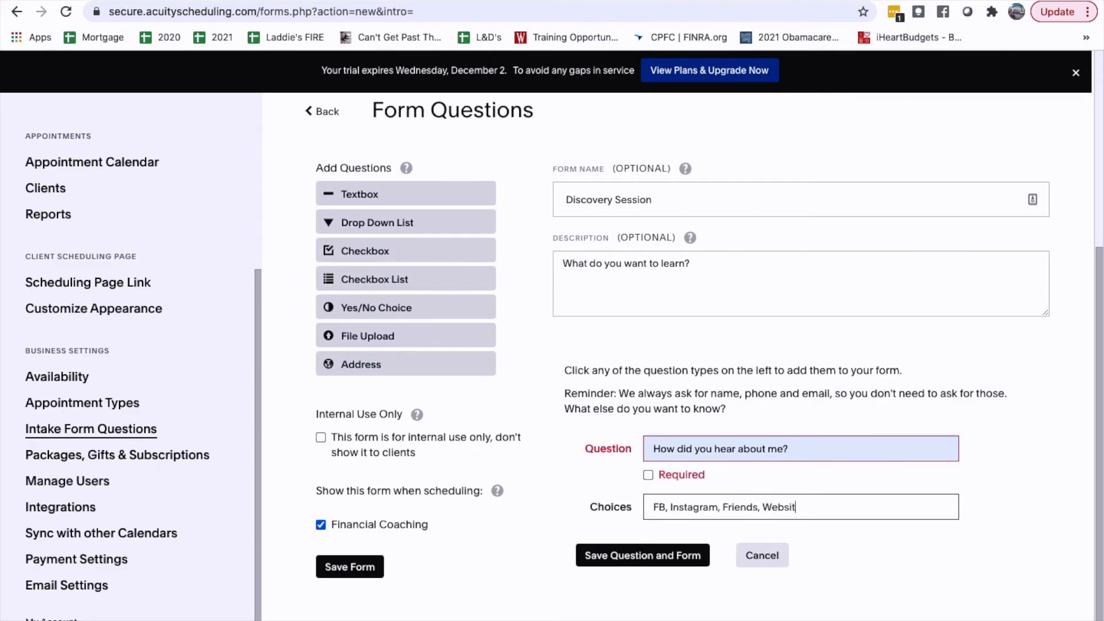
pyautogui.click(642, 555)
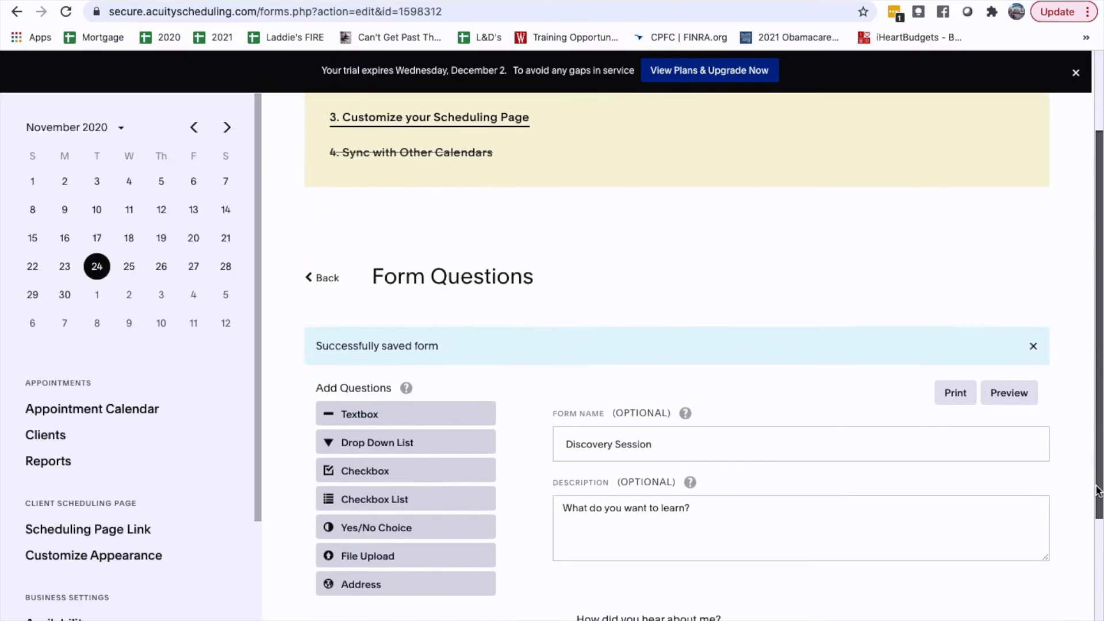
# Step: Preview the client scheduling page showing Financial Coaching at $125 with evening time slots
pyautogui.scroll(-3)
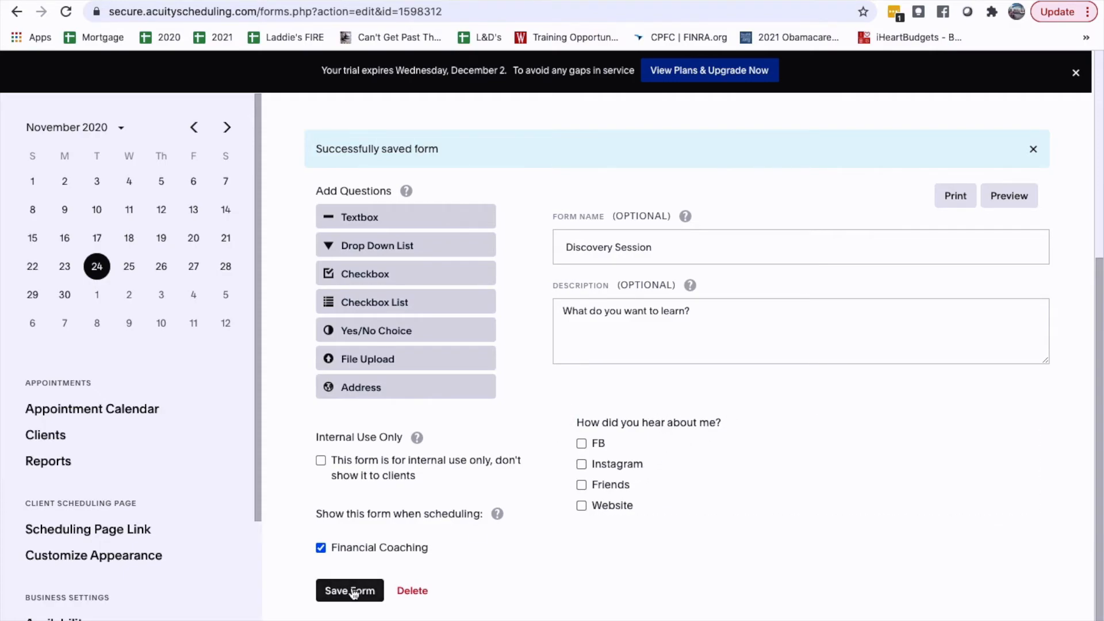
pyautogui.click(1009, 196)
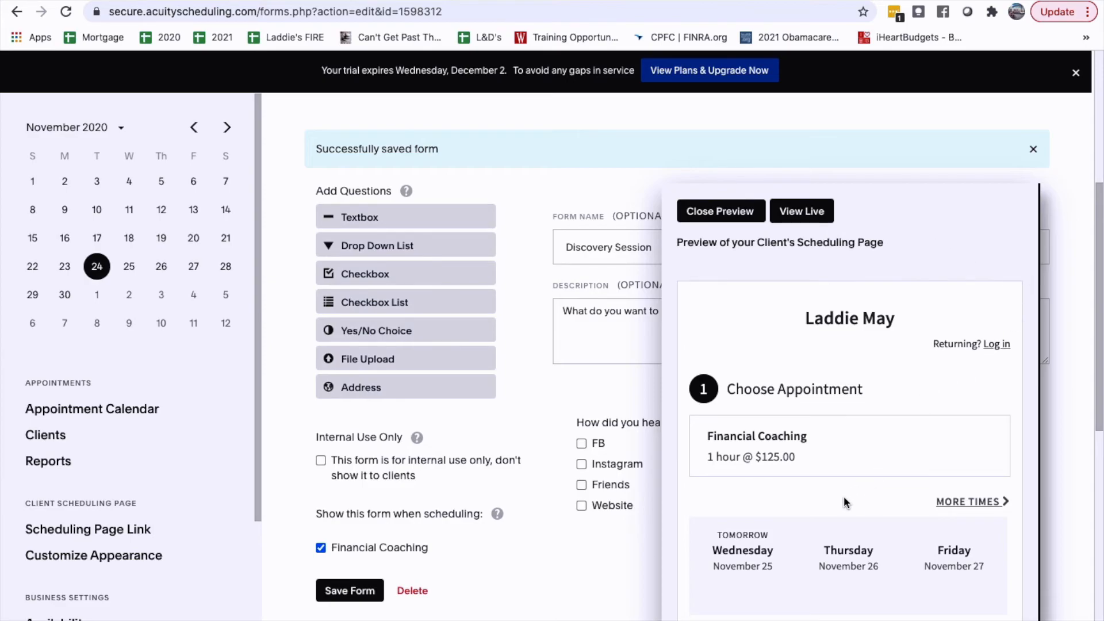
pyautogui.moveTo(926, 378)
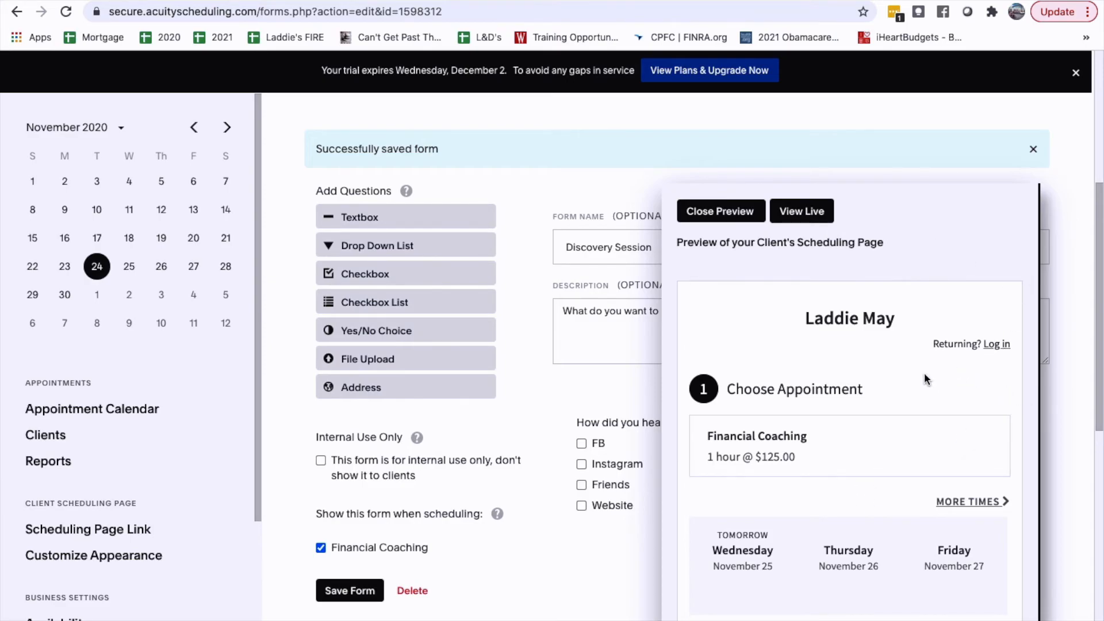
pyautogui.scroll(-3)
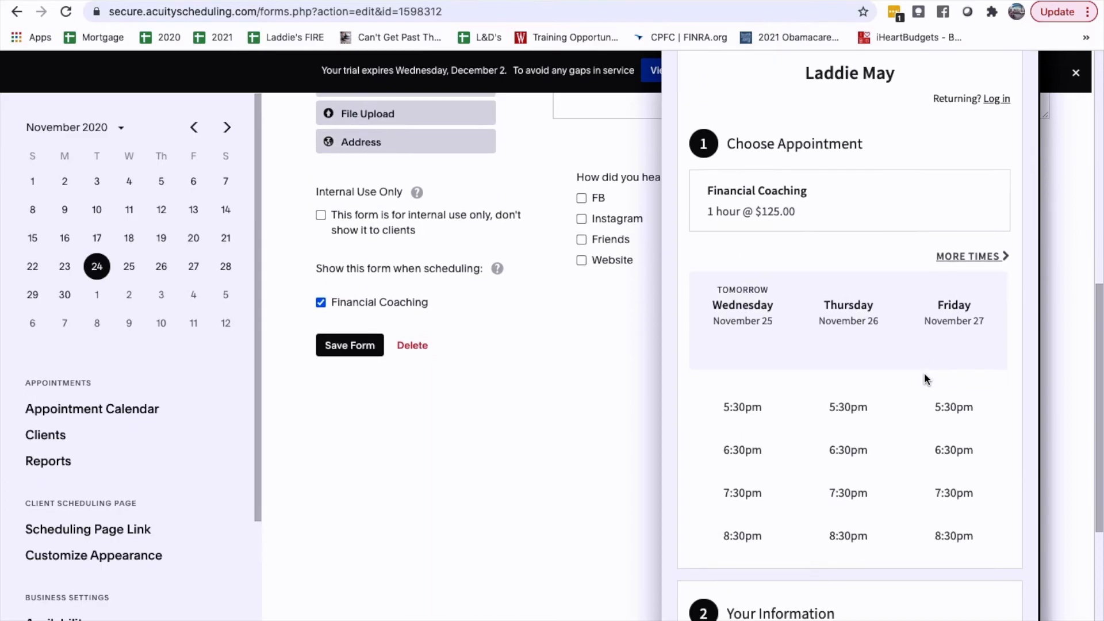
pyautogui.scroll(-3)
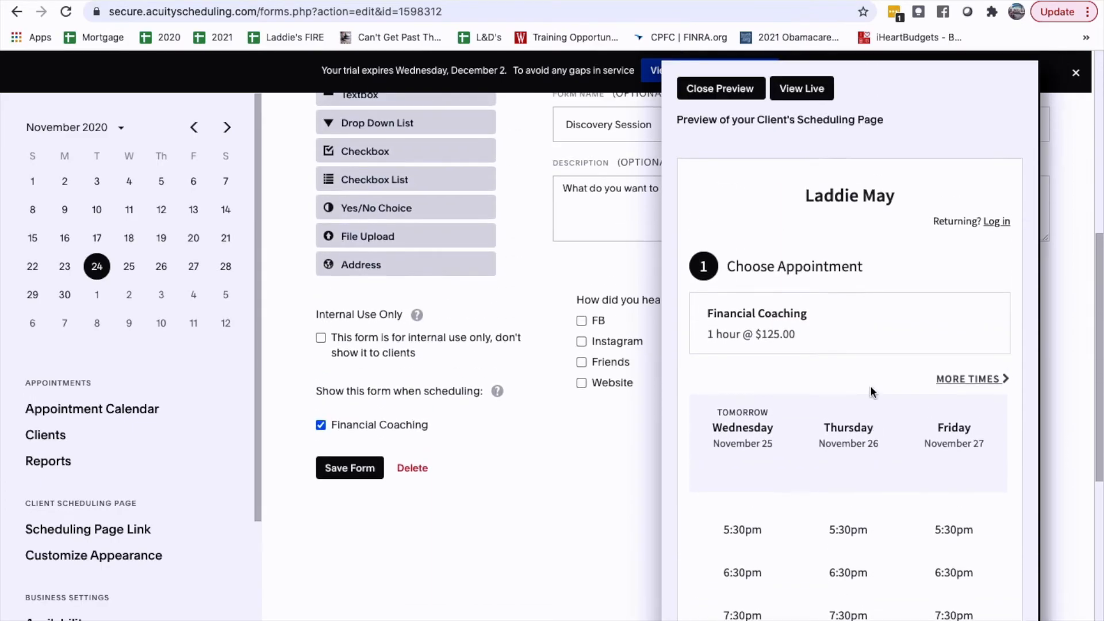
pyautogui.click(801, 89)
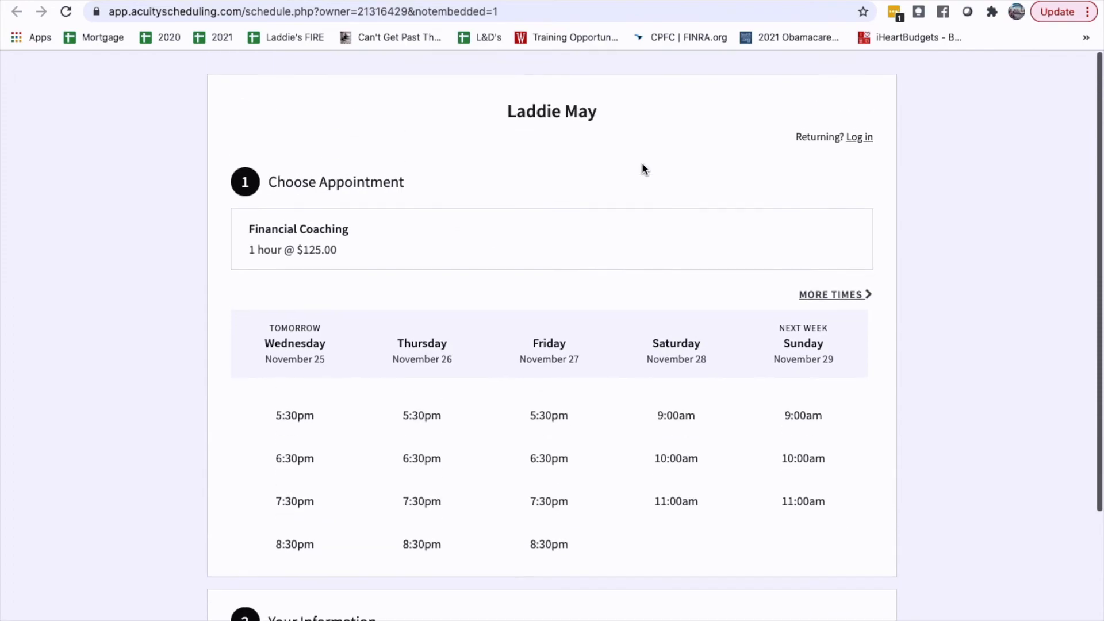
pyautogui.moveTo(352, 258)
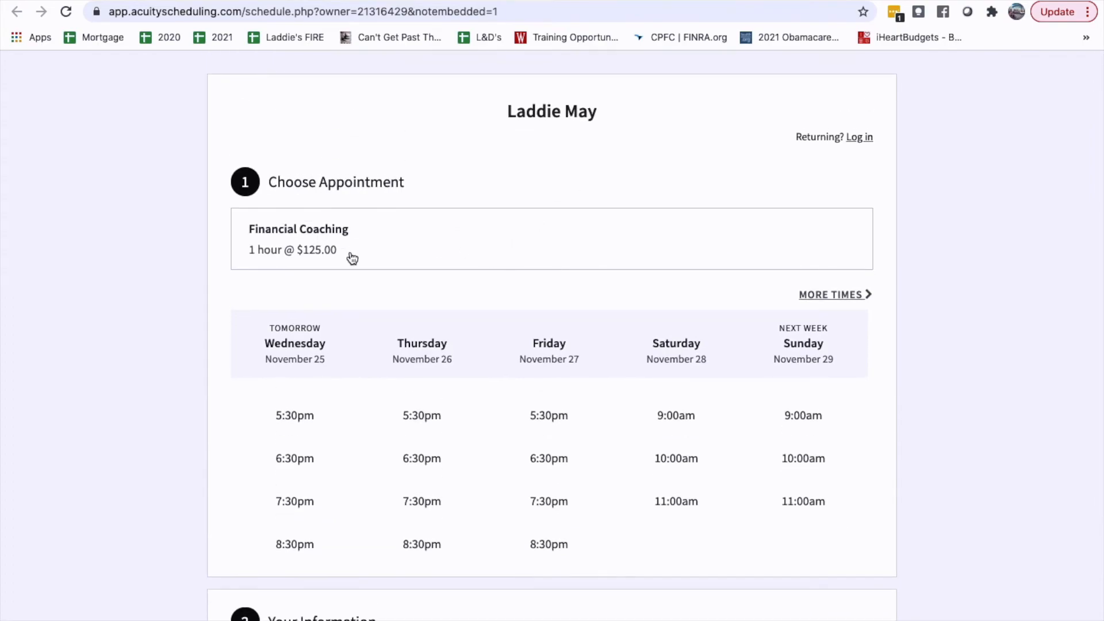
pyautogui.moveTo(447, 246)
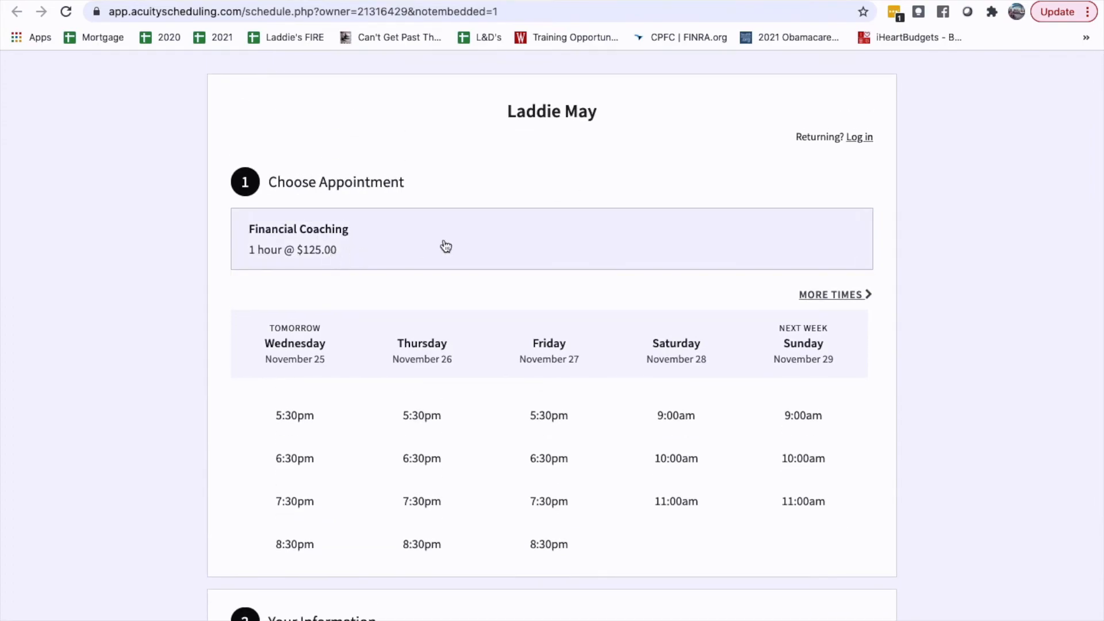
pyautogui.click(830, 294)
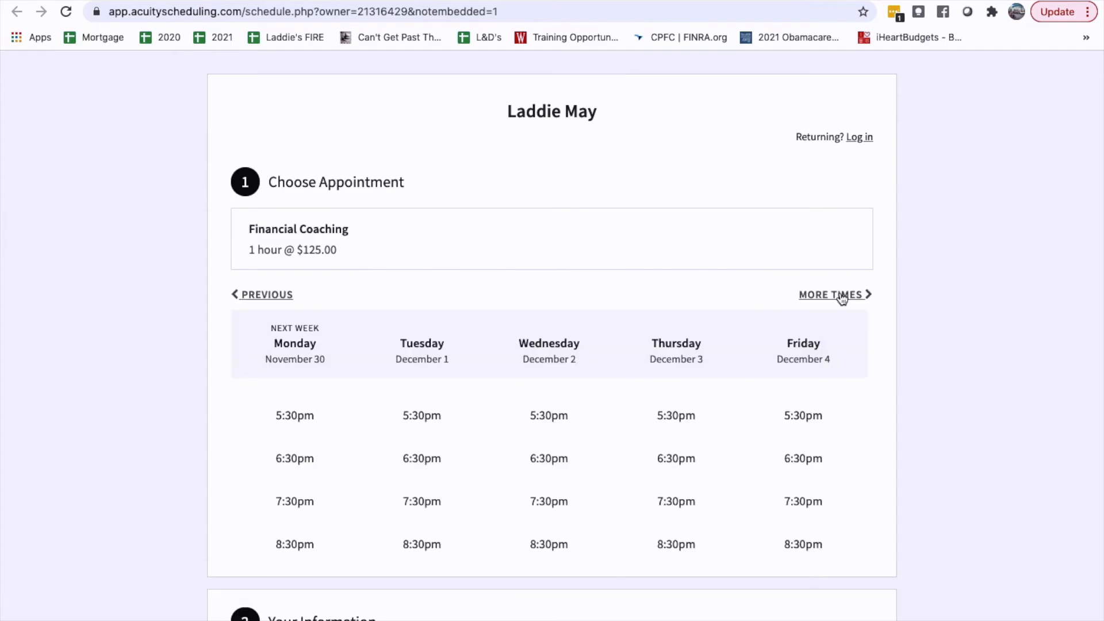
pyautogui.moveTo(265, 296)
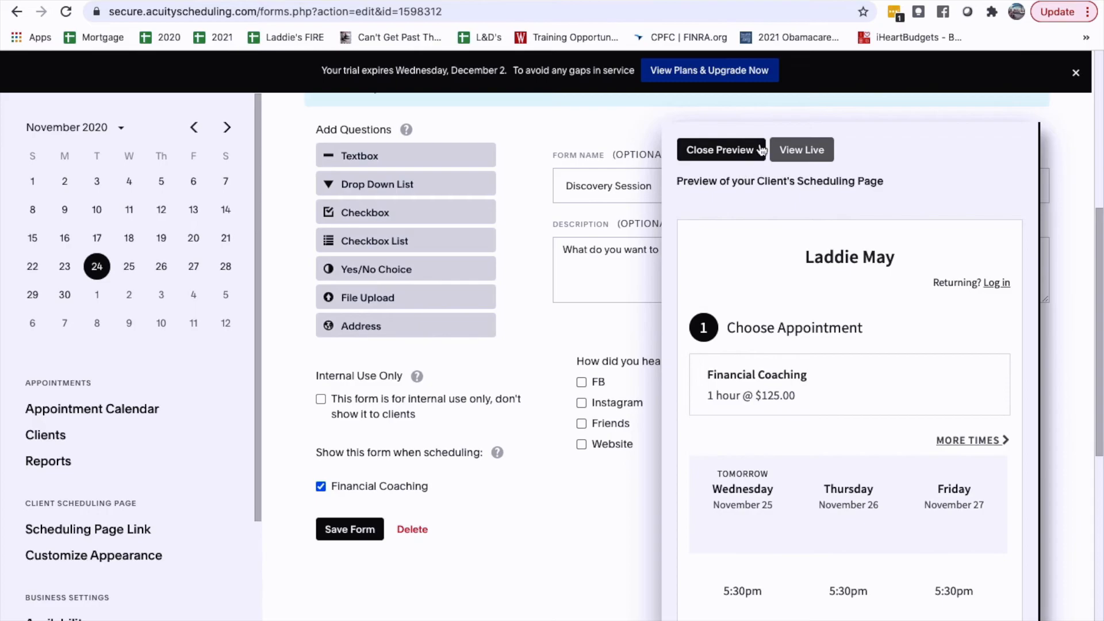
# Step: Close the preview, stop by Manage Users, and return to the Intake Form Questions list showing Discovery Session
pyautogui.click(720, 150)
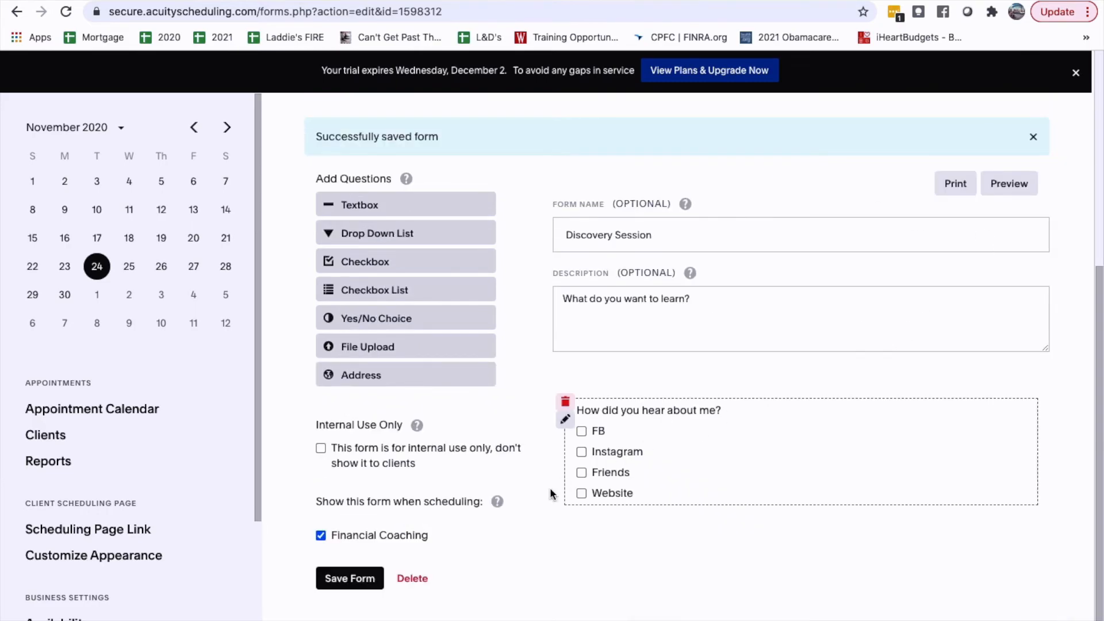
pyautogui.scroll(-3)
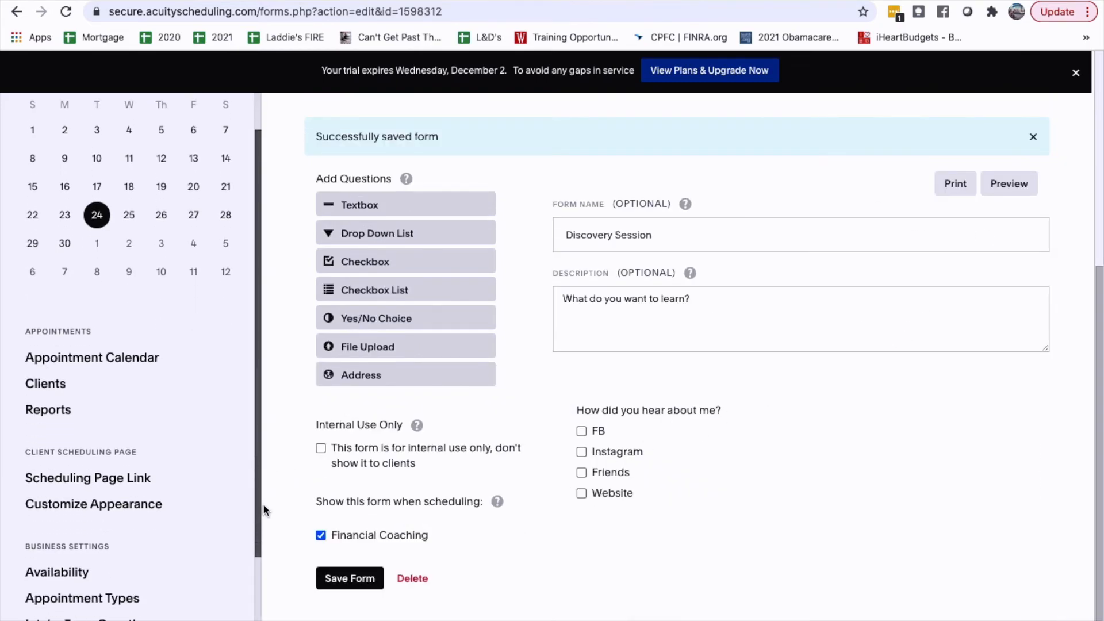
pyautogui.scroll(-3)
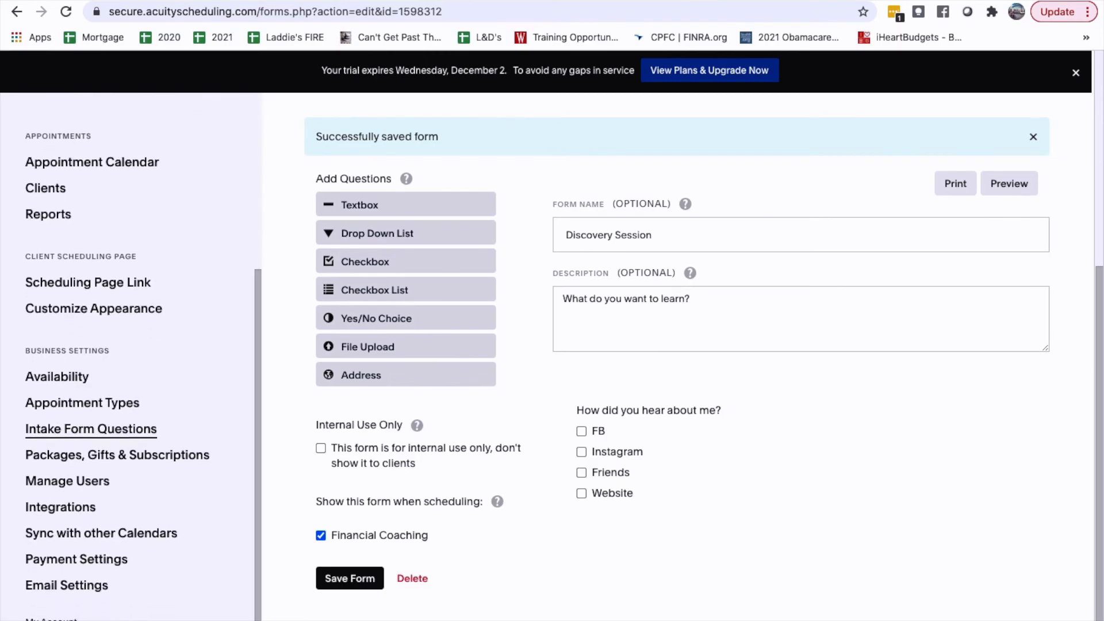
pyautogui.click(67, 481)
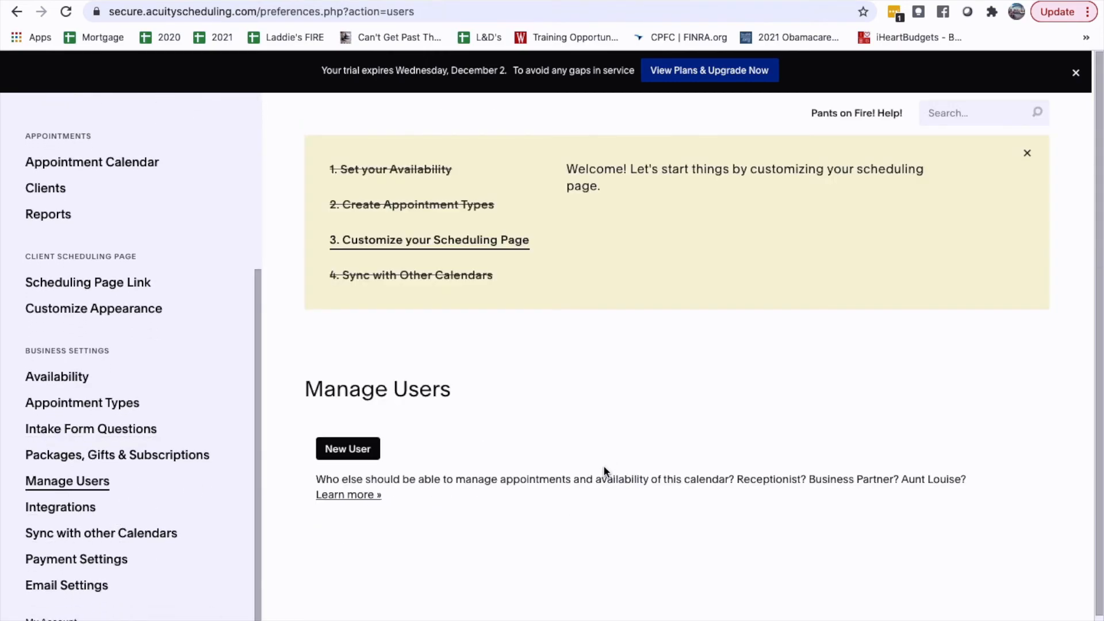
pyautogui.moveTo(407, 518)
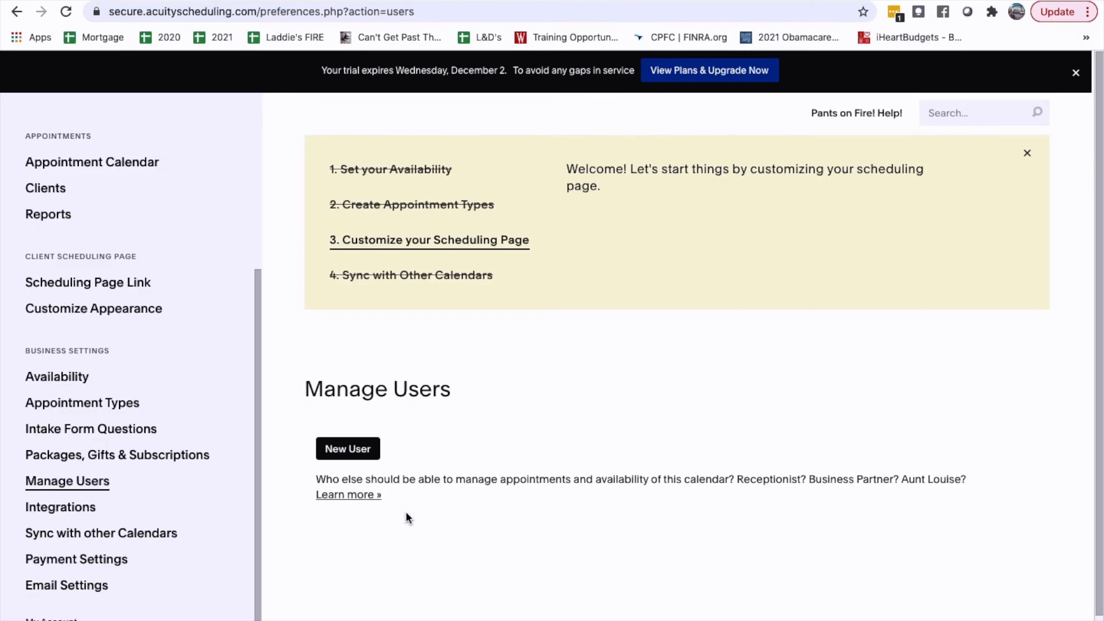
pyautogui.click(89, 429)
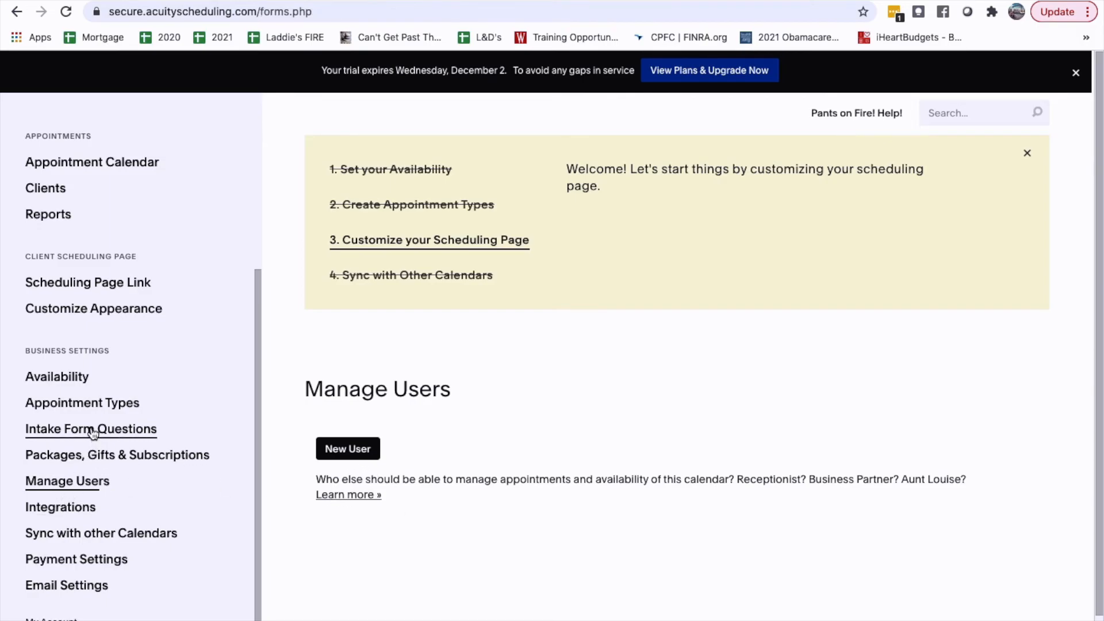
pyautogui.click(89, 429)
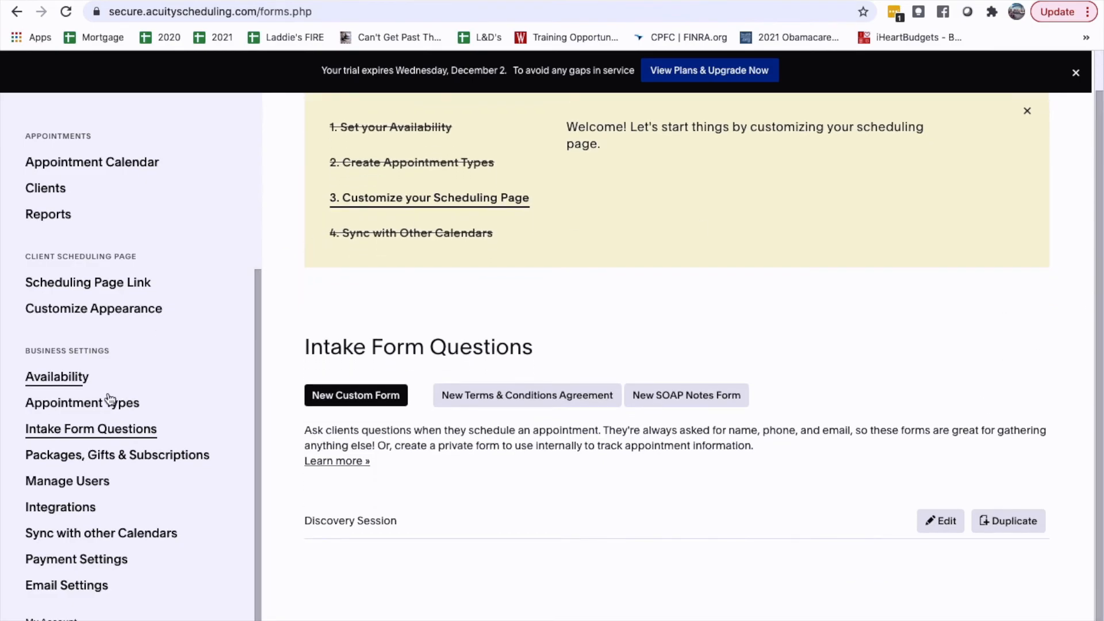
# Step: Add a new appointment type named Discovery Session, 30 minutes at $25, and create it
pyautogui.click(83, 402)
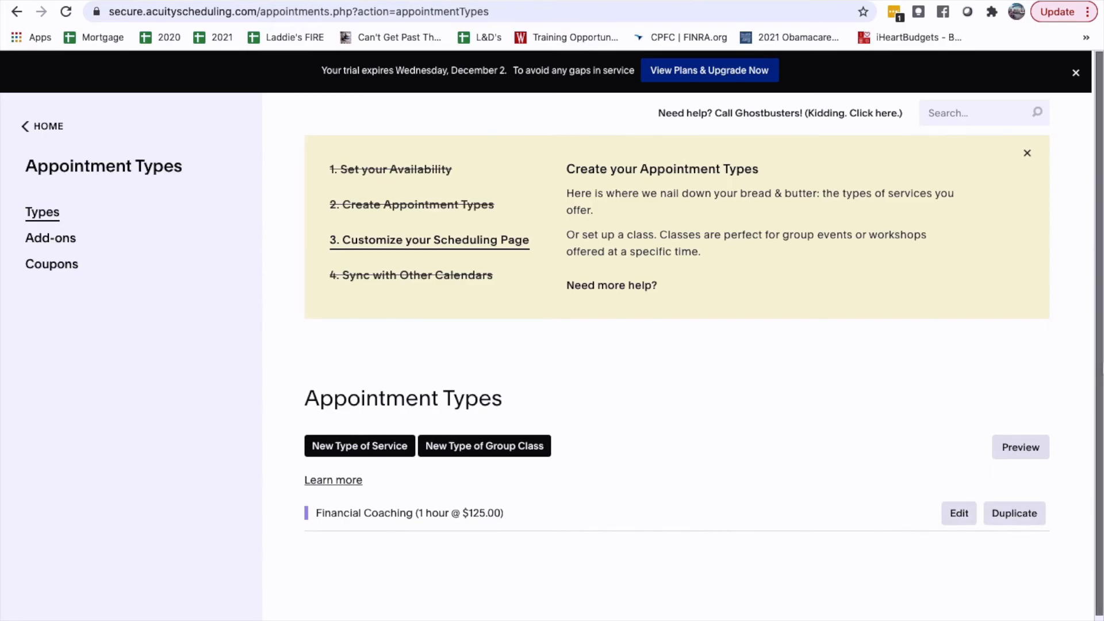
pyautogui.click(359, 446)
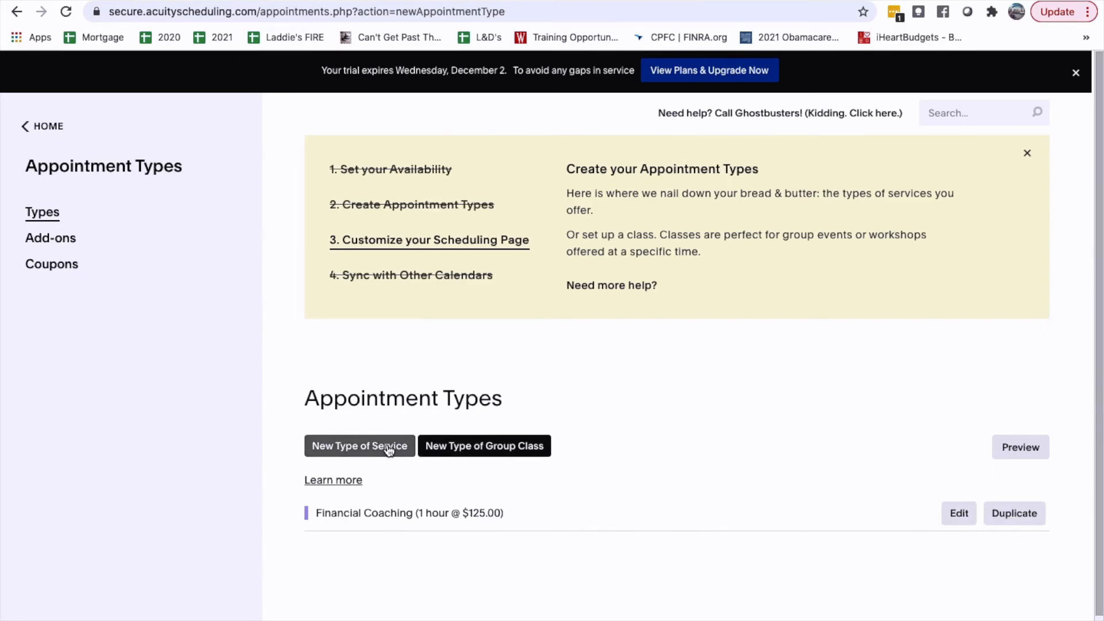
pyautogui.click(359, 447)
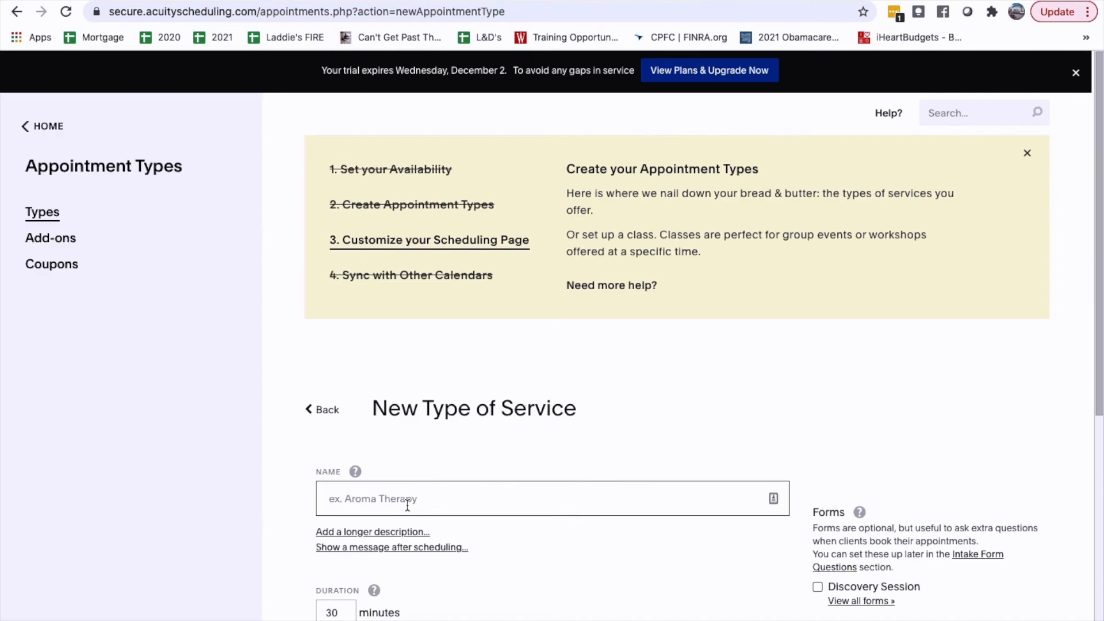
pyautogui.write('Discovery Session')
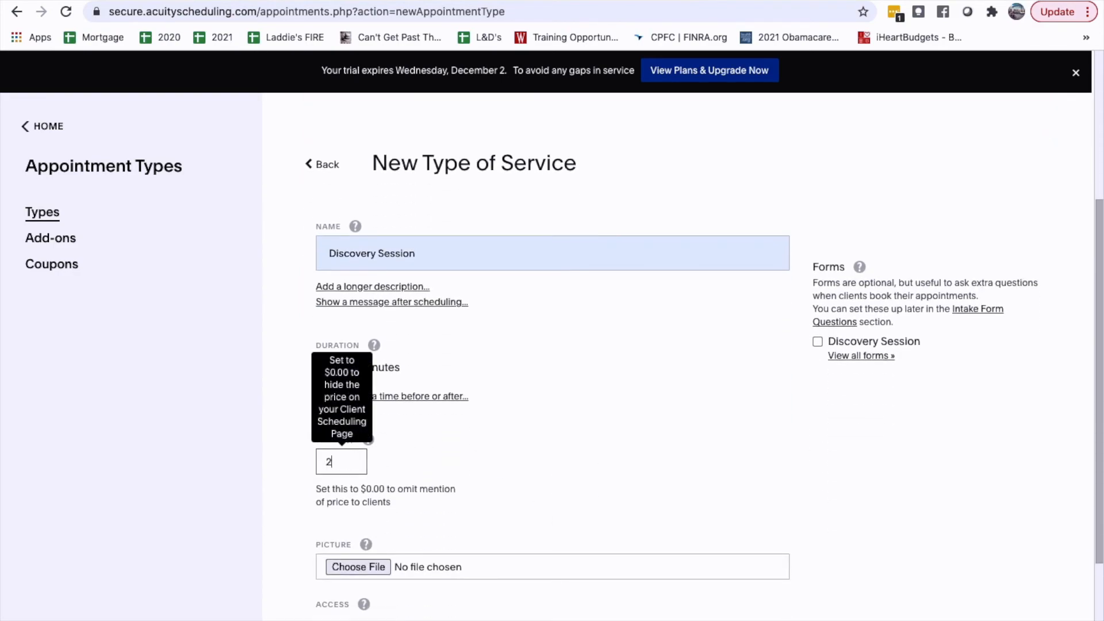
pyautogui.scroll(-3)
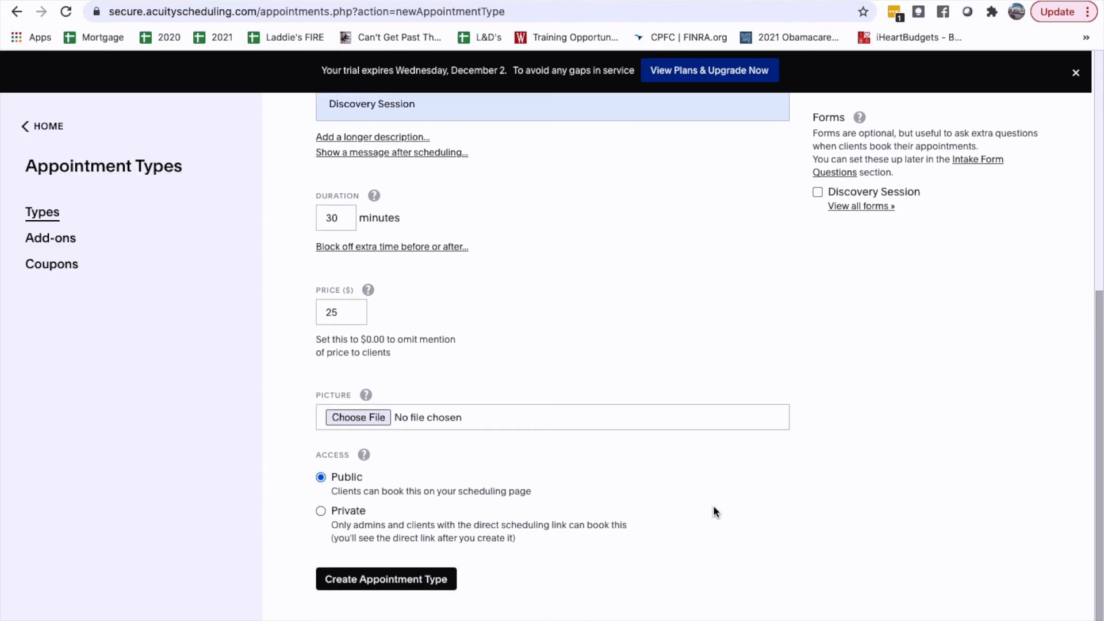
pyautogui.click(385, 578)
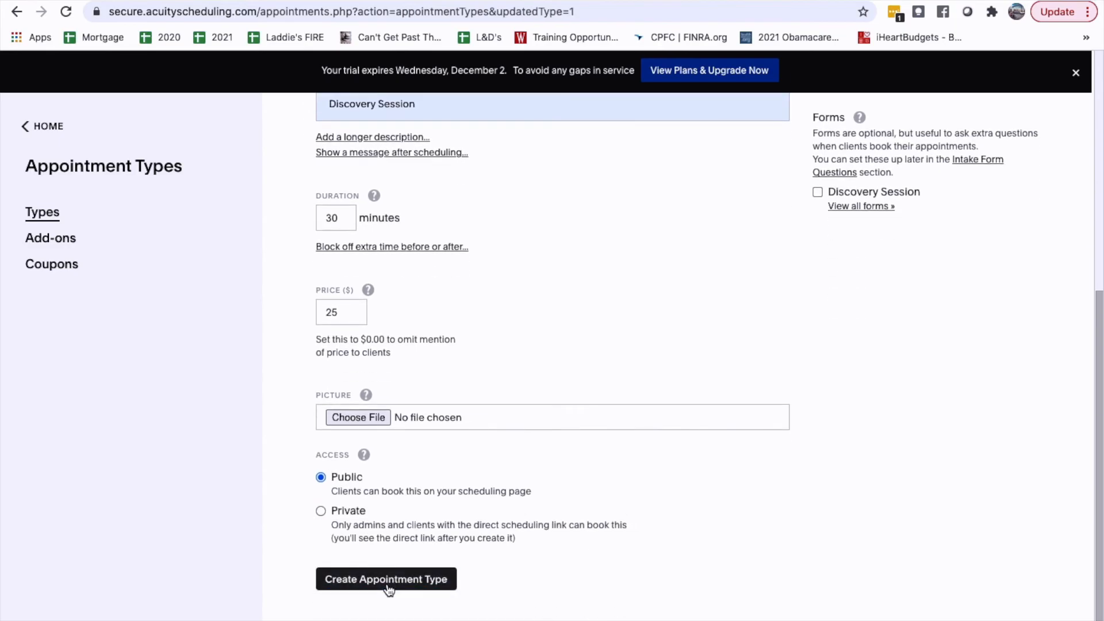
pyautogui.click(386, 579)
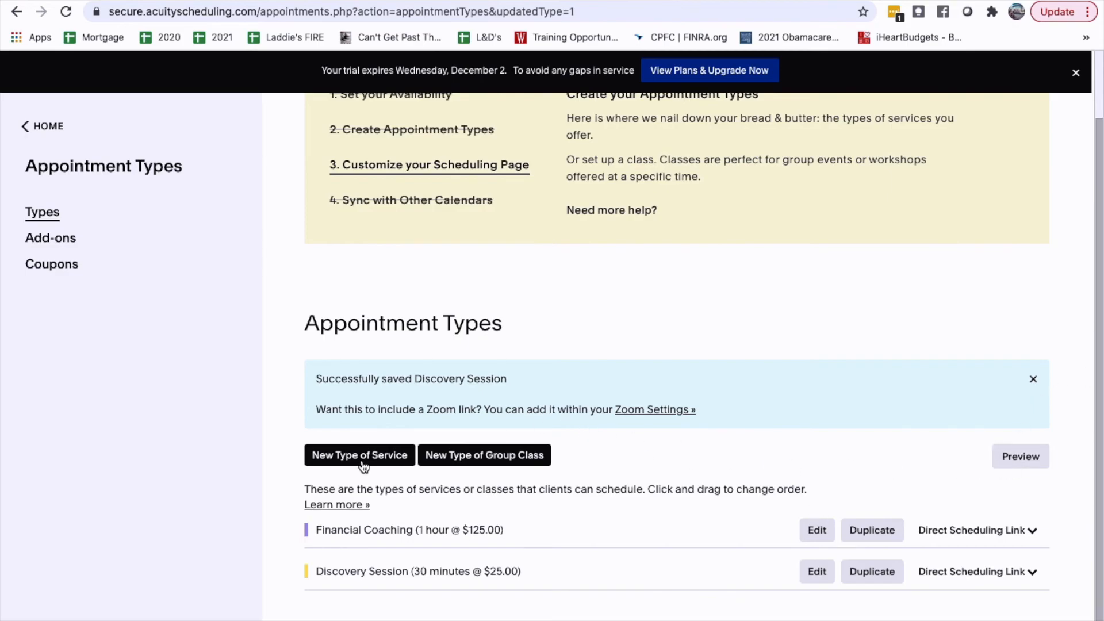
# Step: Start a new group class named Coaching Ninjas, 120 minutes at $250 for up to 8 people
pyautogui.click(484, 456)
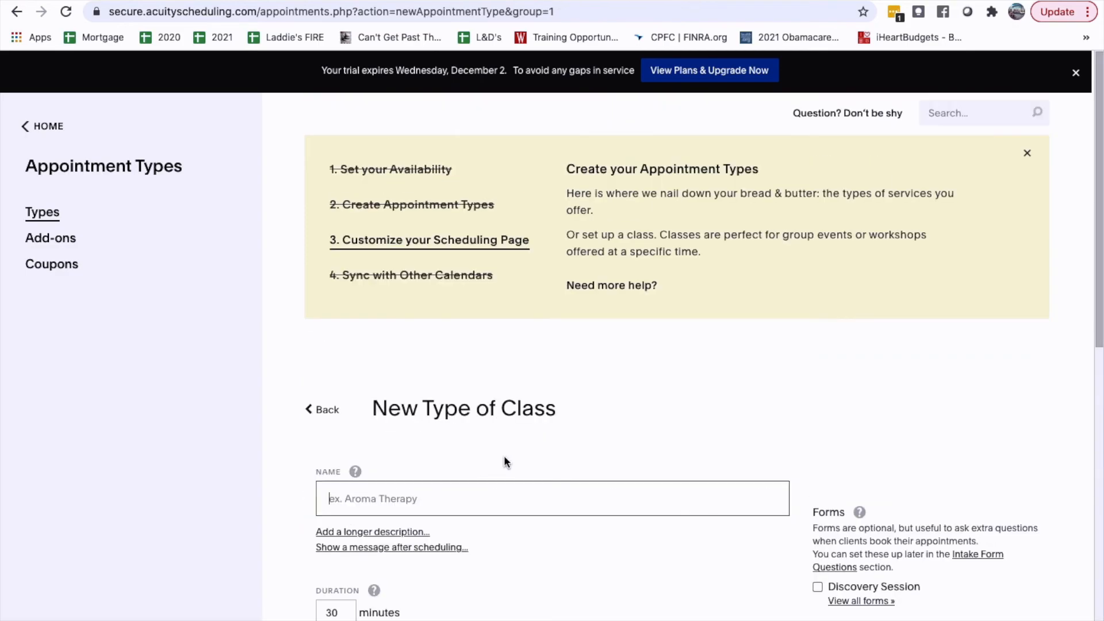
pyautogui.write('Coachin')
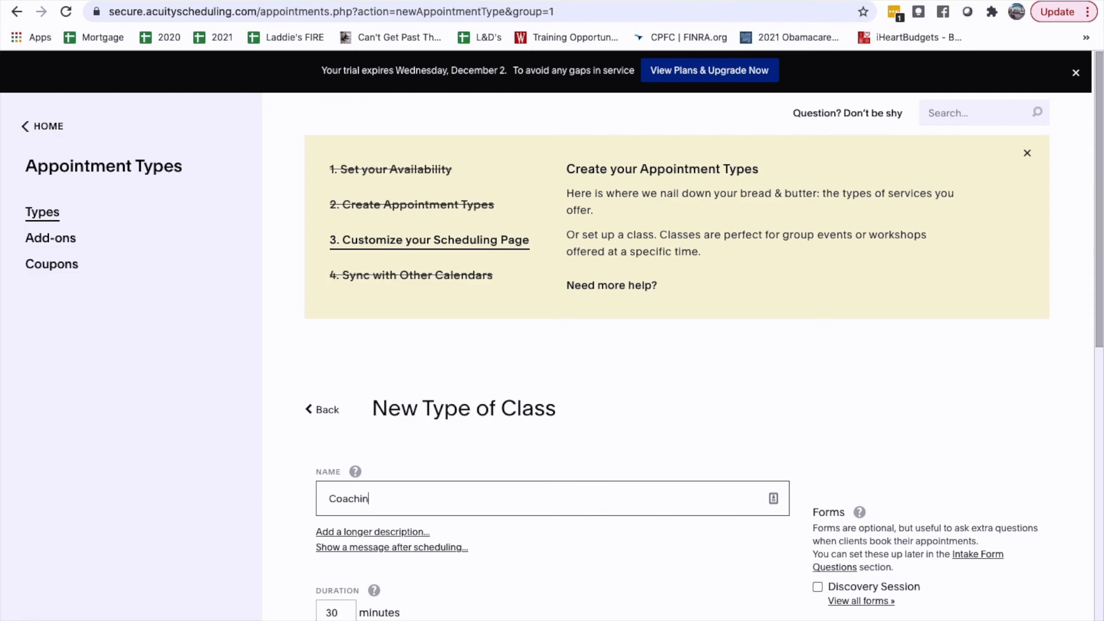
pyautogui.write('g Ning')
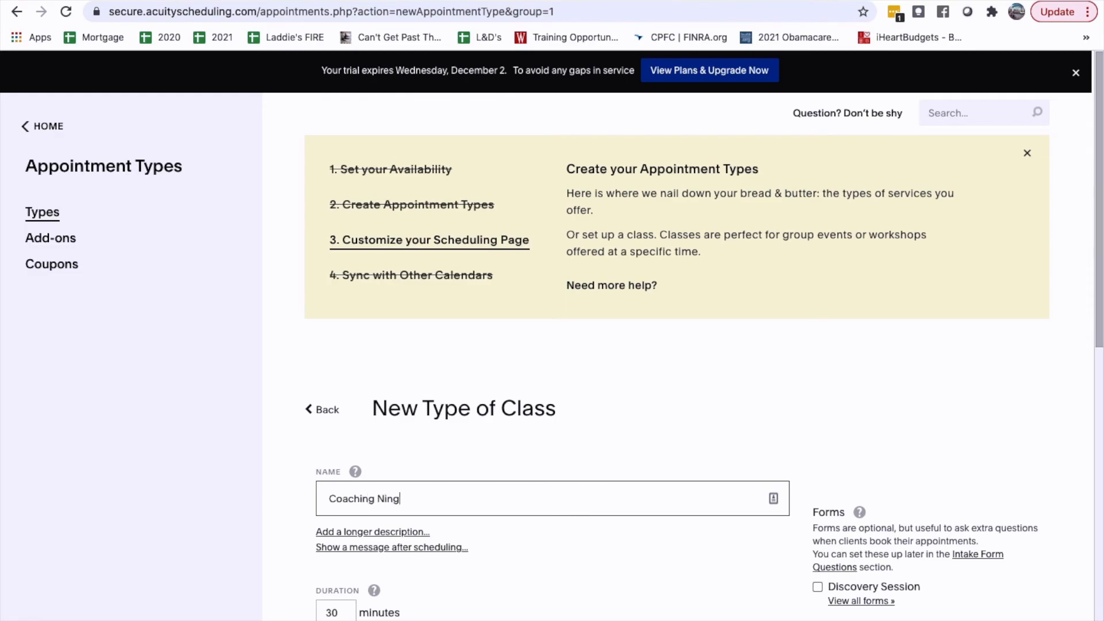
pyautogui.write('jas')
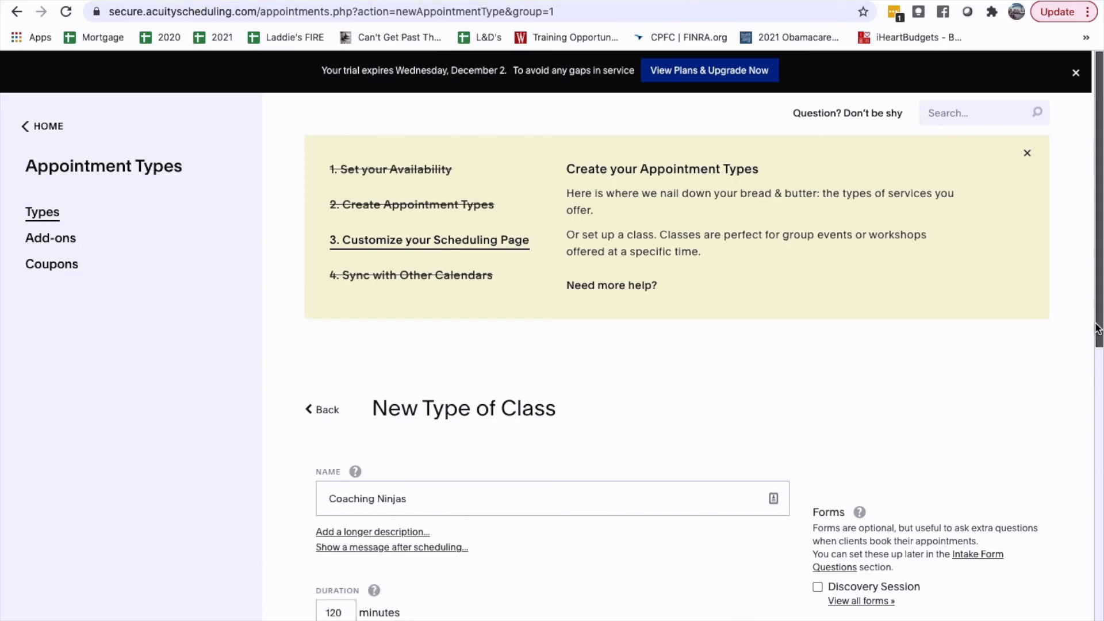
pyautogui.scroll(-3)
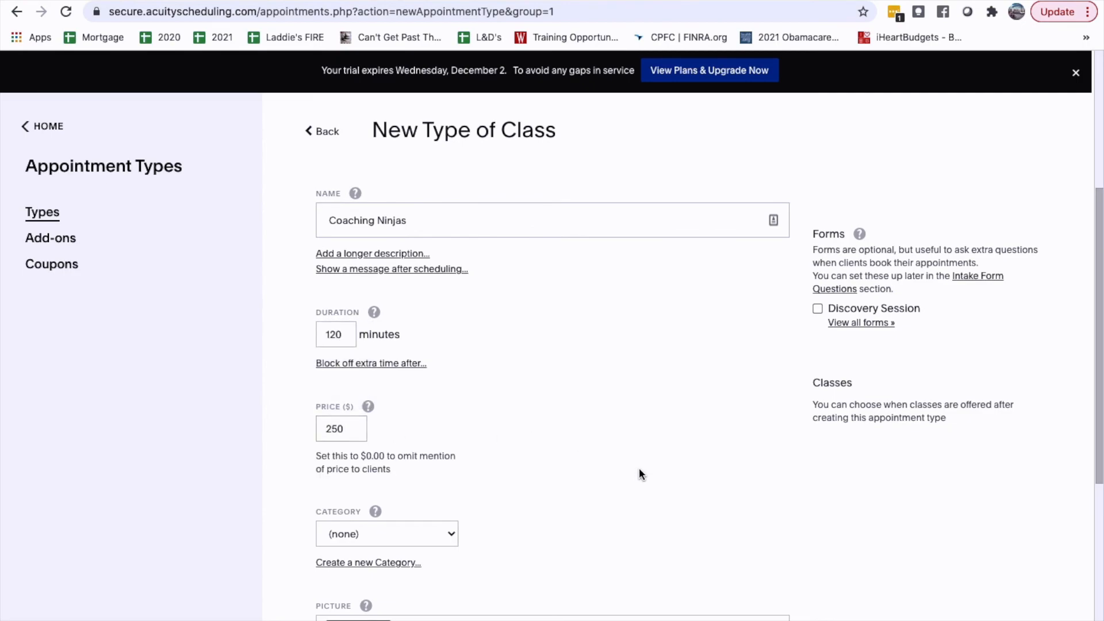
pyautogui.moveTo(1071, 333)
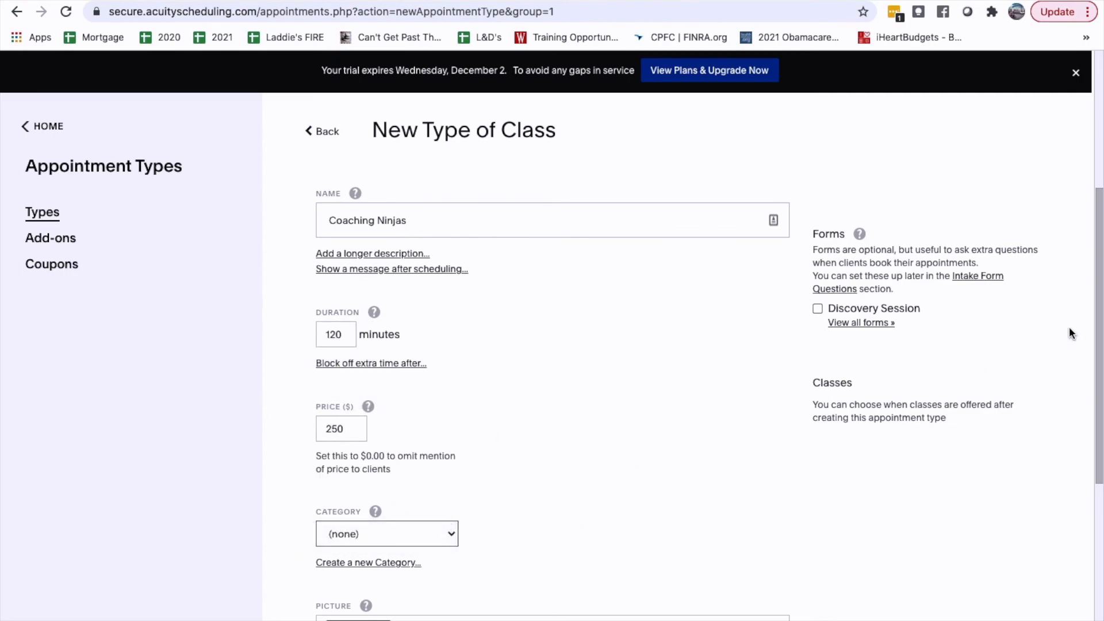
pyautogui.scroll(-3)
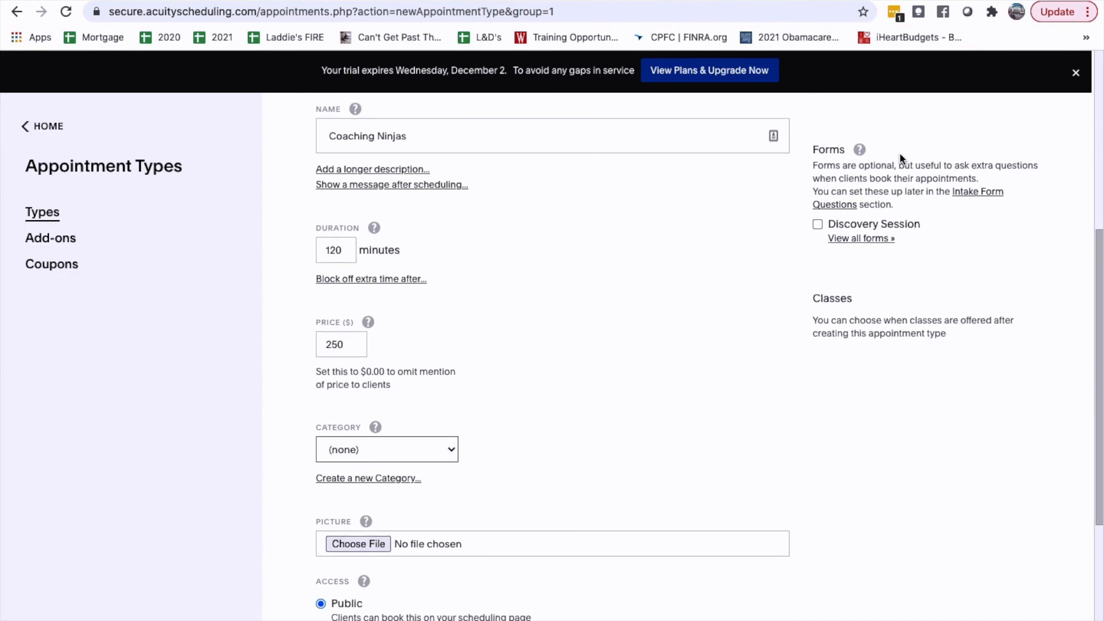
pyautogui.moveTo(865, 180)
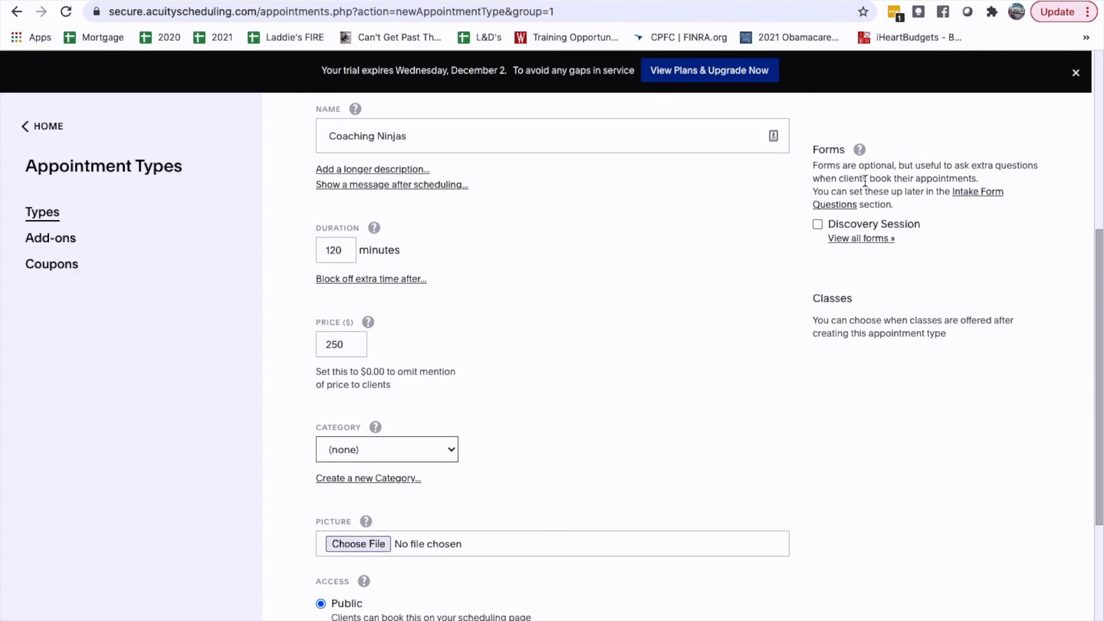
pyautogui.moveTo(950, 224)
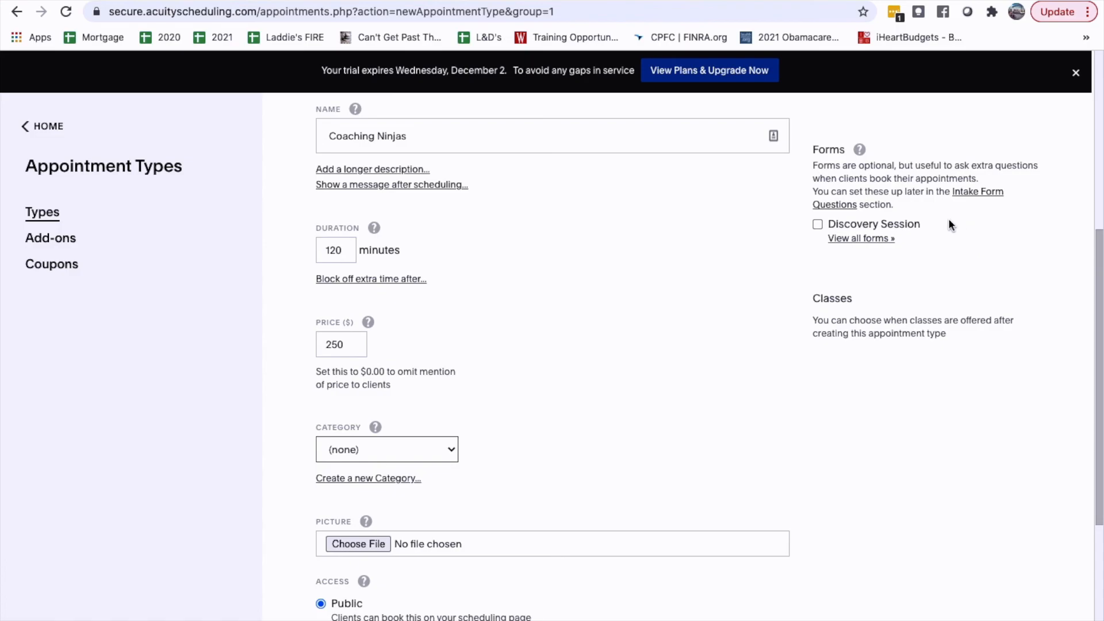
# Step: Require clients to sign up for all the times and create the Coaching Ninjas class
pyautogui.scroll(-3)
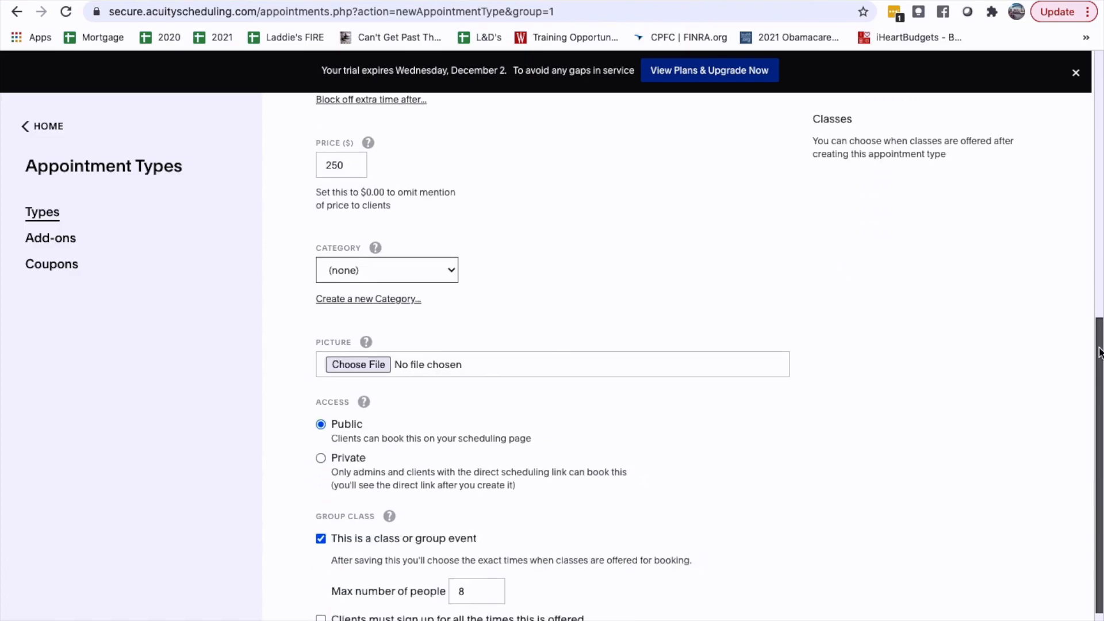
pyautogui.scroll(-3)
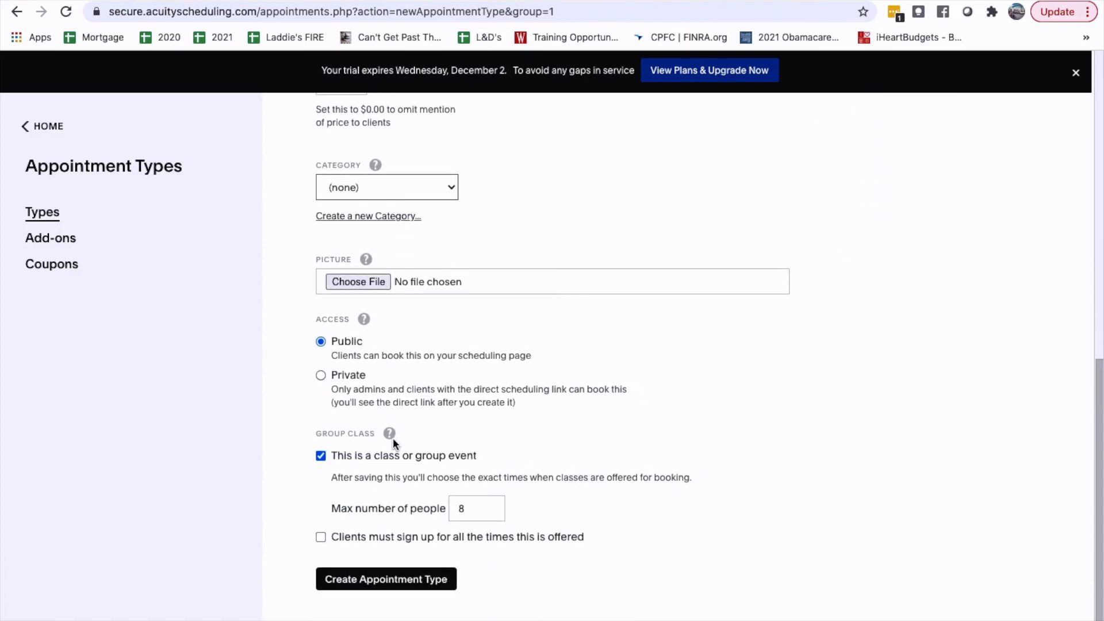
pyautogui.moveTo(305, 508)
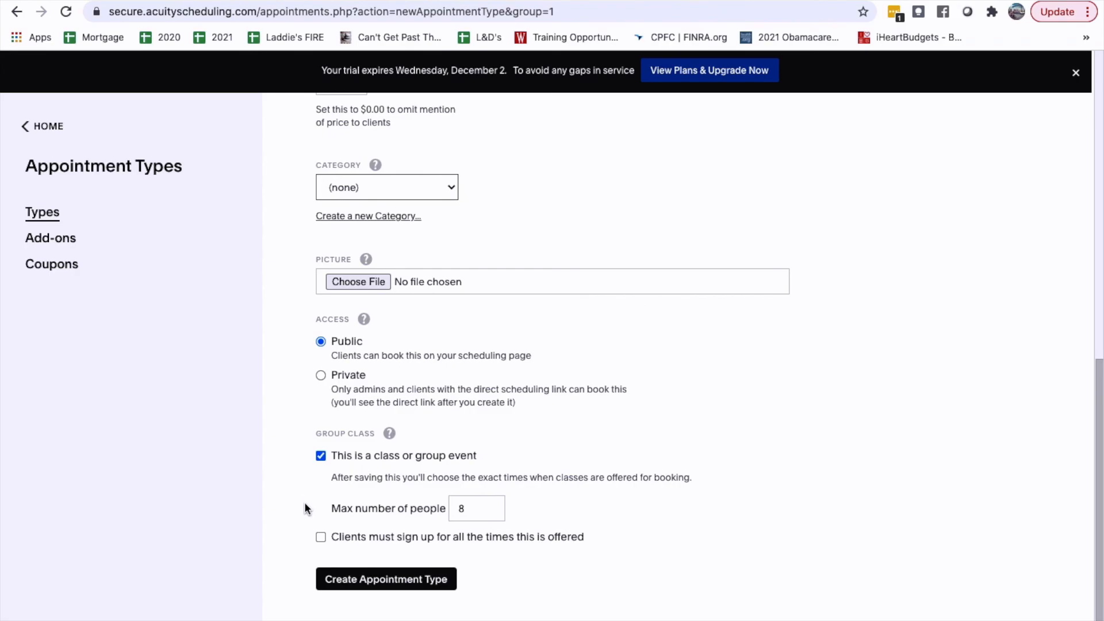
pyautogui.click(321, 537)
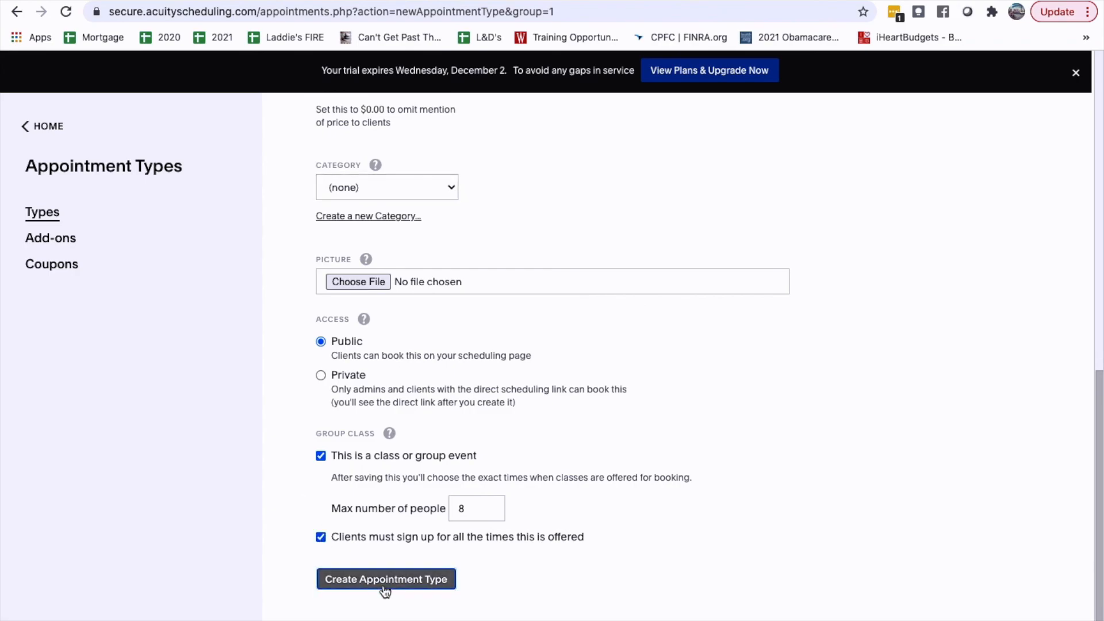
pyautogui.click(387, 578)
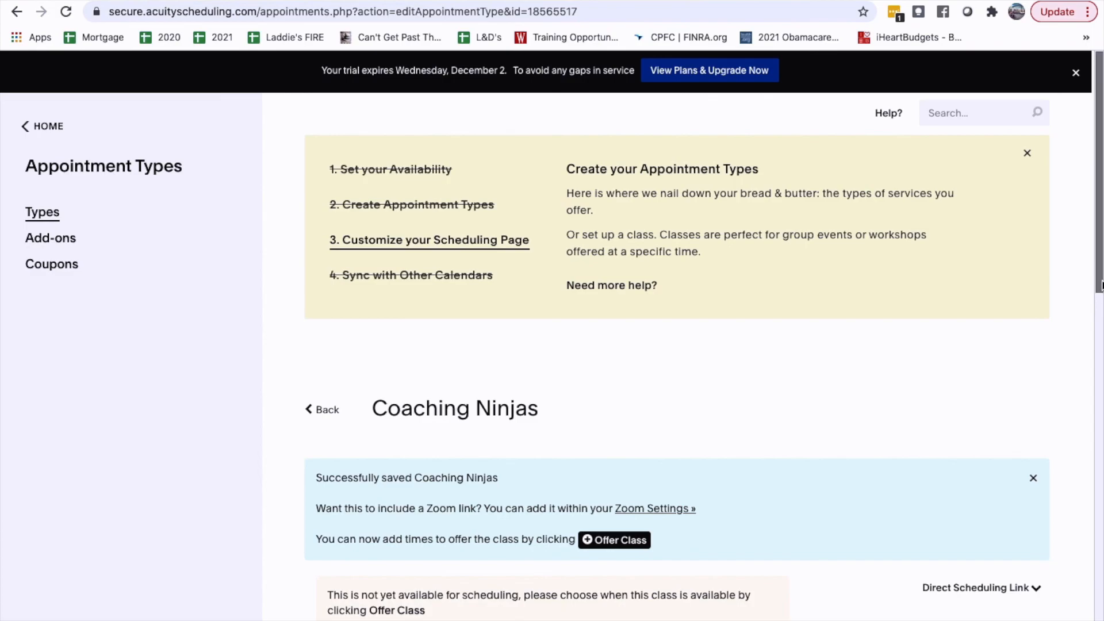
pyautogui.scroll(-3)
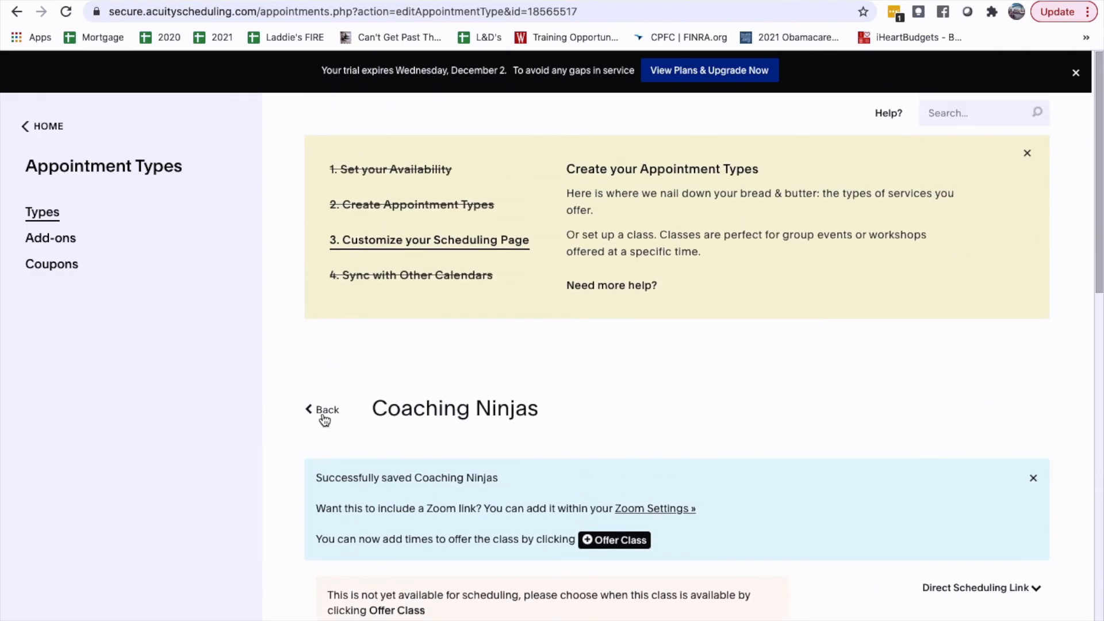
# Step: Reopen Coaching Ninjas from the list, set its colour to light yellow and update the appointment type
pyautogui.click(322, 409)
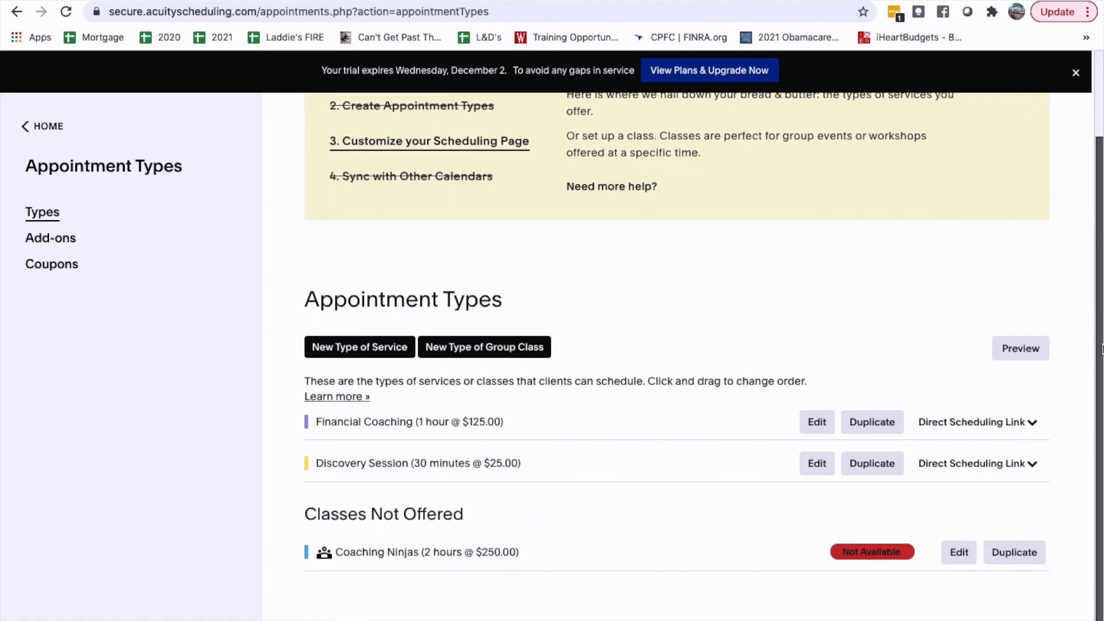
pyautogui.moveTo(594, 604)
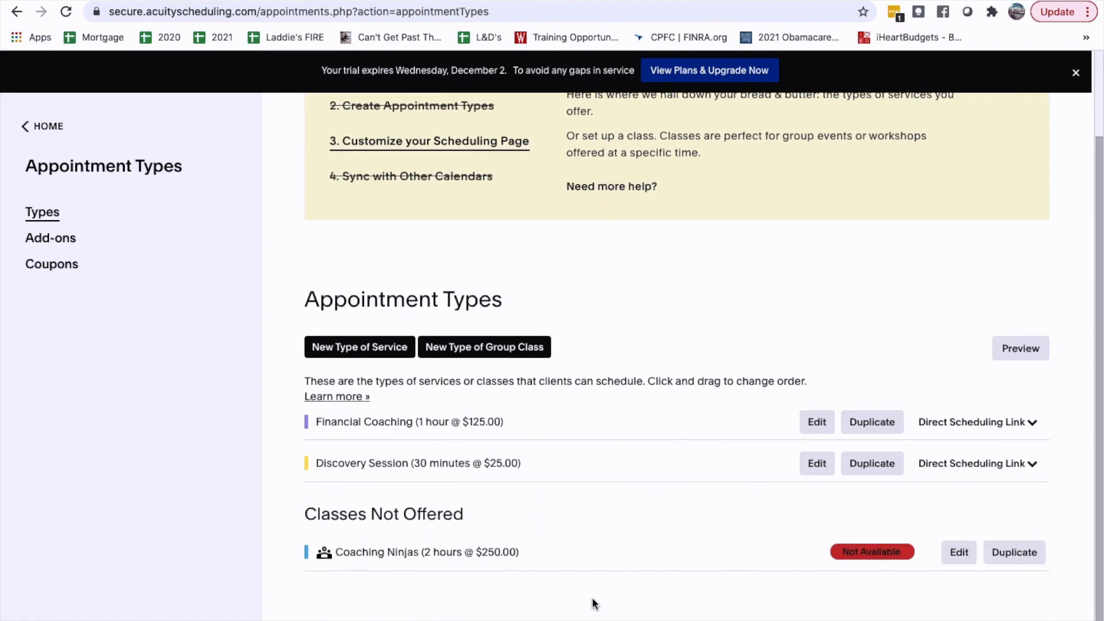
pyautogui.moveTo(872, 552)
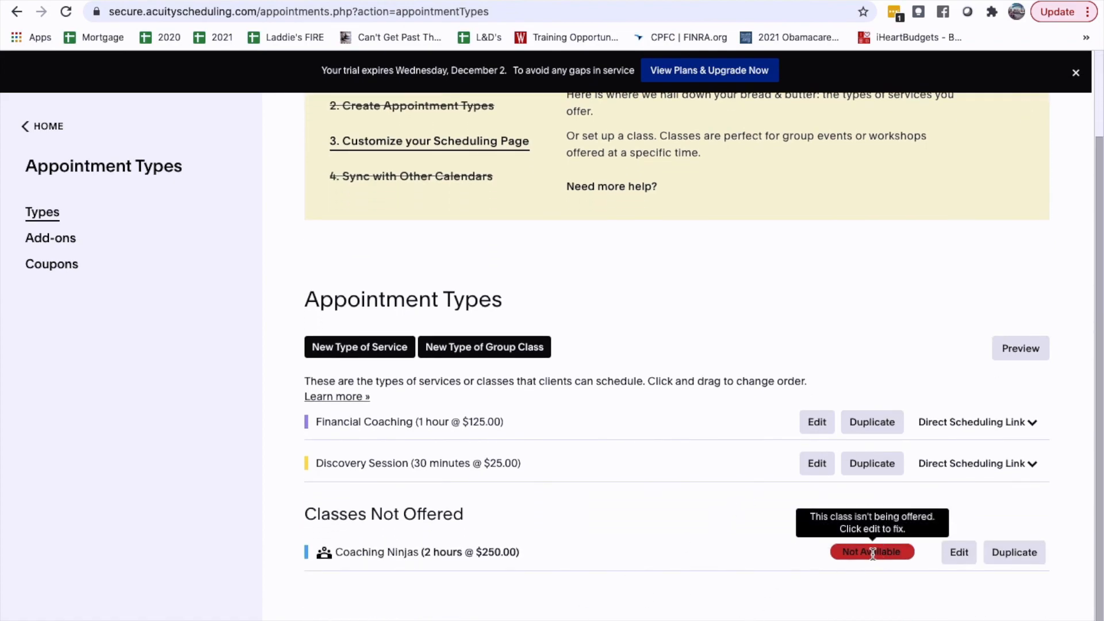
pyautogui.moveTo(974, 555)
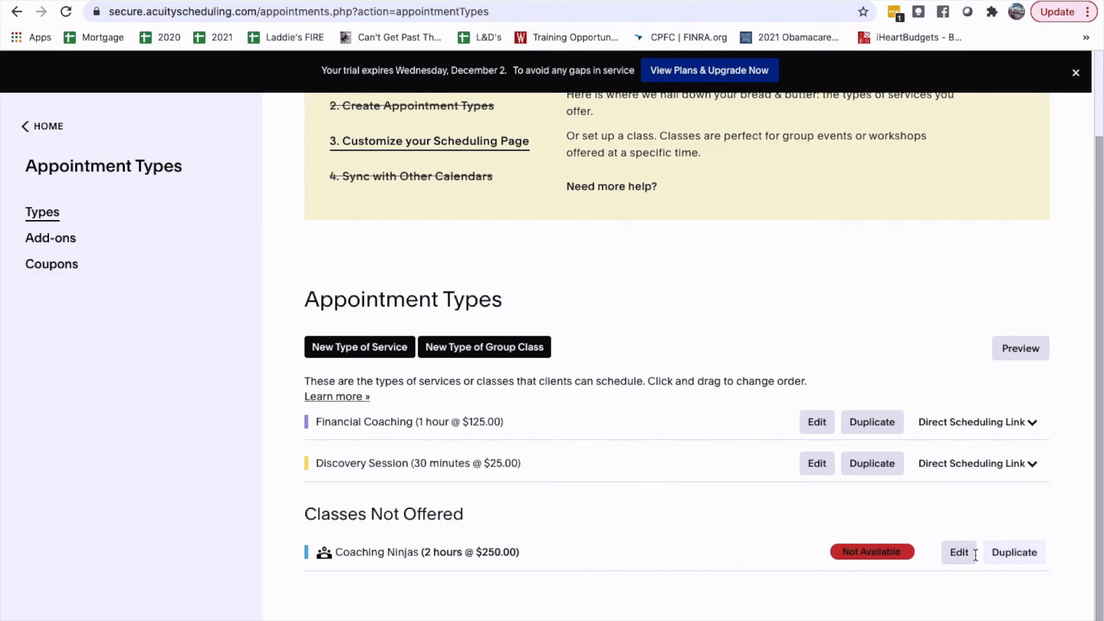
pyautogui.click(958, 552)
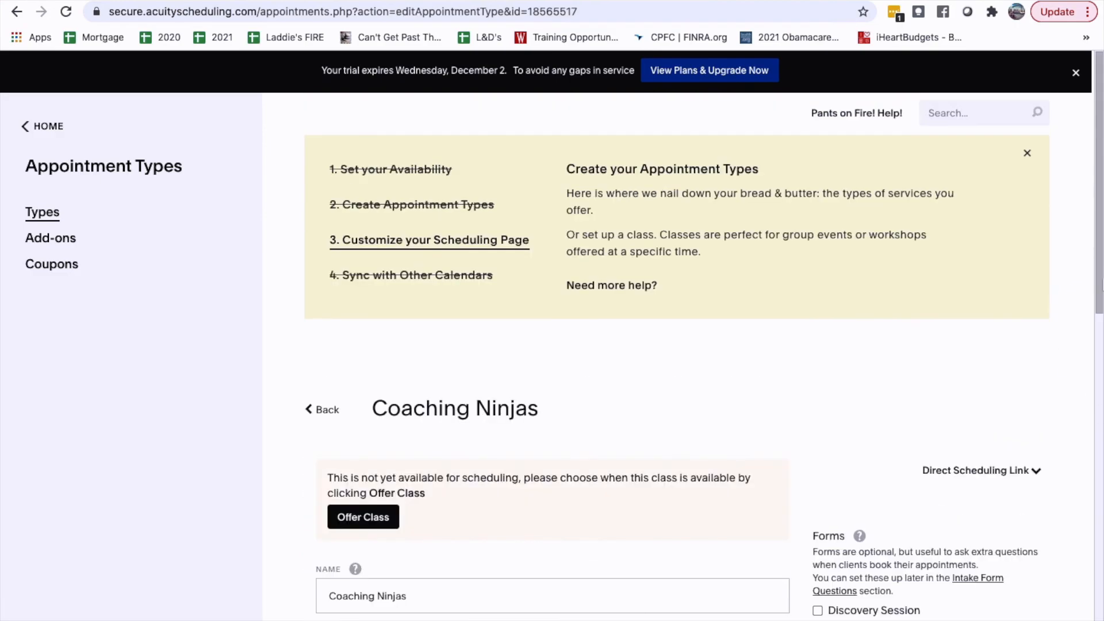
pyautogui.scroll(-3)
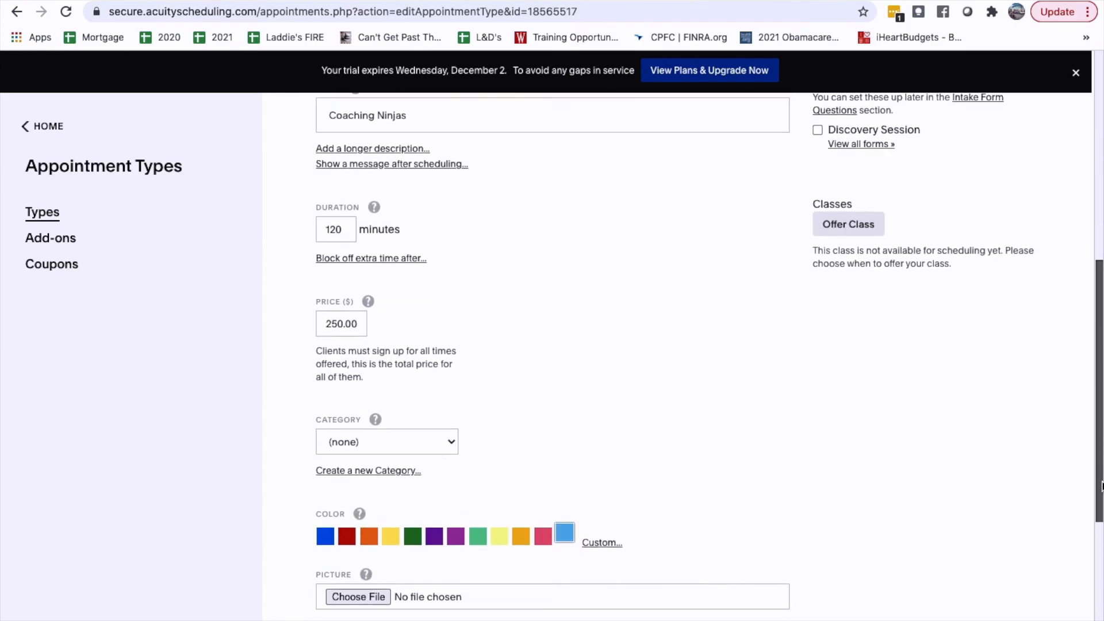
pyautogui.scroll(-3)
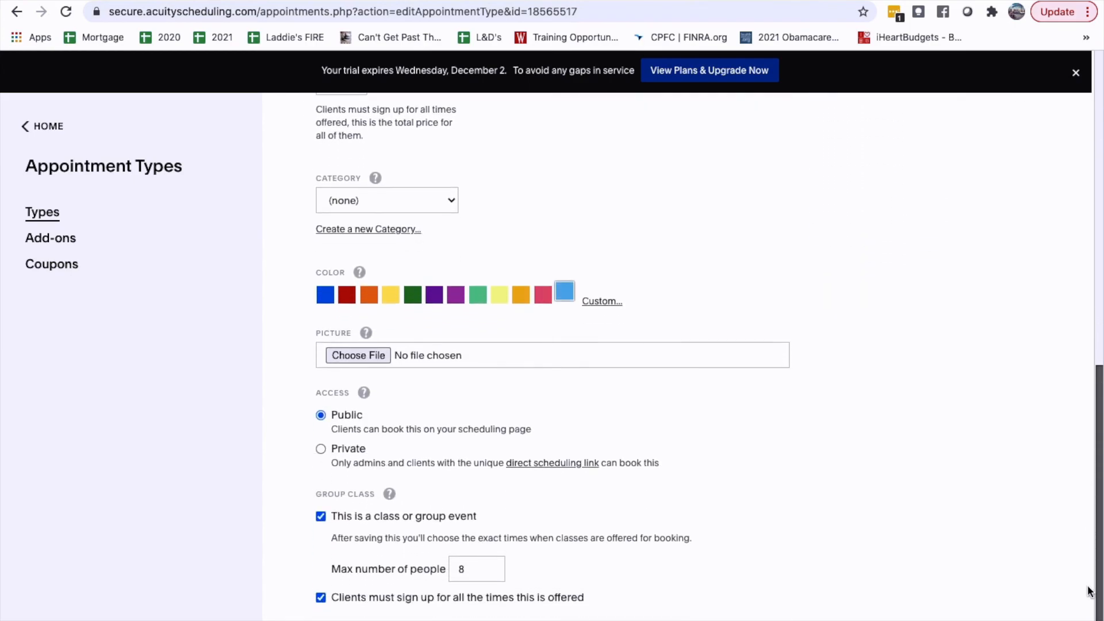
pyautogui.scroll(-3)
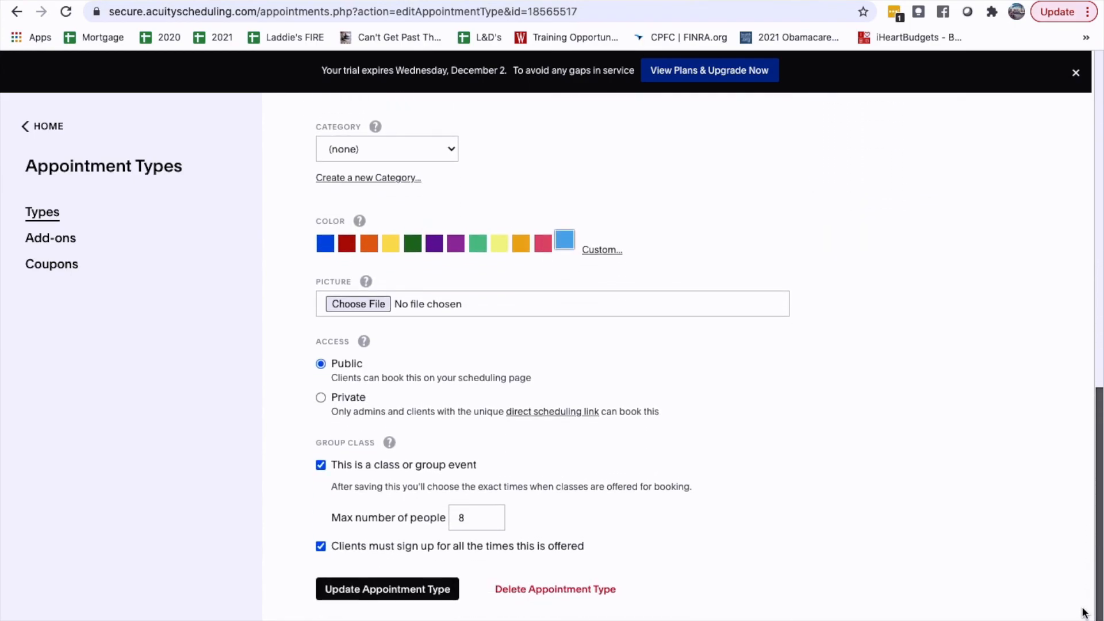
pyautogui.scroll(3)
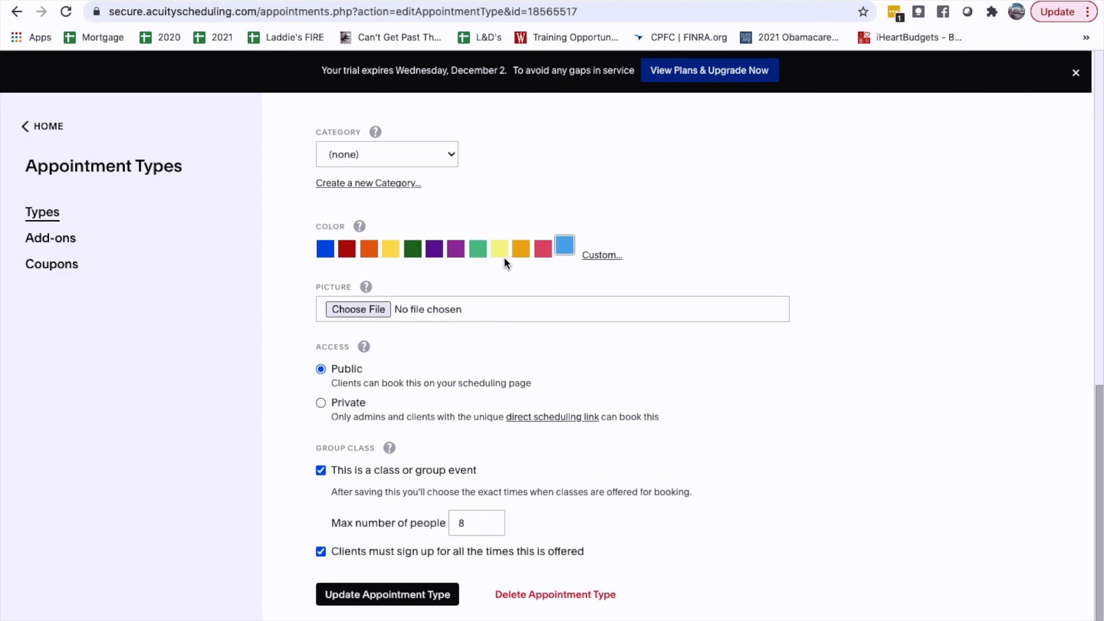
pyautogui.click(498, 249)
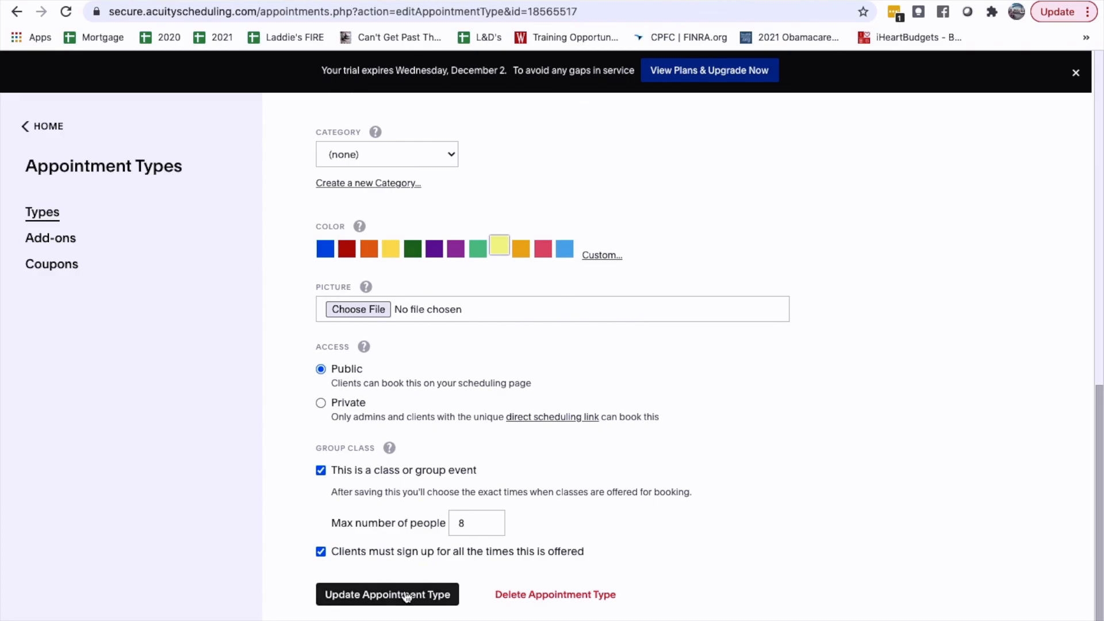
pyautogui.click(387, 594)
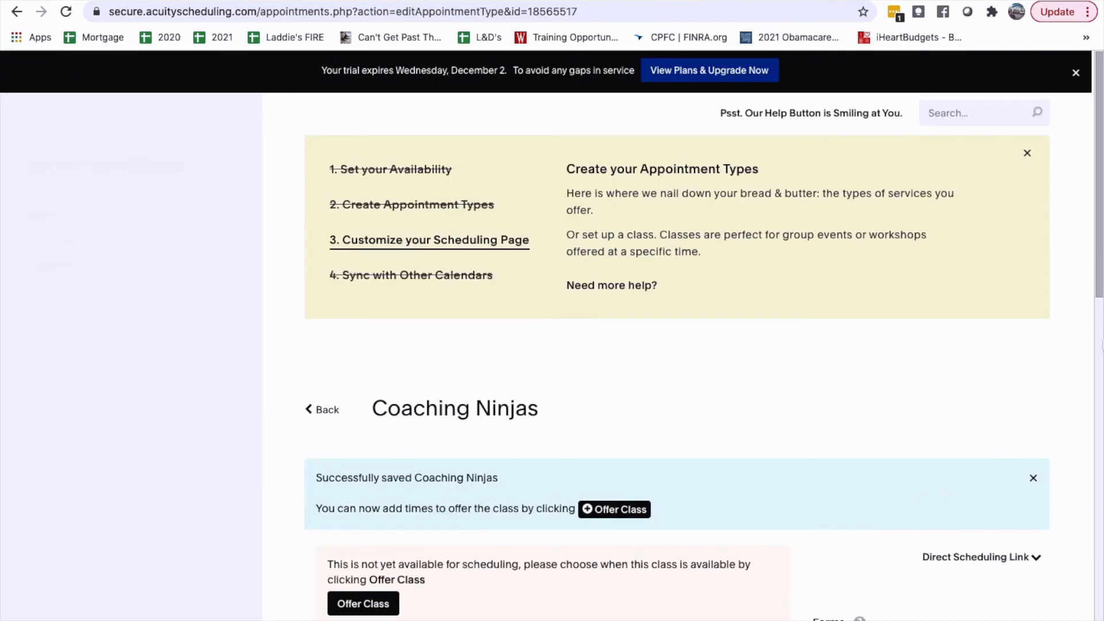